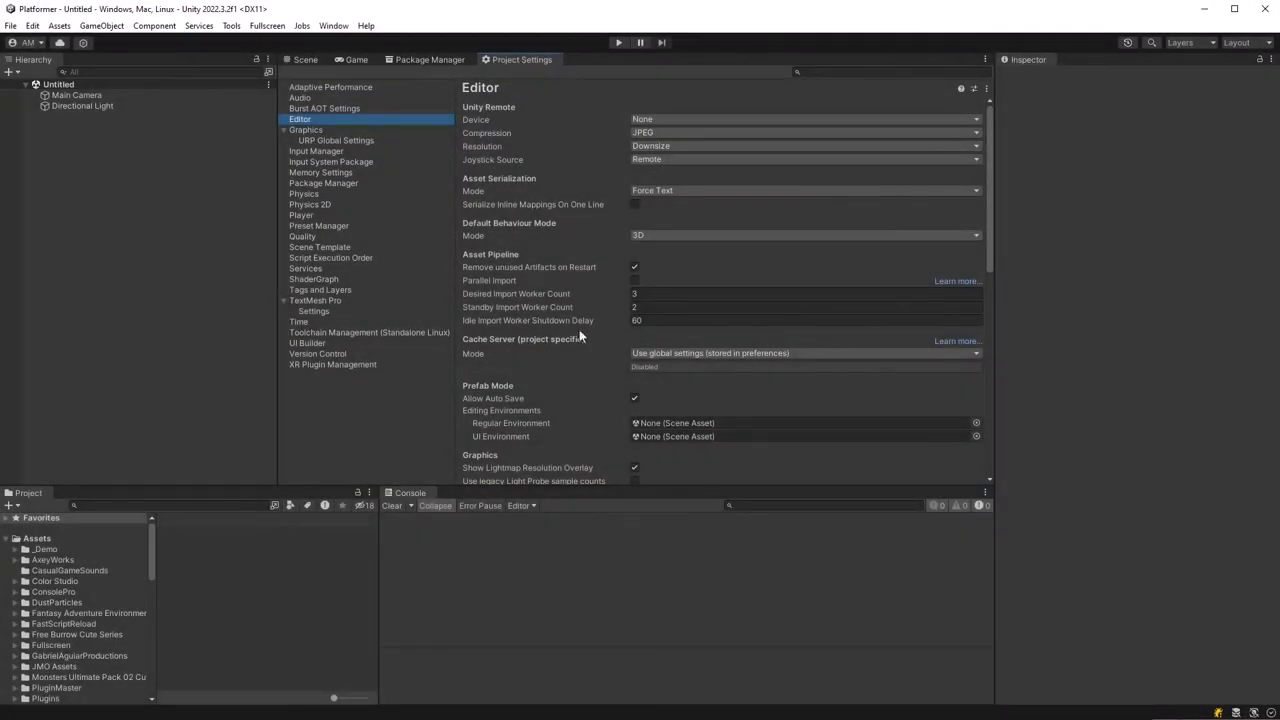
Enter Platformer as the C# root namespace under C# Project Generation, then go to Player settings.
scroll(down, 3)
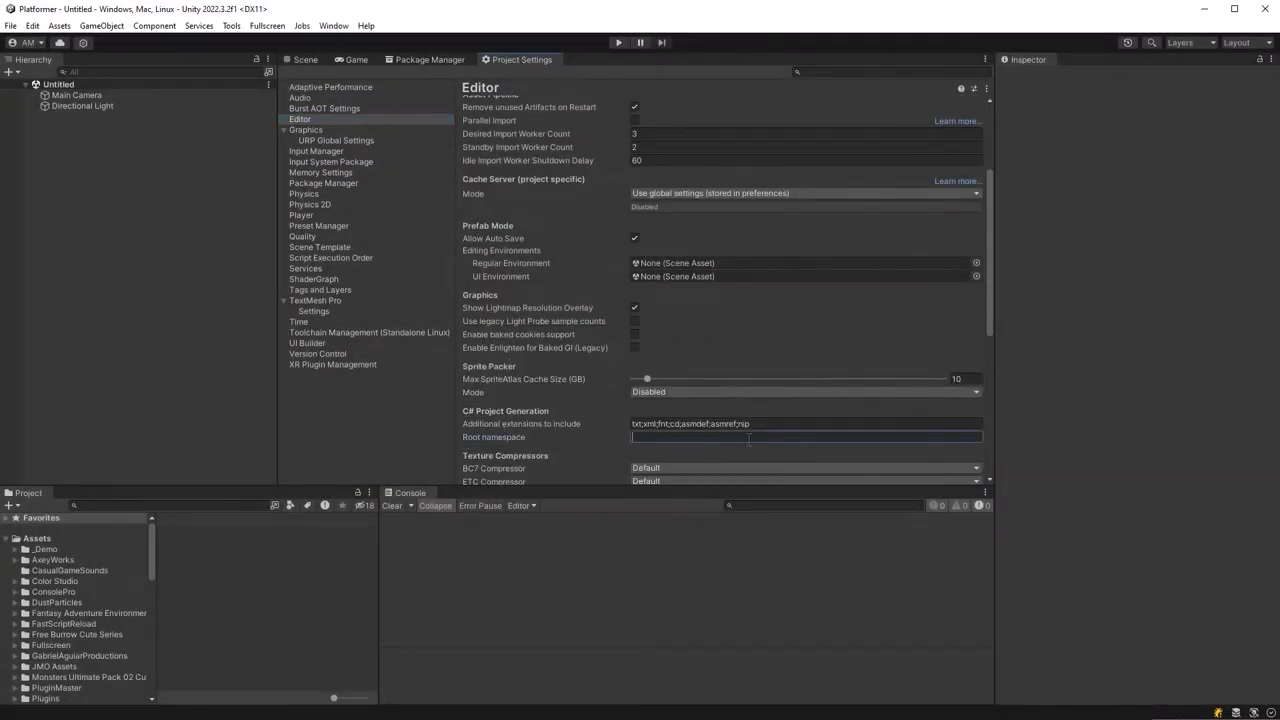
text(Platformer)
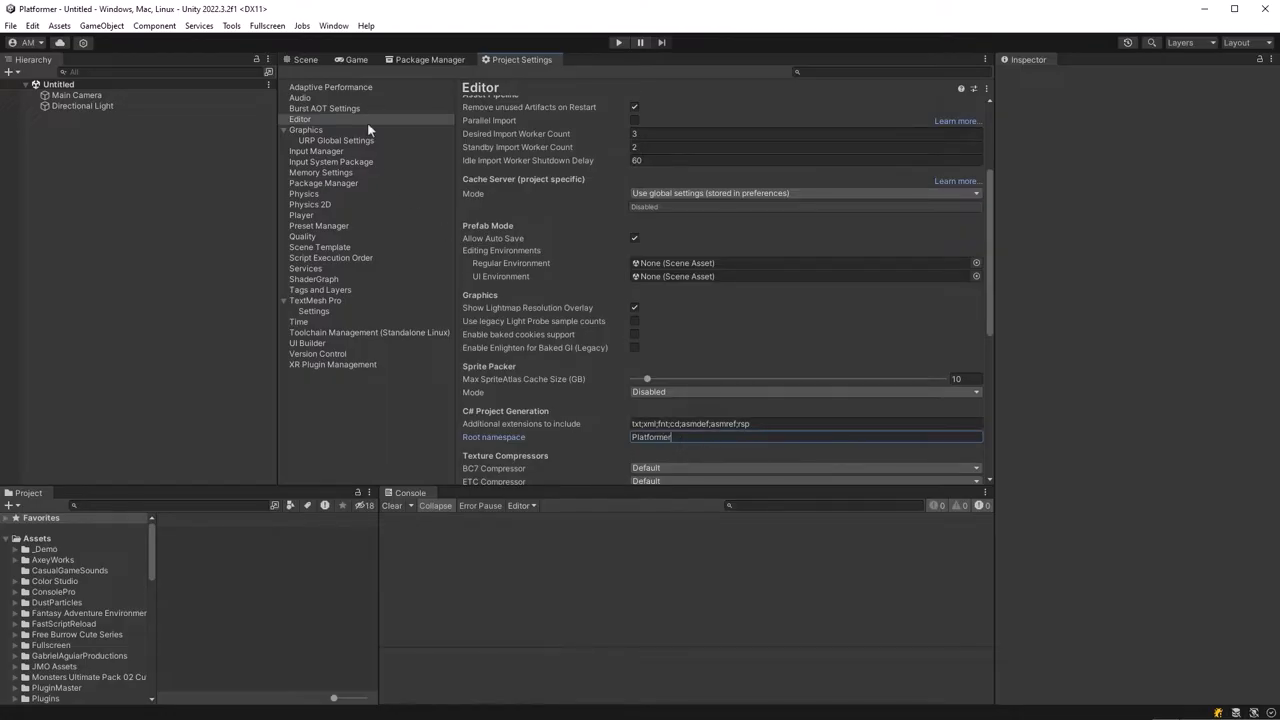
click(300, 214)
text(MyTools)
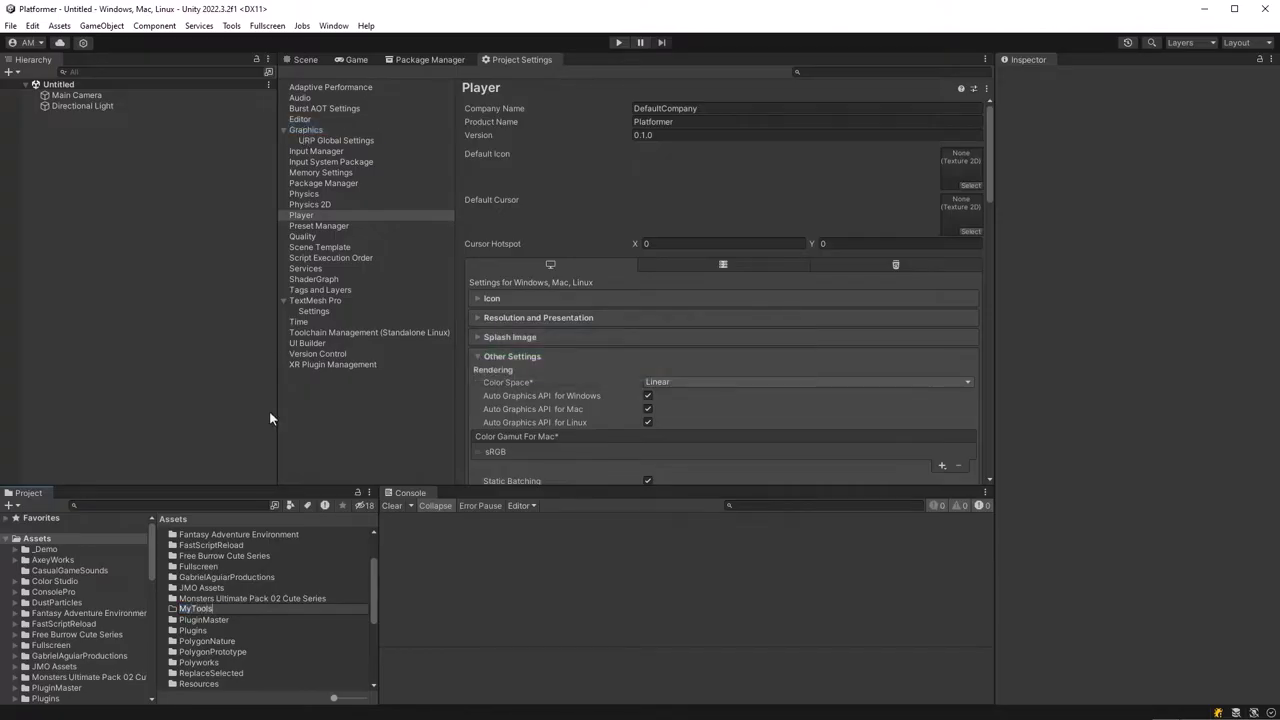
Create a C# script named Setup in the MyTools folder and open it in Rider.
right_click(196, 608)
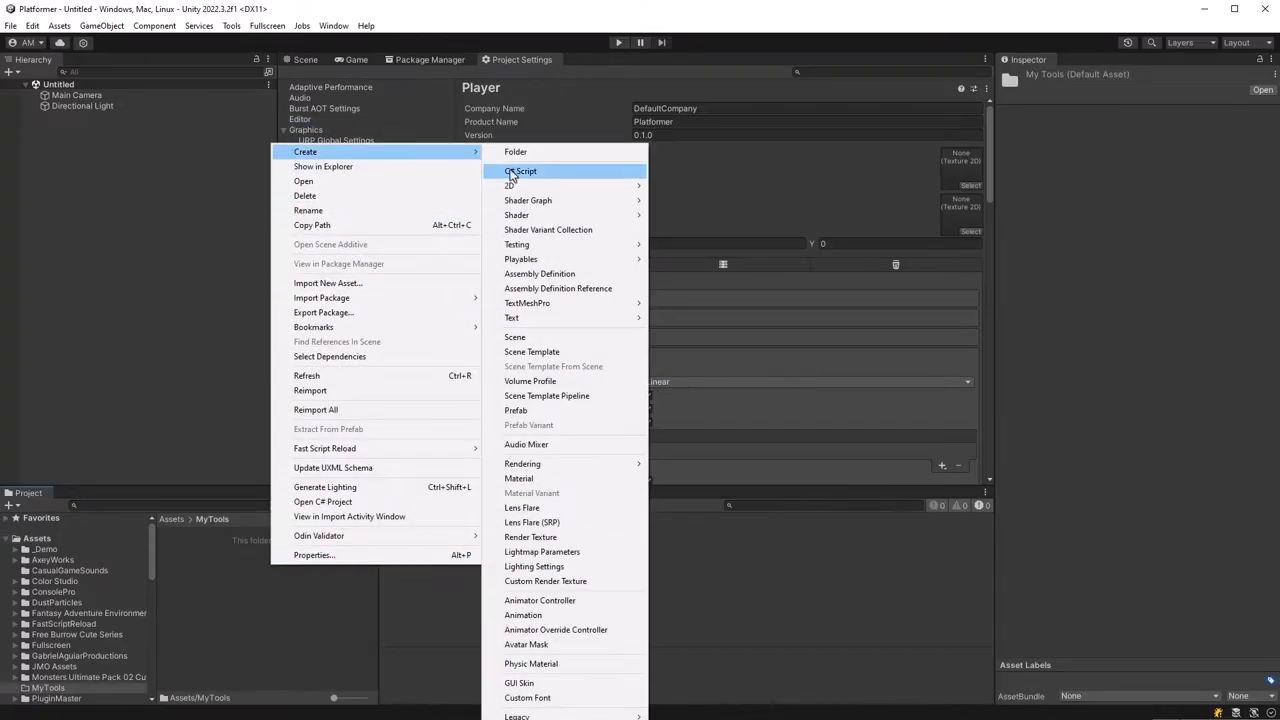
click(520, 172)
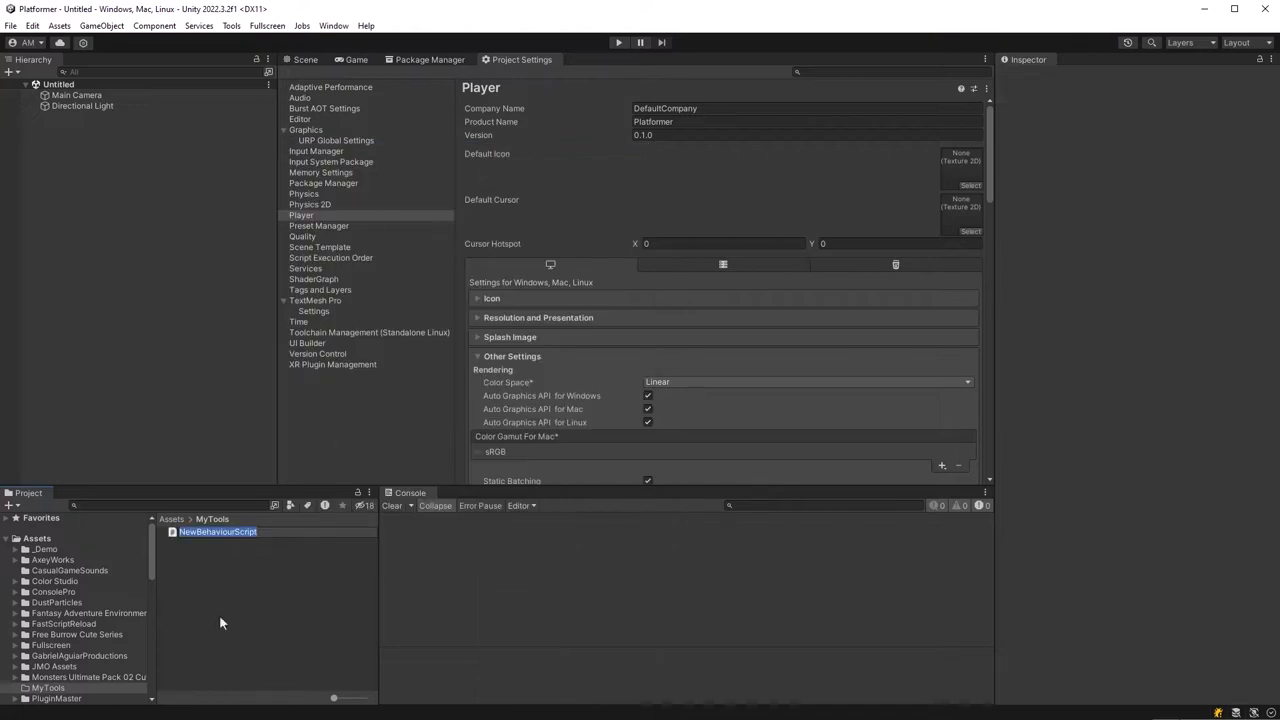
text(Setup)
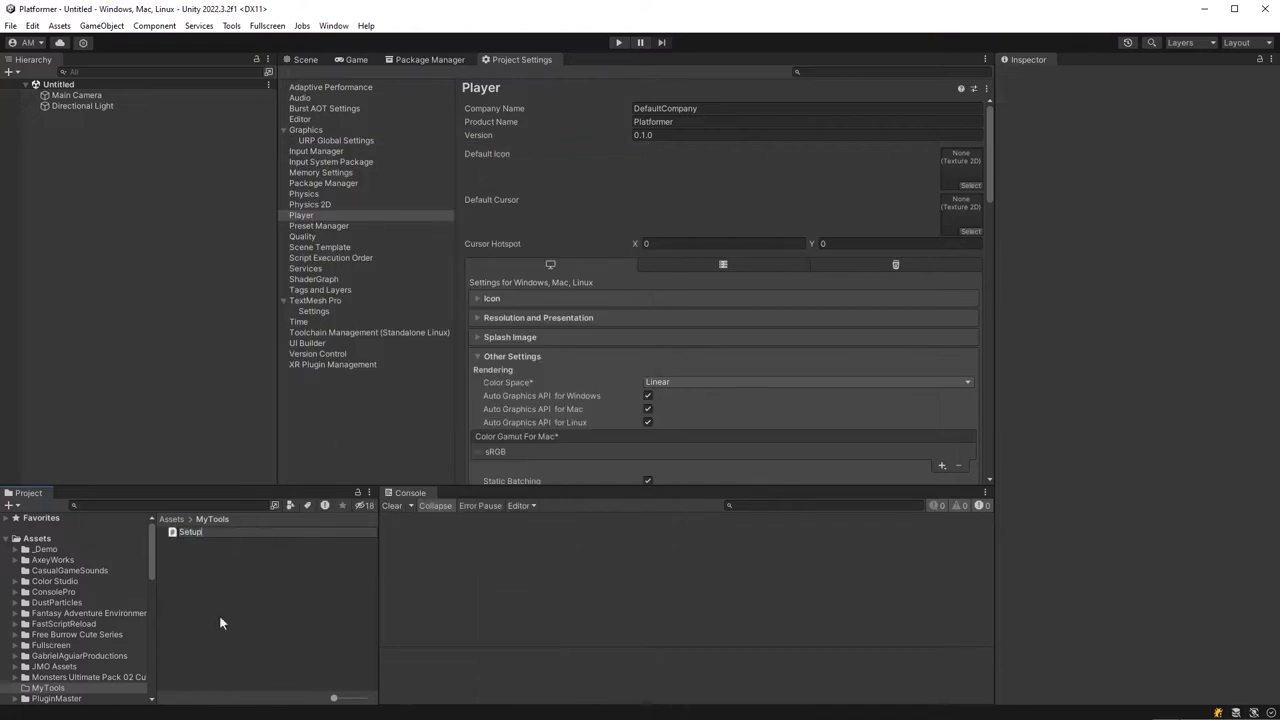
double_click(190, 532)
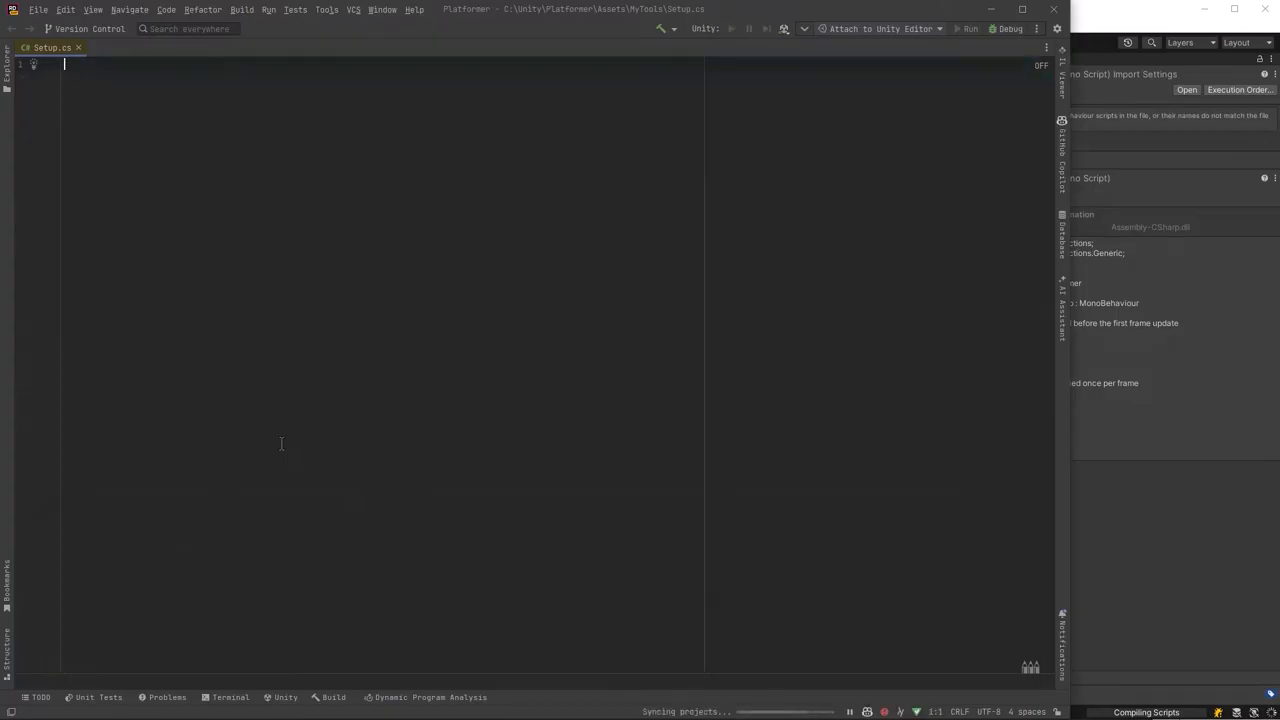
Write a static Setup class with CreateDefaultFolders and a CreateDefault(root) helper that combines folder paths.
text(public static class)
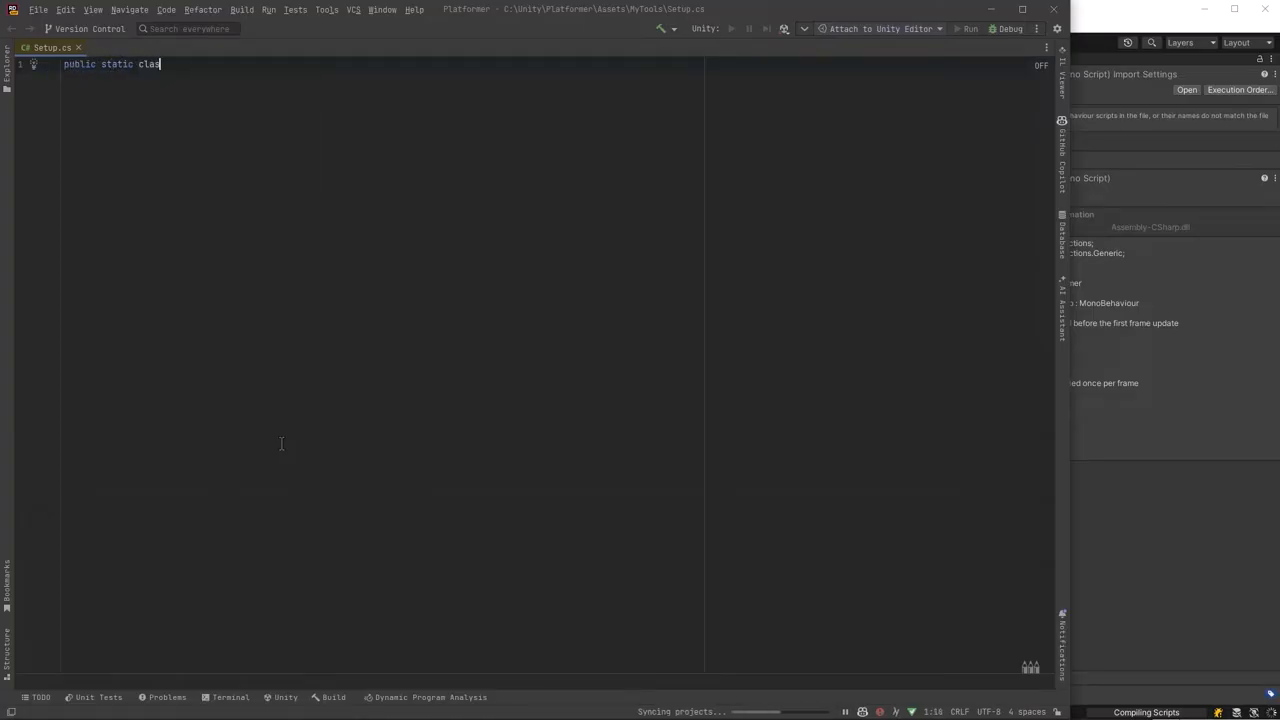
text(Setup {)
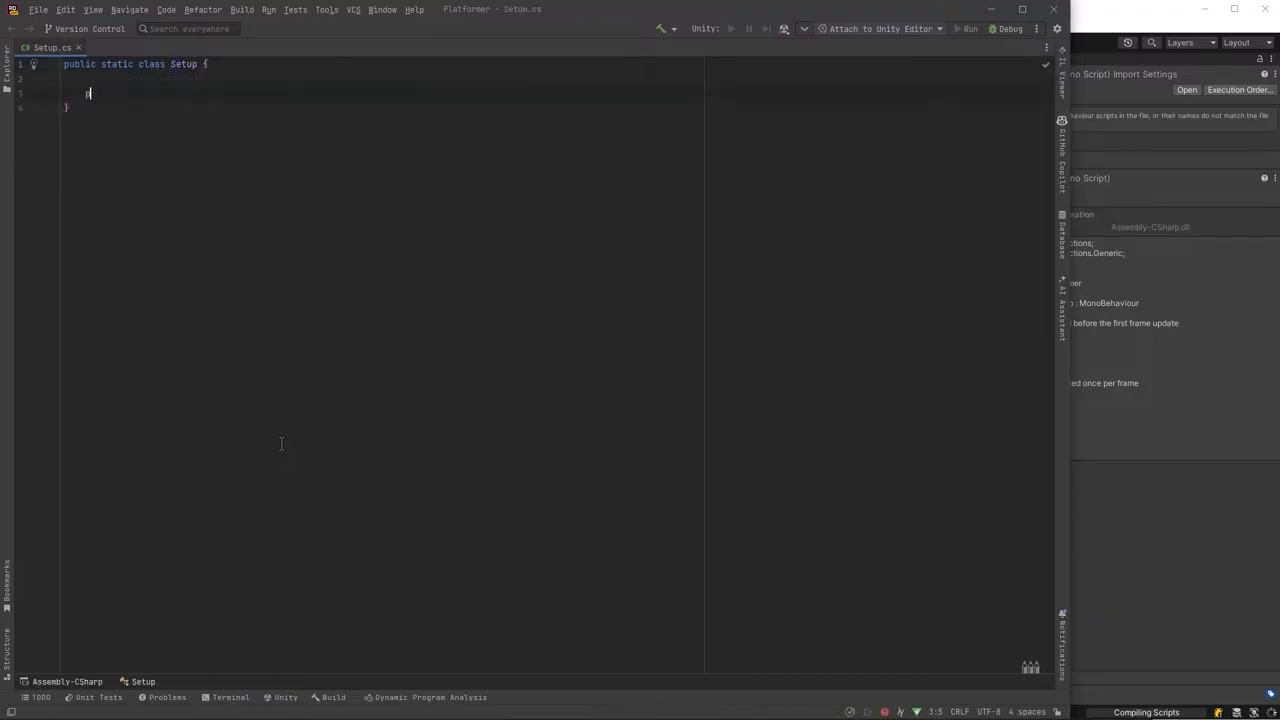
text(public static void CreateDef)
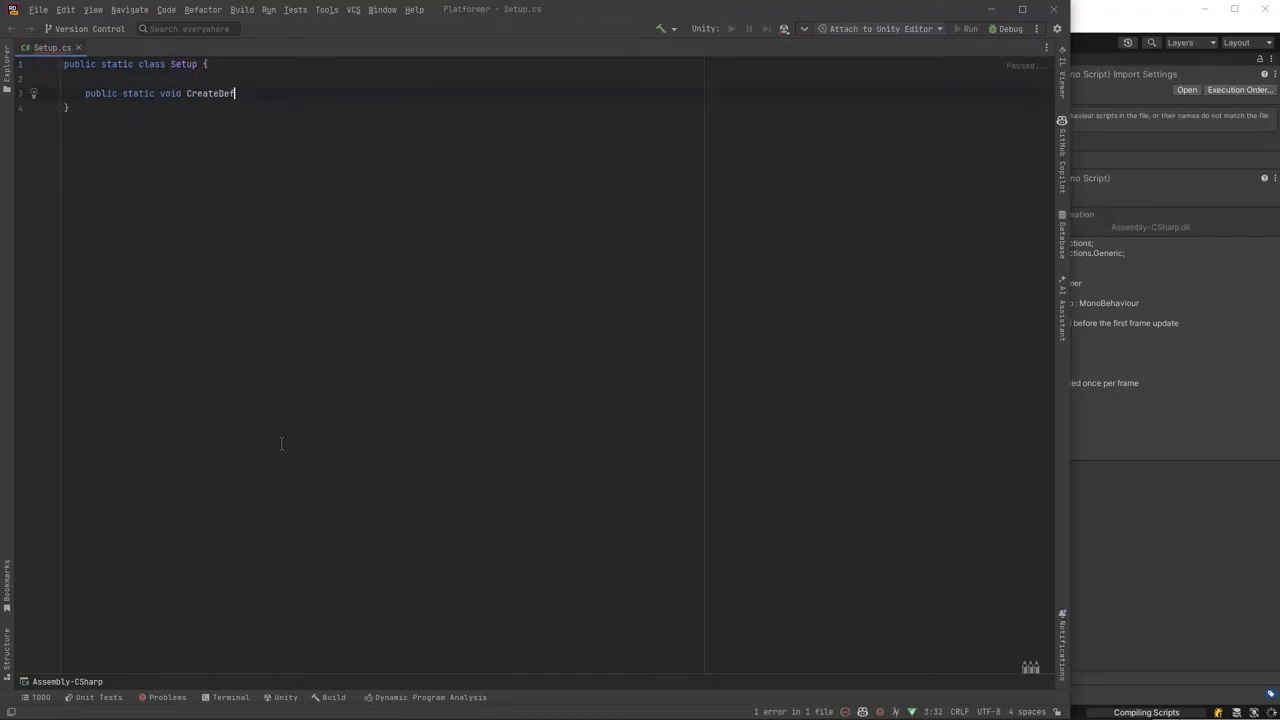
text(aultFolders() {)
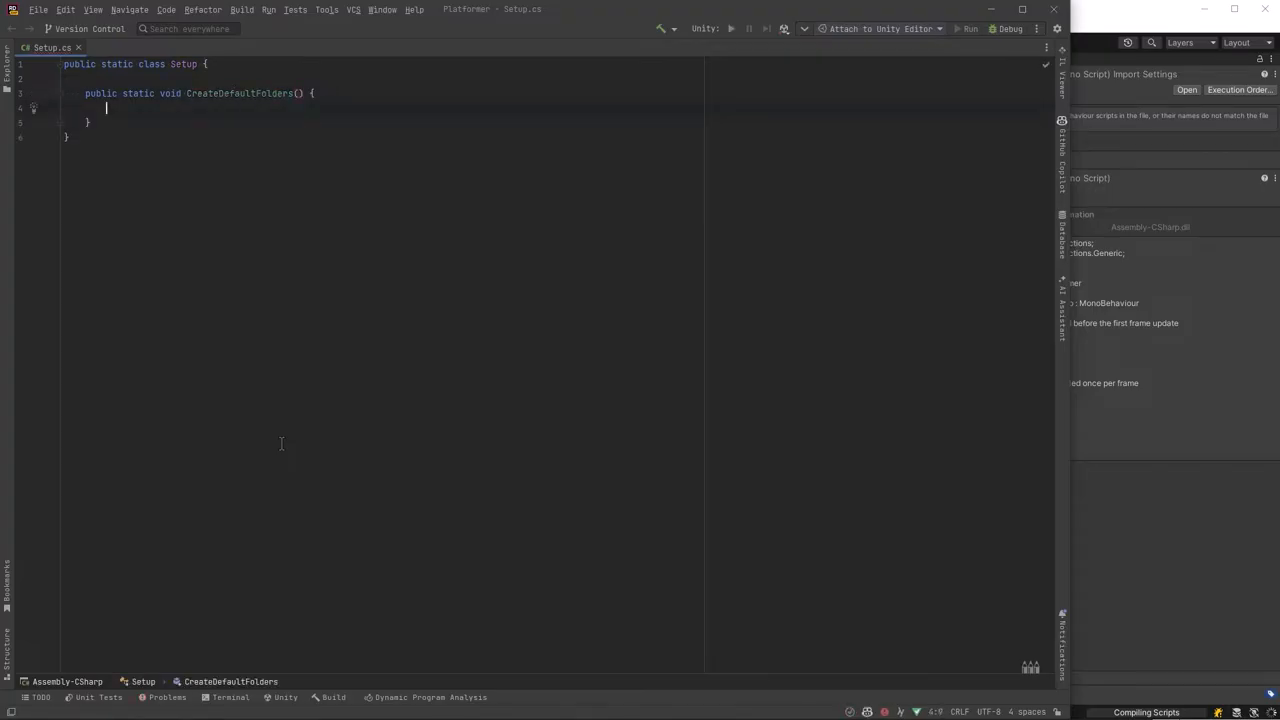
text(static)
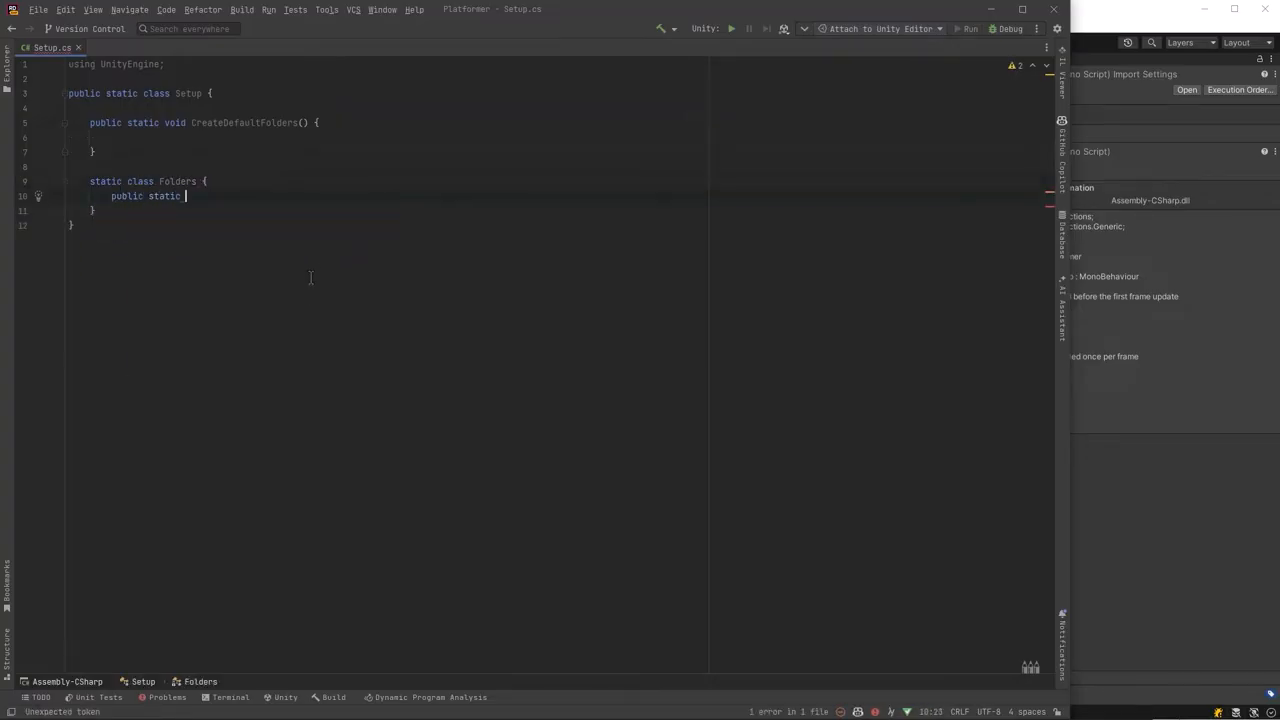
text(void CreateDefault)
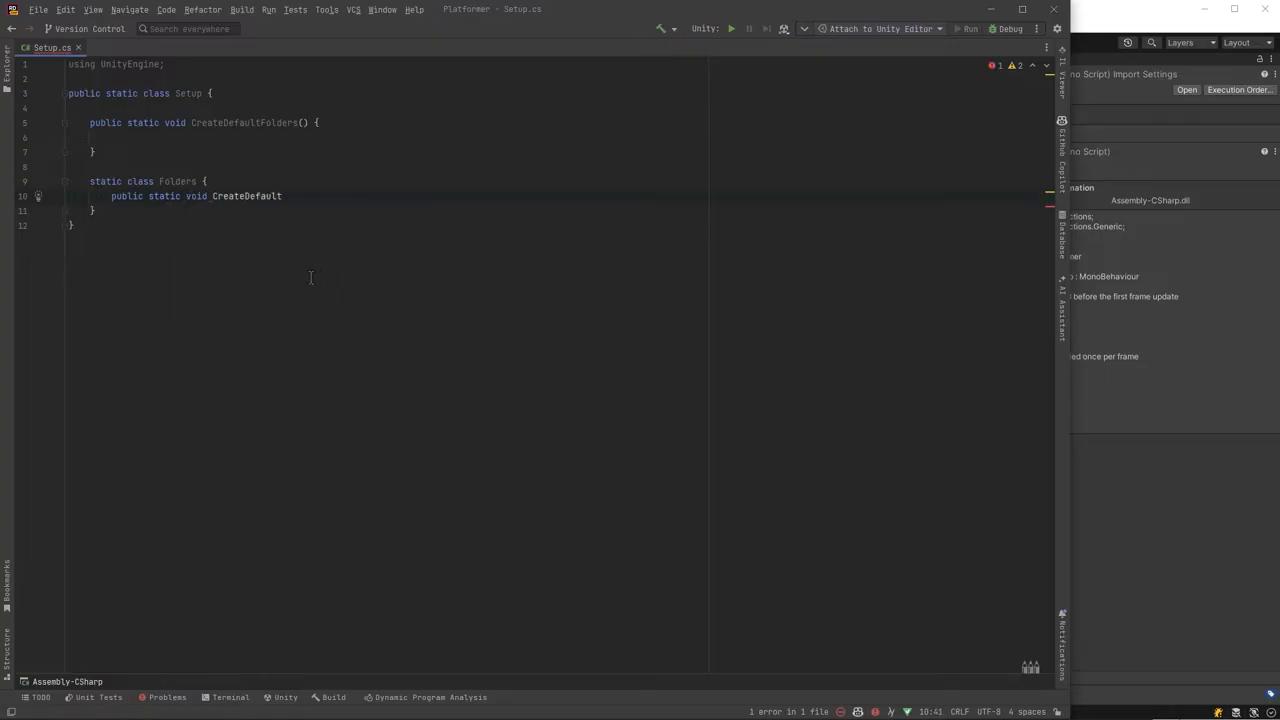
text((string root, params string[] folders) {)
text(var fullpat)
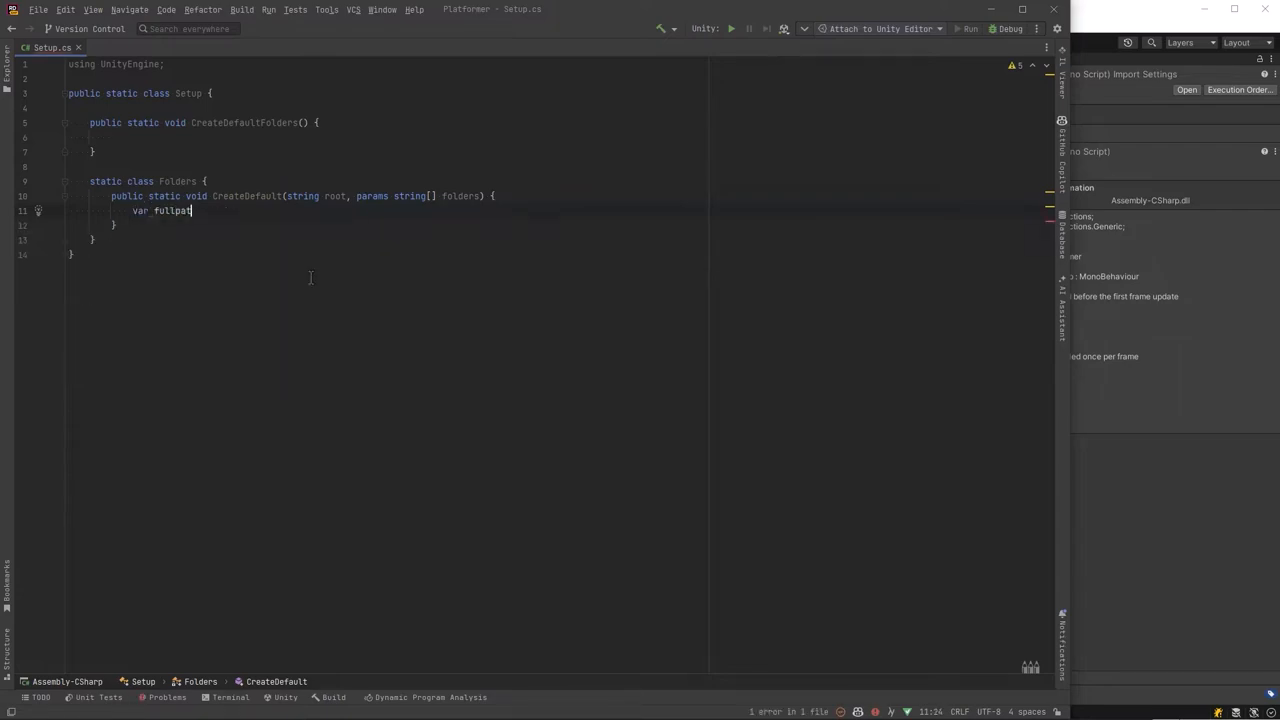
text(Combine(root, folders);fullpath = Path.)
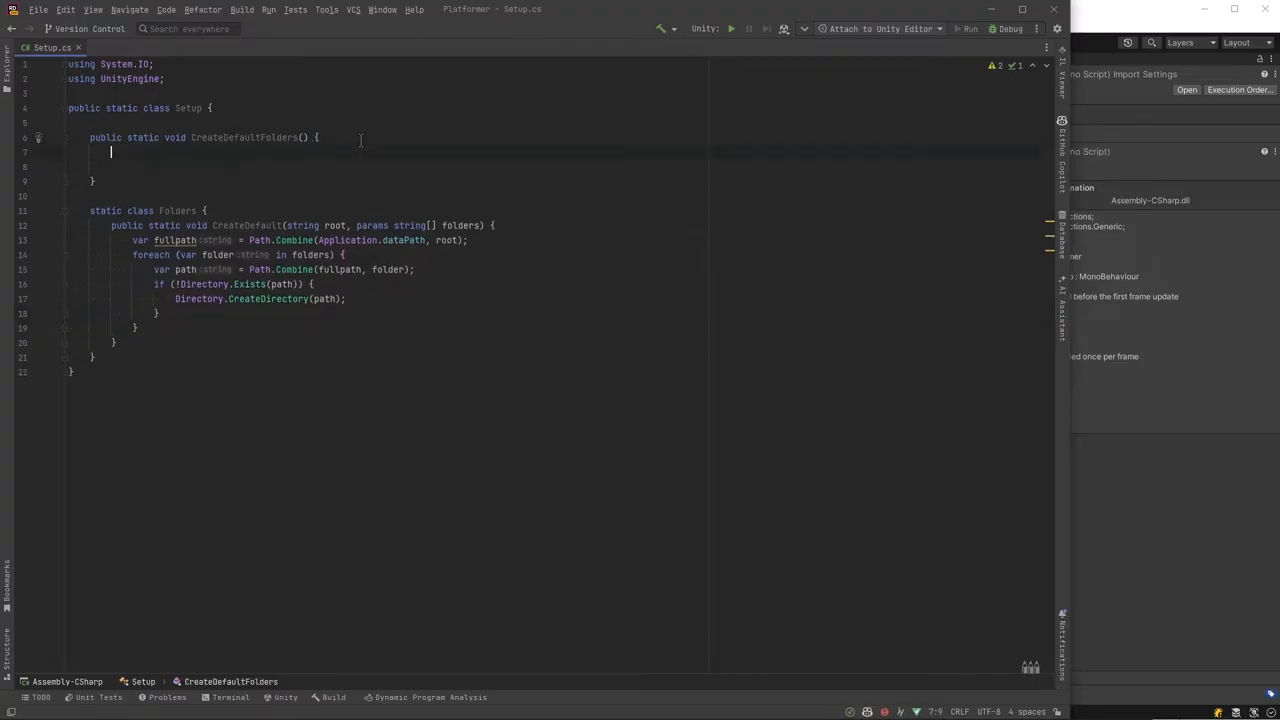
Call Folders.CreateDefault for "_Project", refresh the AssetDatabase, and label the menu item Create Default Folders.
text(Folders.CreateDefault(")
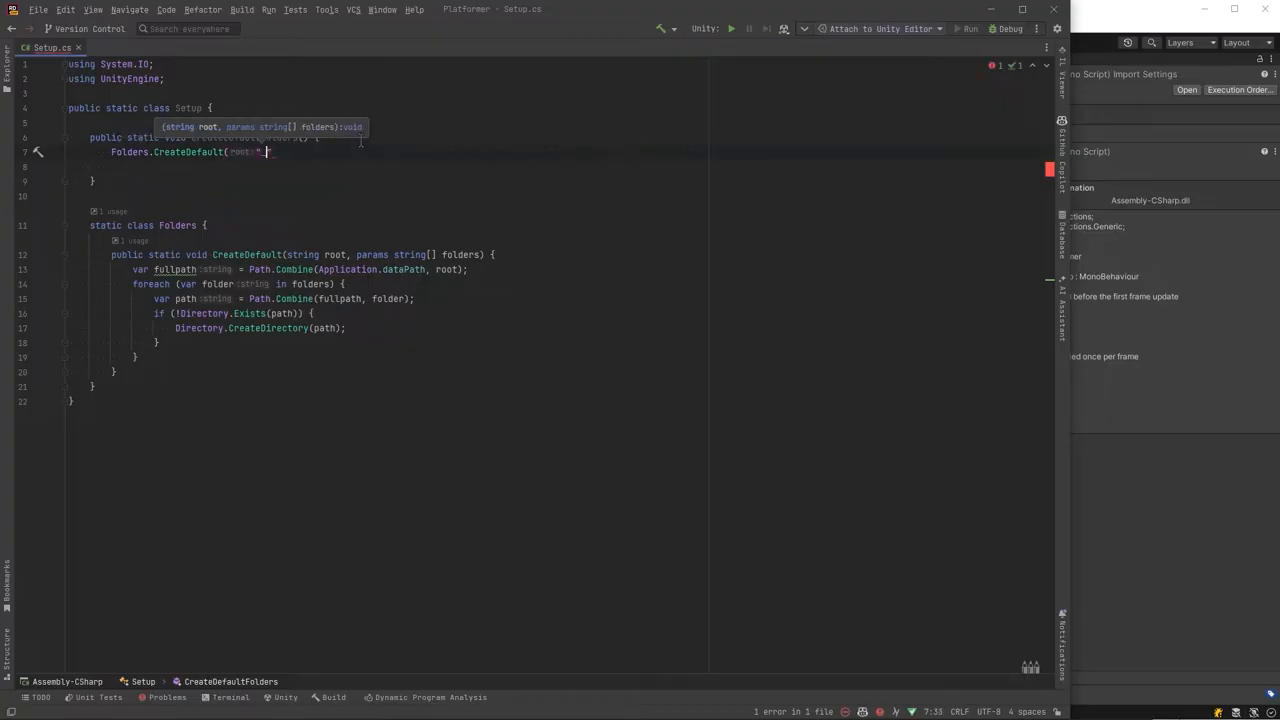
text(_Project", "Animation", "Art", "Materials", "Prefabs", "ScriptableObjects", "Scripts",)
text(UnityEditor.)
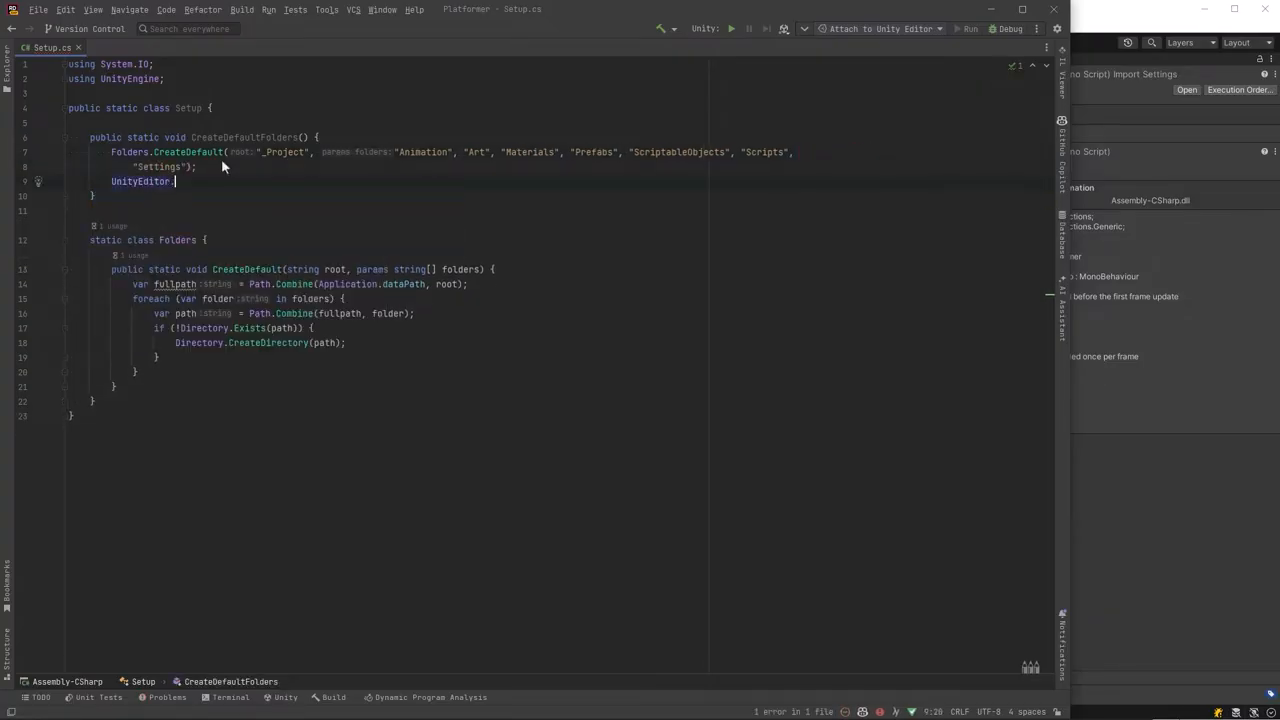
text(AssetDatabase.Refresh();)
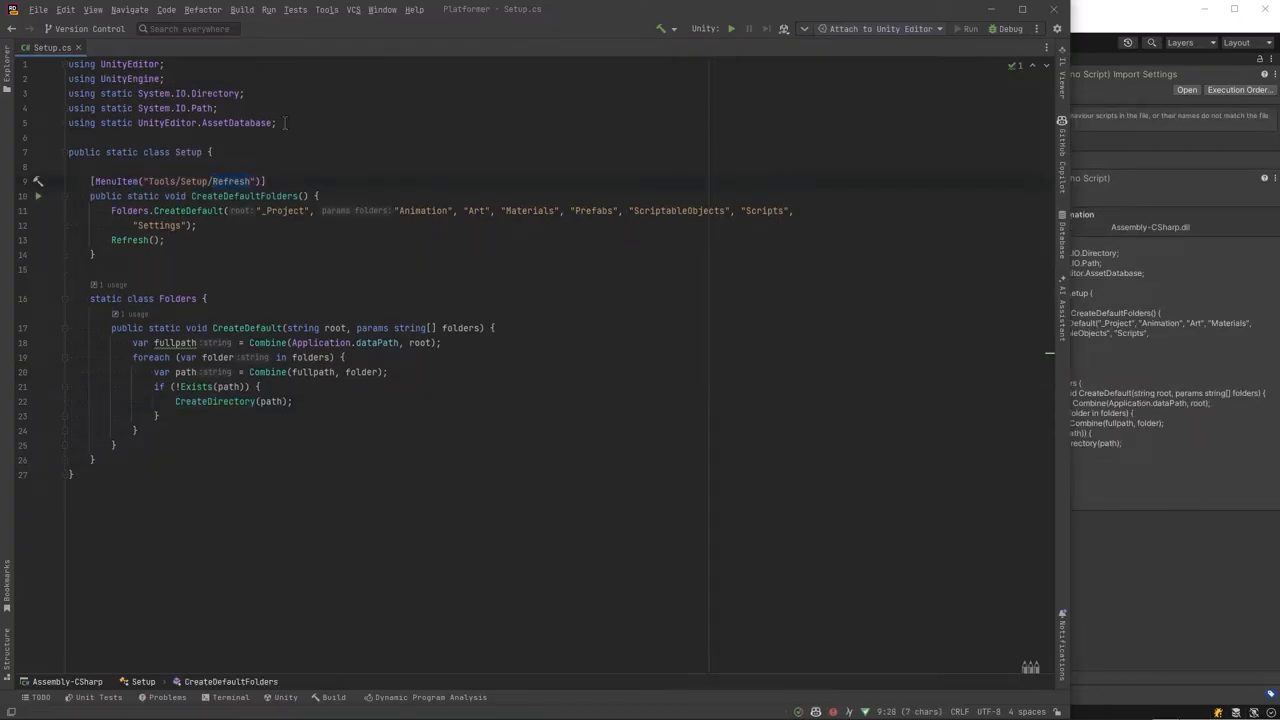
text(Create Default Folders)
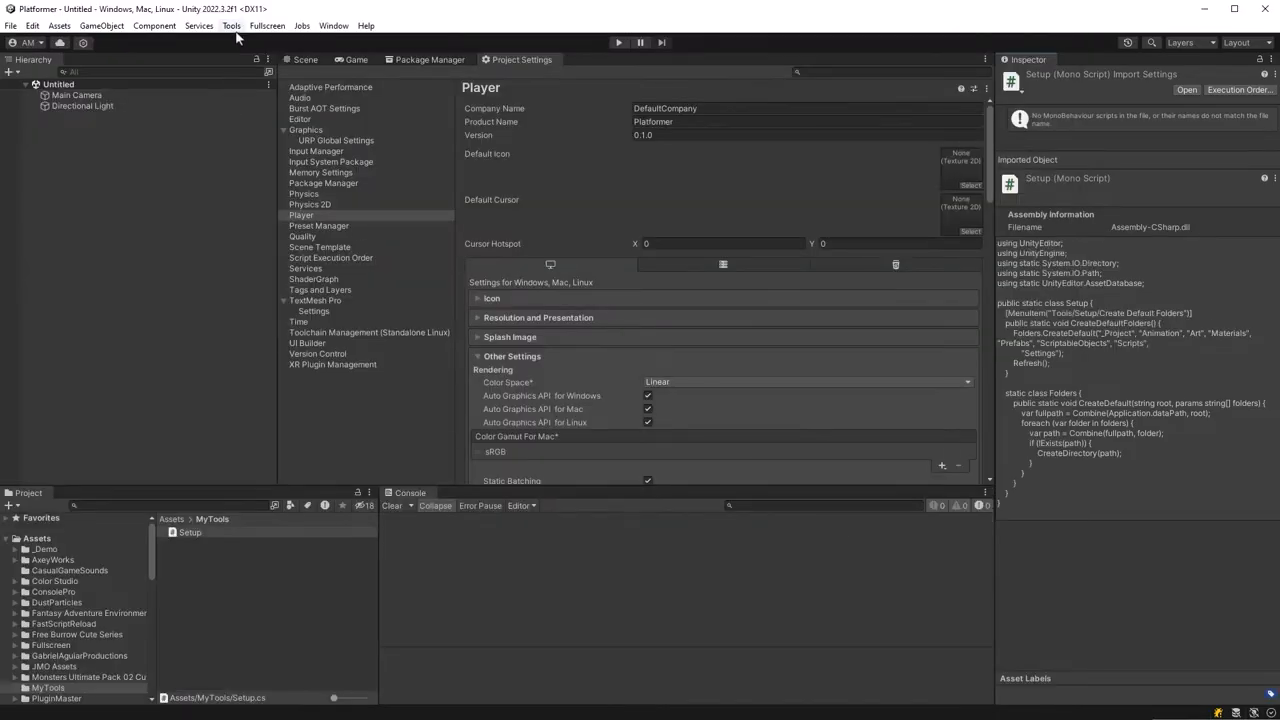
Run Tools > Setup > Create Default Folders and open the new _Project folder.
click(232, 24)
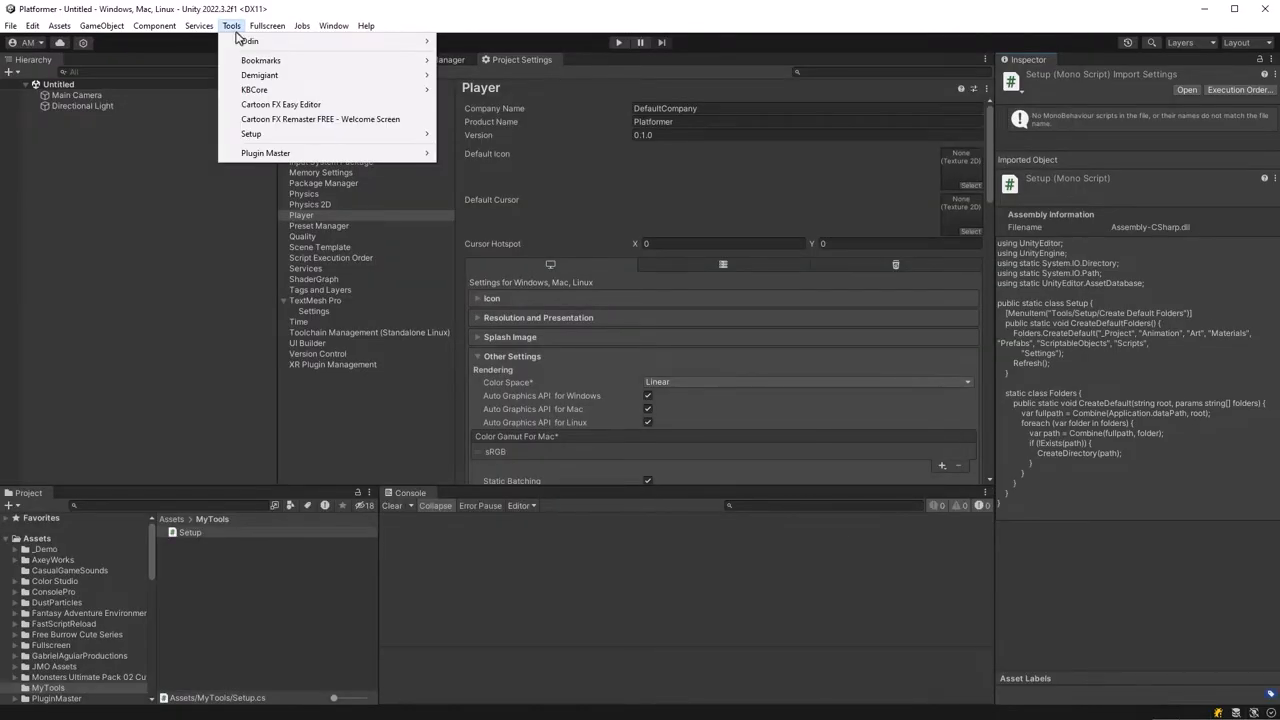
mouse_move(252, 134)
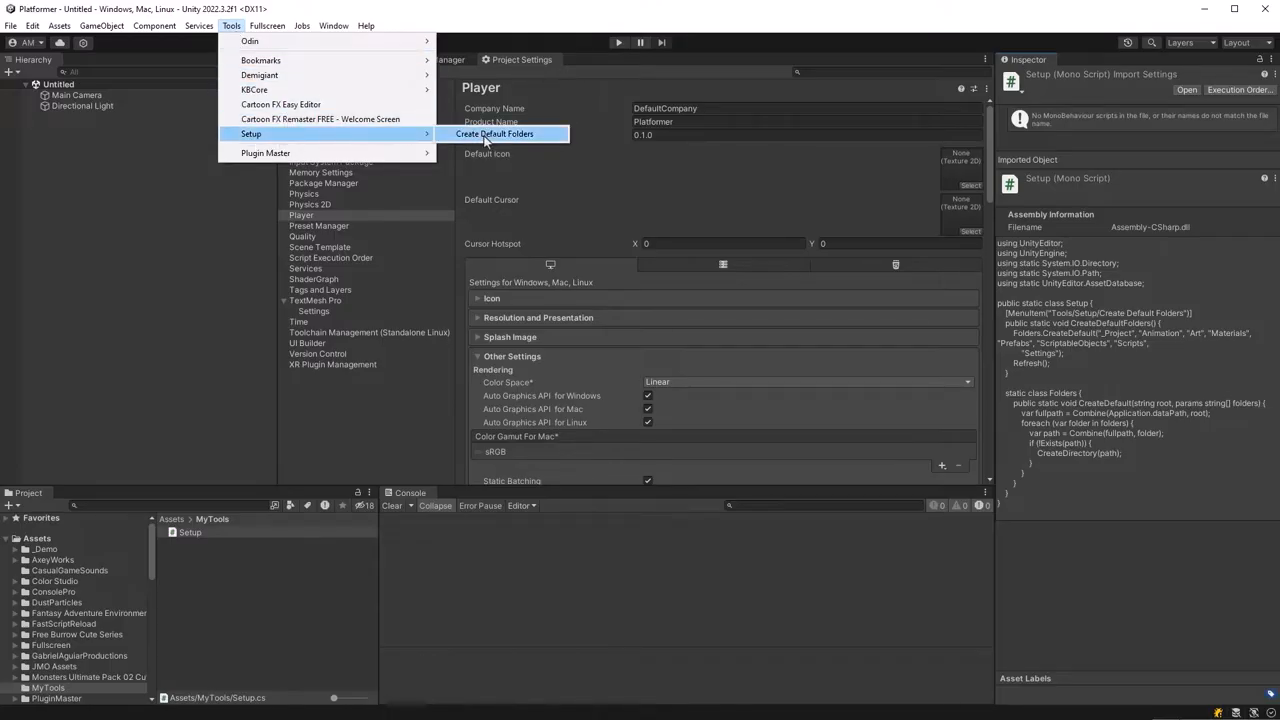
click(494, 132)
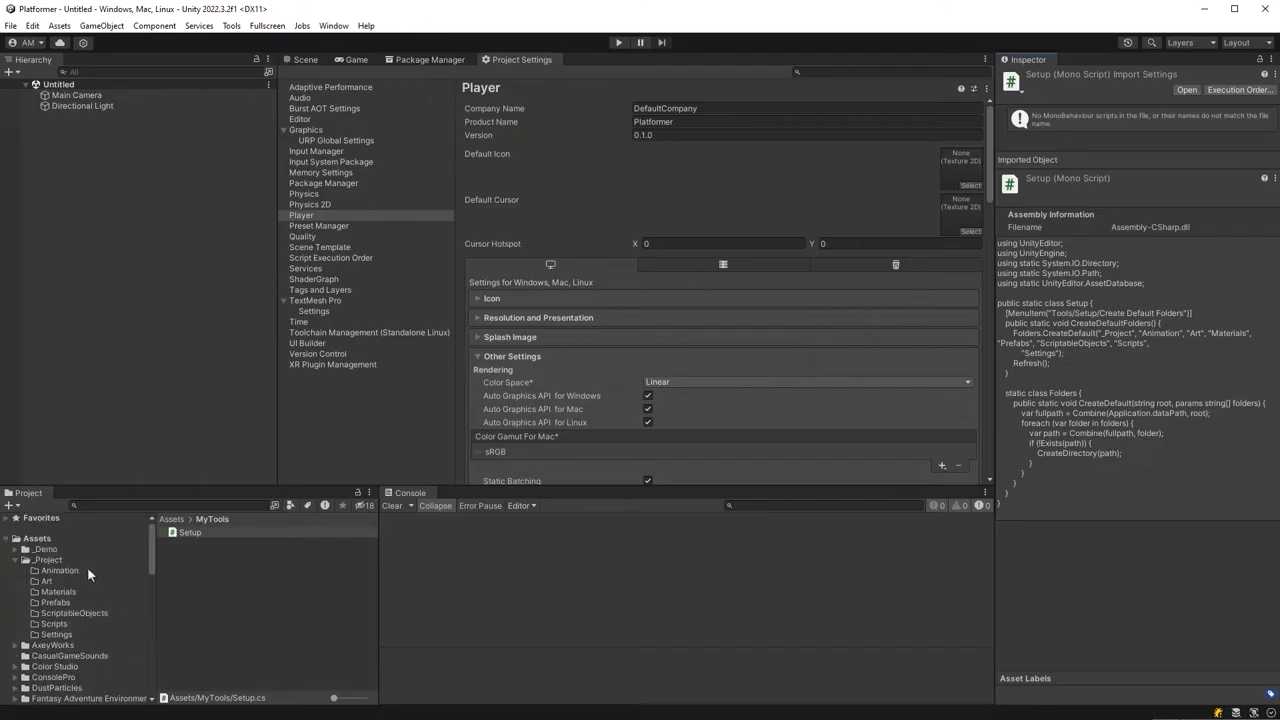
mouse_move(90, 590)
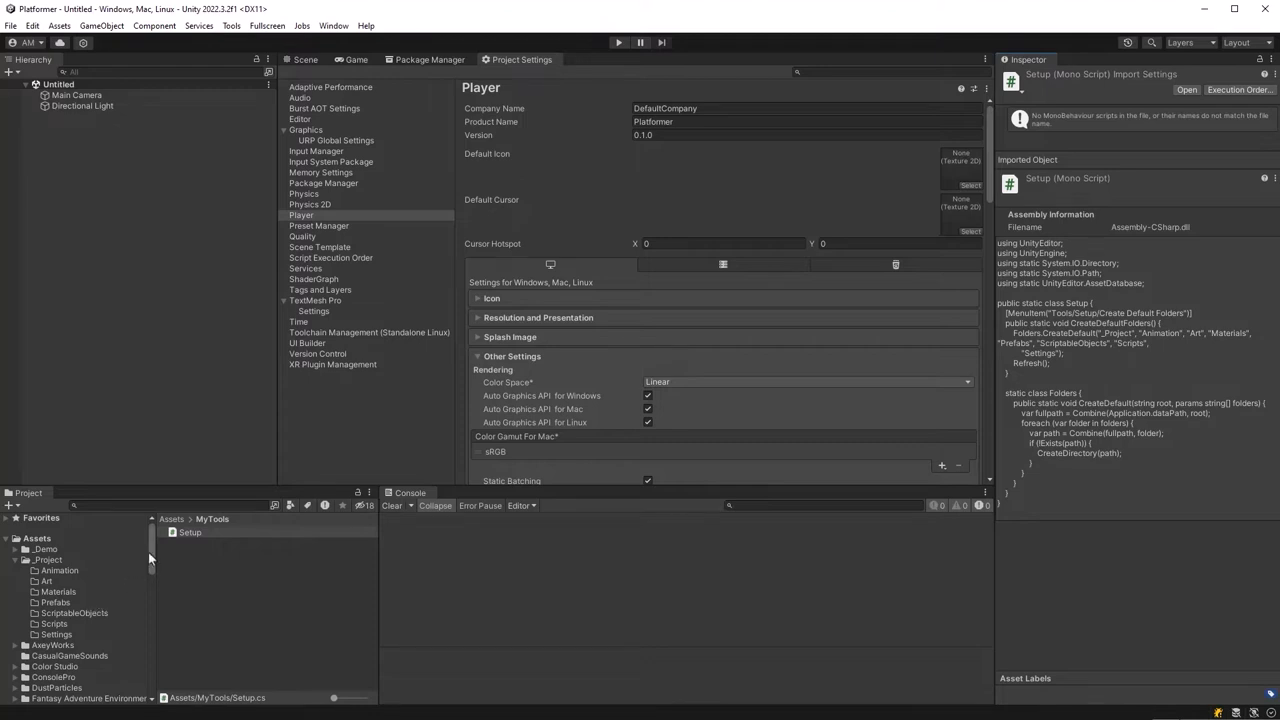
mouse_move(122, 572)
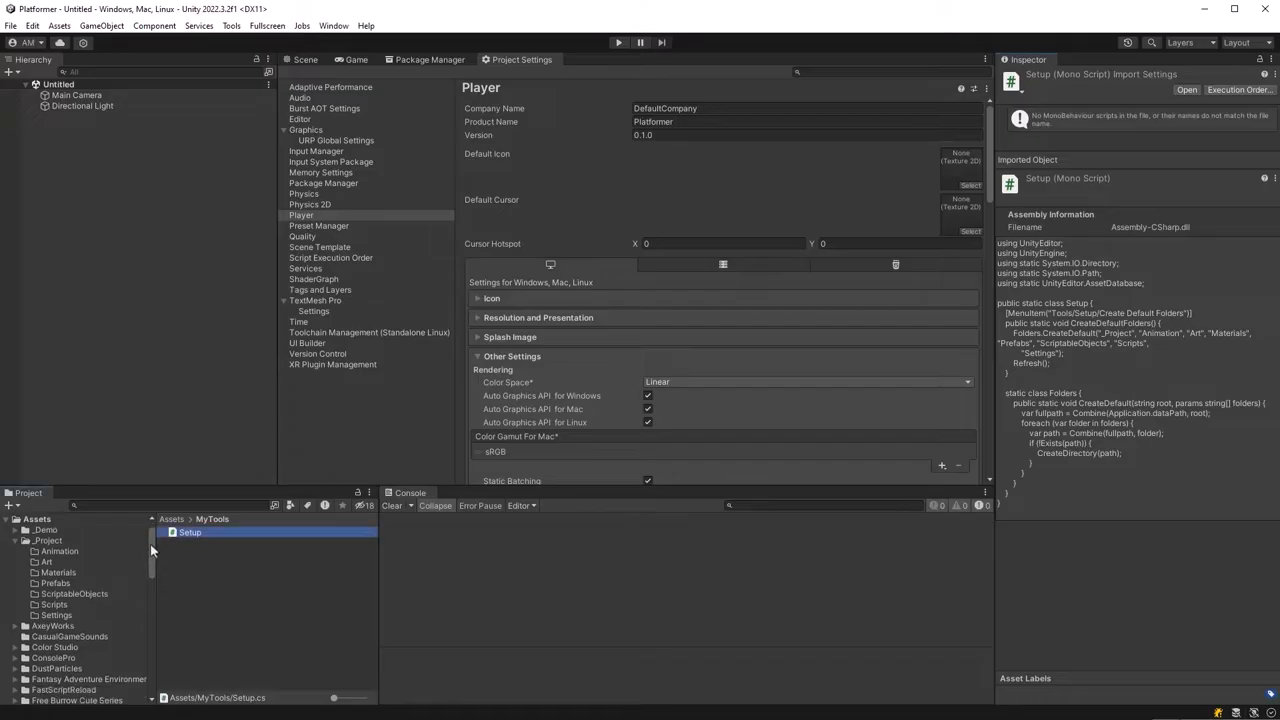
click(48, 560)
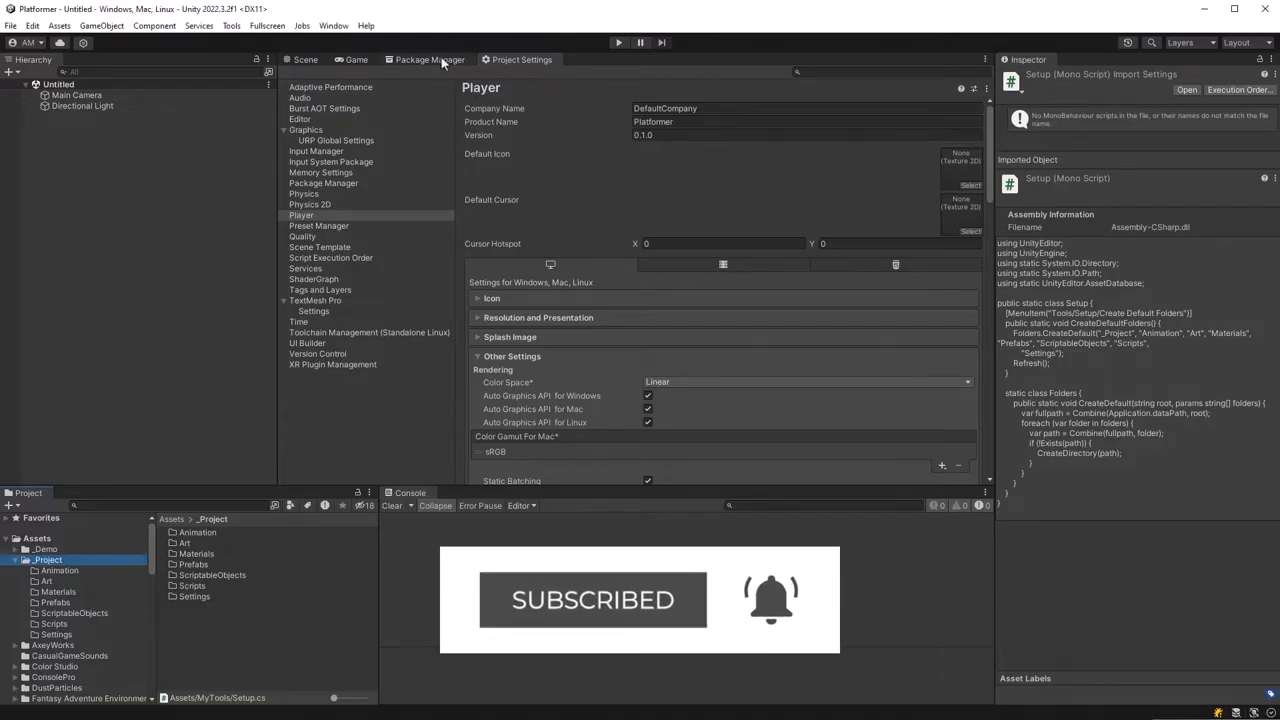
Review the installed Cinemachine, Input System and Scene Reference Attribute packages in Package Manager.
click(424, 60)
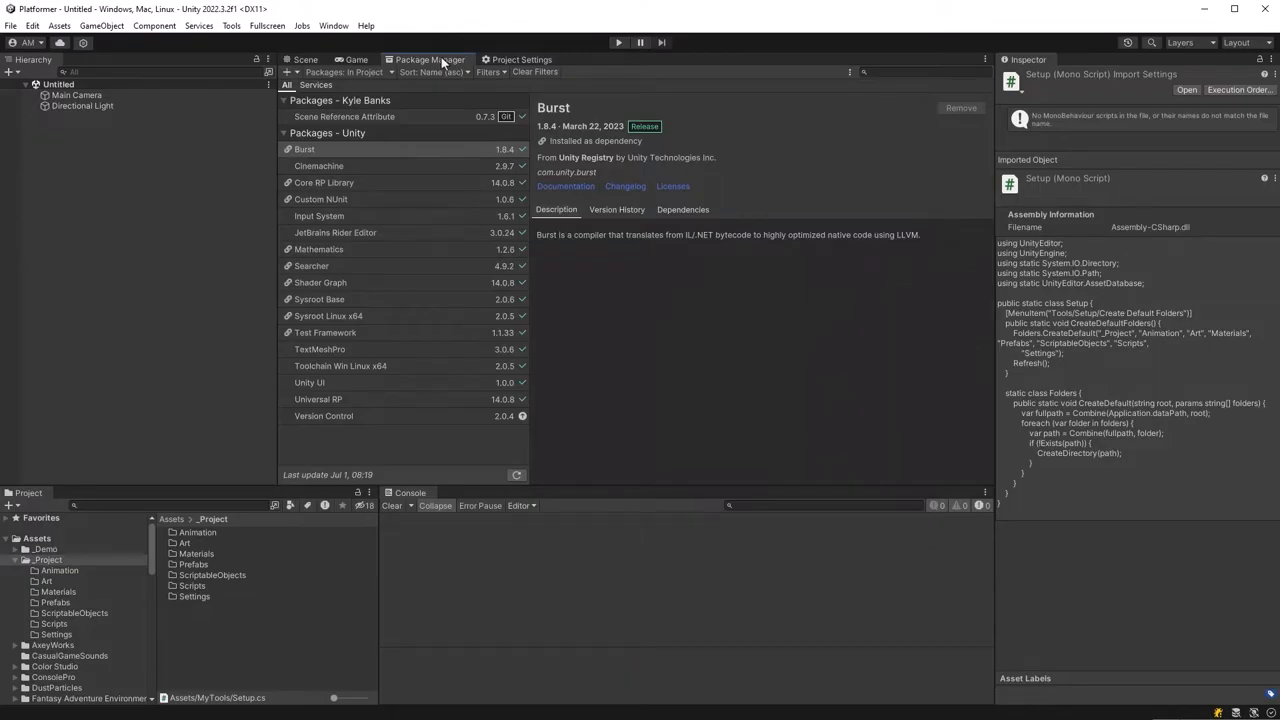
click(318, 166)
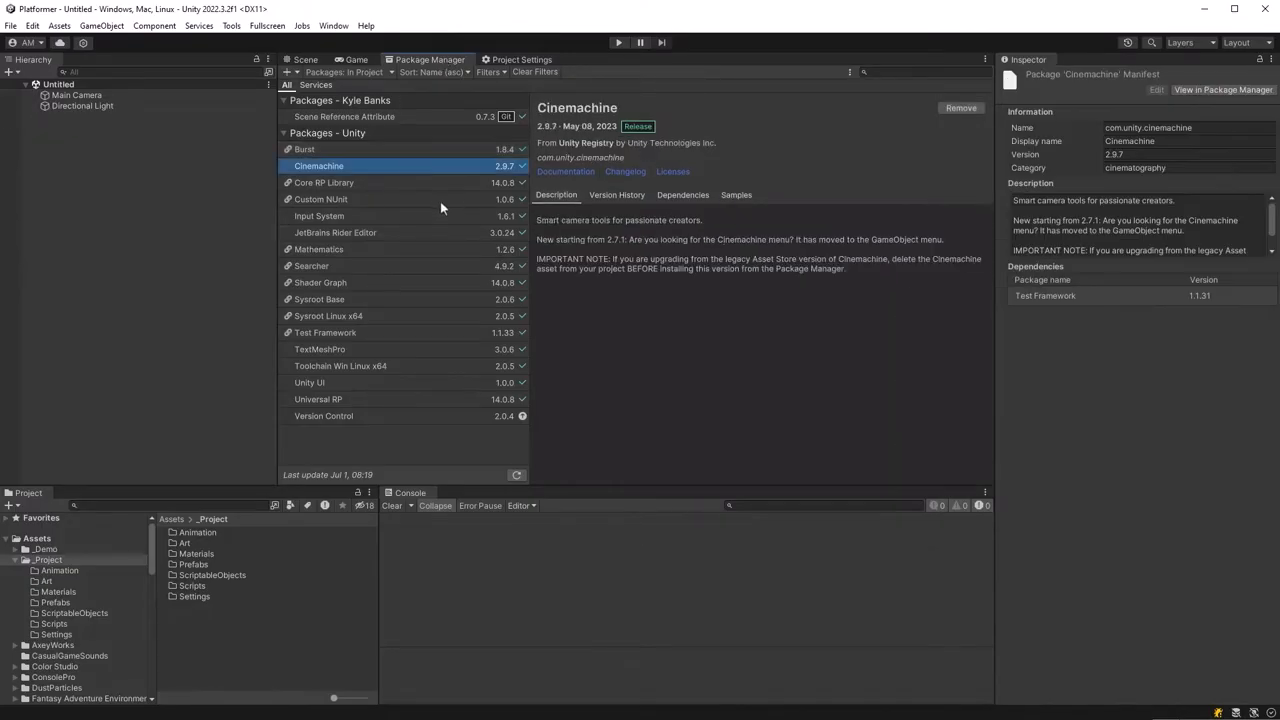
click(318, 216)
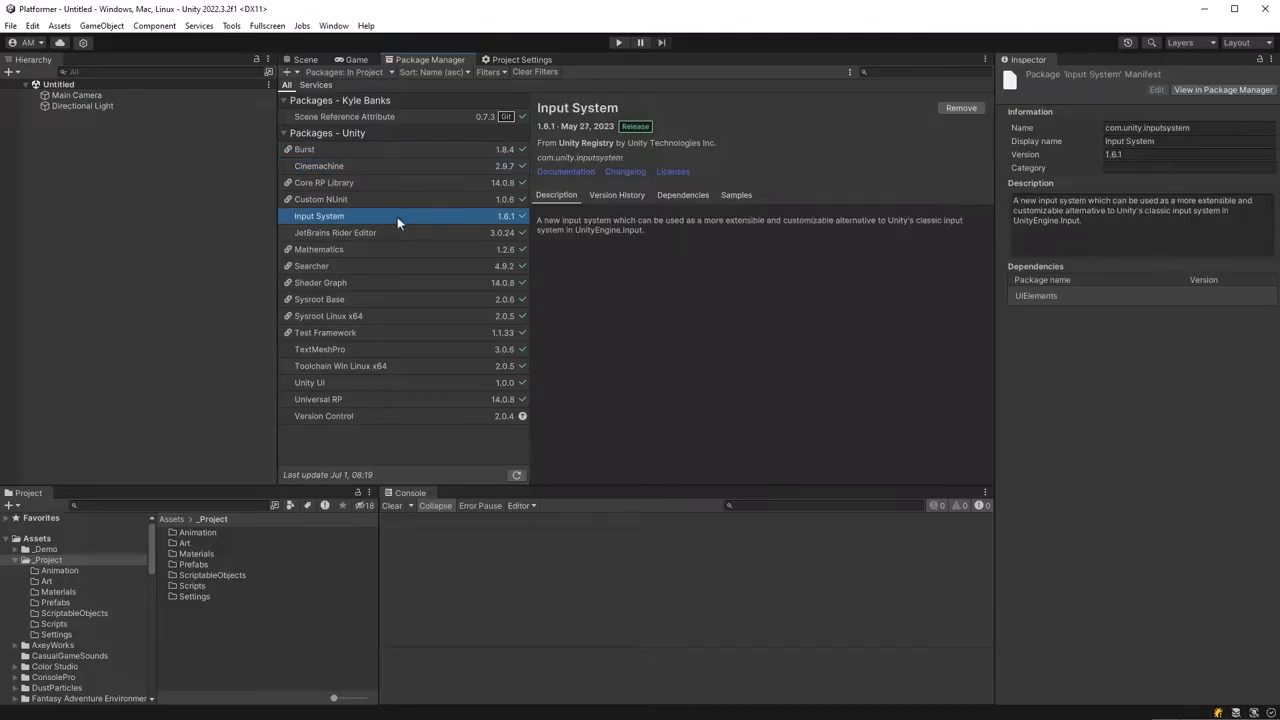
click(344, 116)
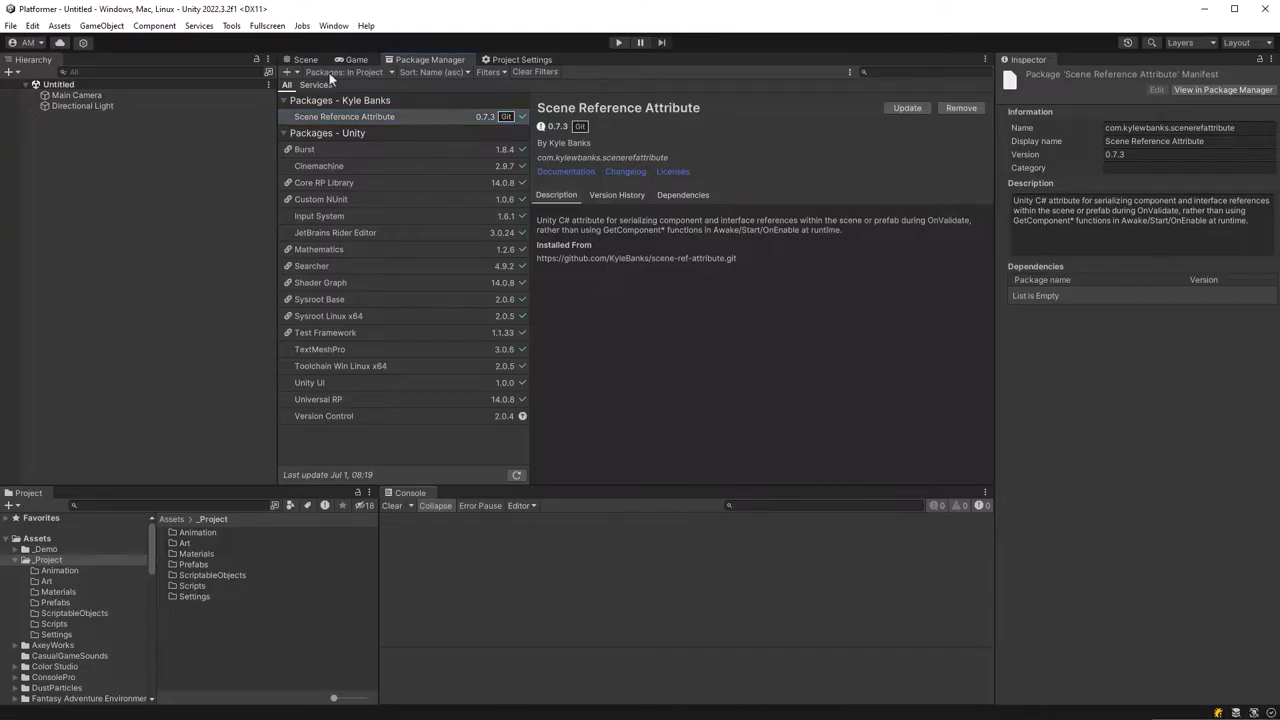
Add the Scene Reference Attribute package from its GitHub git URL.
click(290, 72)
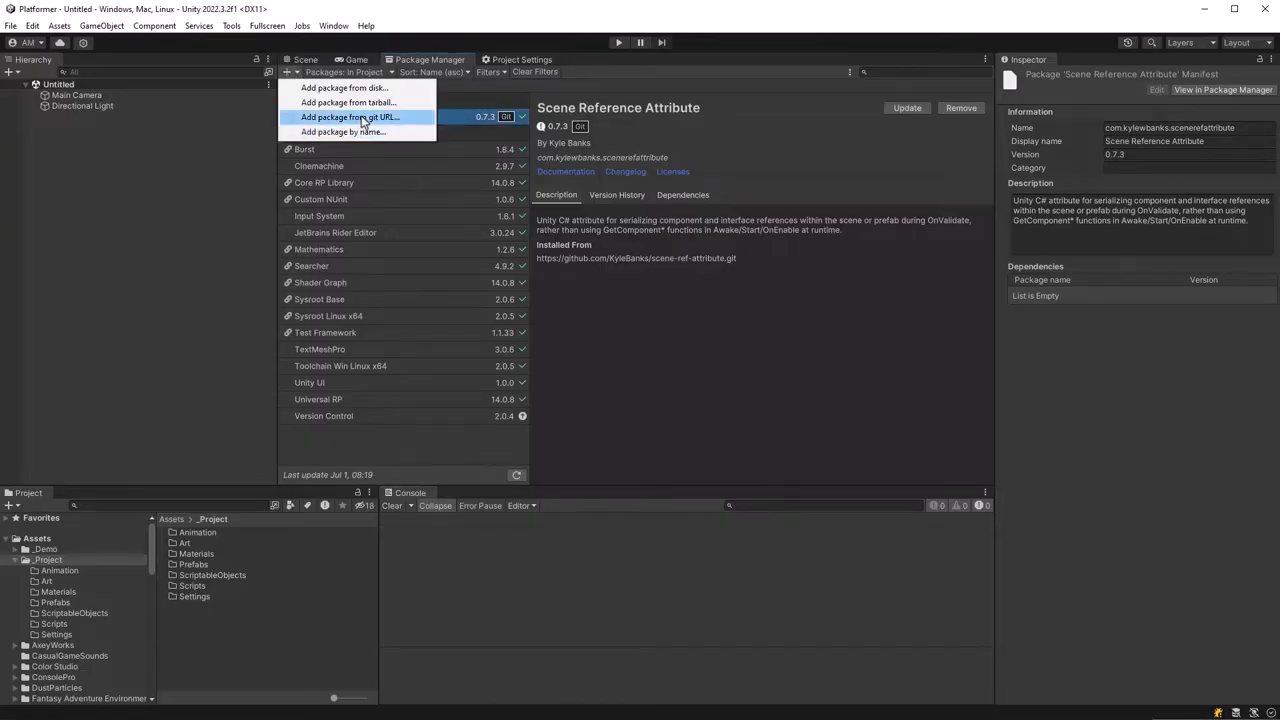
click(348, 116)
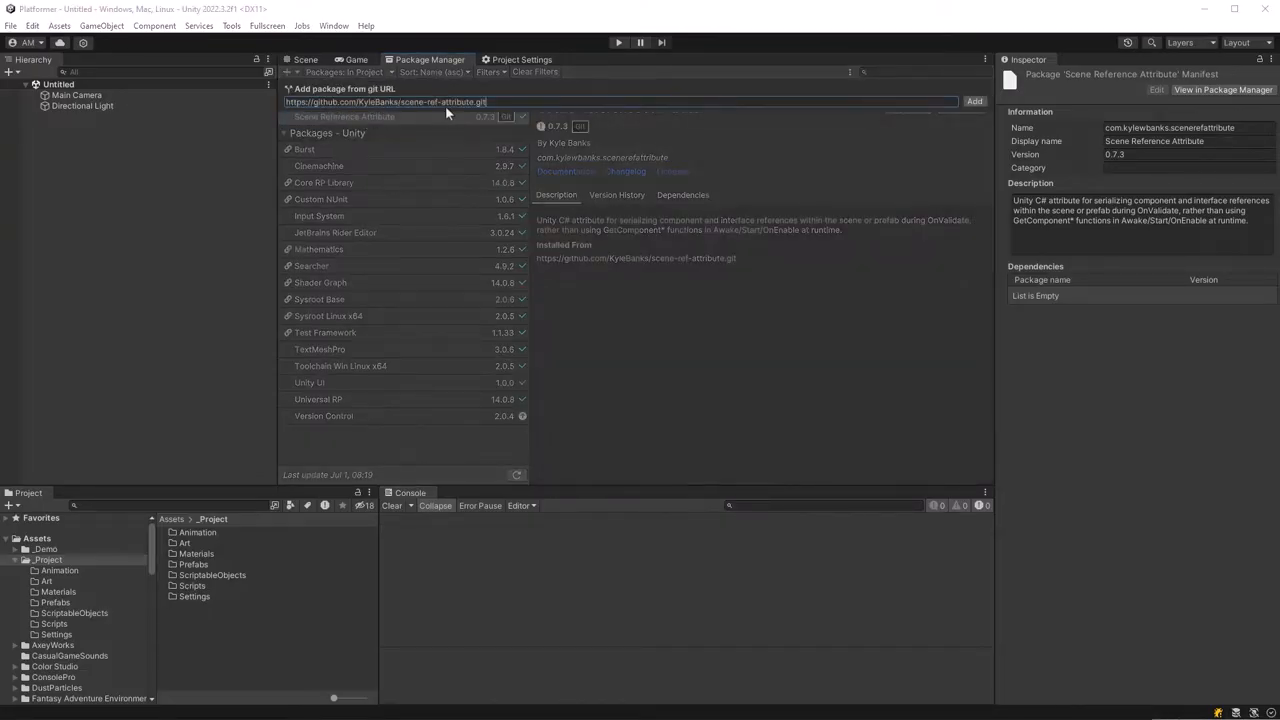
click(972, 100)
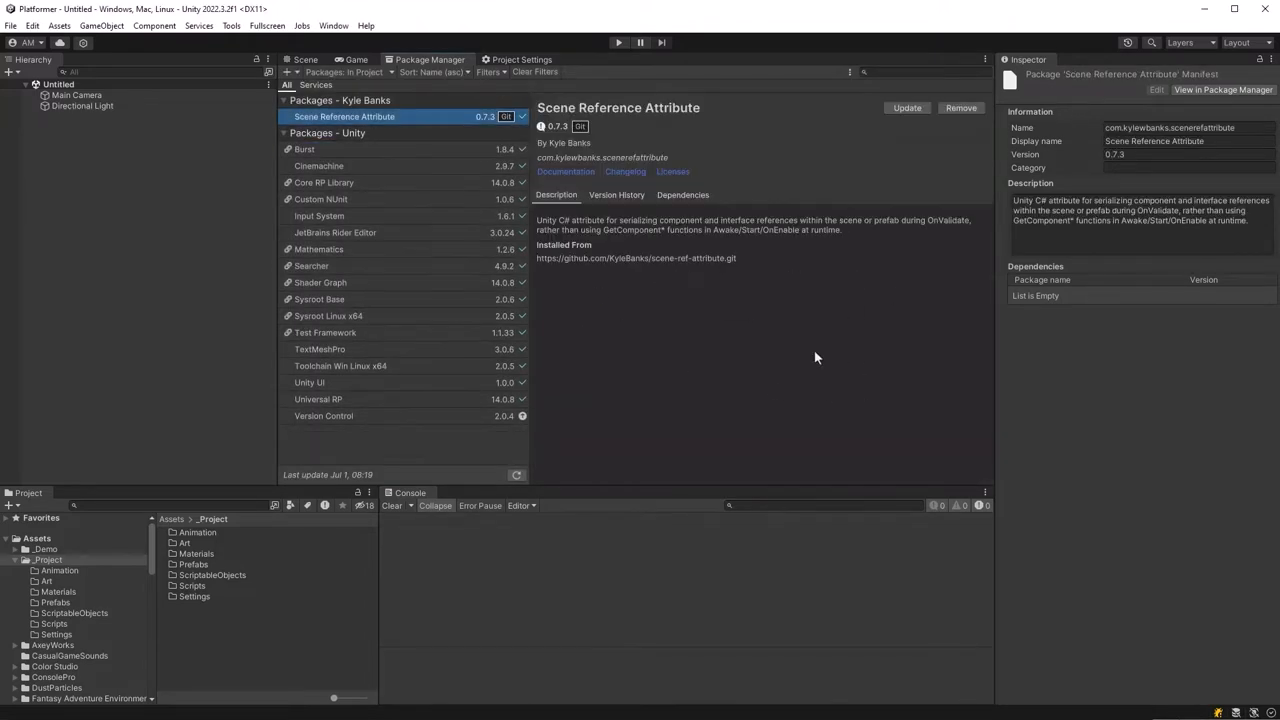
Show My Assets and select RPG Tiny Hero Duo PBR Polyart, ready to import.
click(48, 560)
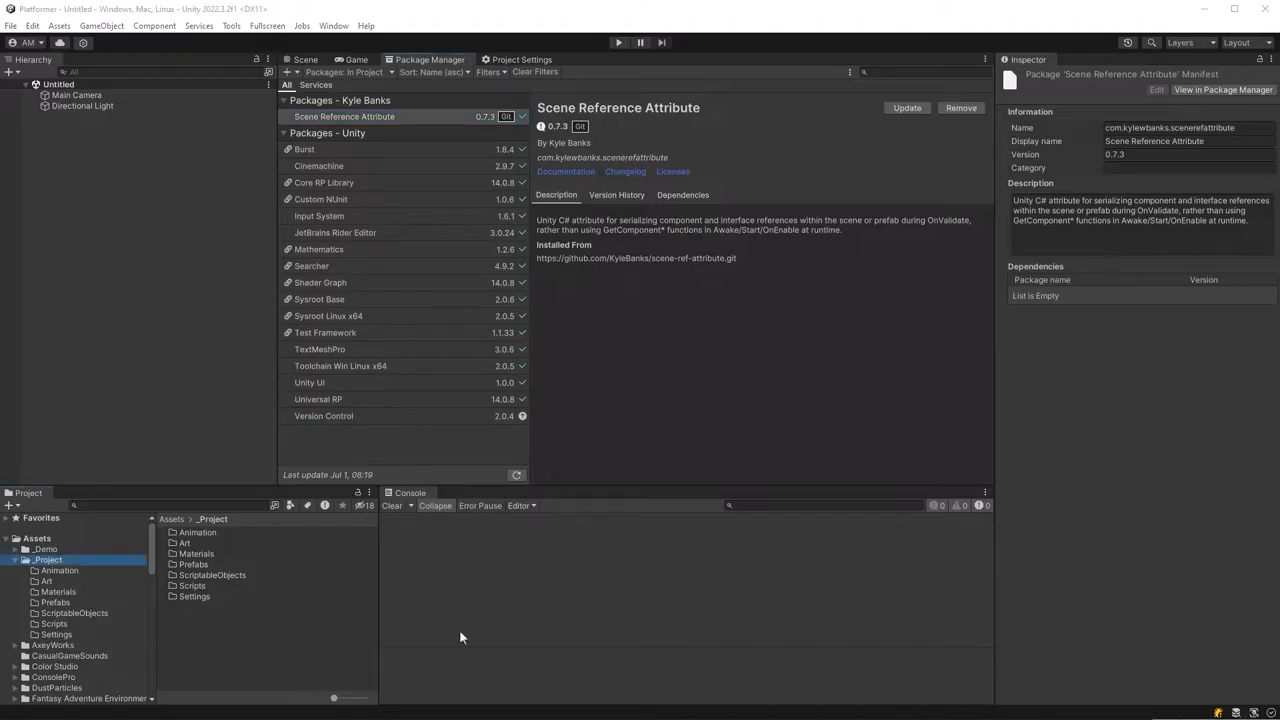
scroll(down, 3)
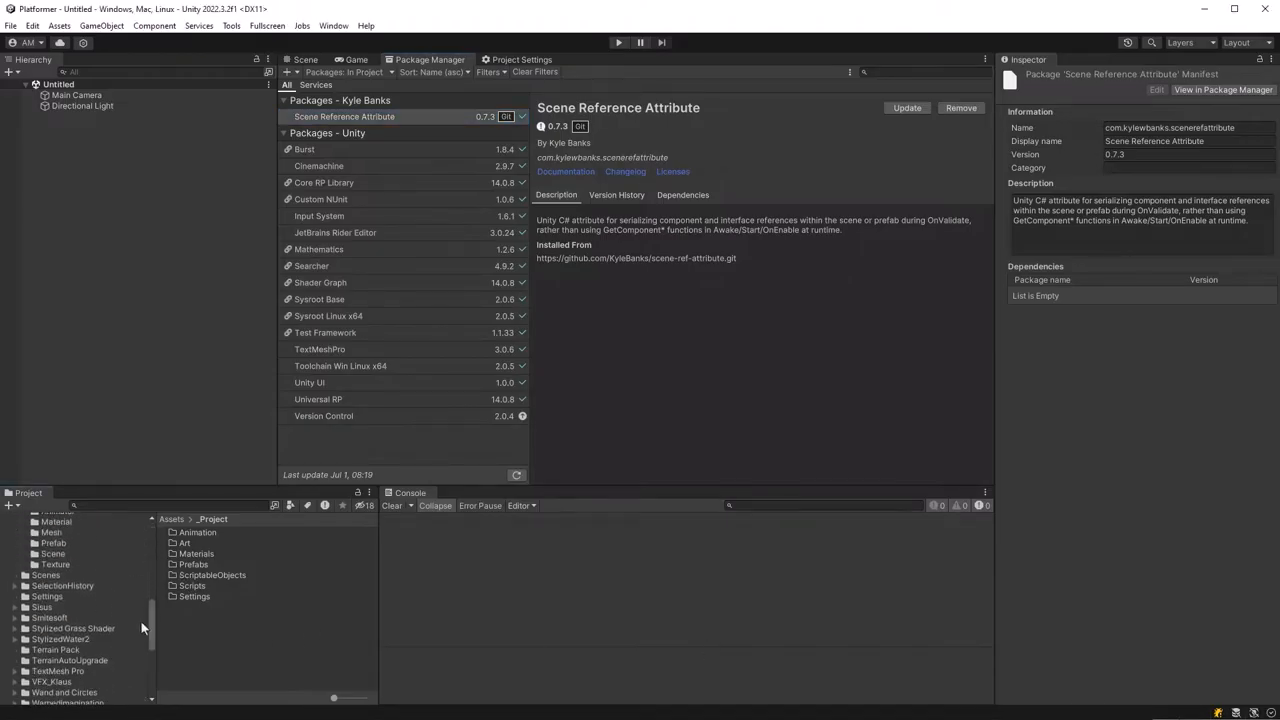
click(44, 574)
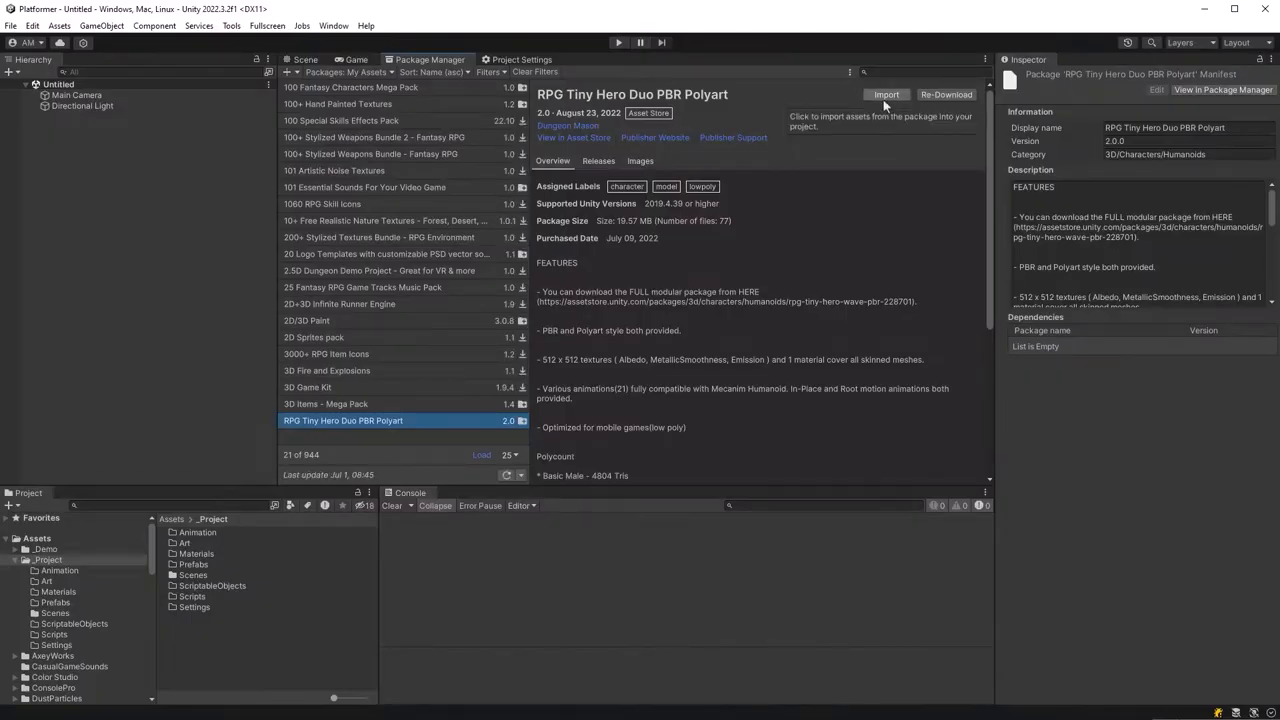
mouse_move(670, 390)
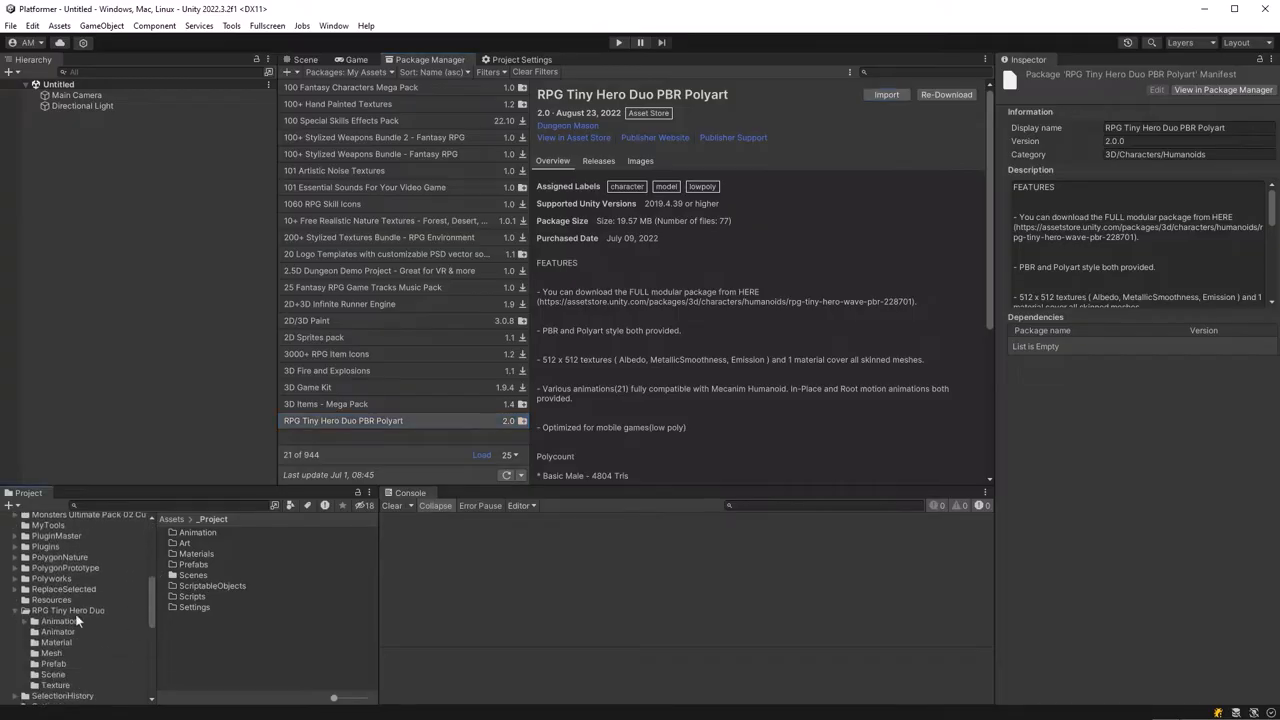
Open the imported pack's Material folder and select the Stage, Polyart_Default and PBR_Default materials.
click(56, 642)
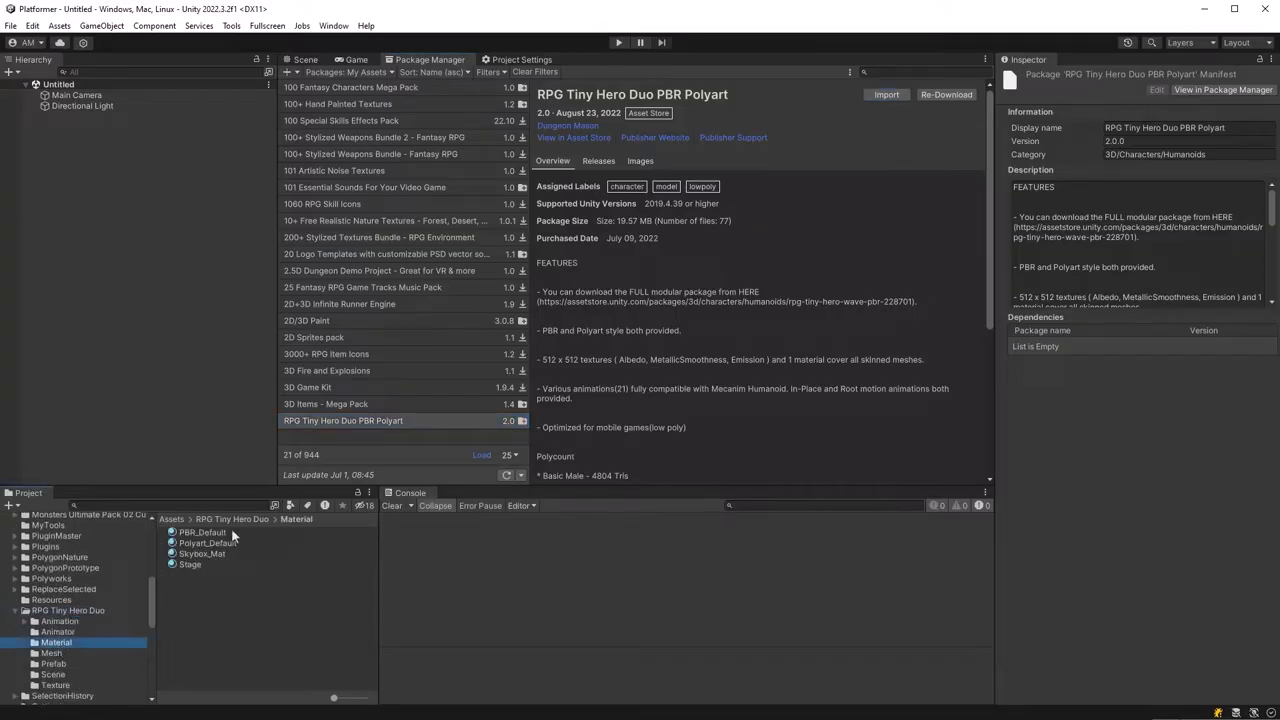
click(202, 532)
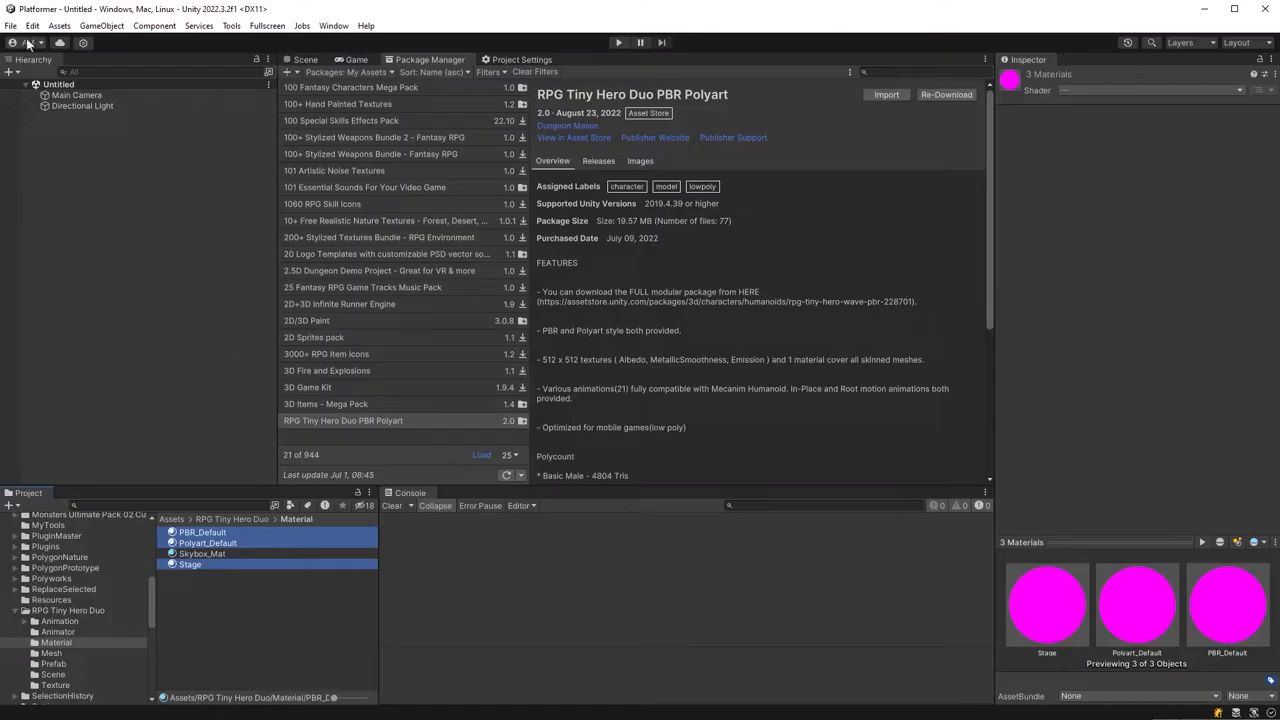
Convert the selected built-in materials to URP via Edit > Rendering > Materials and confirm.
click(32, 24)
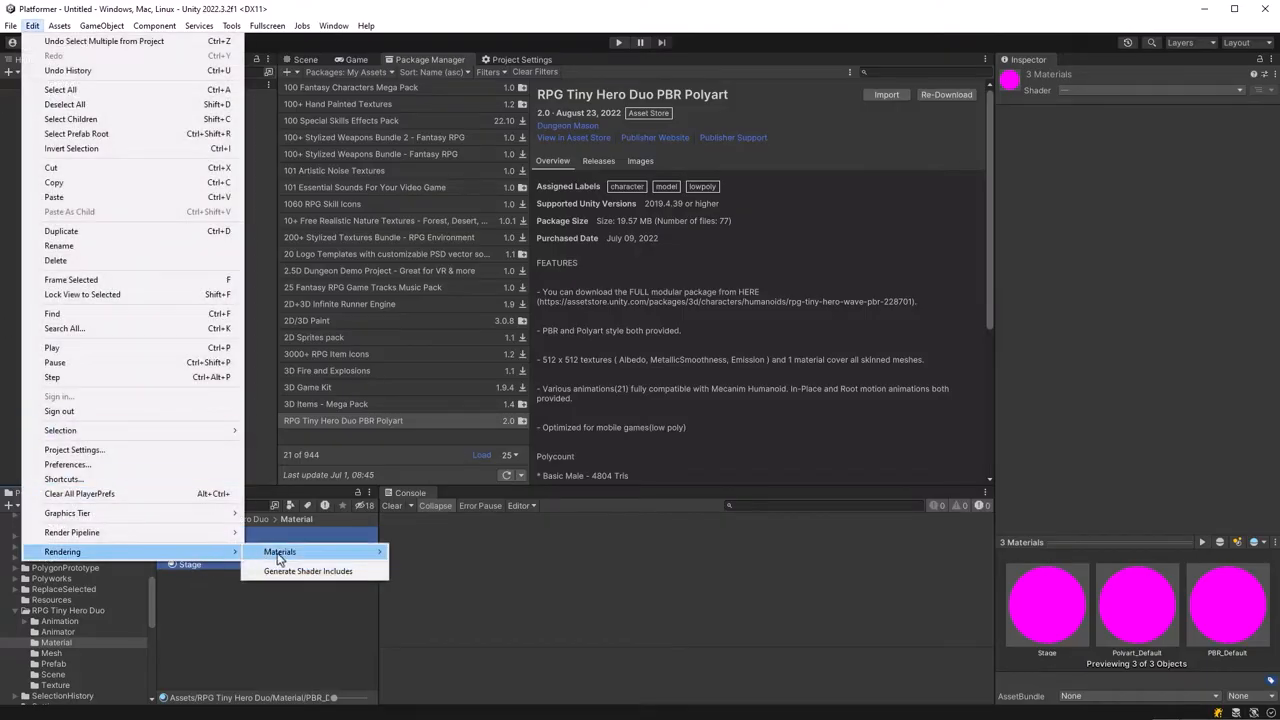
click(280, 552)
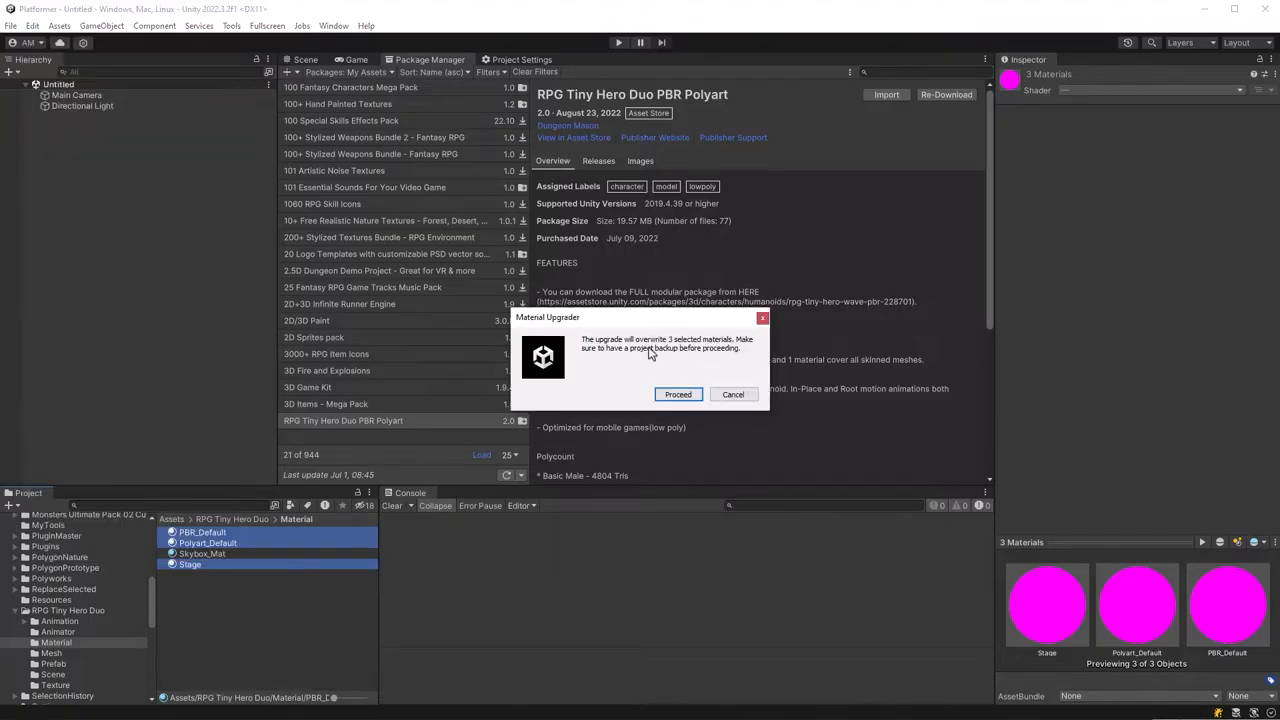
click(678, 392)
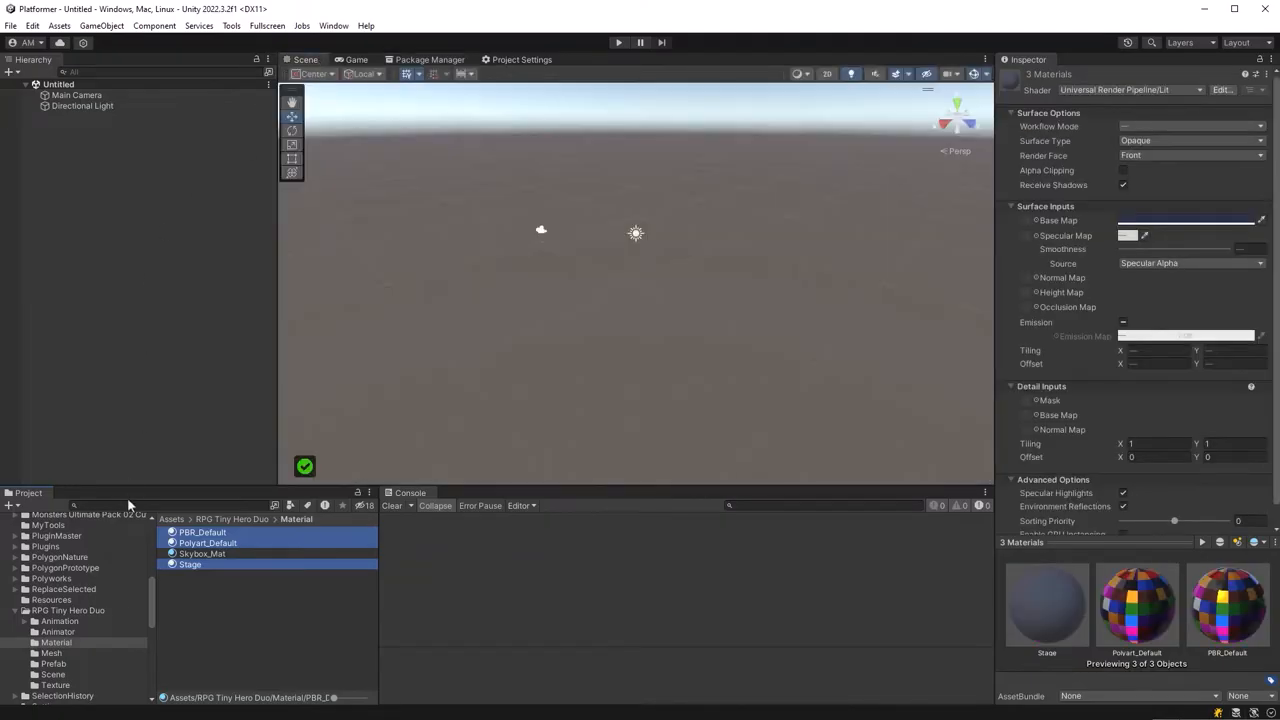
click(52, 664)
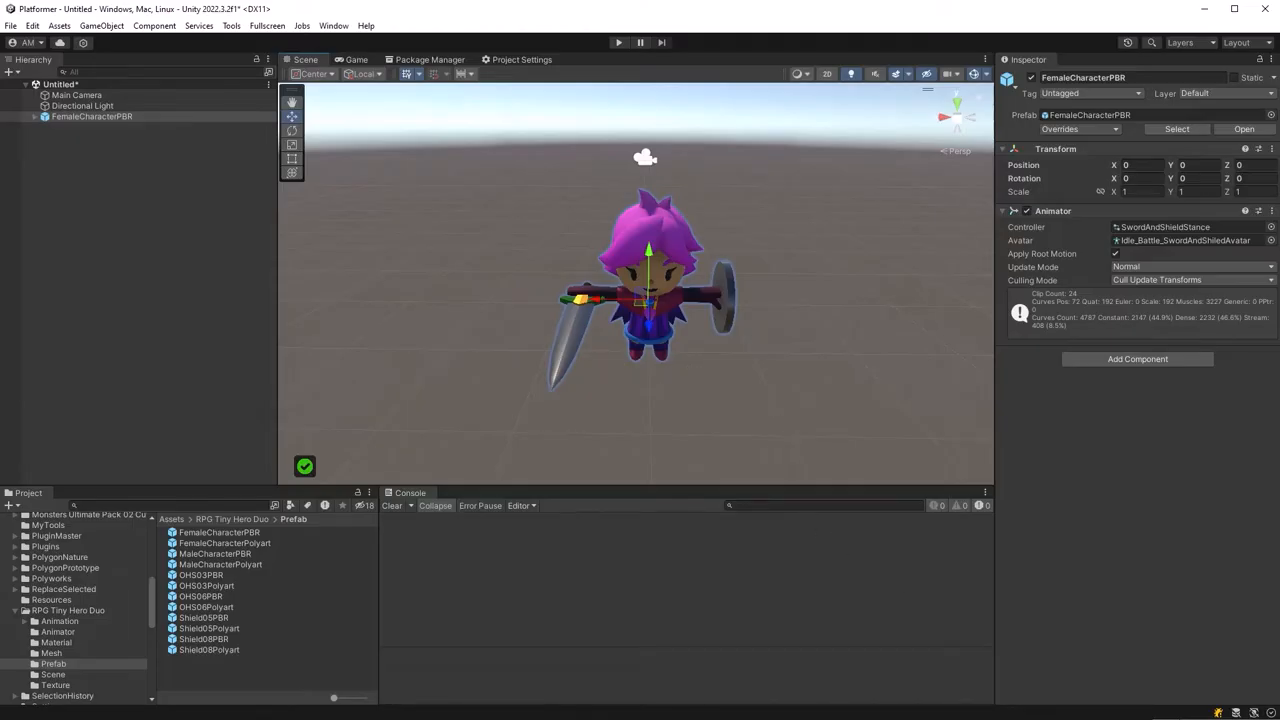
Add a cube named Ground scaled 20,1,20 at Y -0.5 beneath the character.
right_click(92, 116)
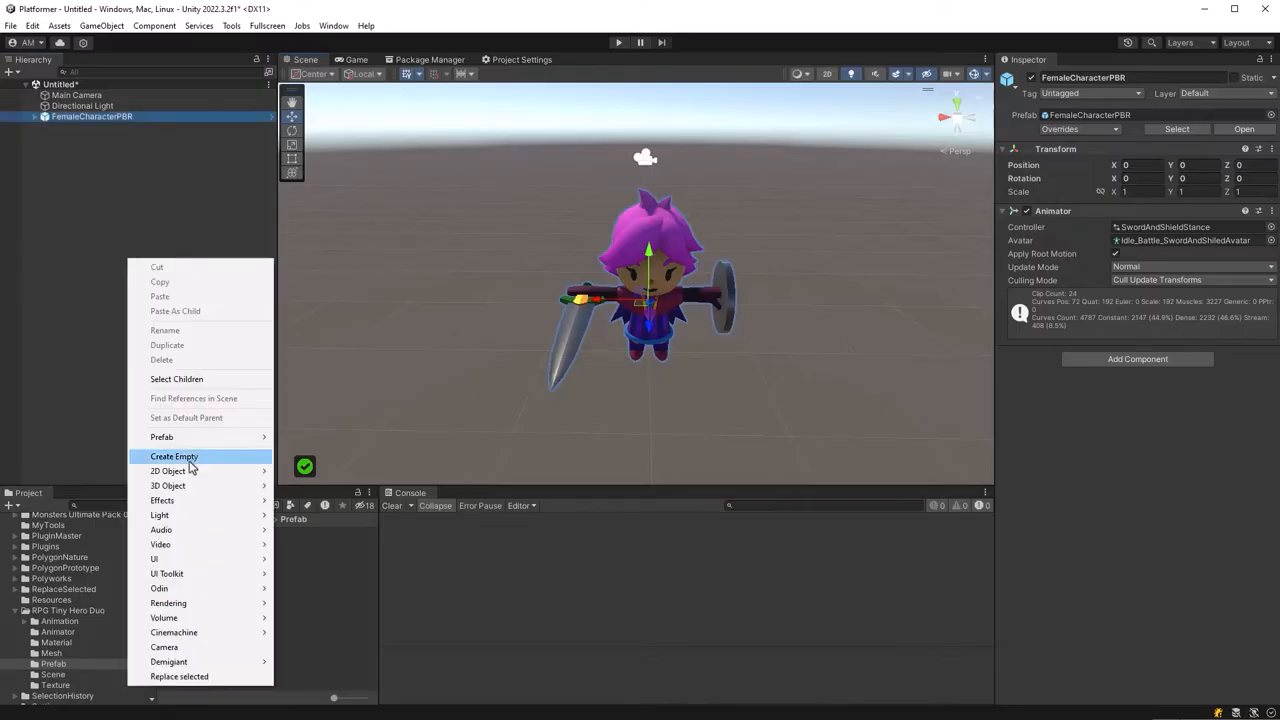
click(168, 486)
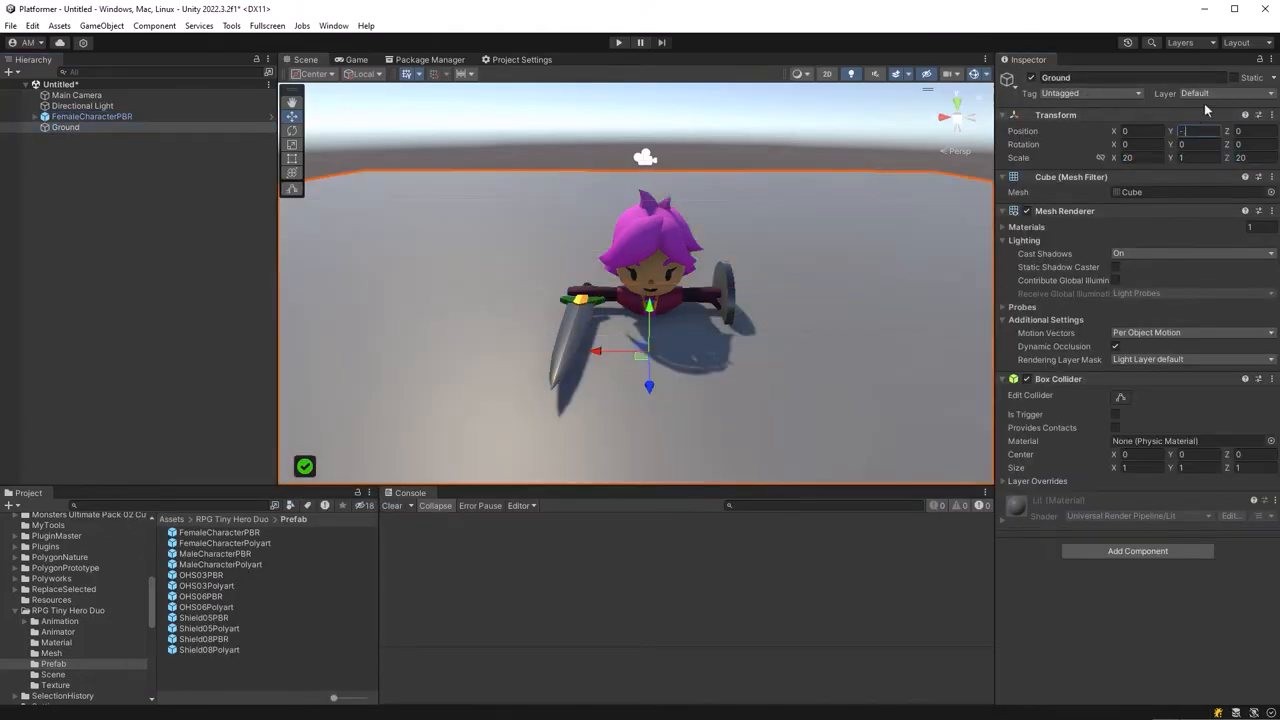
text(-0.5)
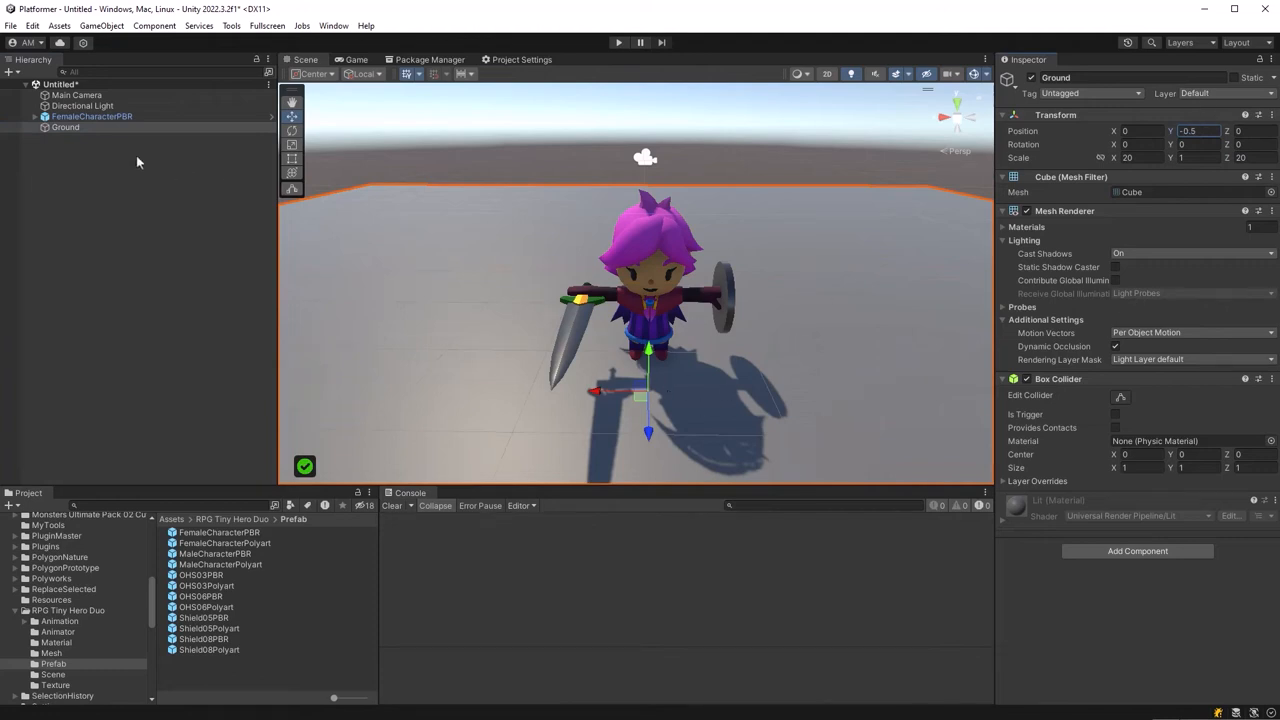
right_click(138, 162)
text(Obstacle)
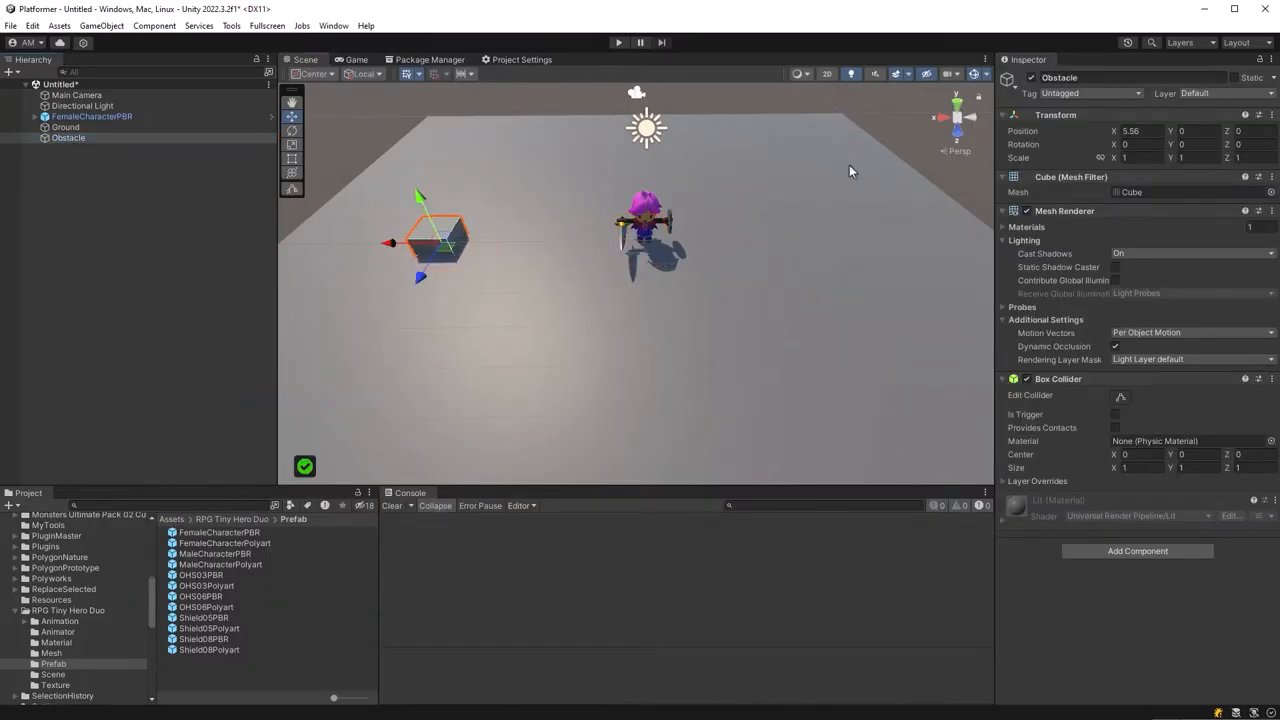
Scale the Obstacle cubes (3 and 2) and tilt both into ramps with the transform tools.
text(3)
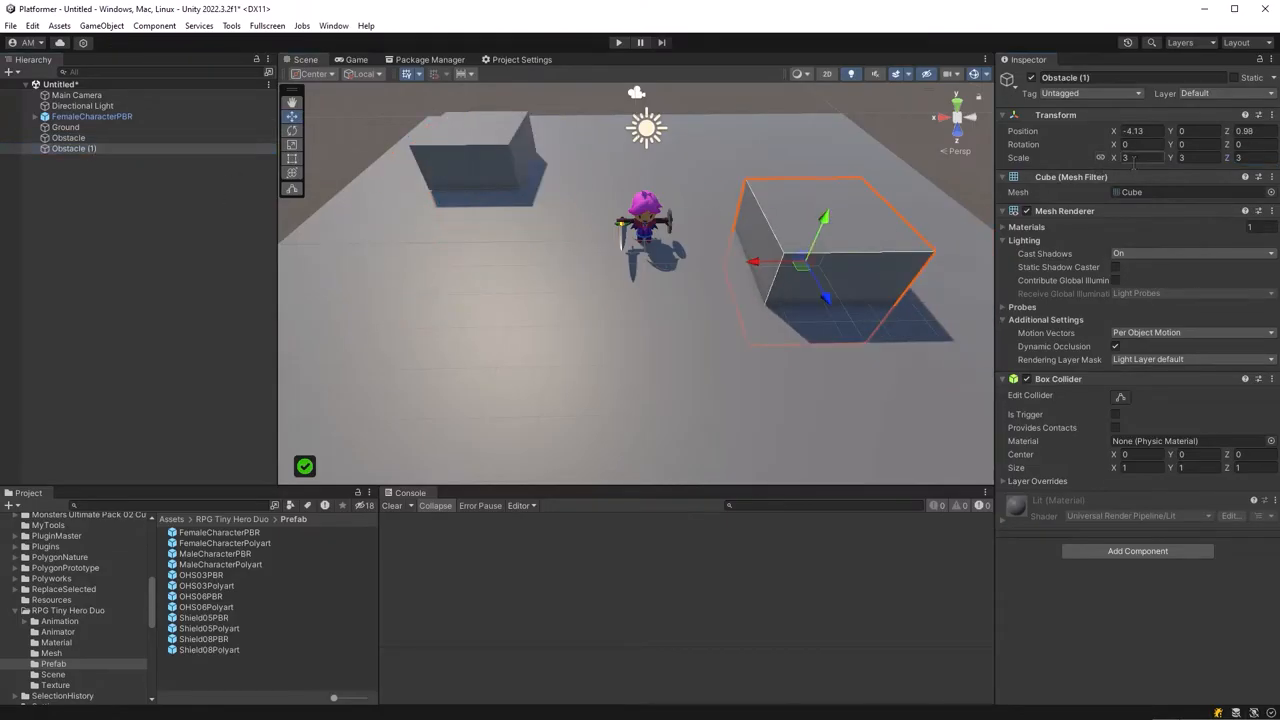
text(2)
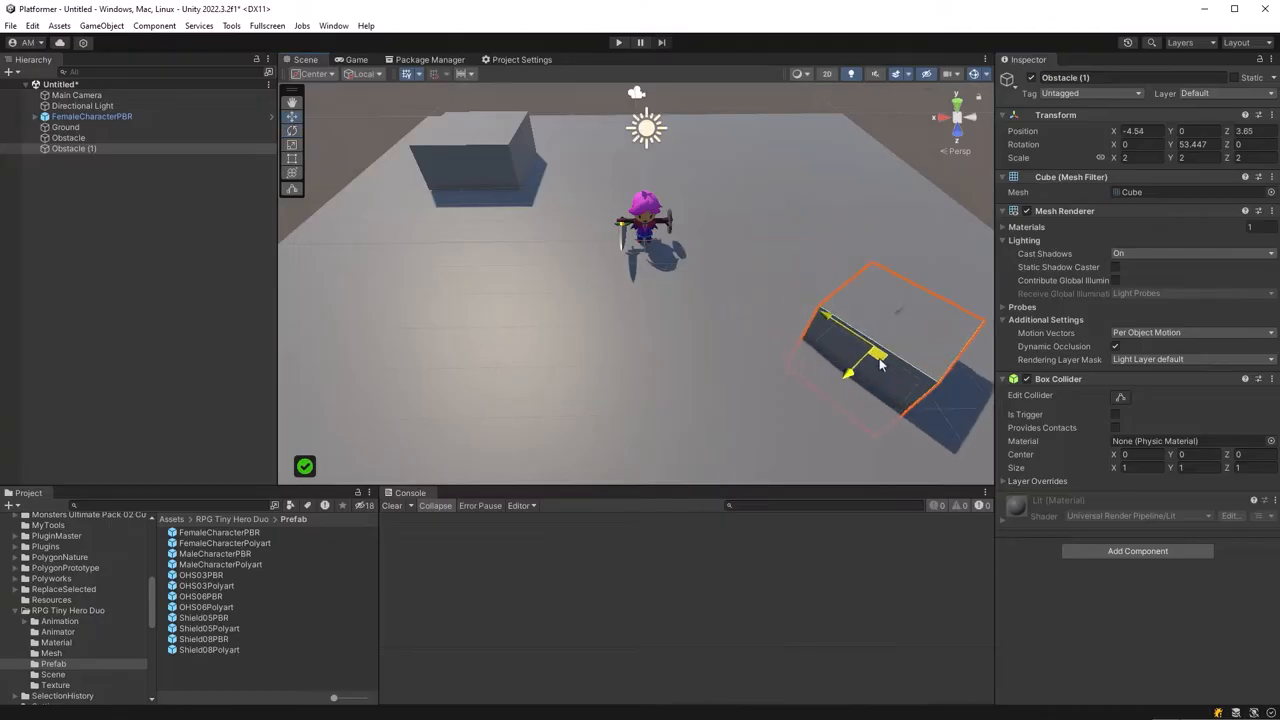
click(68, 136)
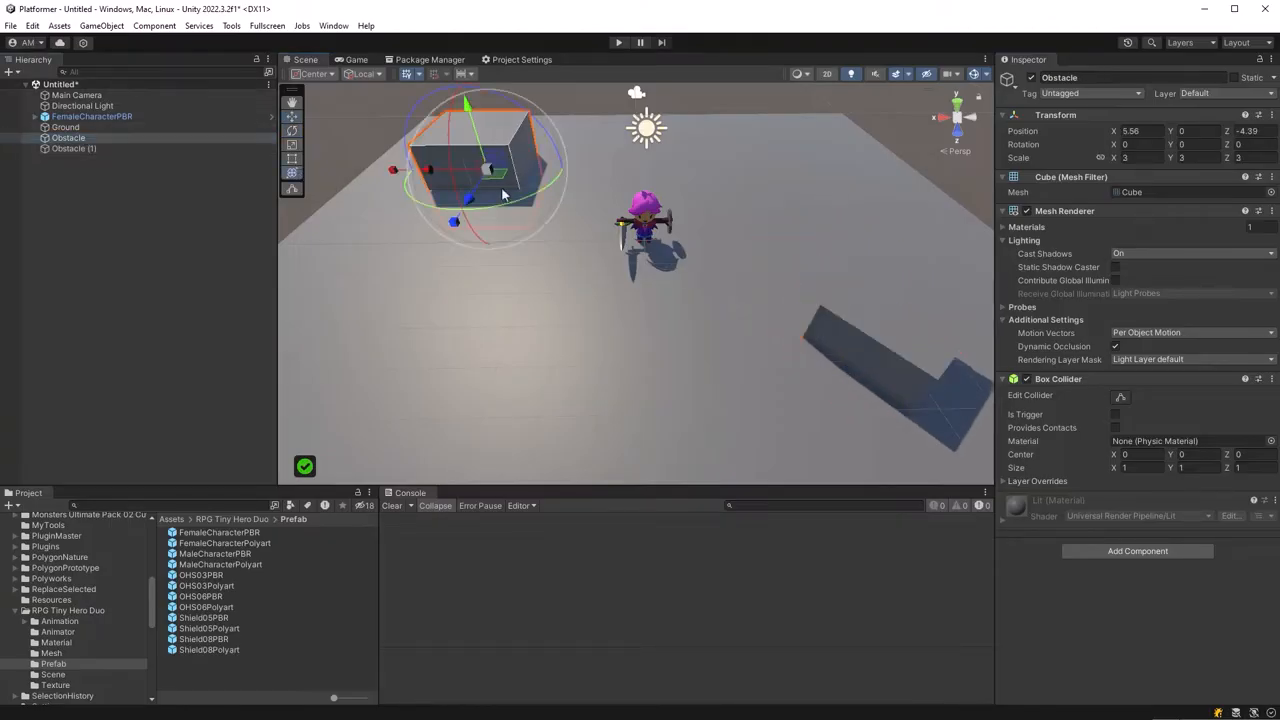
click(72, 148)
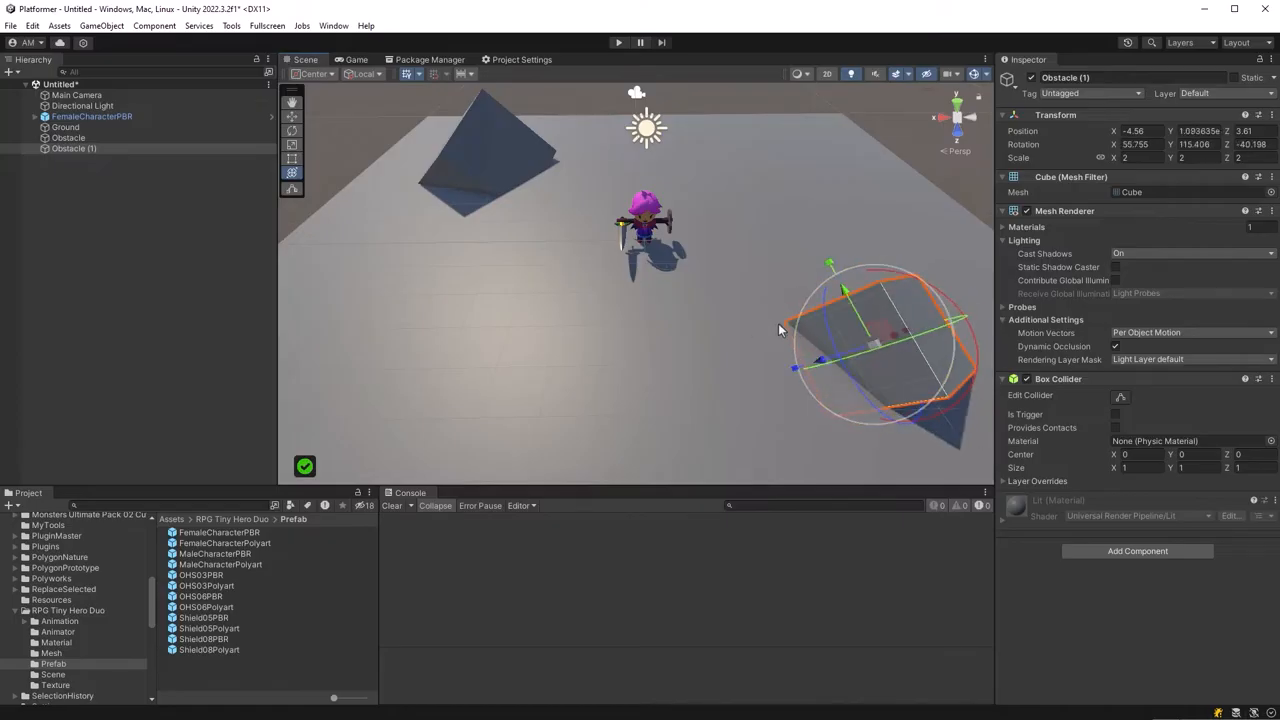
Select Main Camera and view the scene through the Game tab.
click(76, 96)
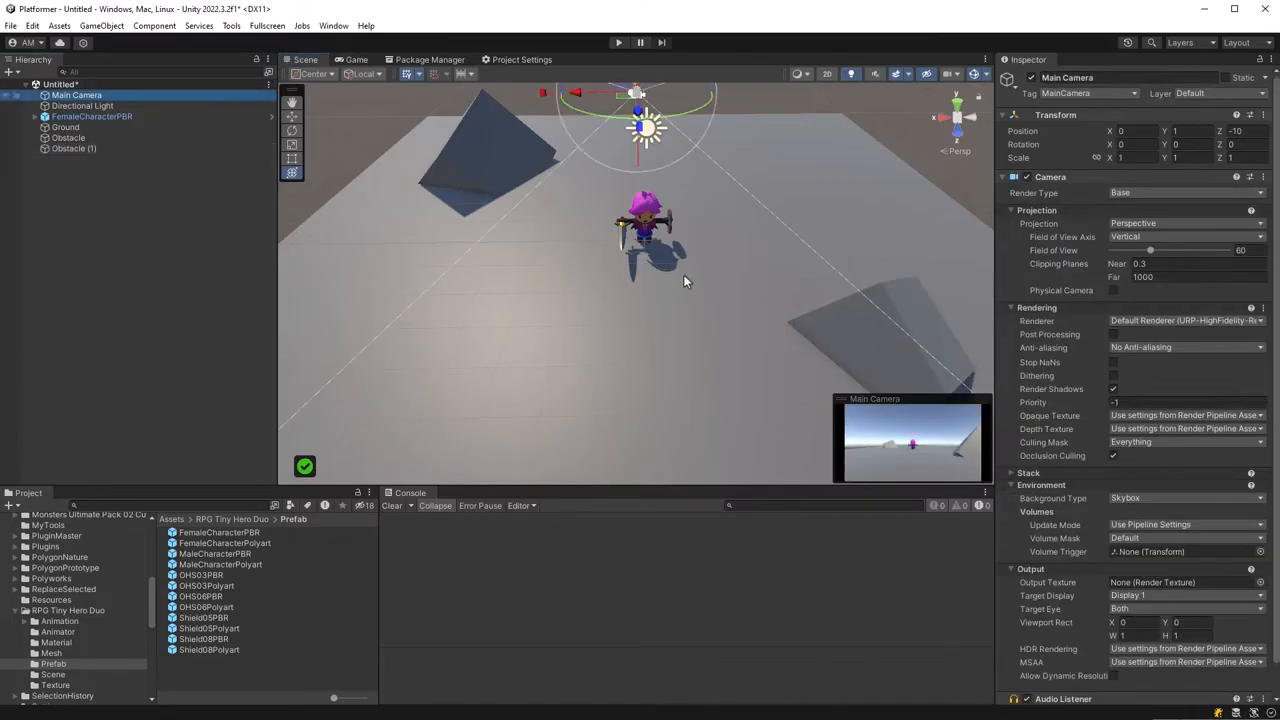
click(356, 60)
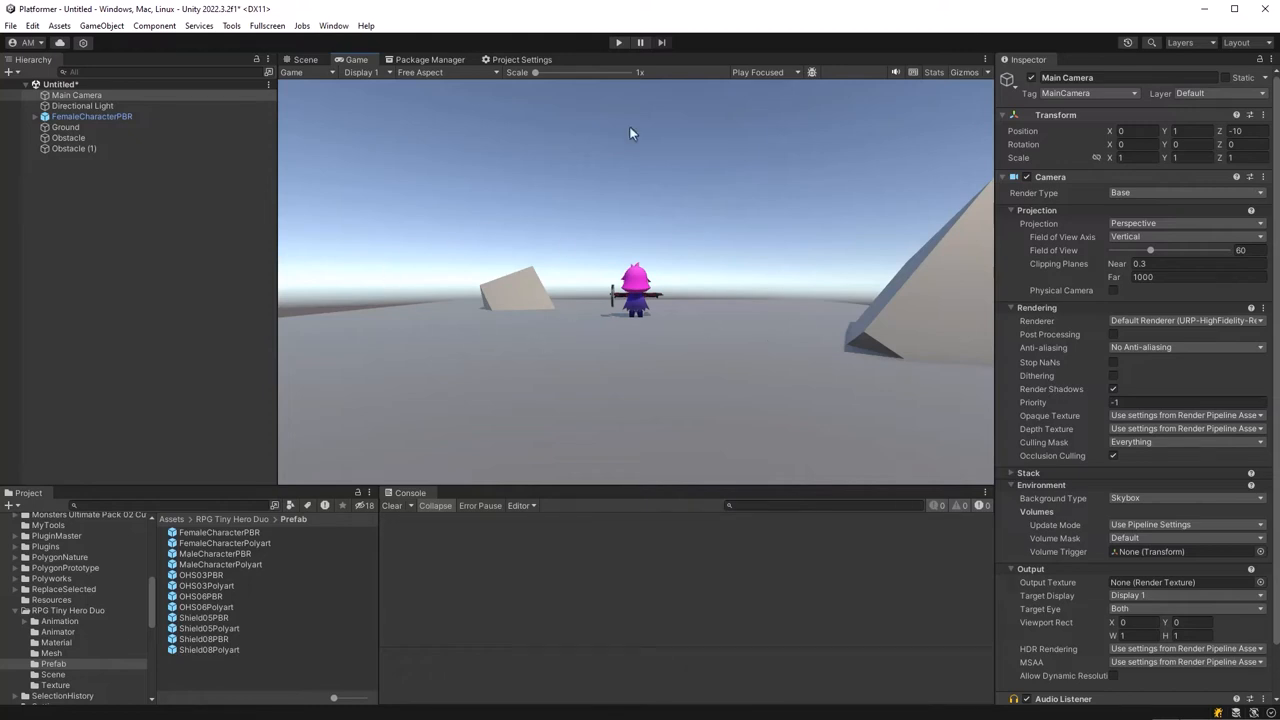
mouse_move(932, 430)
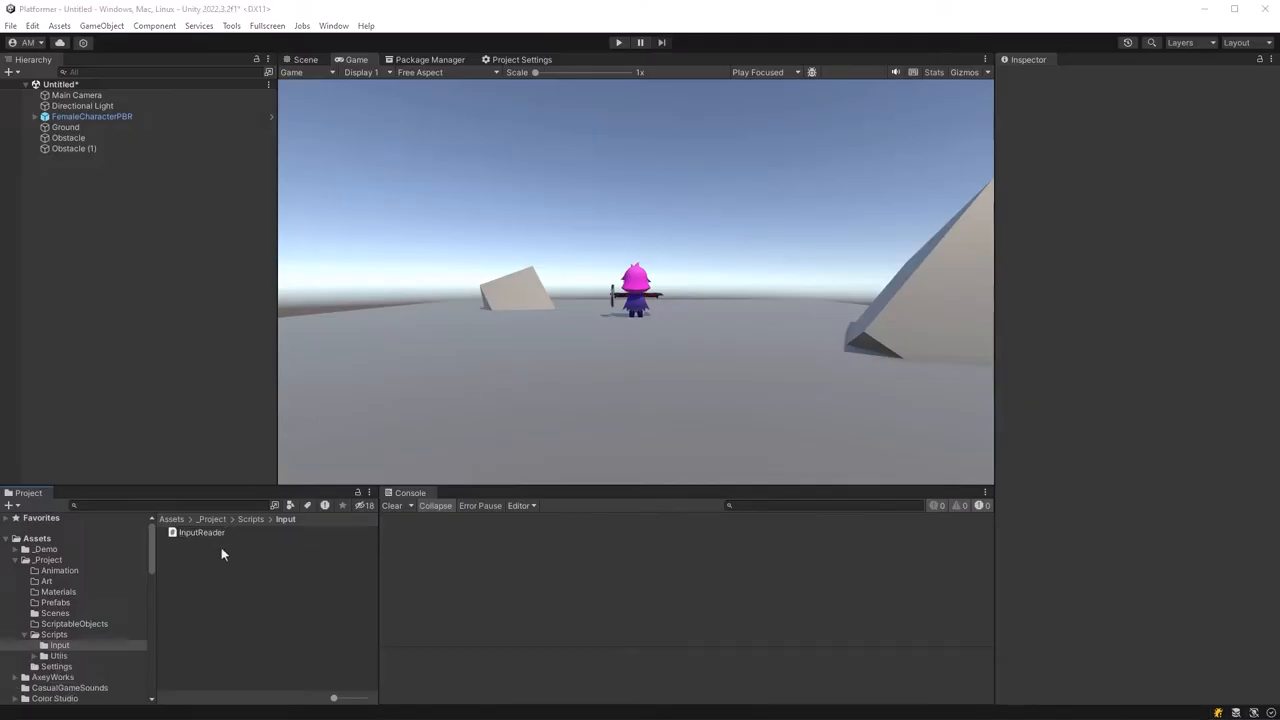
Create a new Input Actions asset inside the Input scripts folder.
right_click(200, 532)
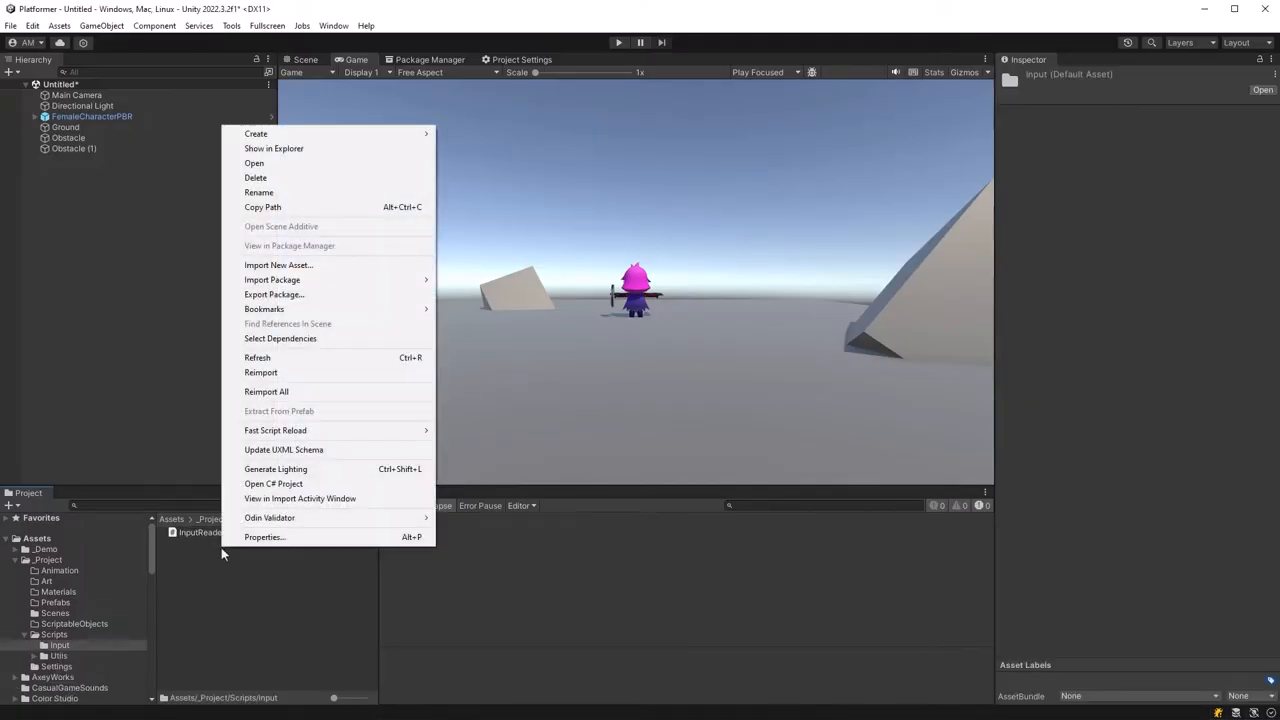
mouse_move(256, 132)
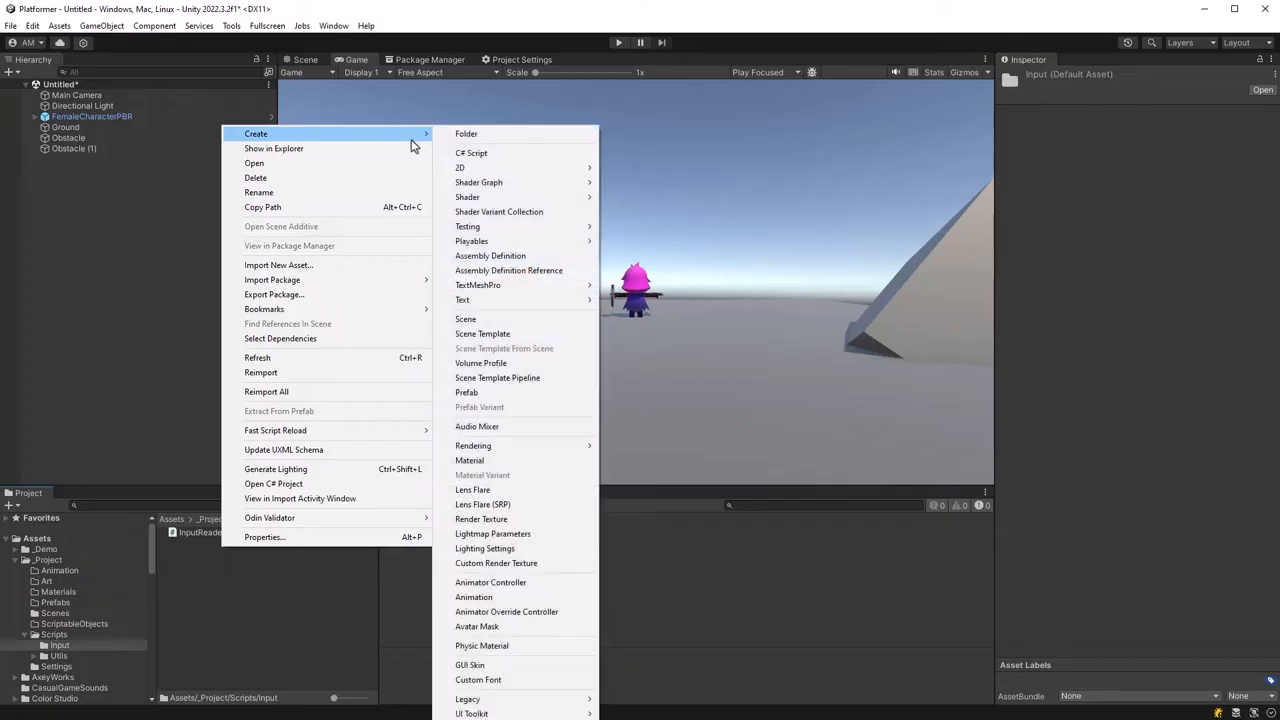
mouse_move(596, 418)
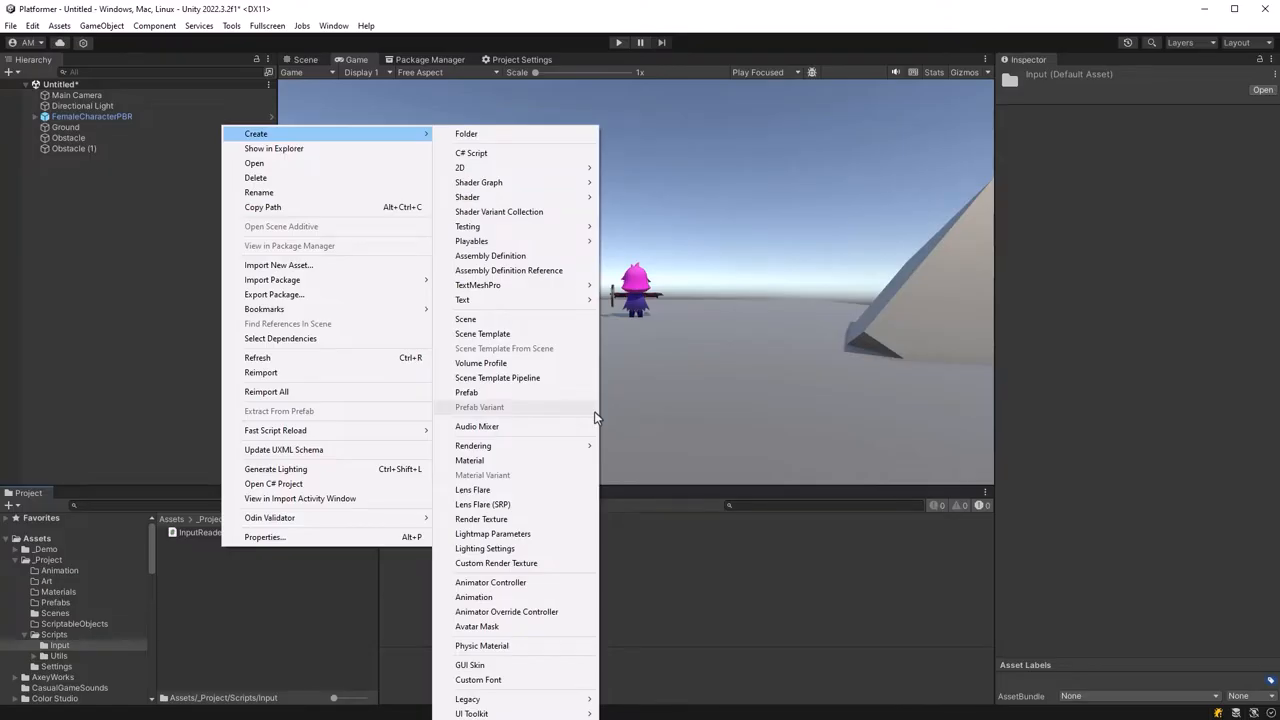
click(60, 24)
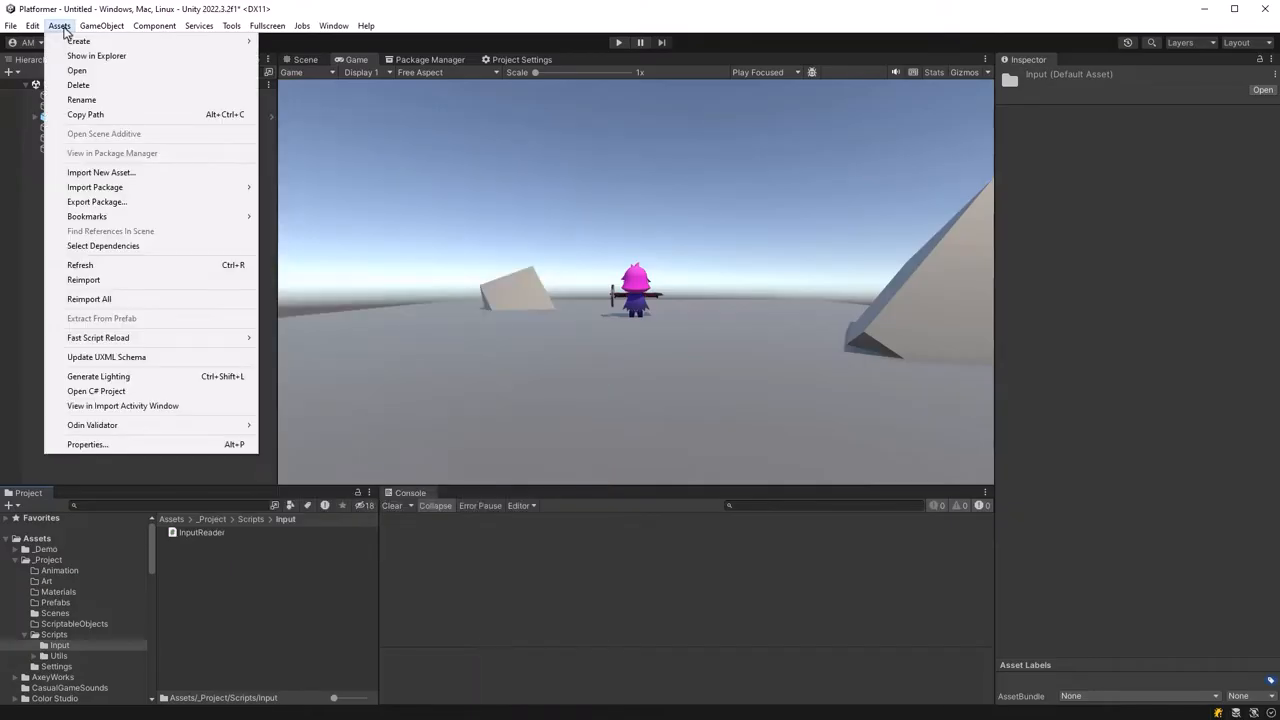
click(78, 40)
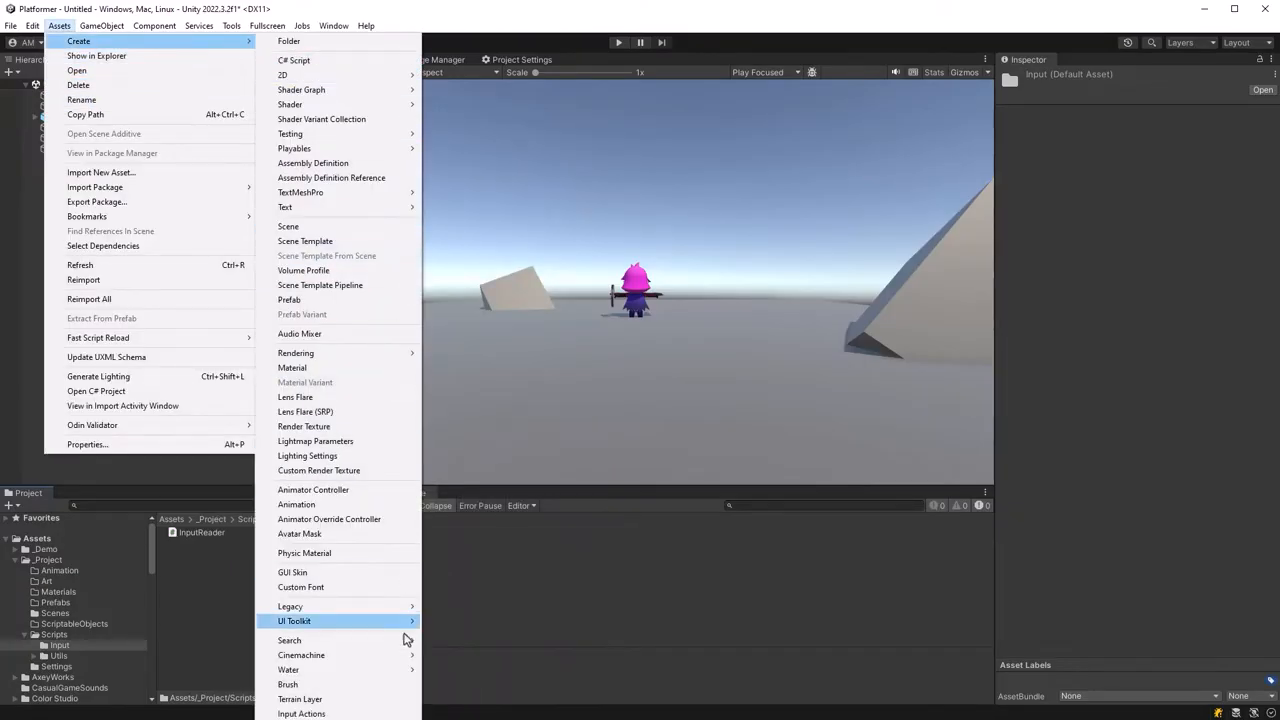
mouse_move(300, 712)
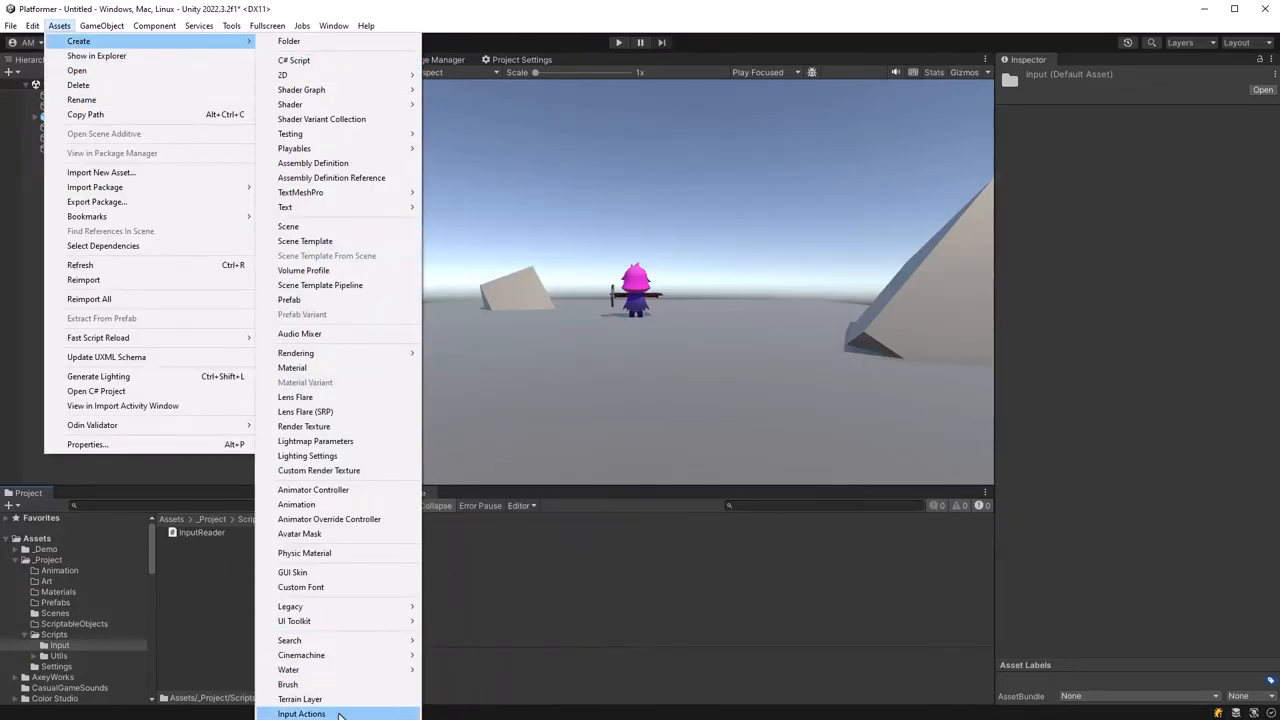
click(300, 712)
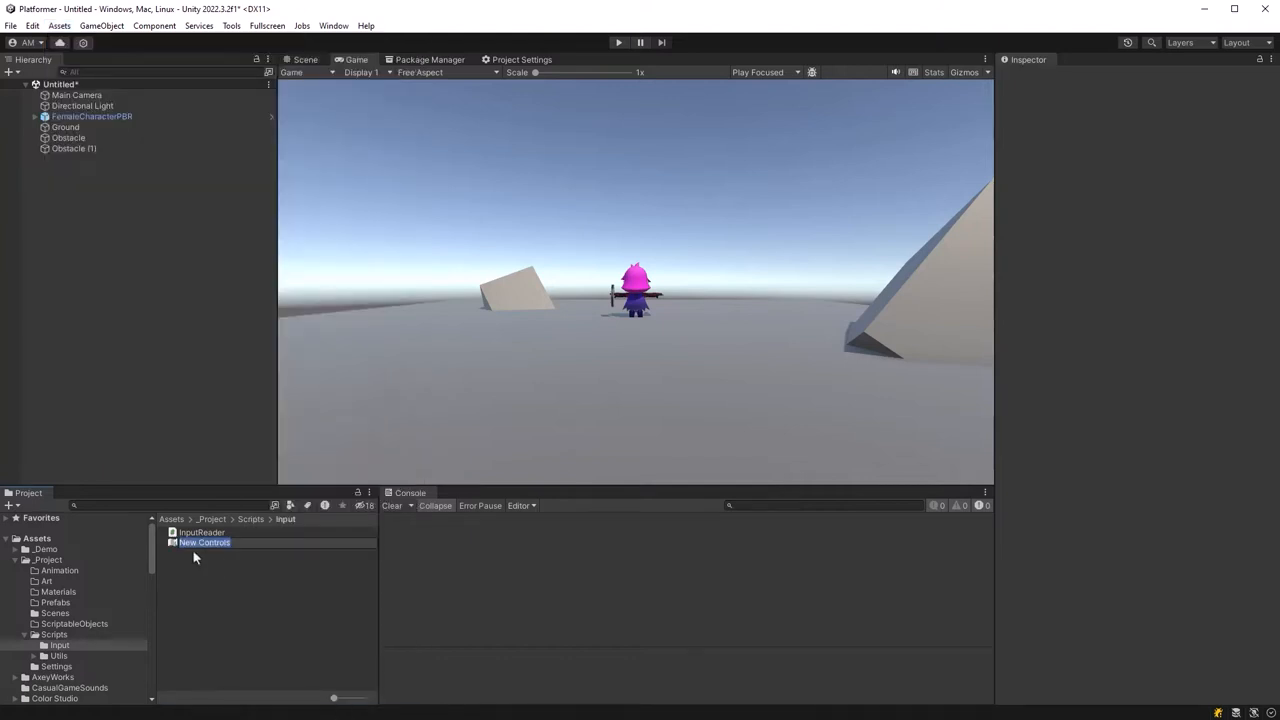
Delete the unwanted New Controls input actions asset, confirming the deletion.
double_click(204, 542)
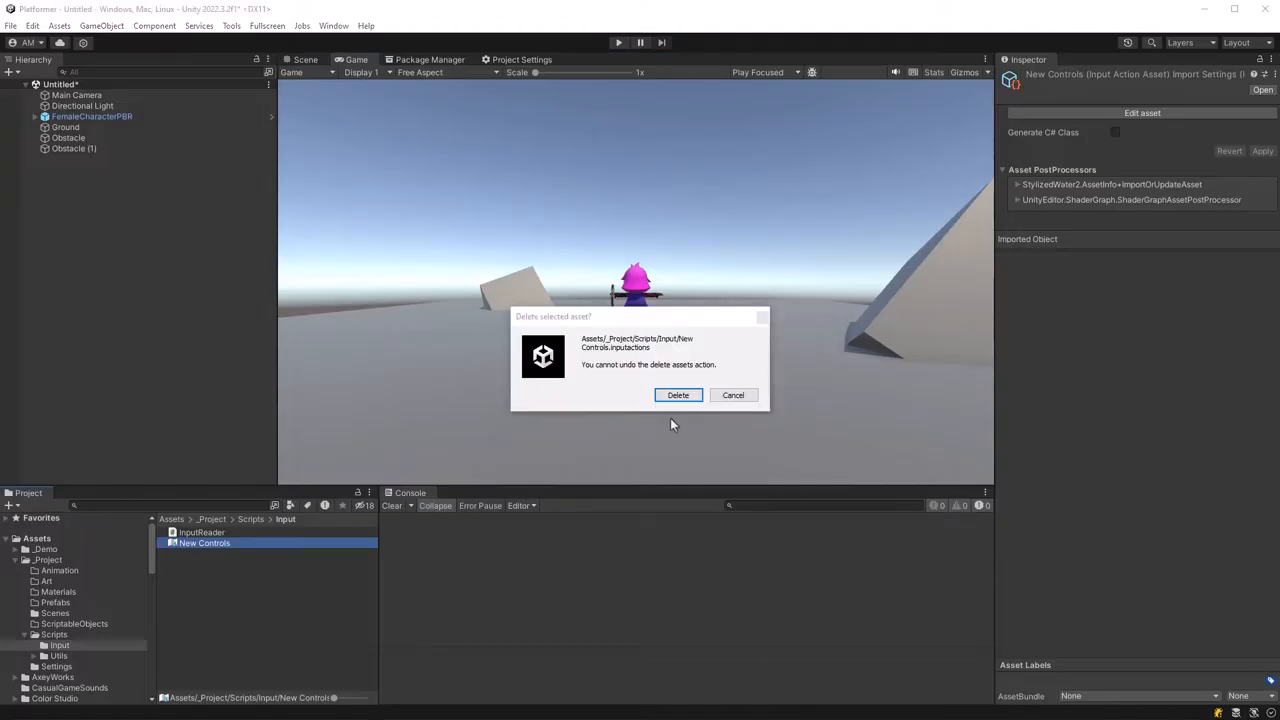
click(678, 394)
text(player)
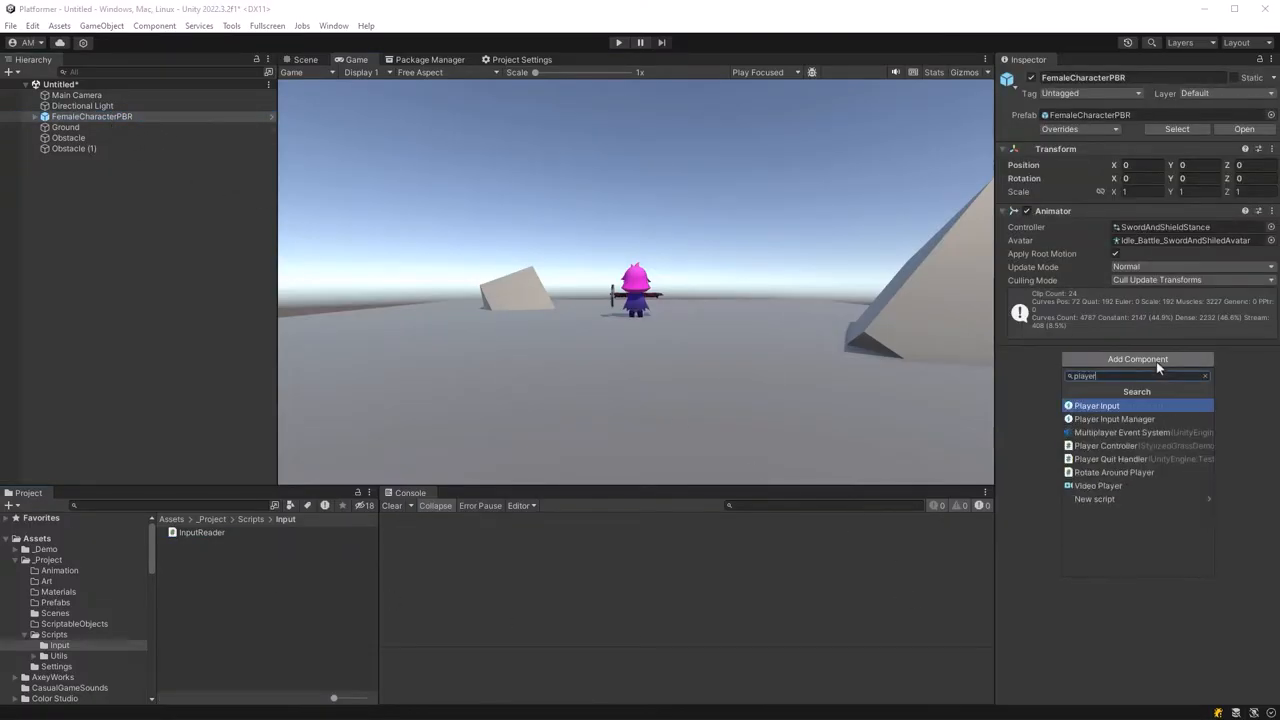
Add a Player Input component to the character with a new Platformer actions asset.
click(1096, 404)
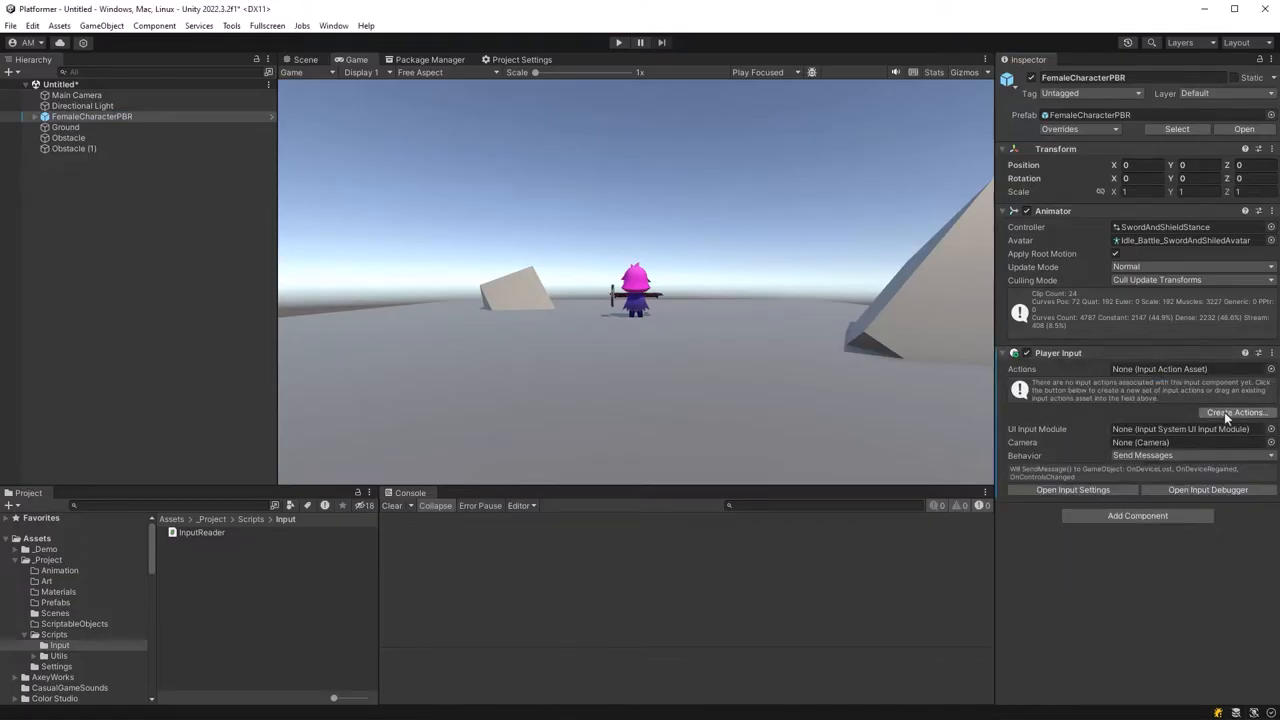
click(1236, 412)
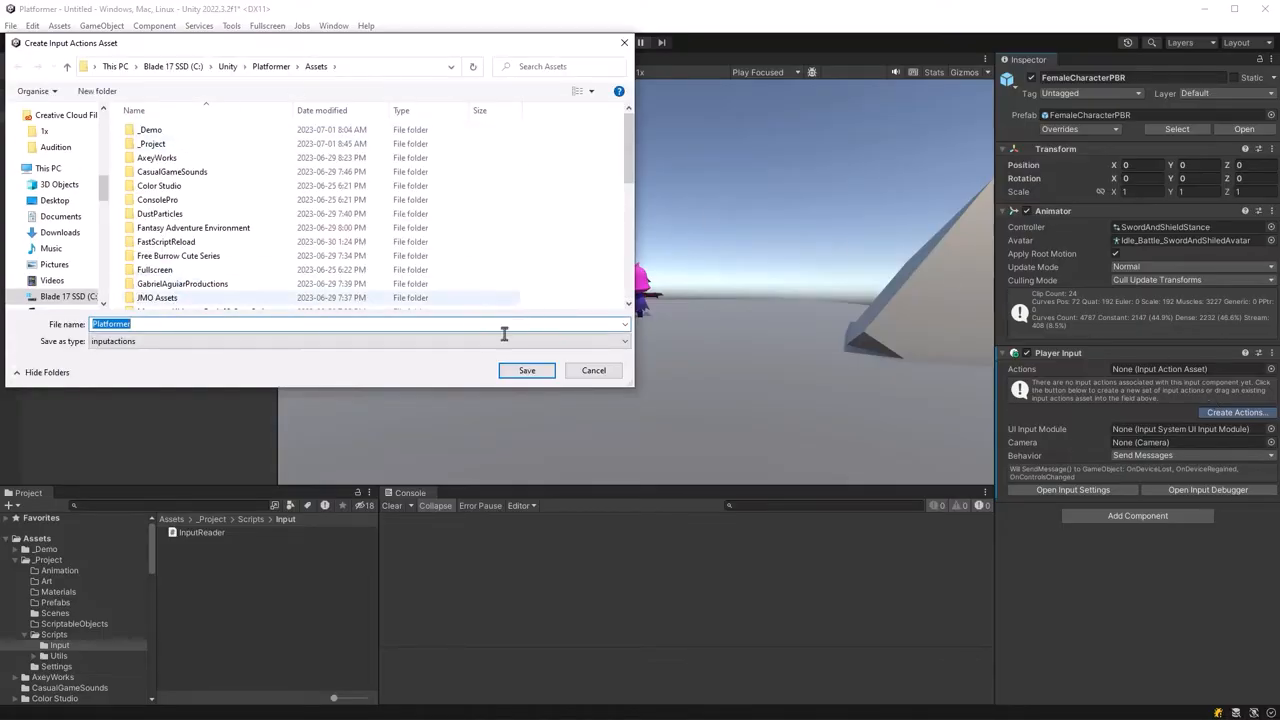
click(152, 144)
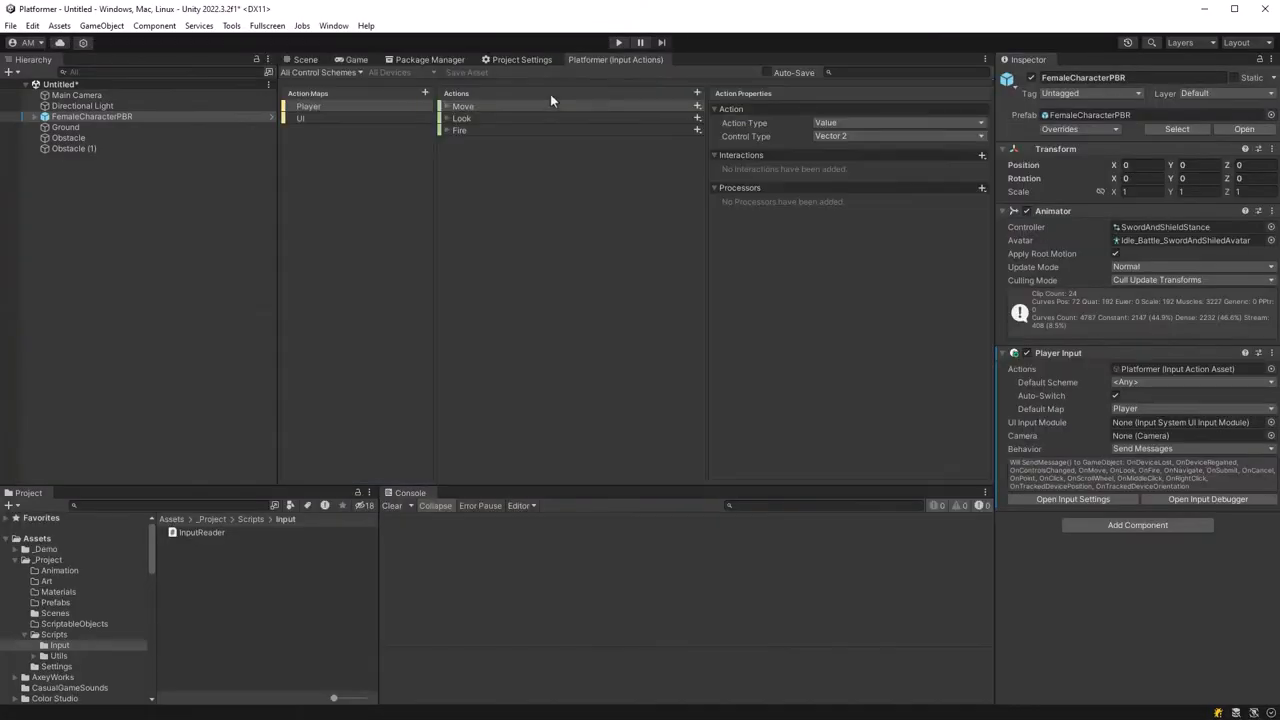
Add a new action named Aim below Look in the actions editor.
click(448, 106)
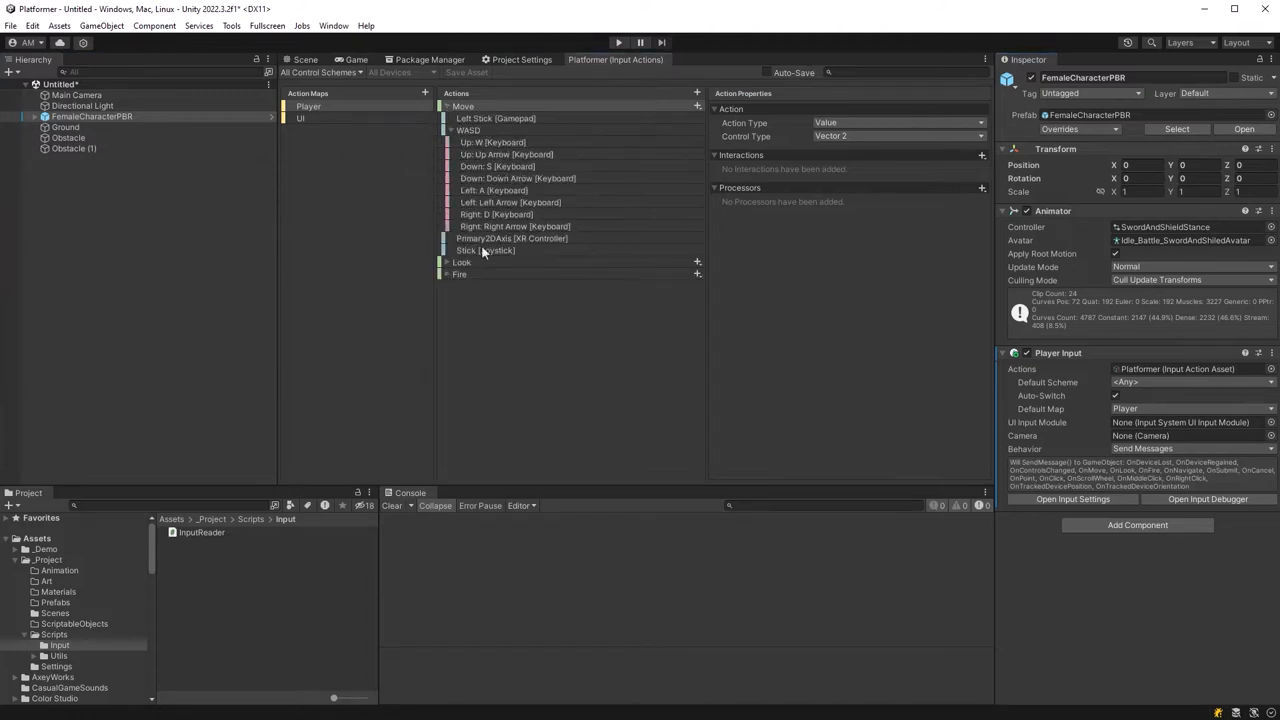
mouse_move(608, 120)
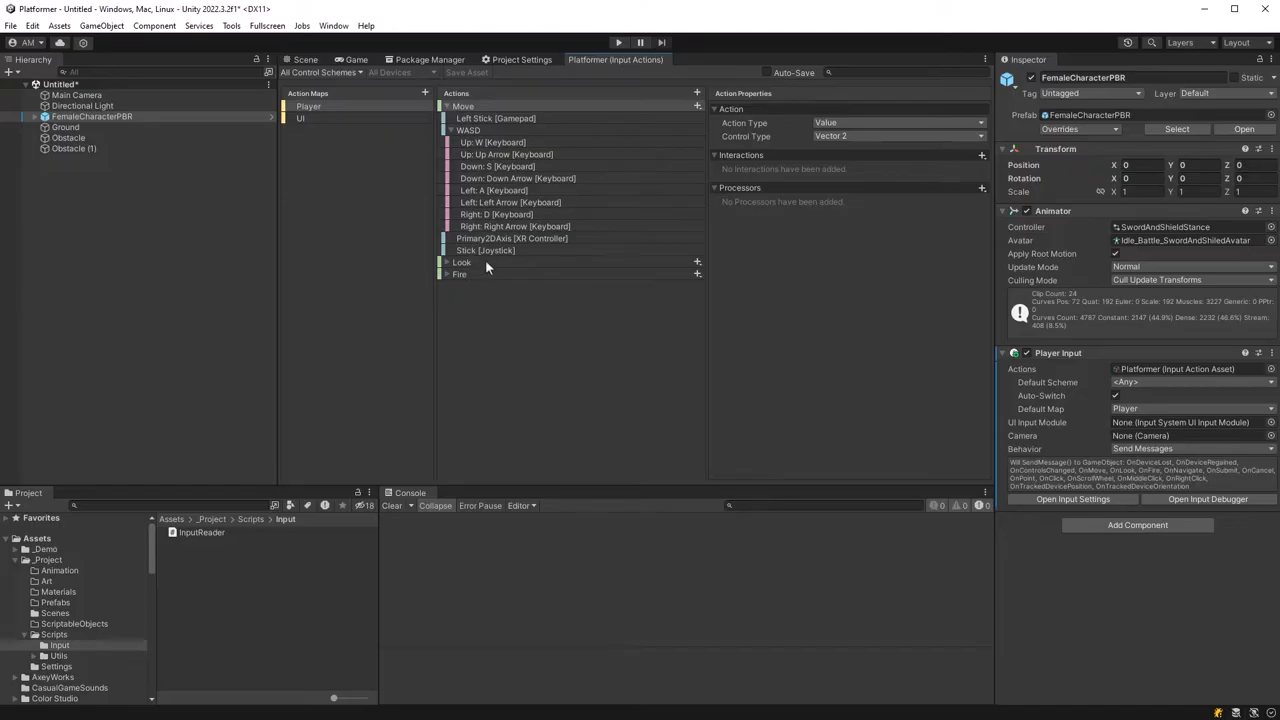
click(462, 262)
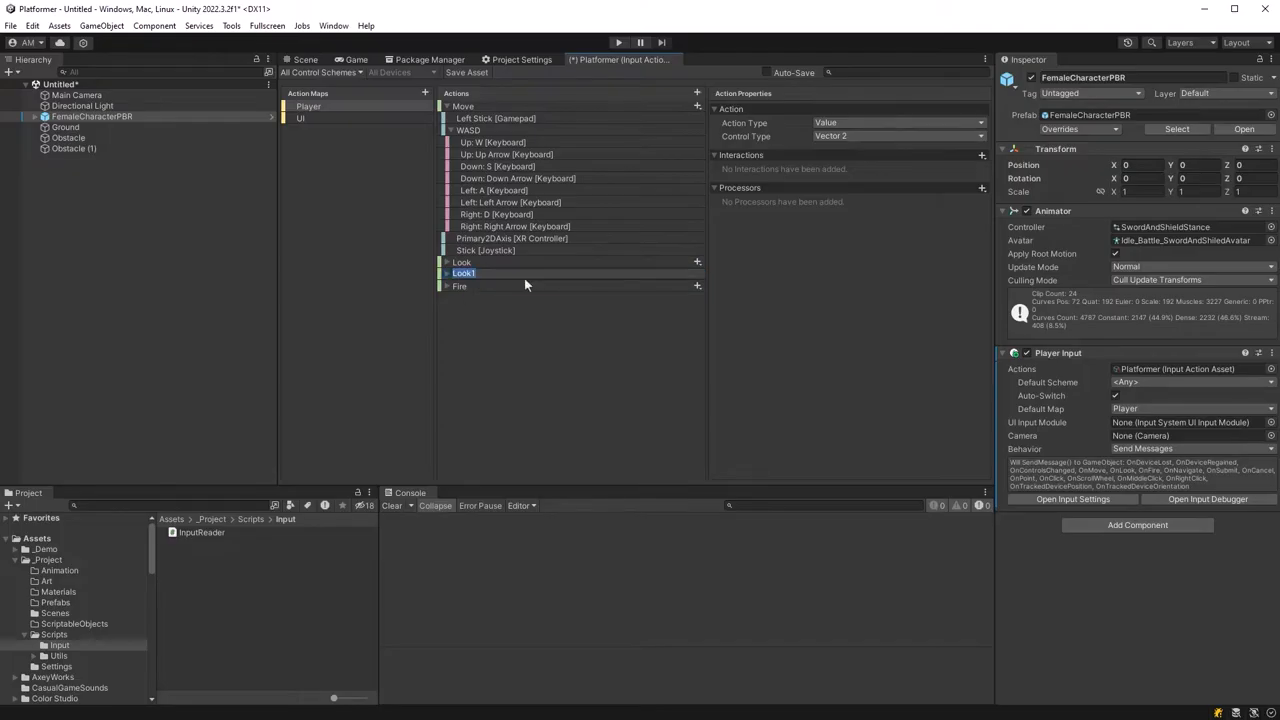
text(Aim)
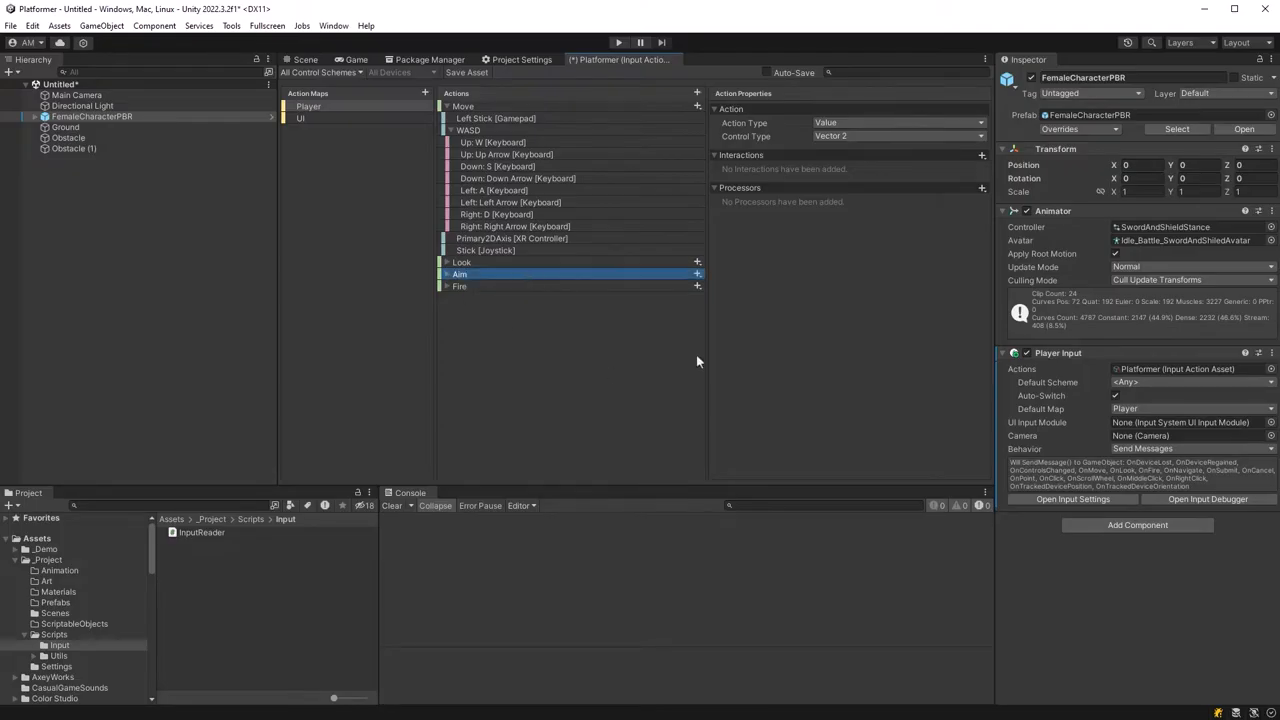
mouse_move(530, 328)
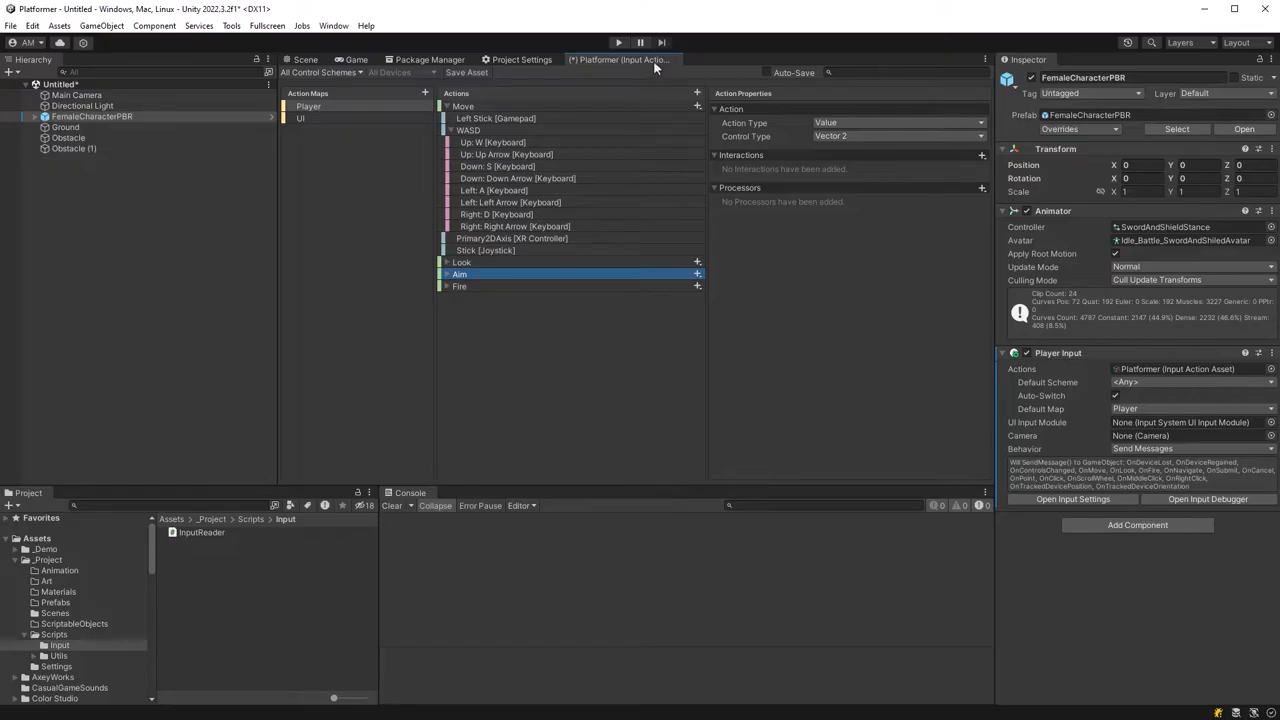
right_click(622, 60)
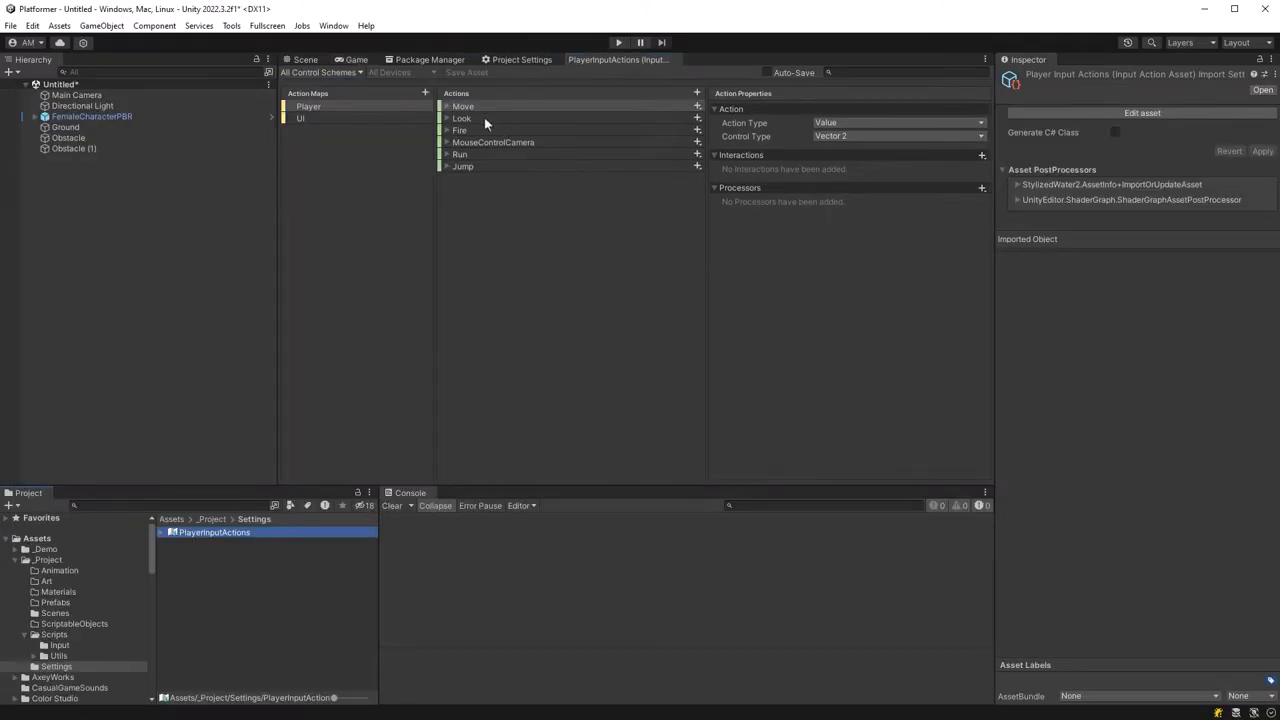
Inspect the Move, Look and MouseControlCamera bindings, including Right Button [Mouse].
click(492, 142)
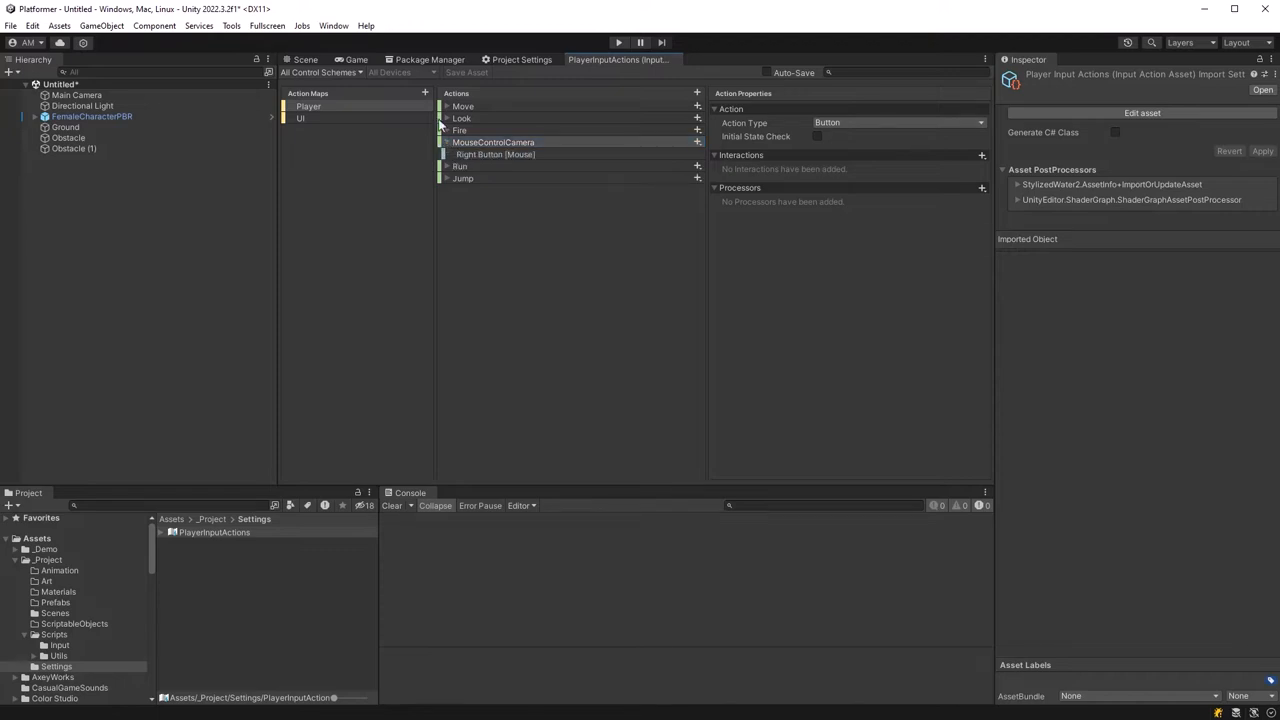
click(444, 106)
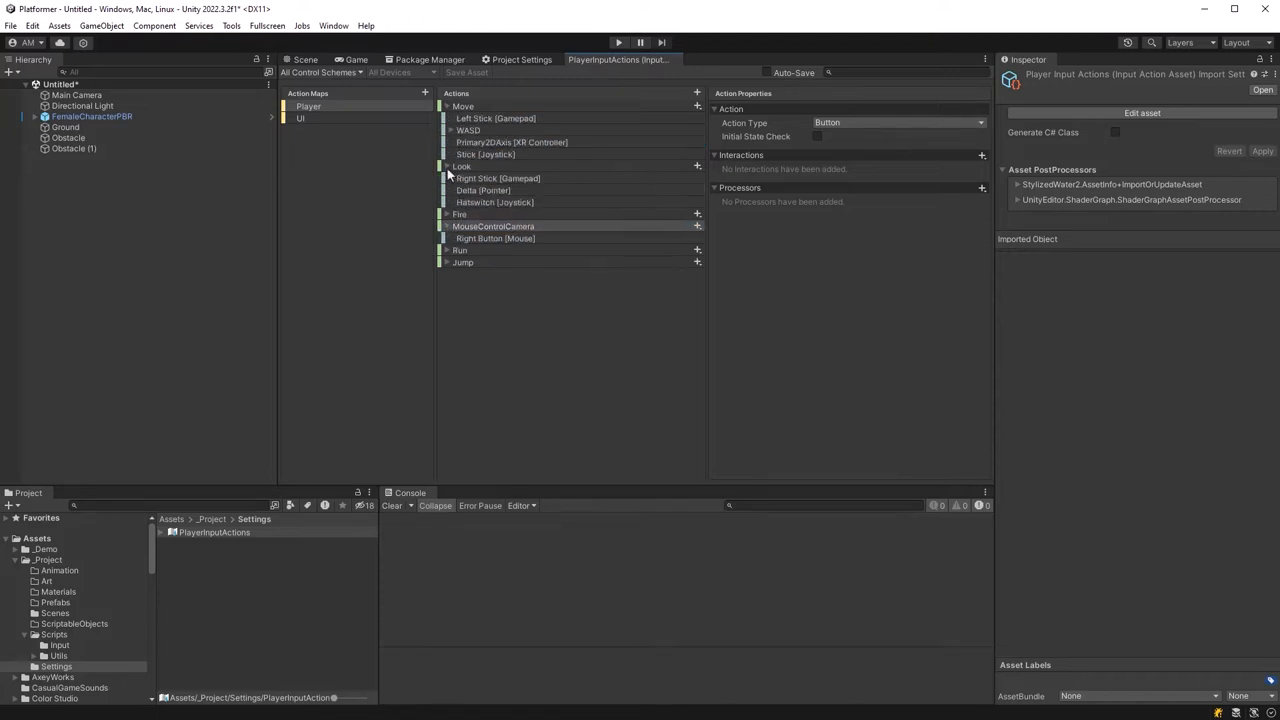
mouse_move(520, 196)
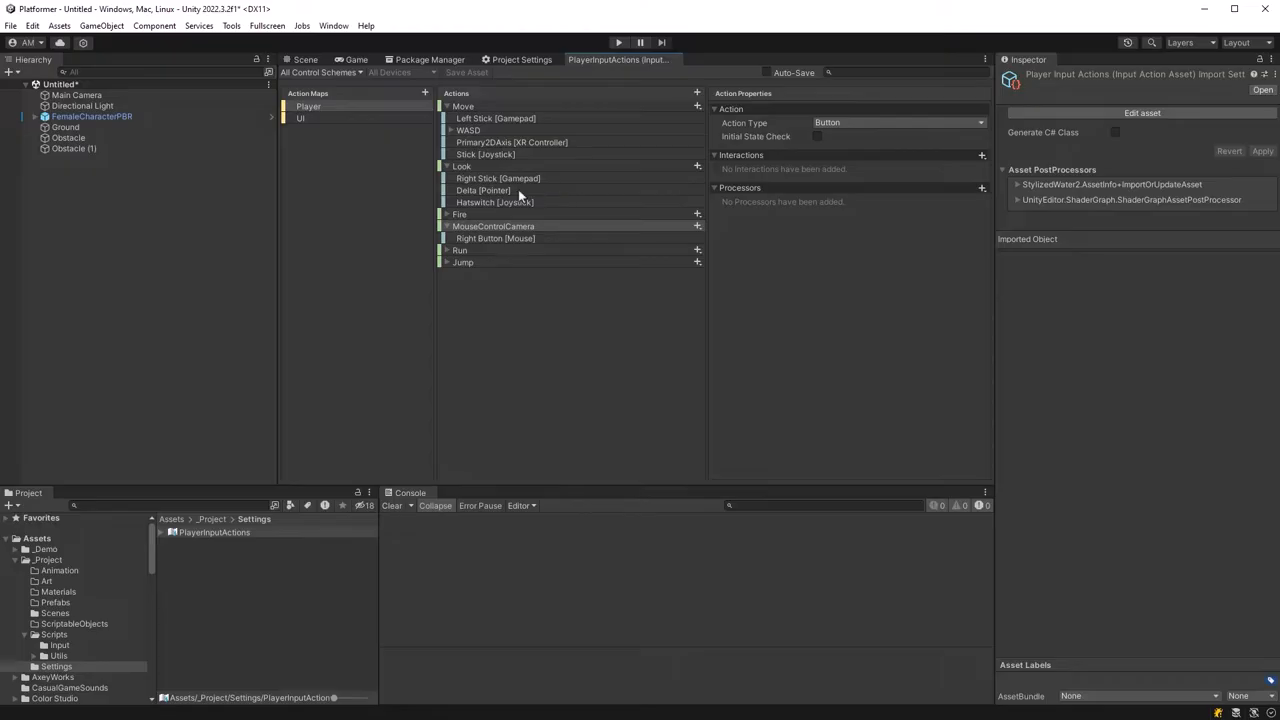
click(496, 238)
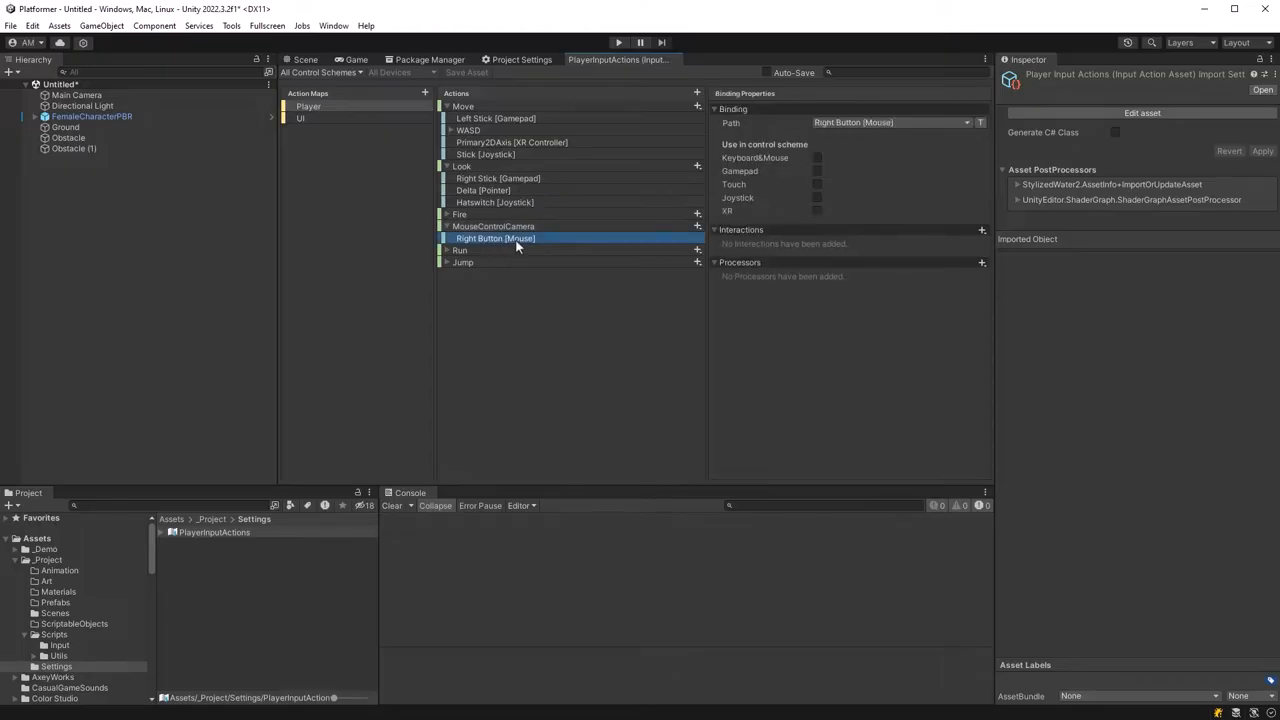
mouse_move(576, 244)
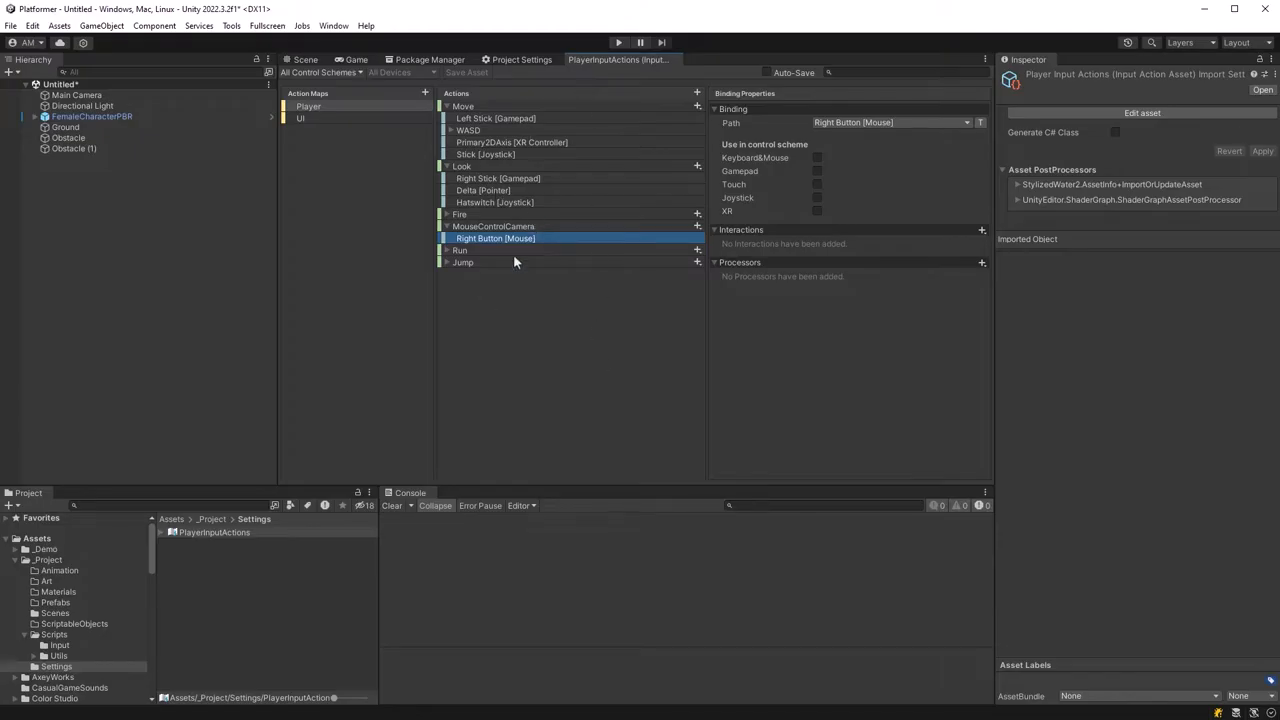
mouse_move(514, 264)
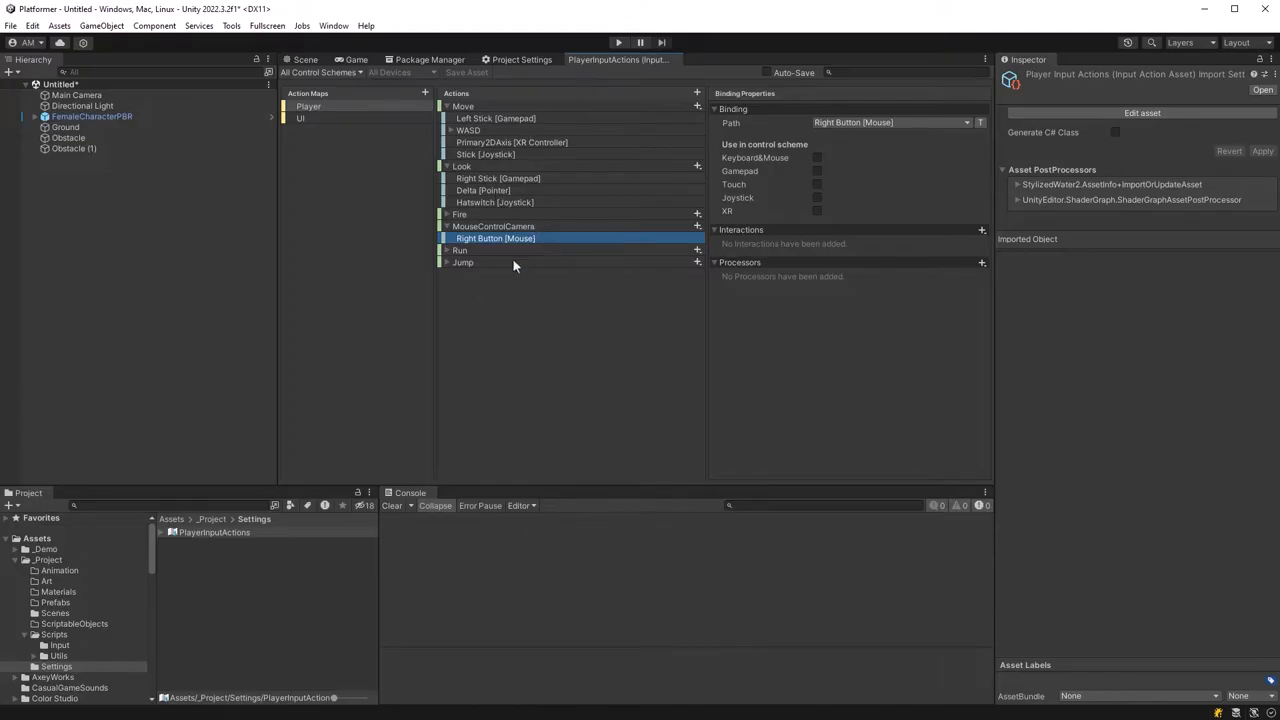
mouse_move(1020, 148)
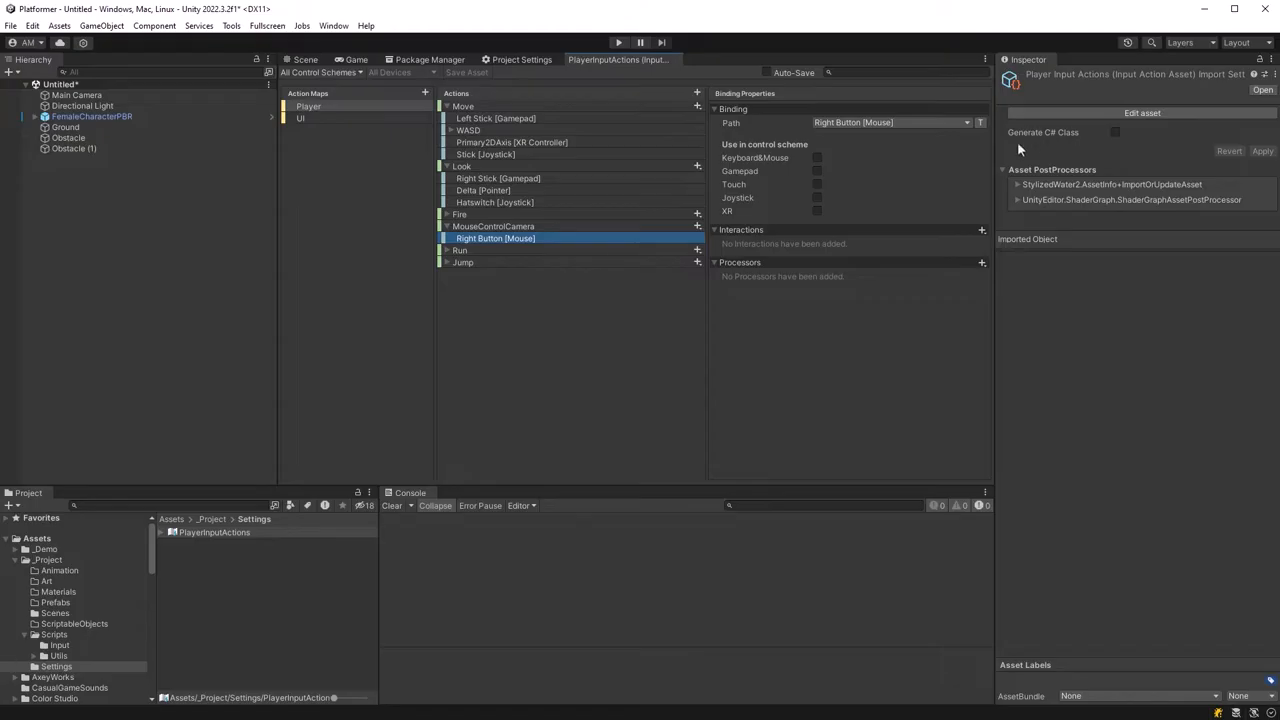
Enable Generate C# Class on the PlayerInputActions asset and apply the import settings.
click(1114, 132)
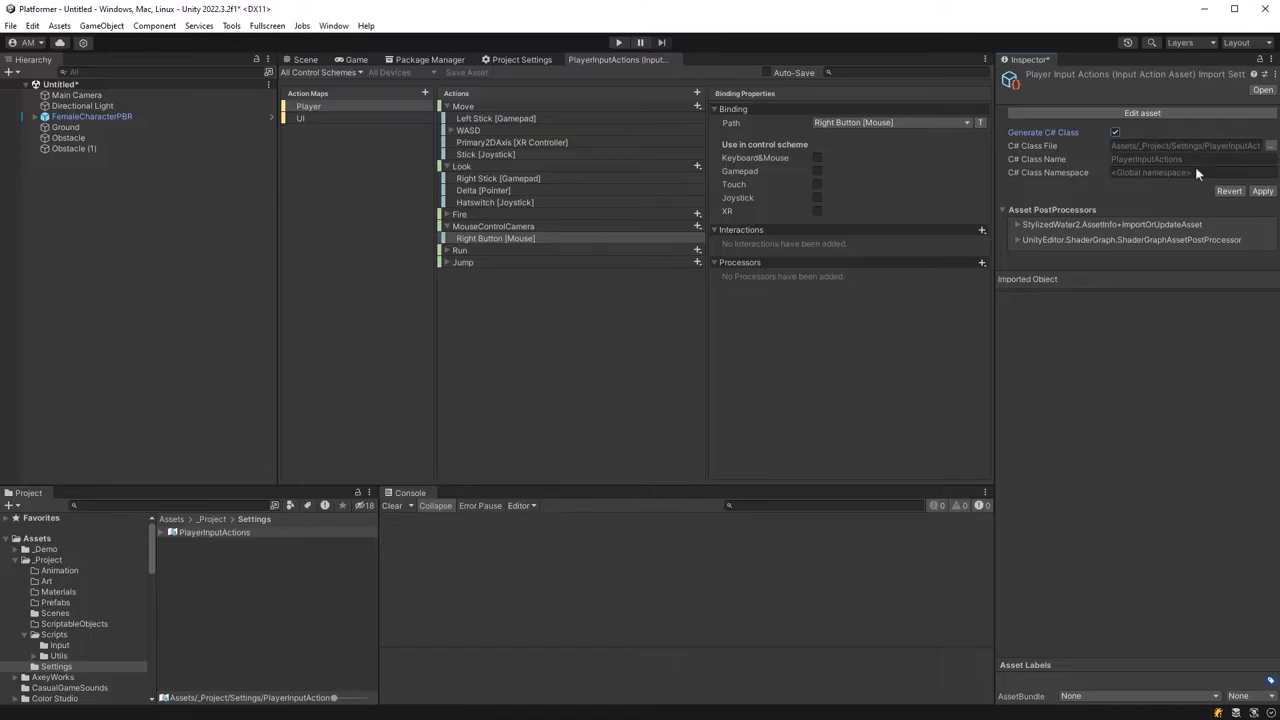
click(1262, 192)
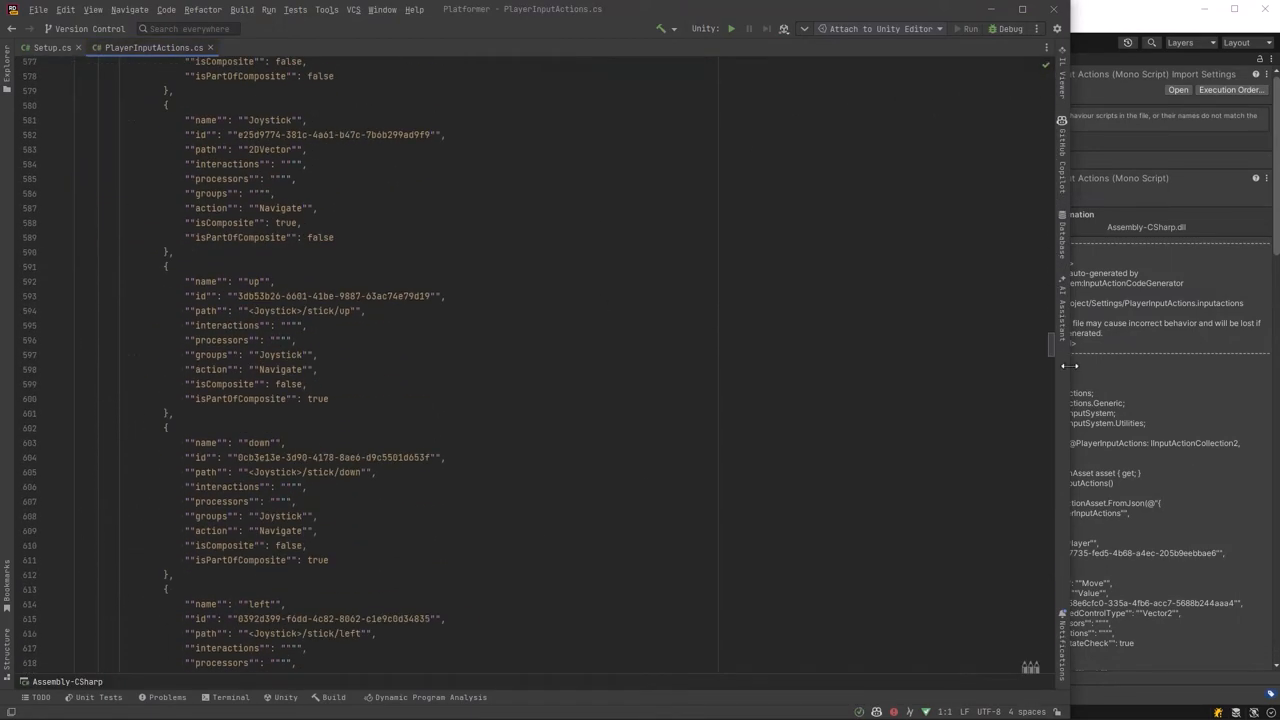
Read through the generated PlayerInputActions.cs code, then switch to InputReader.cs.
scroll(down, 3)
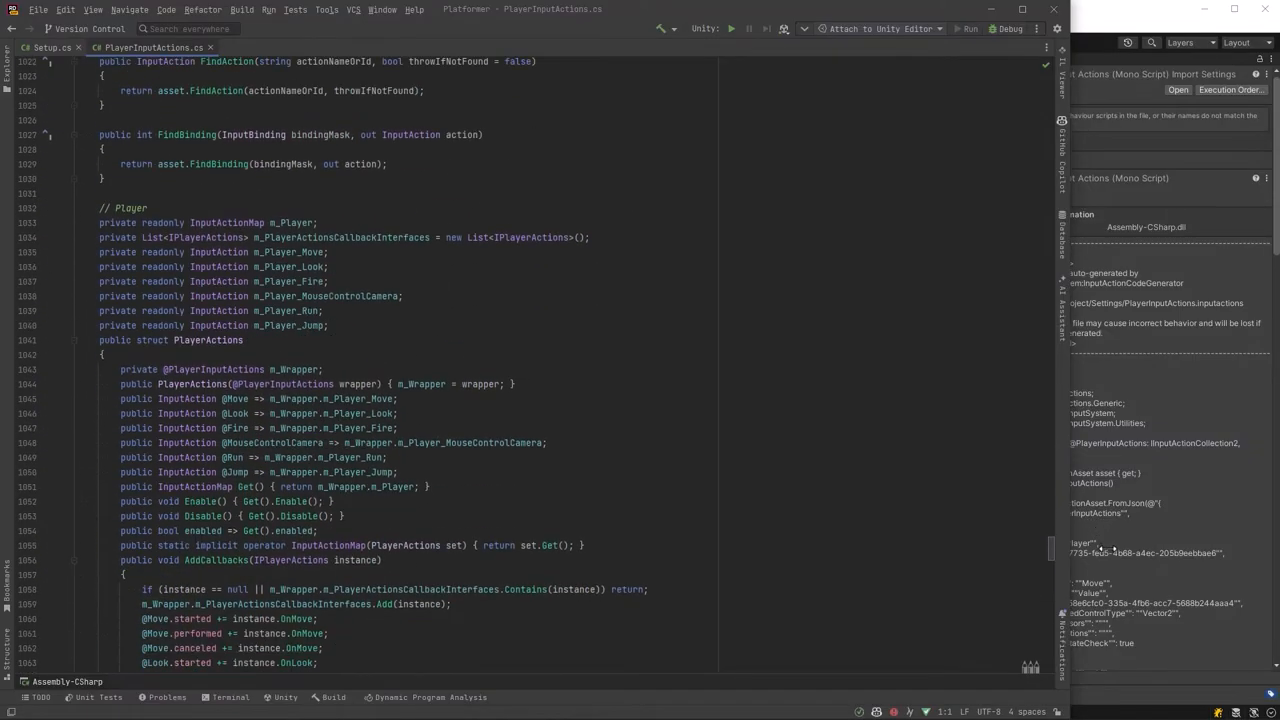
scroll(down, 3)
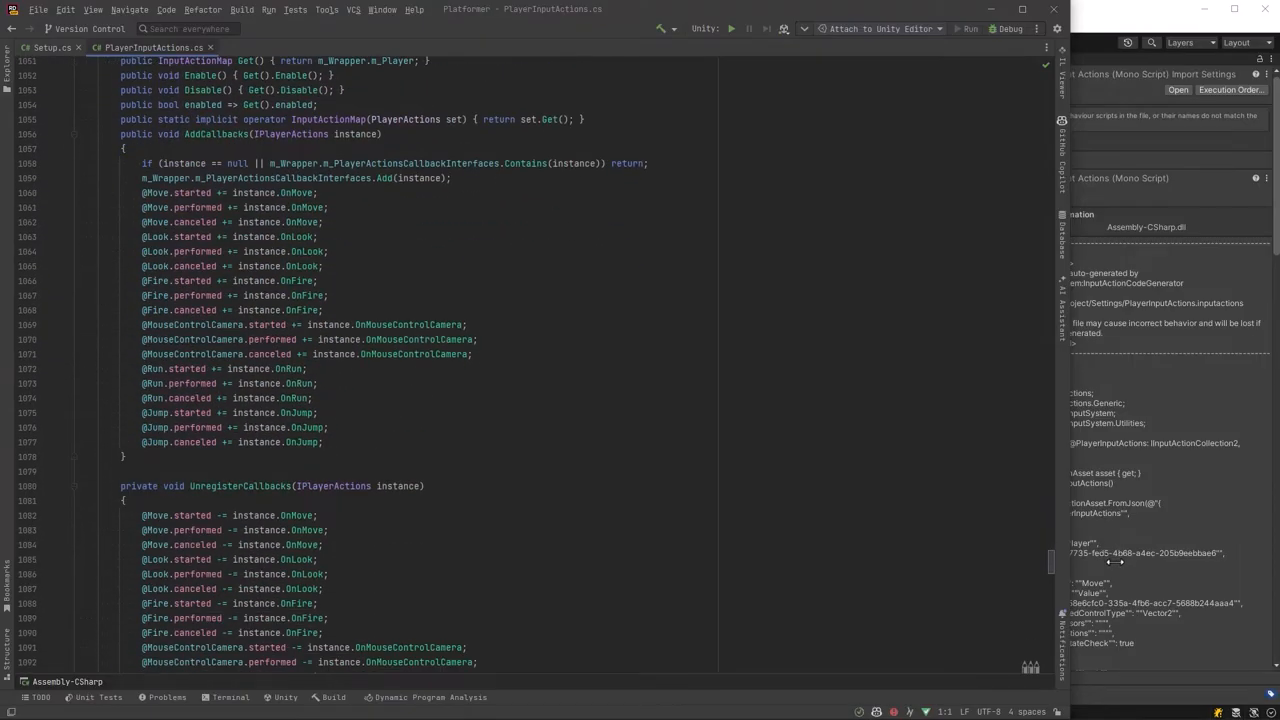
scroll(down, 3)
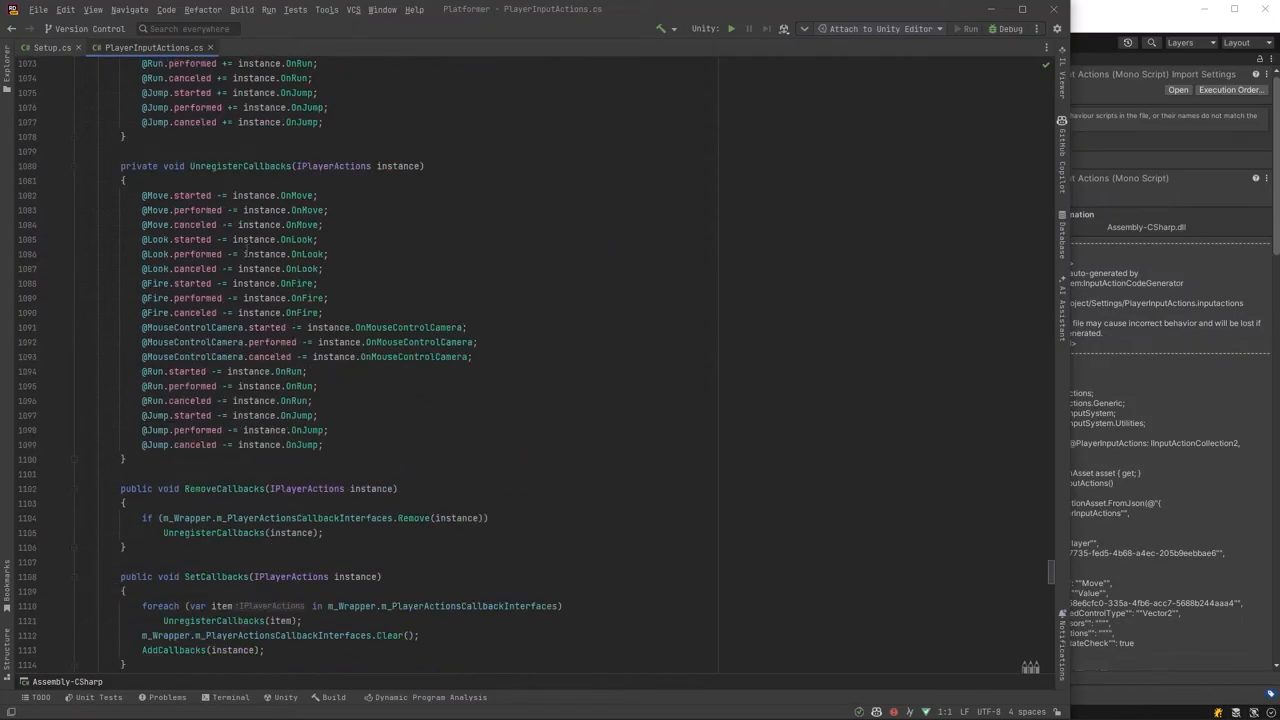
scroll(down, 3)
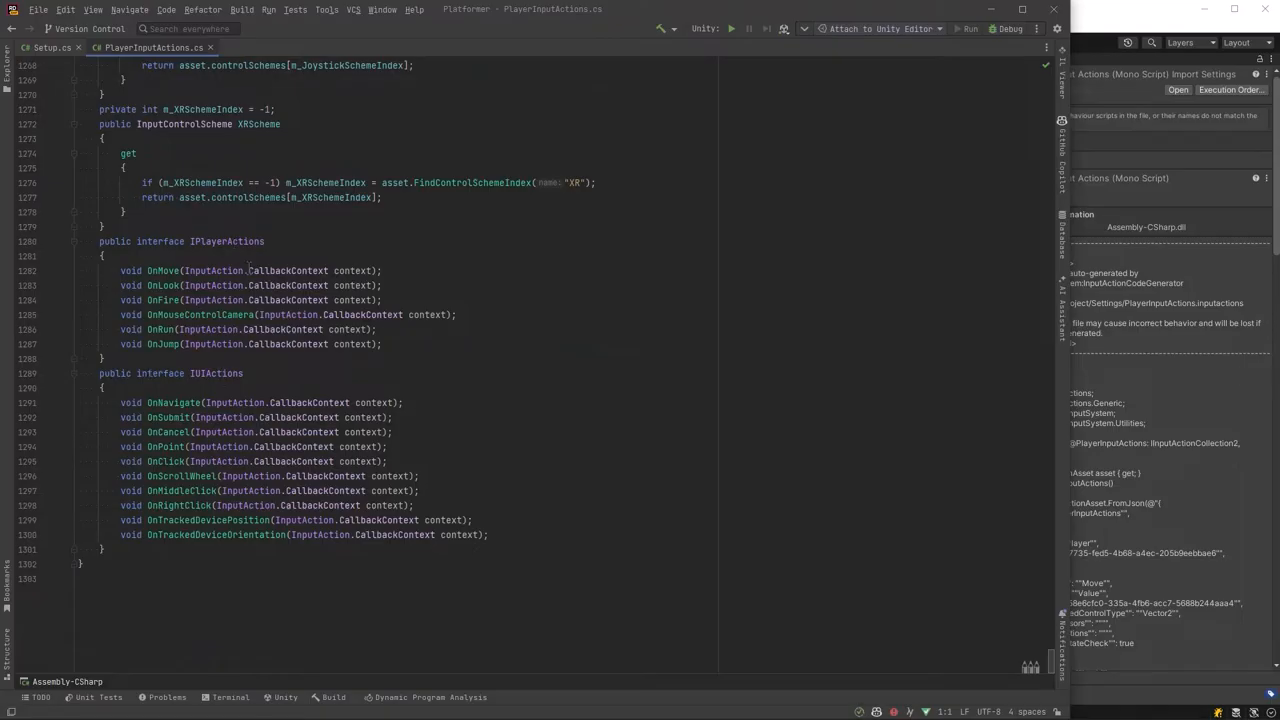
mouse_move(184, 236)
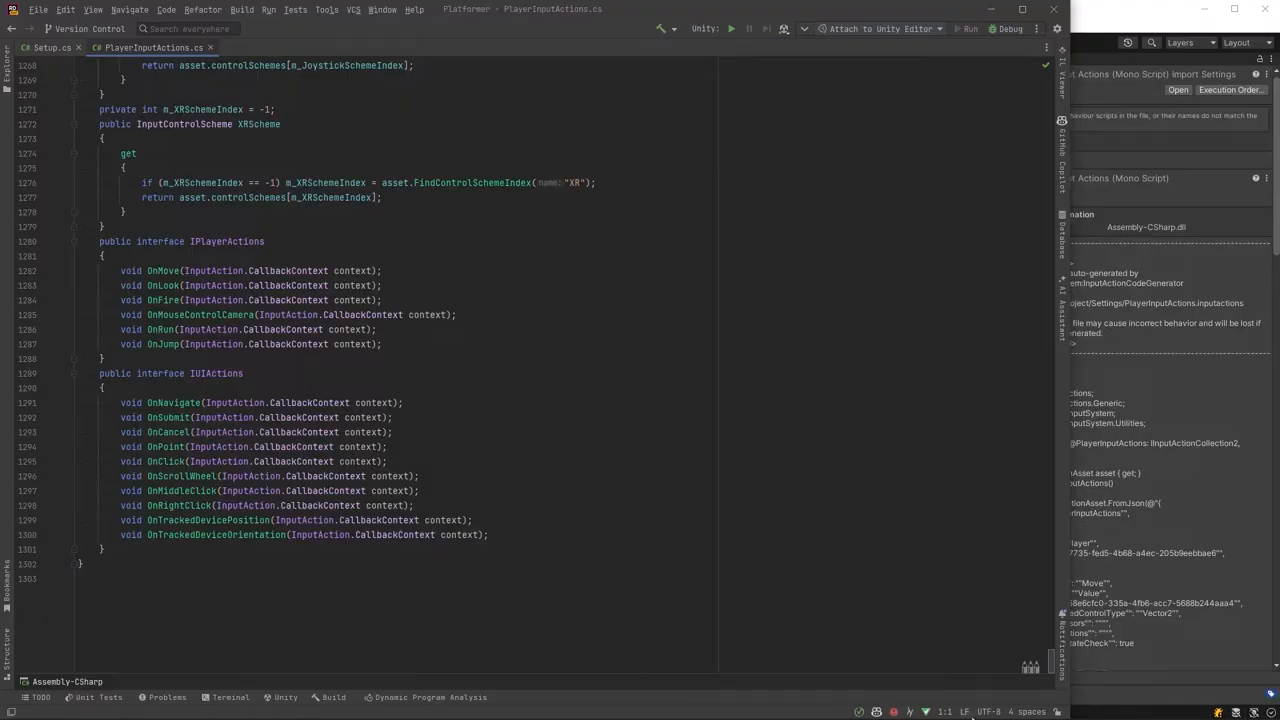
click(264, 48)
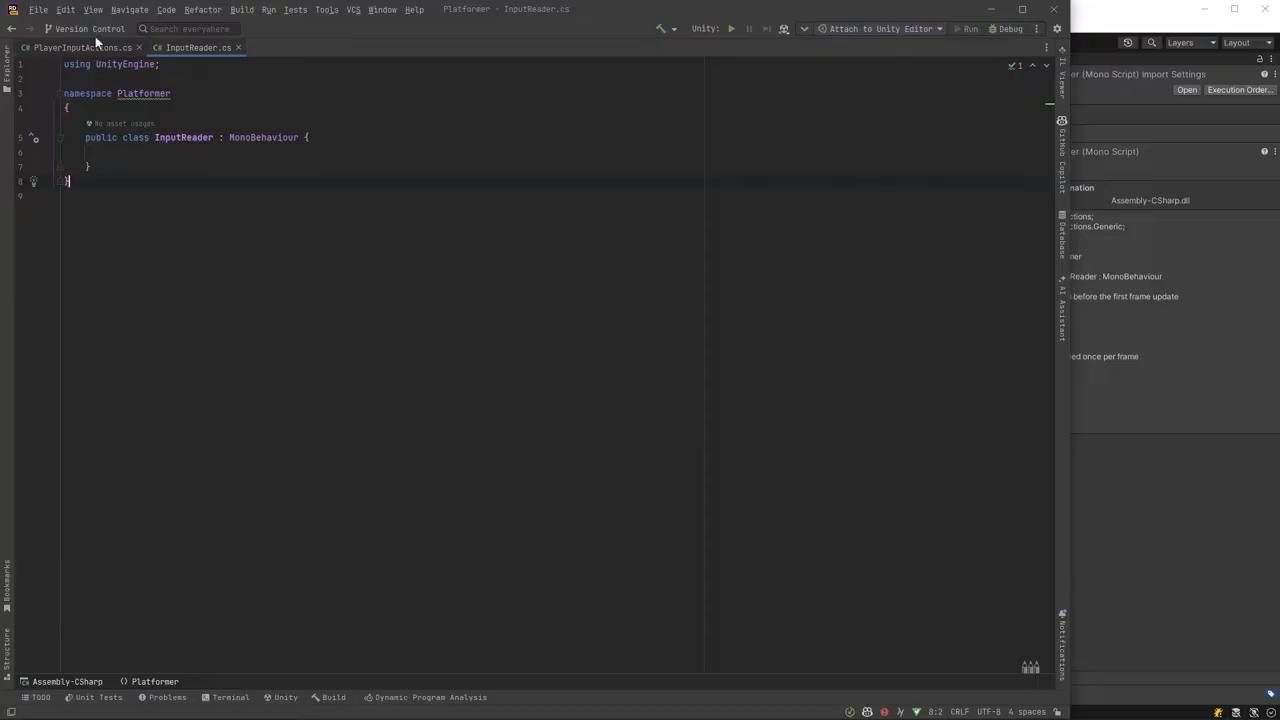
Make InputReader a ScriptableObject implementing IPlayerActions with all six callbacks stubbed as '// noop'.
click(140, 48)
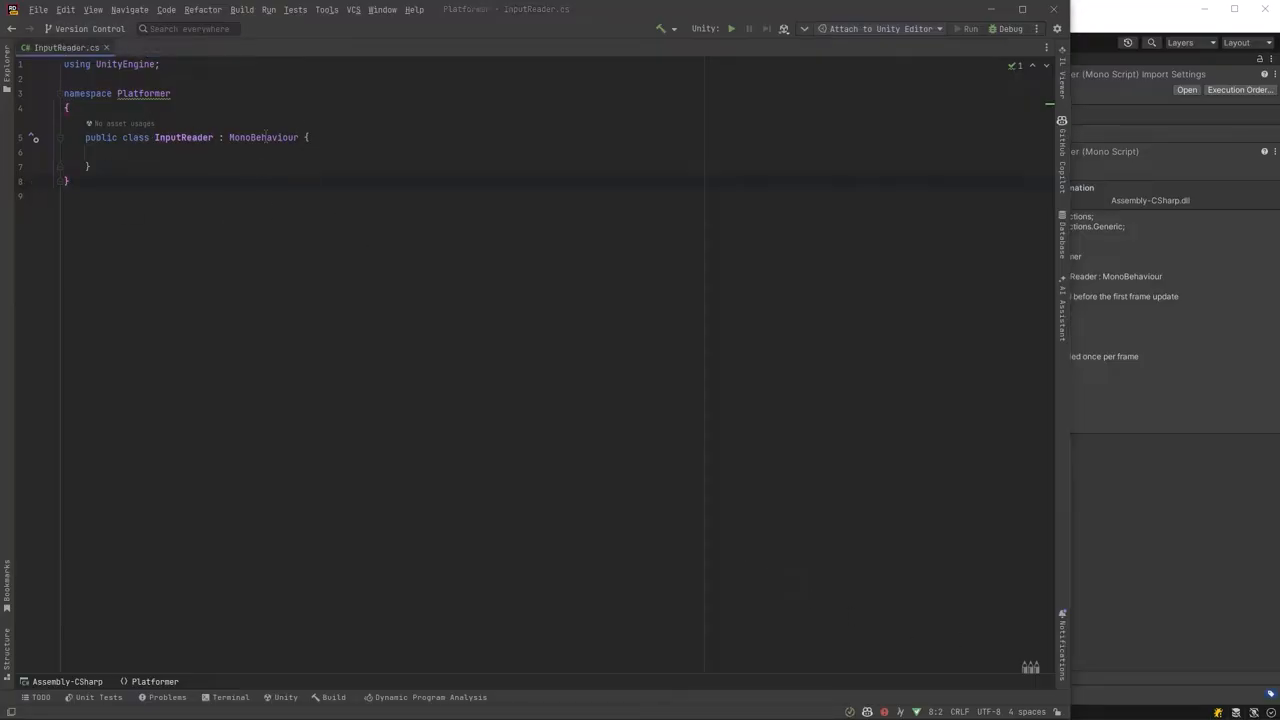
text(ScriptableObject)
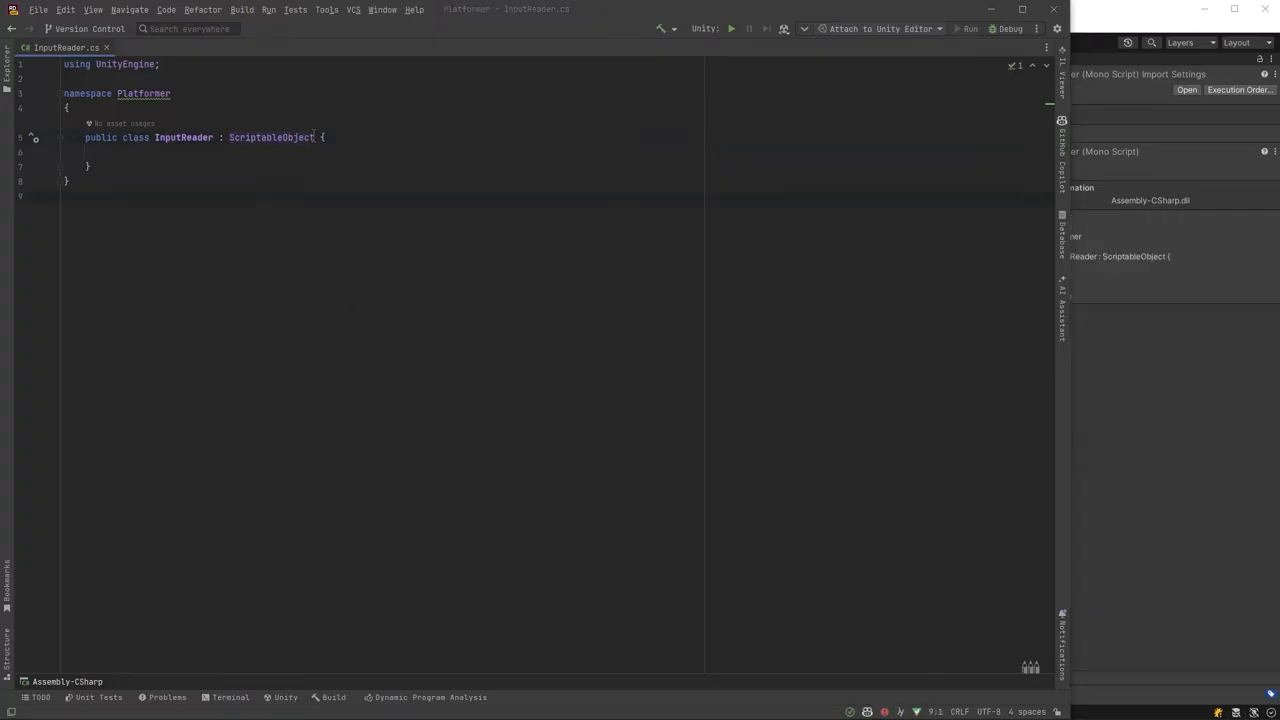
text(, PlayerInputActions.IPlayerActions)
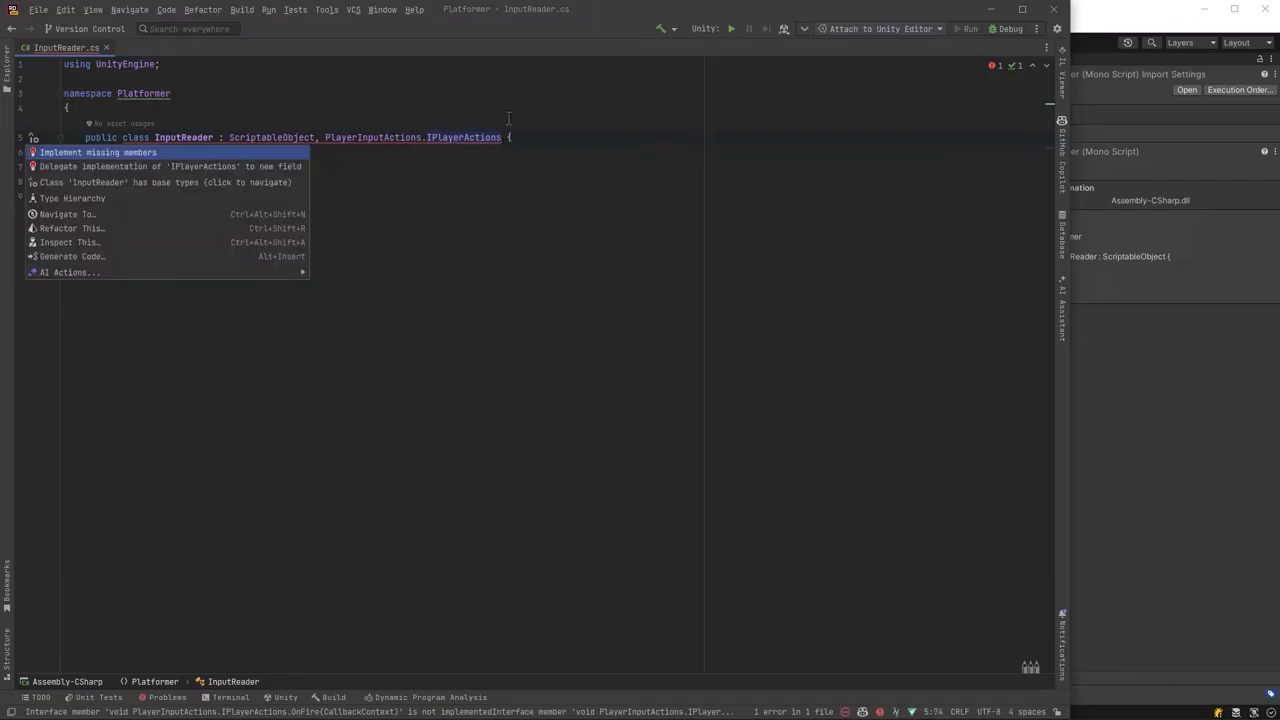
click(98, 152)
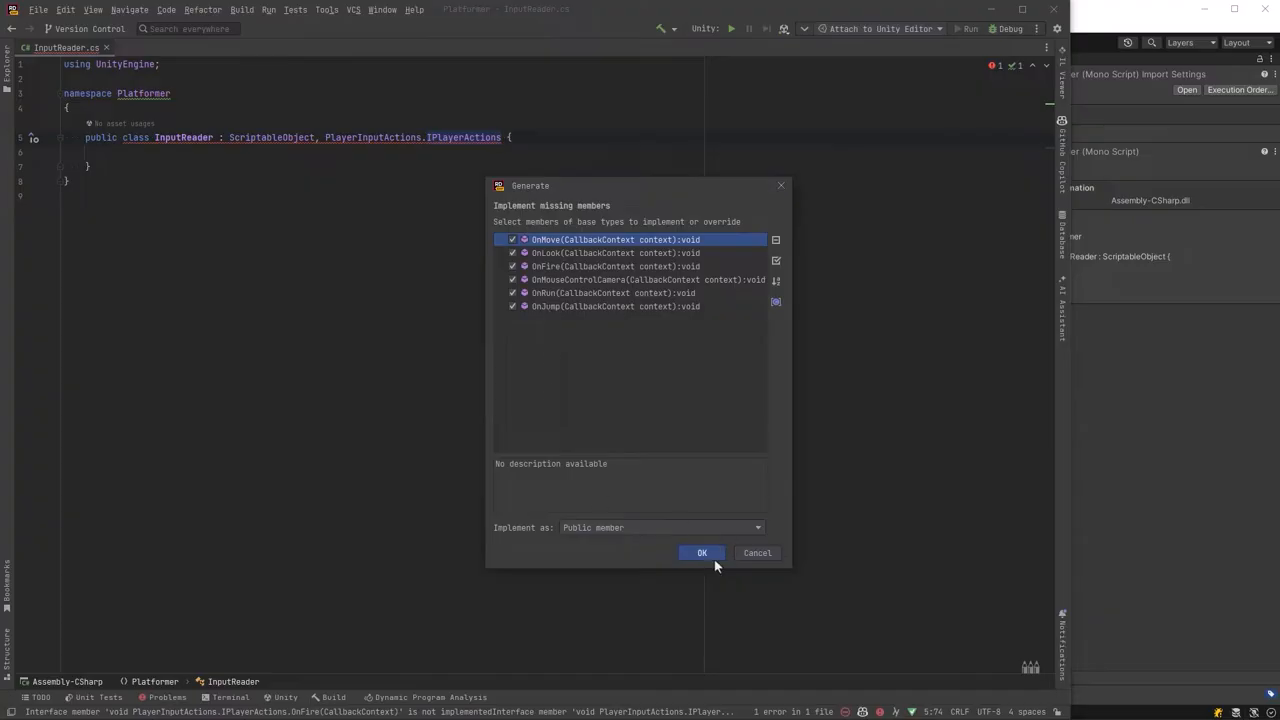
click(700, 552)
text(// noo)
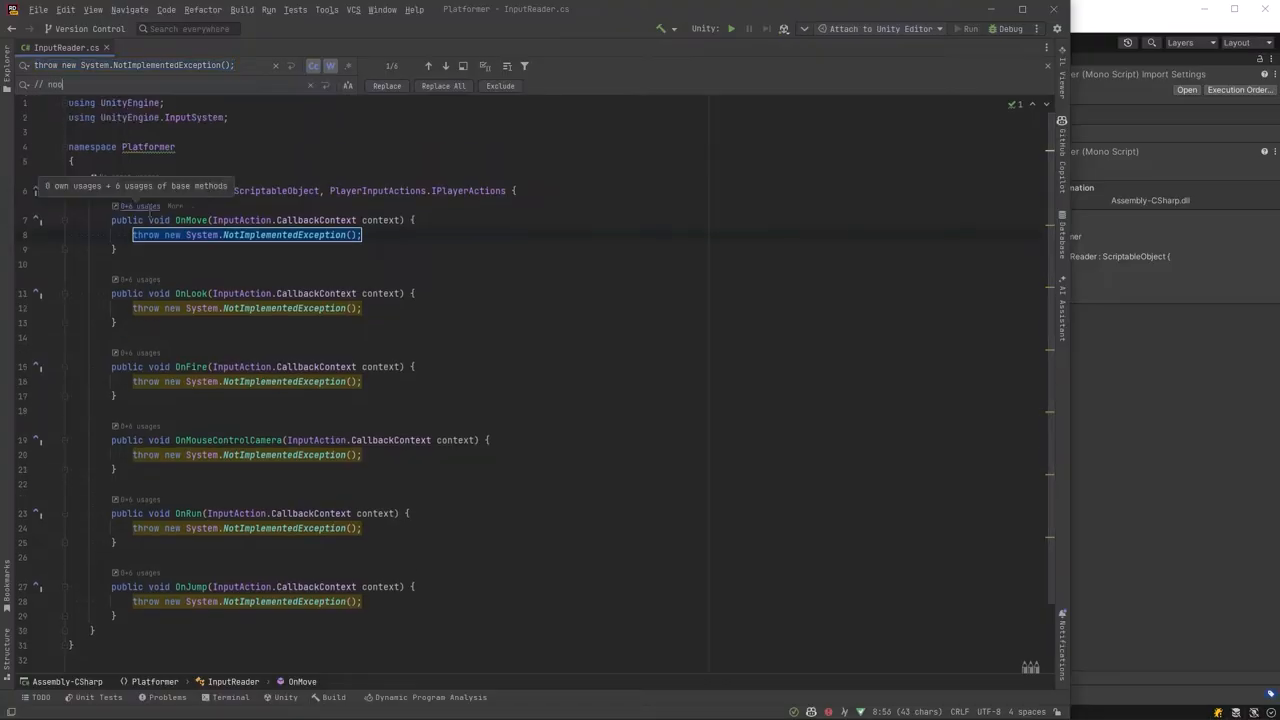
click(444, 84)
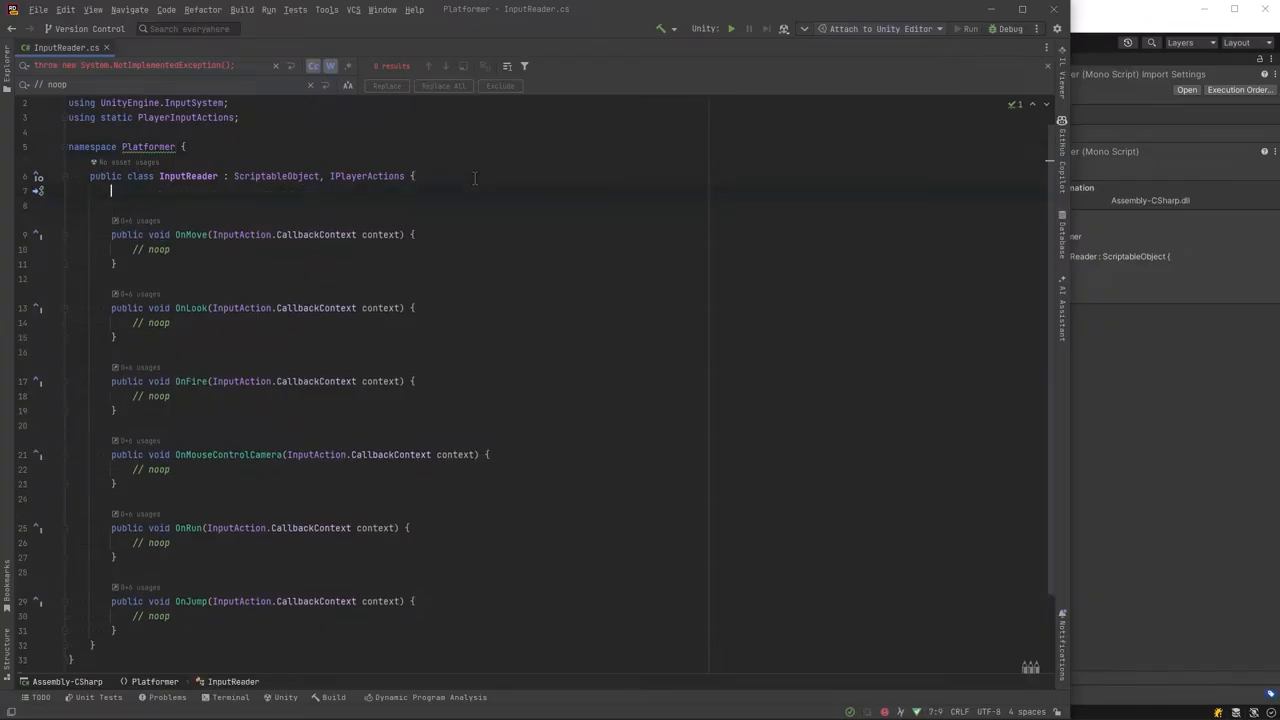
Declare the Move and Look UnityAction<Vector2> events plus the mouse-camera enable/disable events.
text(public event UnityAction<Vector2> Move = delegate { };)
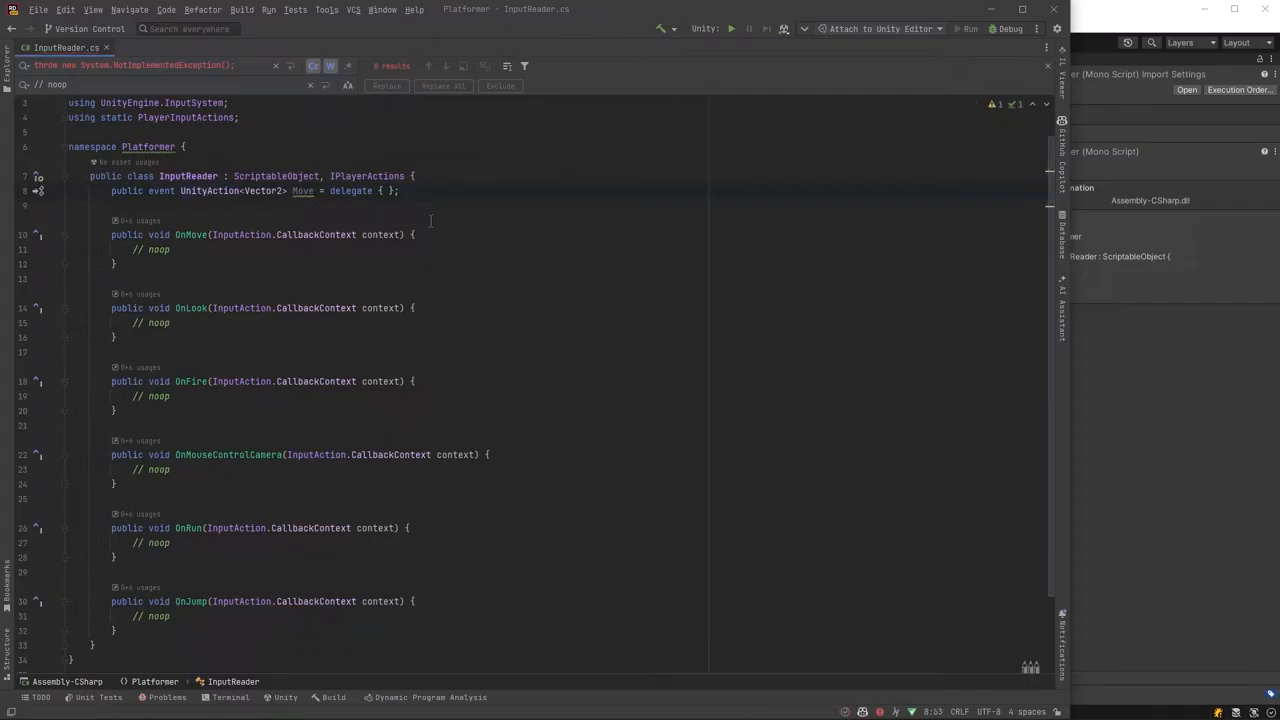
text(public event UnityAction<Vector2> Look = delegate { };)
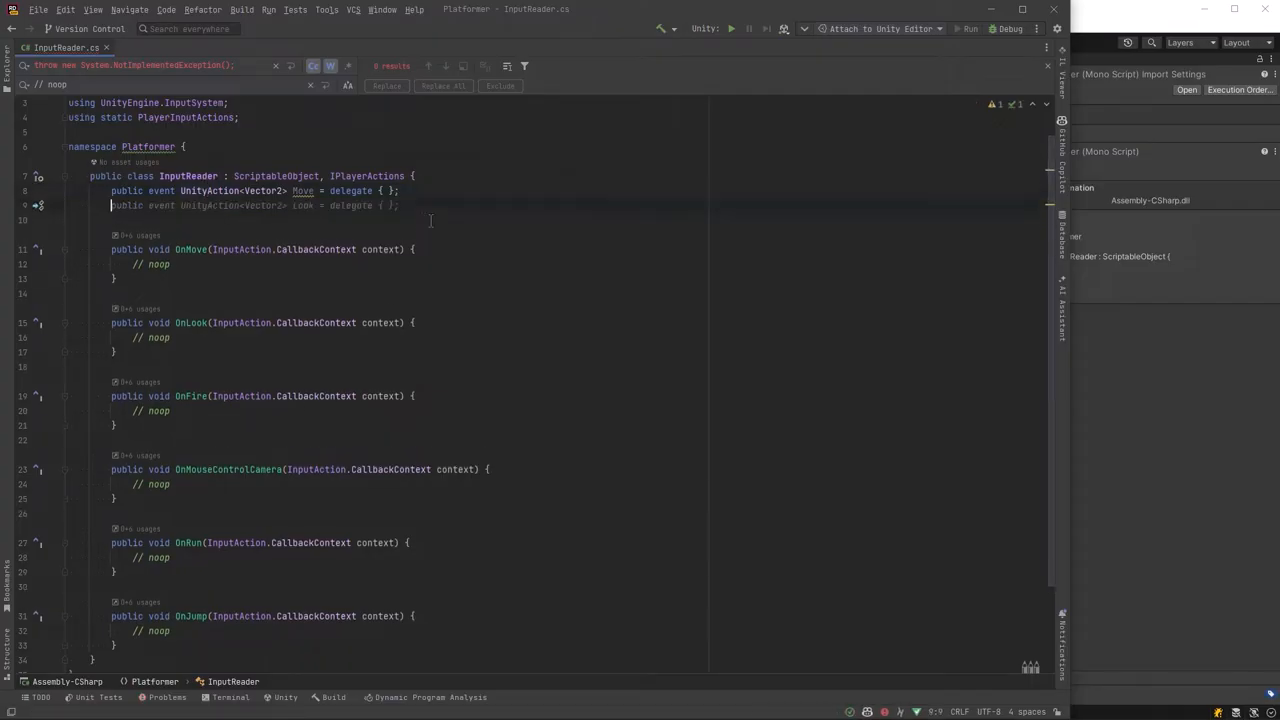
double_click(266, 204)
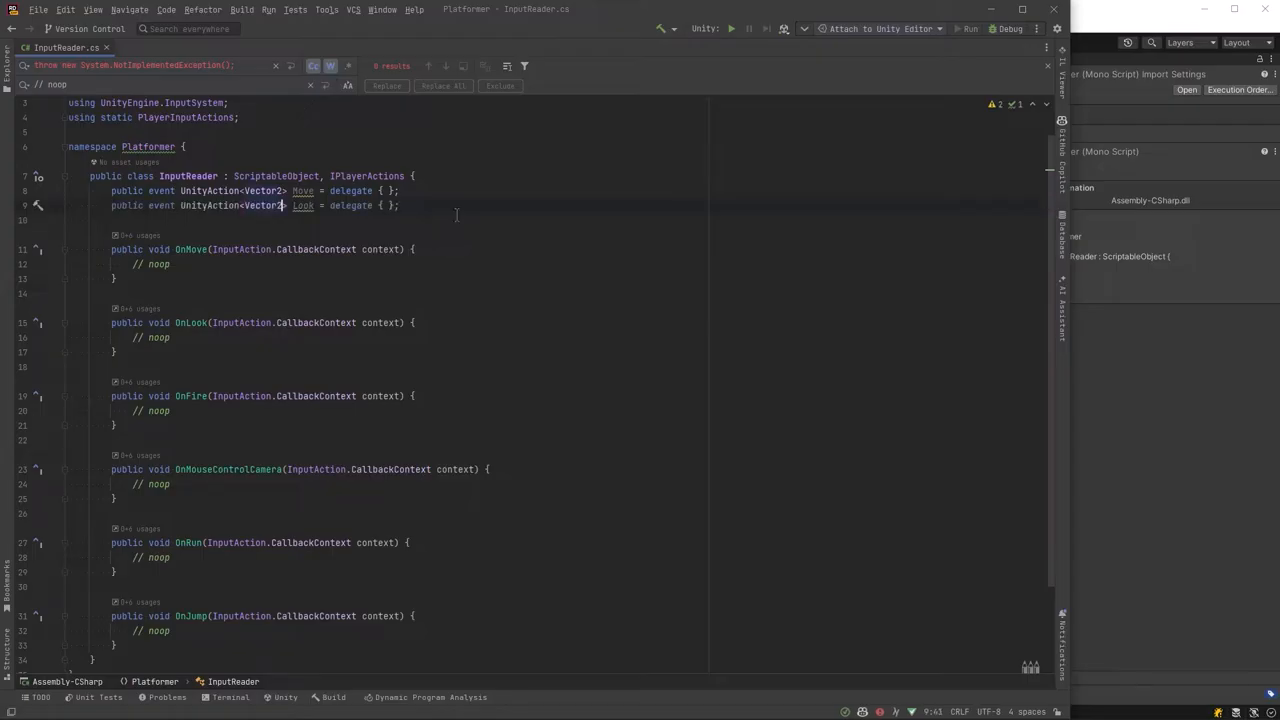
text(, bool)
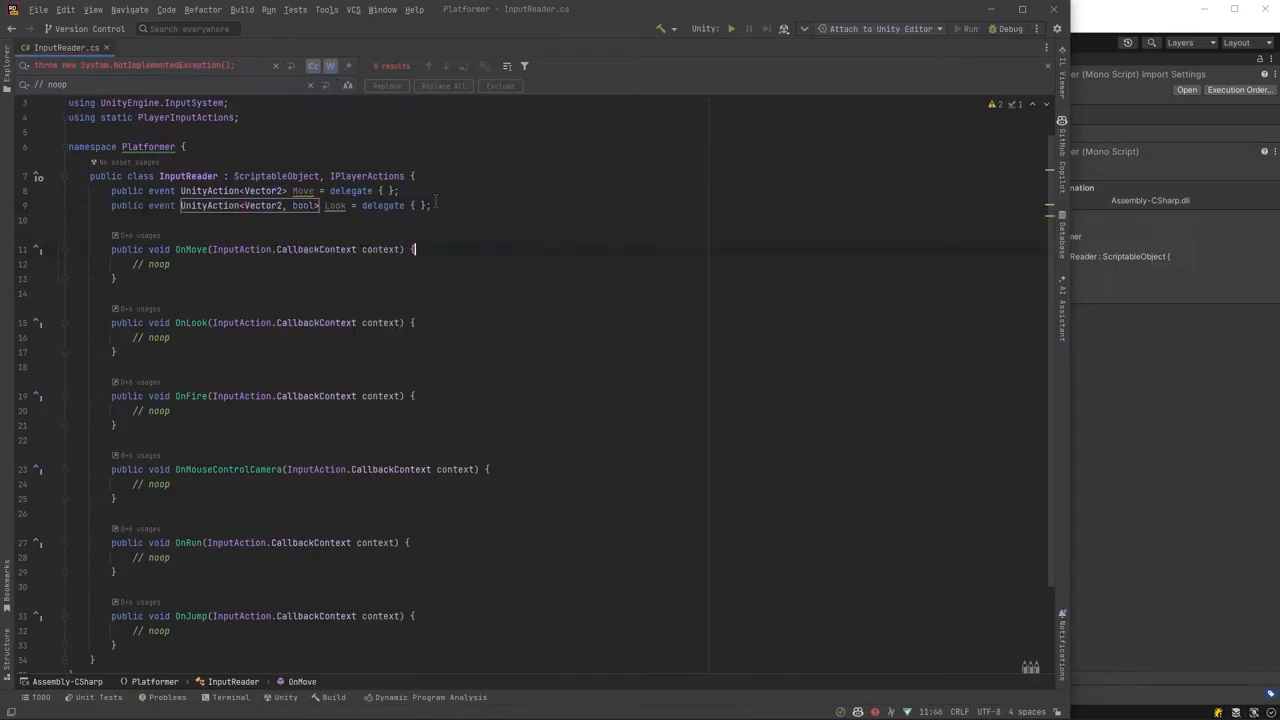
text(public event UnityAction DisableMouseControlCamera = delegate { };)
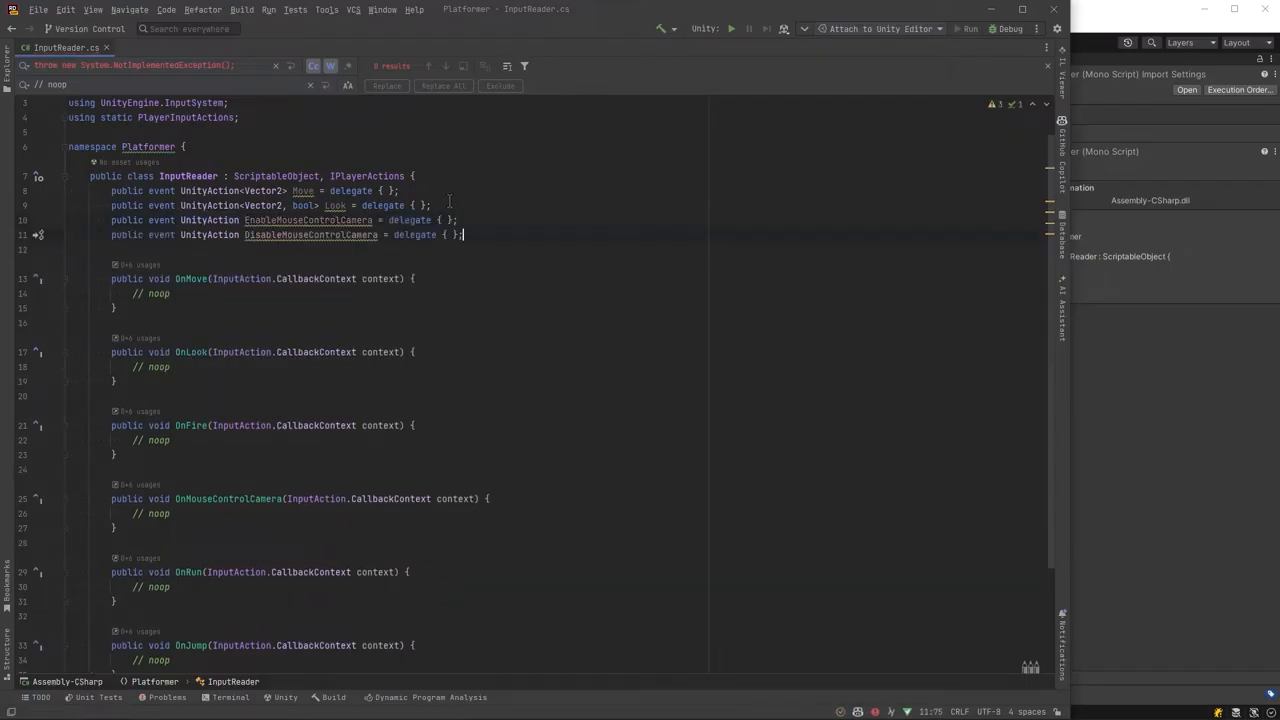
key(enter)
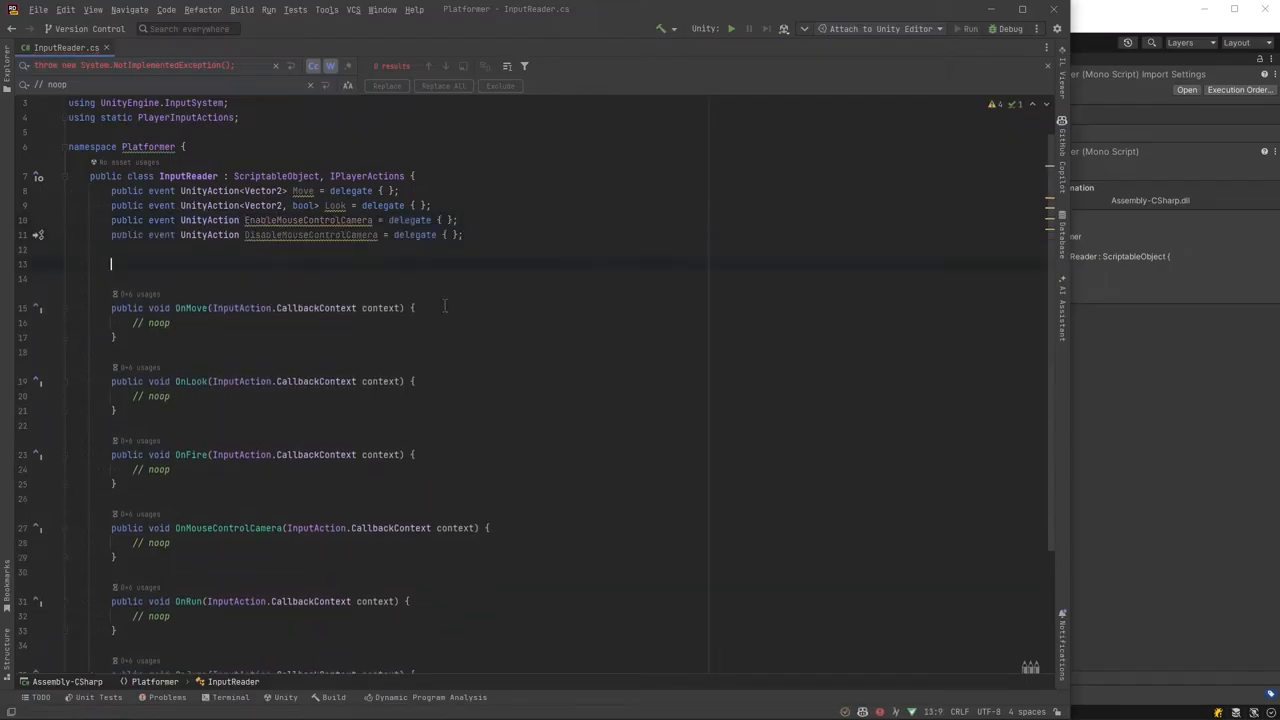
Add the inputActions field and a Vector3 Direction property reading Player.Move as a Vector2.
text(PlayerInputActions inputActions;)
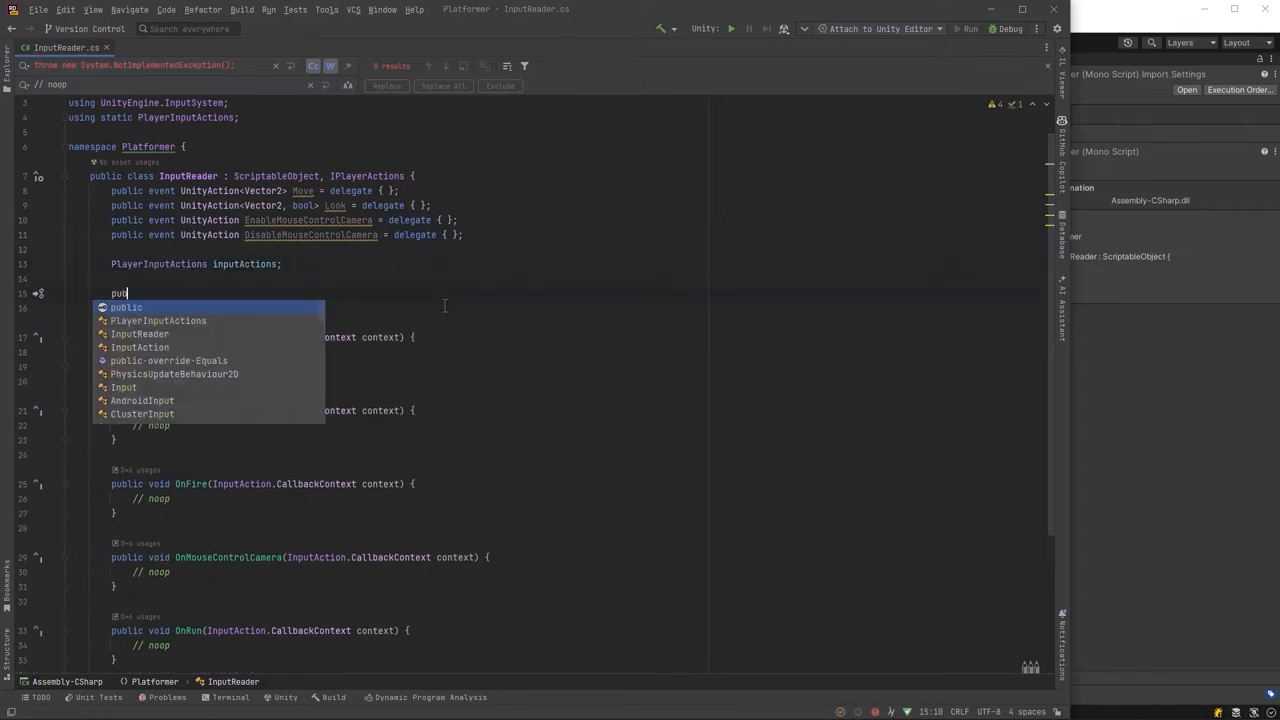
text(public Vector3 D)
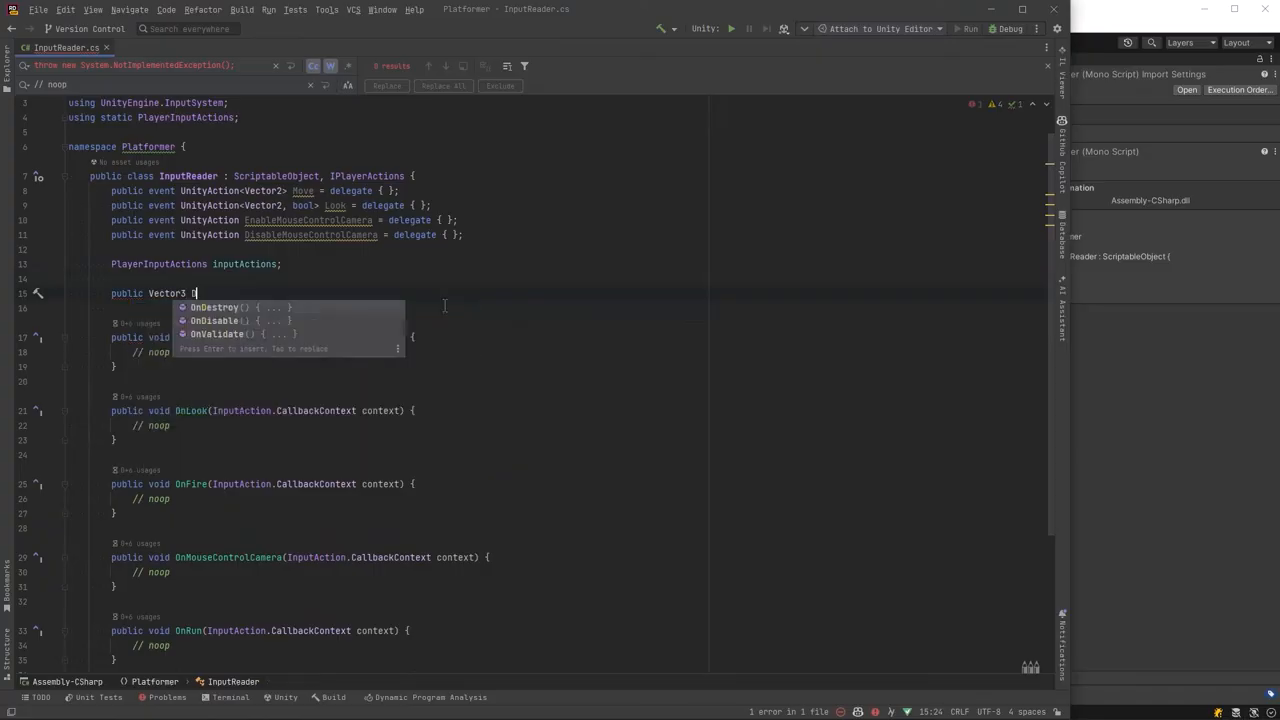
text(Direction { get; private set; })
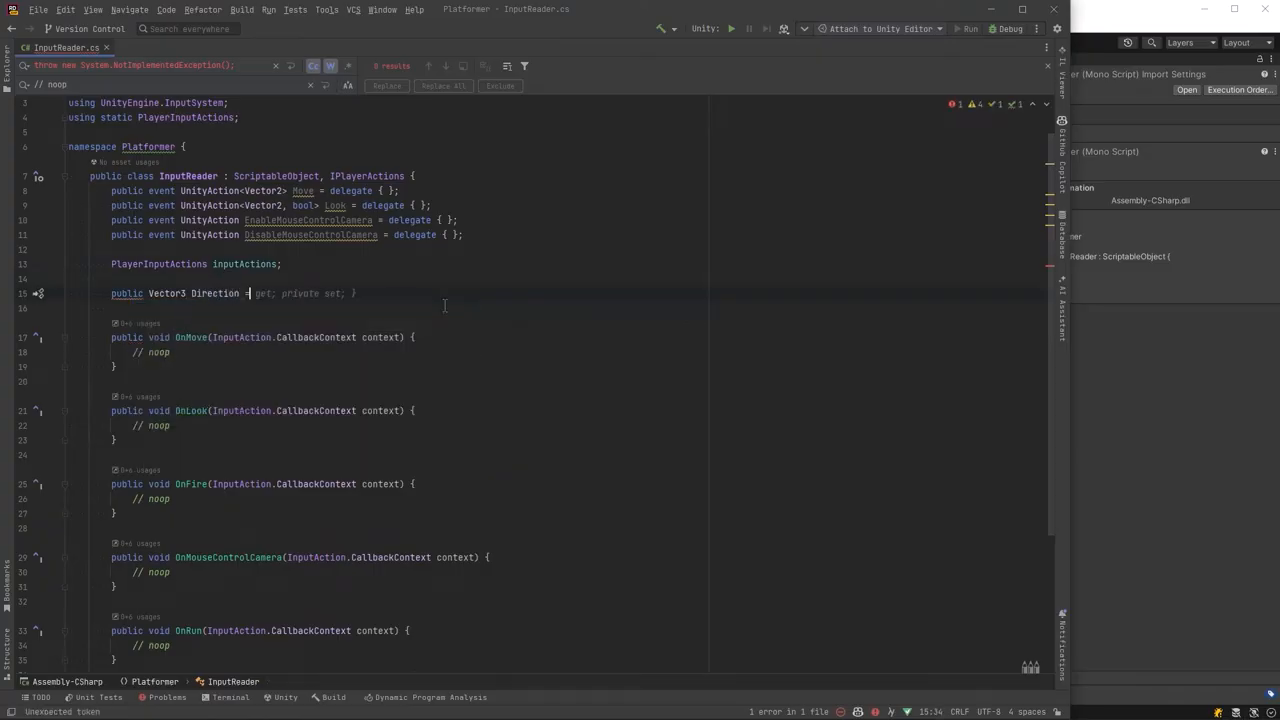
text(inputActions.Player.Move.ReadValue<Vector2>();)
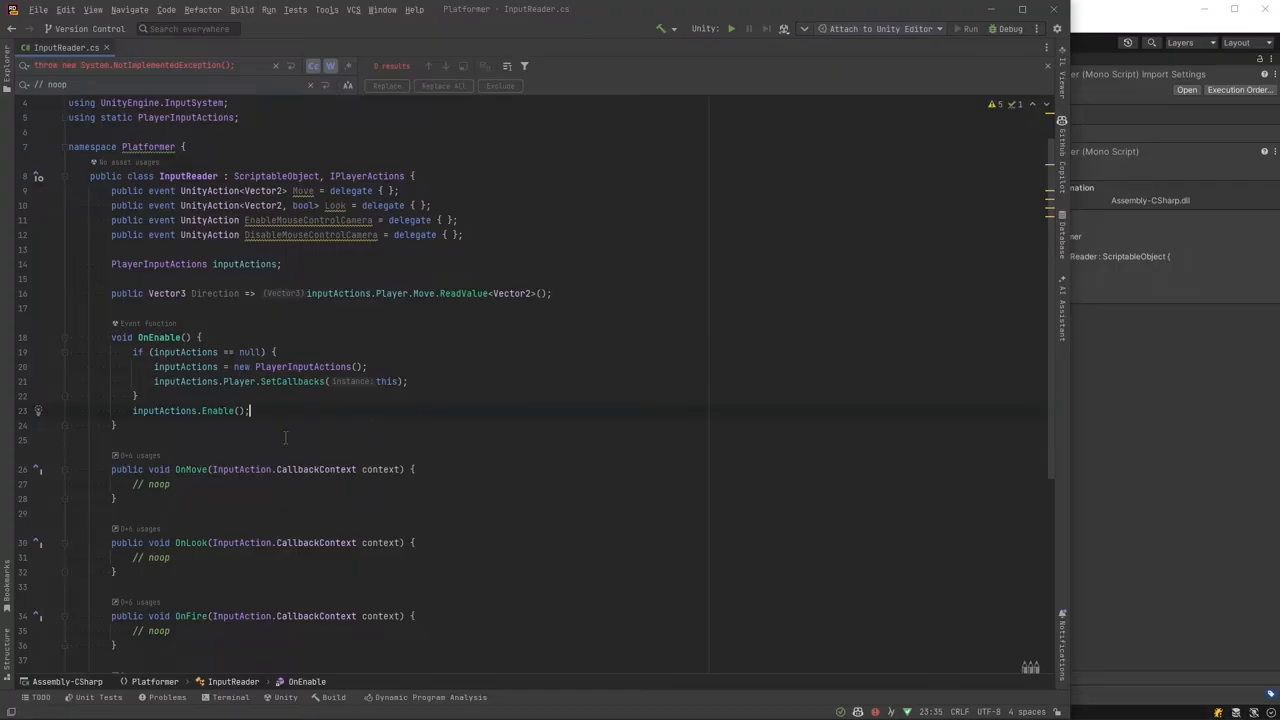
scroll(down, 3)
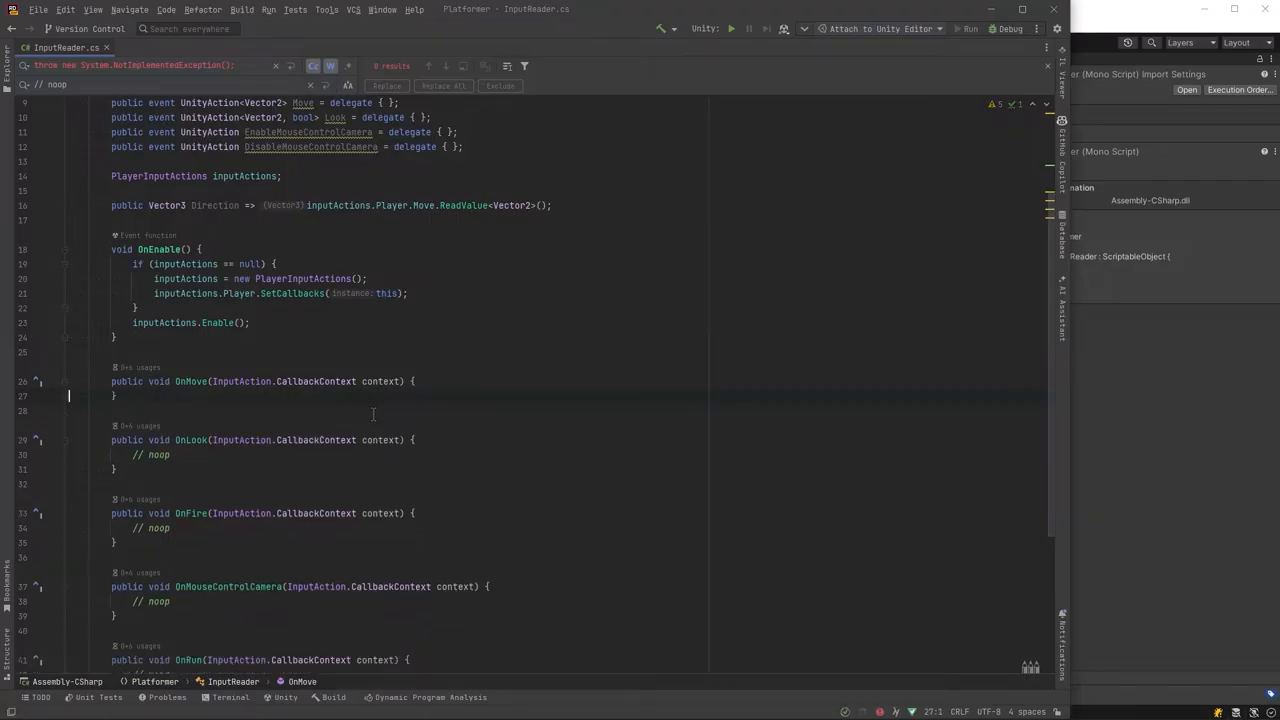
Make OnMove and OnLook invoke their events with context.ReadValue<Vector2>() and the IsDeviceMouse check.
text(Move.Invoke();)
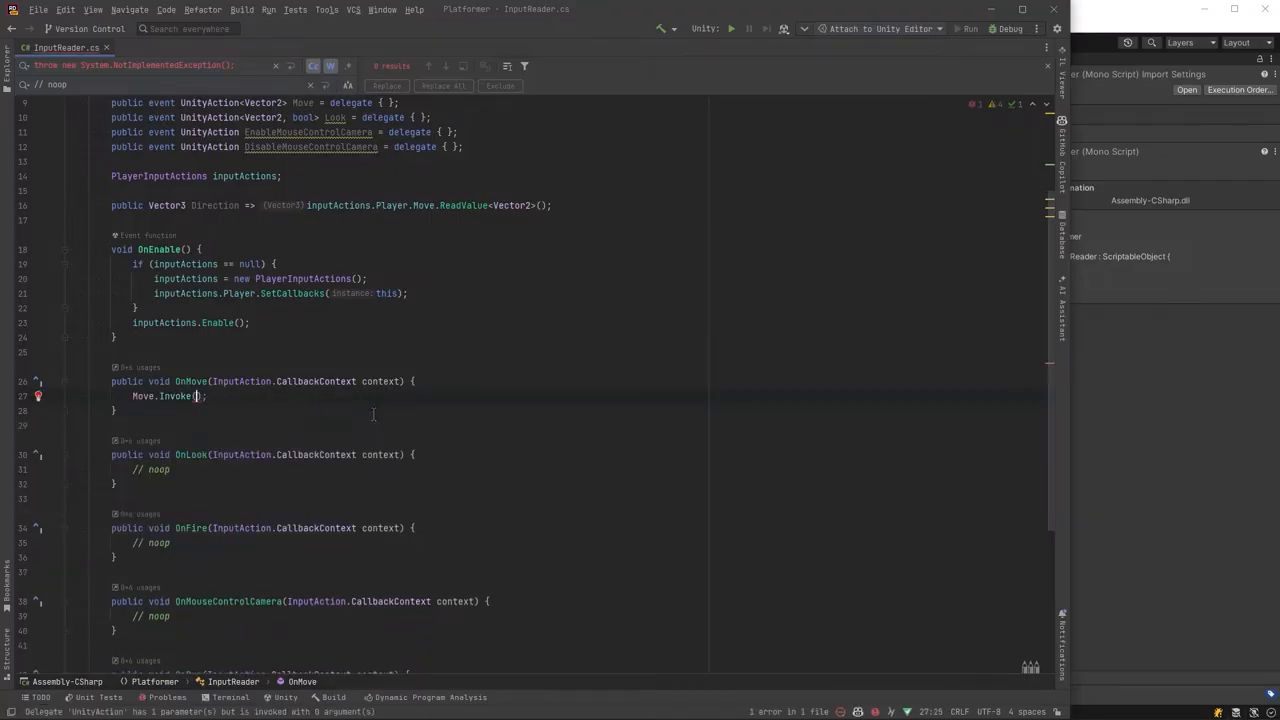
text(context.ReadValue<Vector2>())
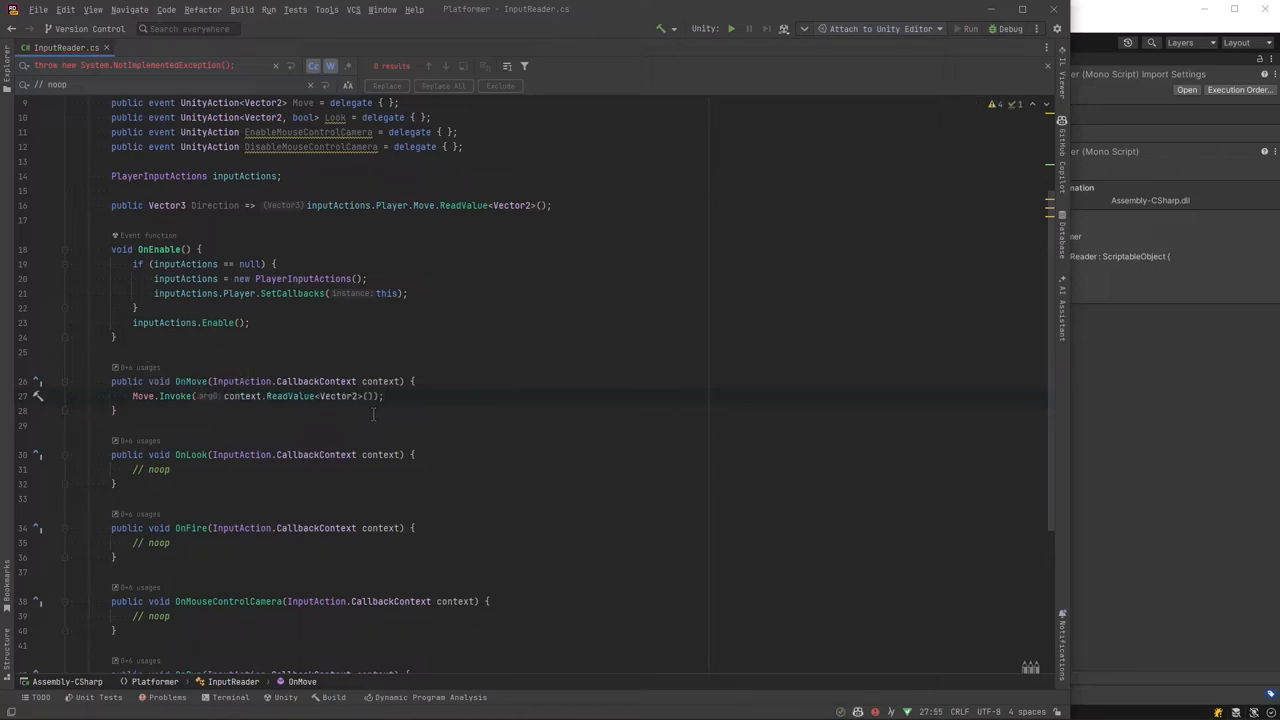
text(Look.)
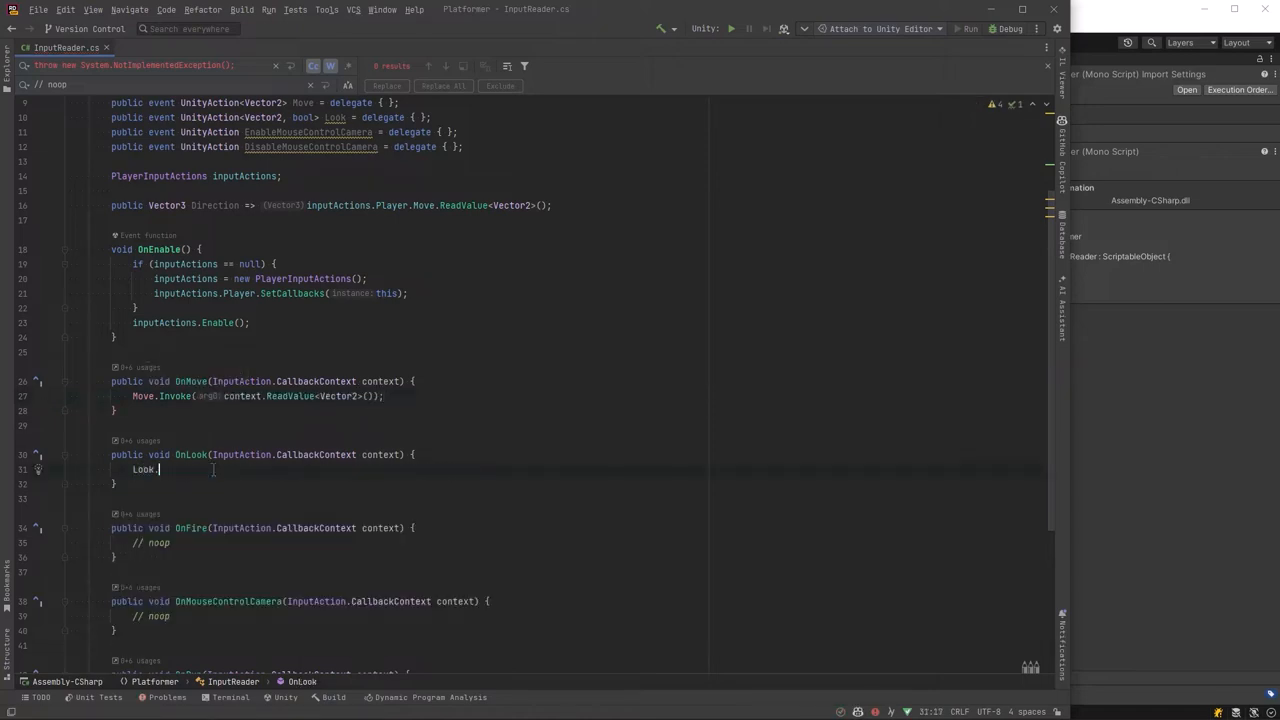
text(Invoke(co)
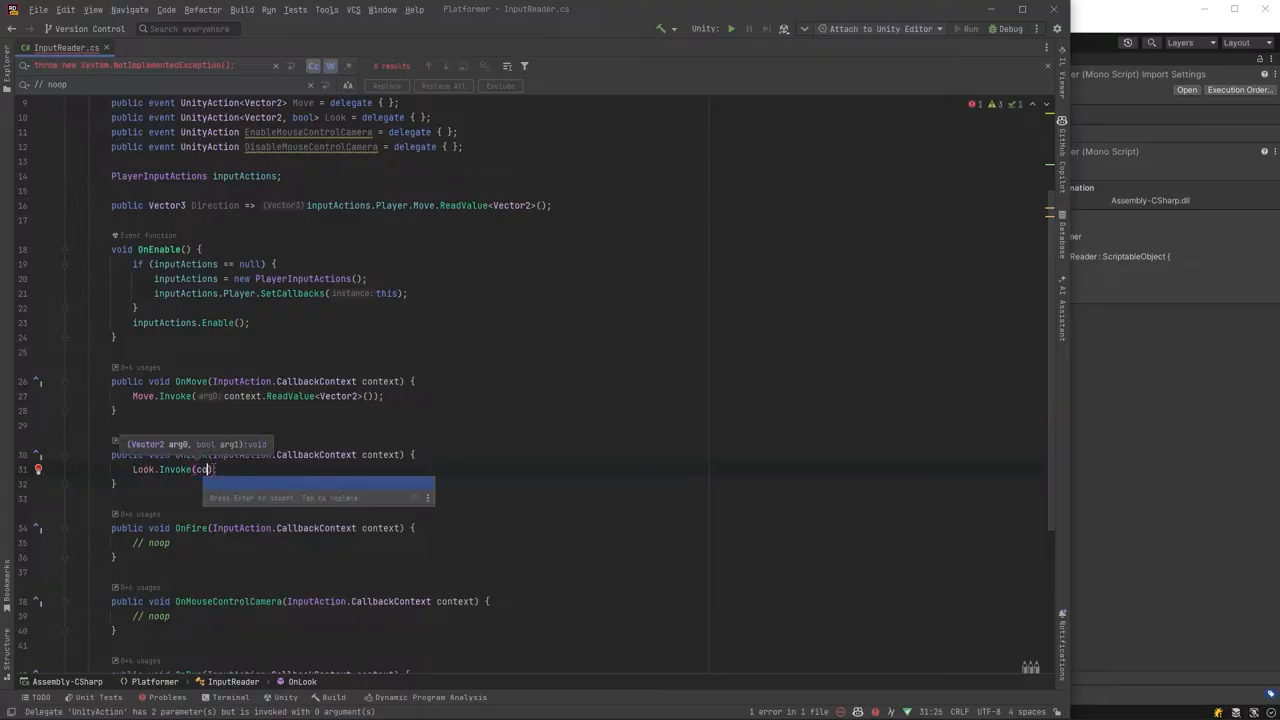
text(context.ReadValue<Vector2>()
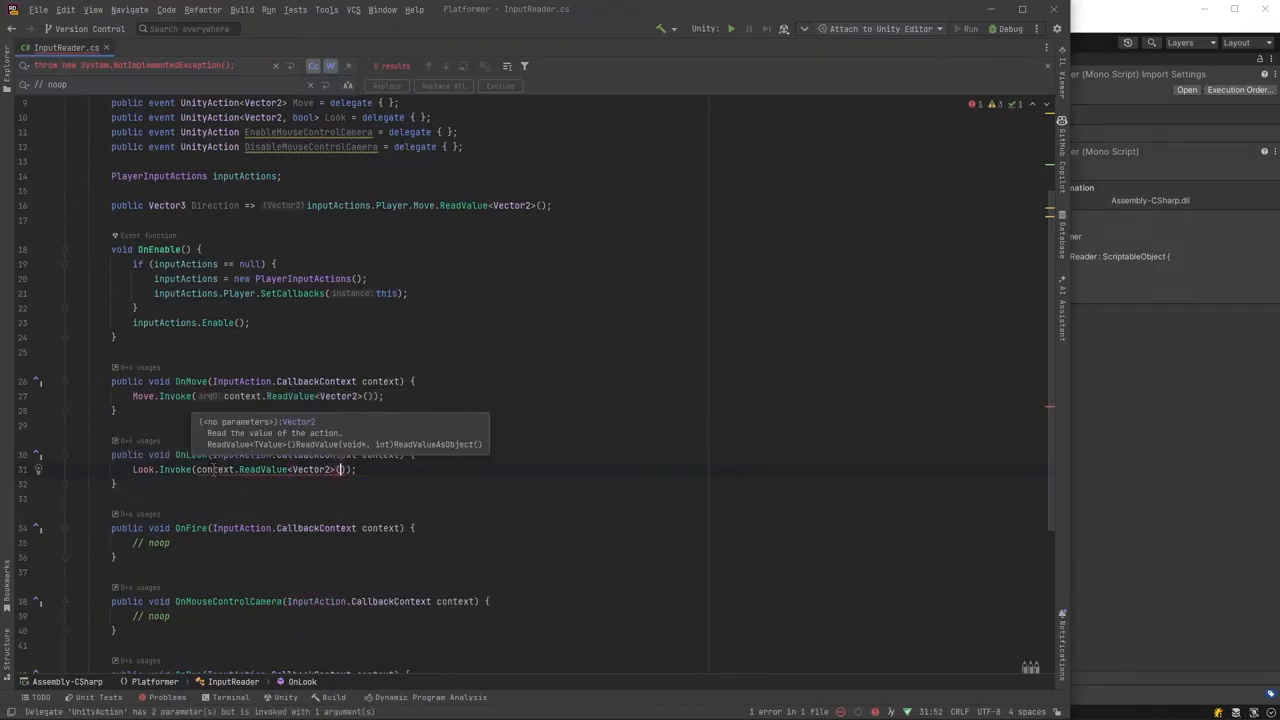
text(, IsDeviceMouse(context)
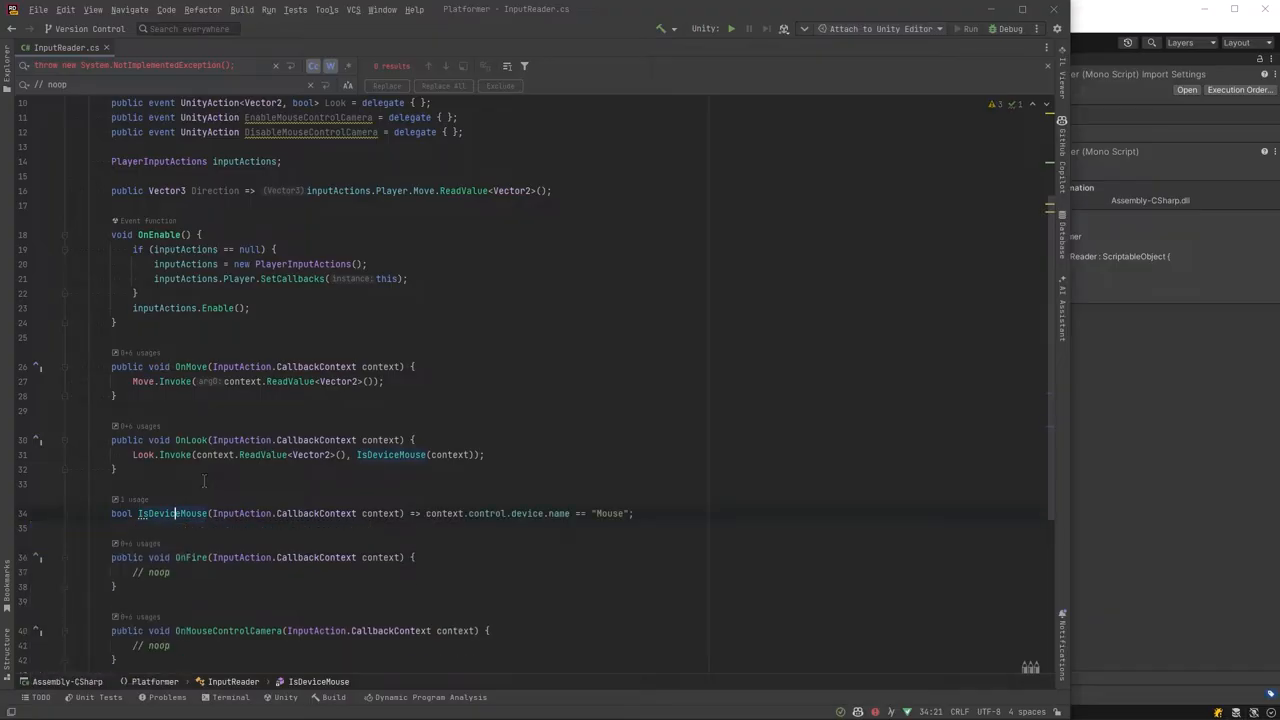
Write the switch on context.phase in OnMouseControlCamera to fire the camera enable/disable events.
scroll(down, 3)
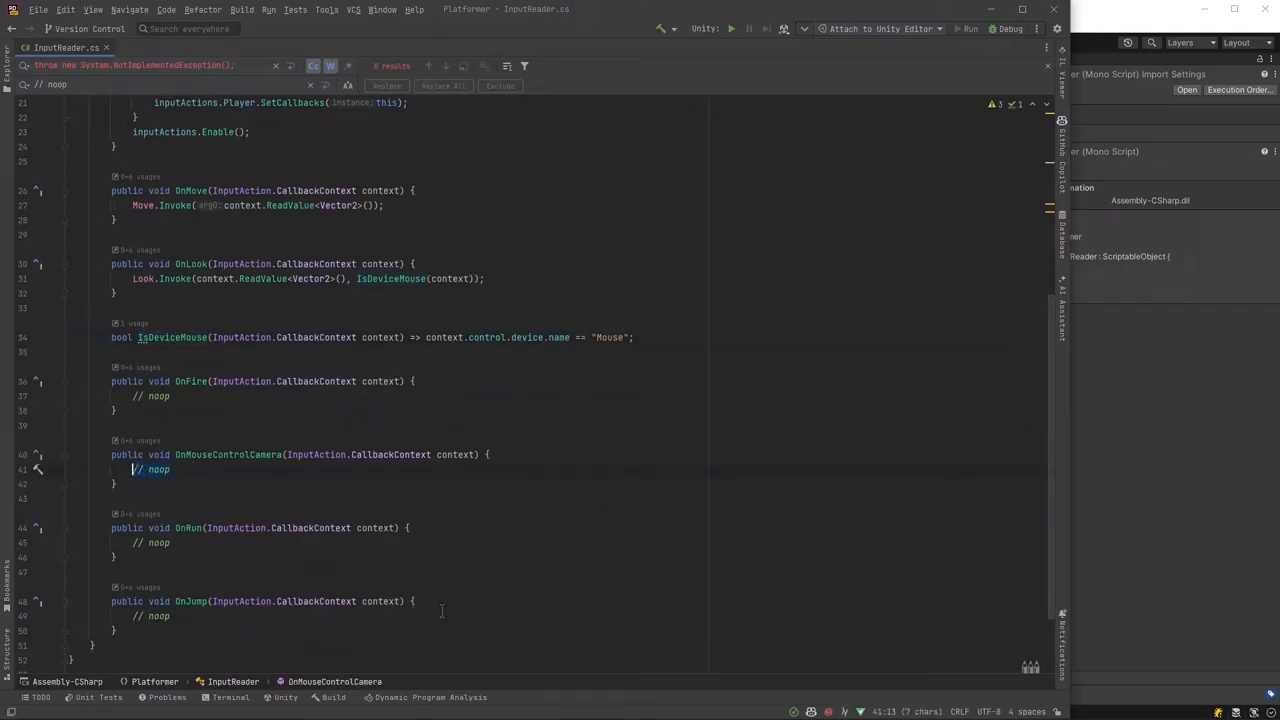
text(se InputActionPhase.Canceled:)
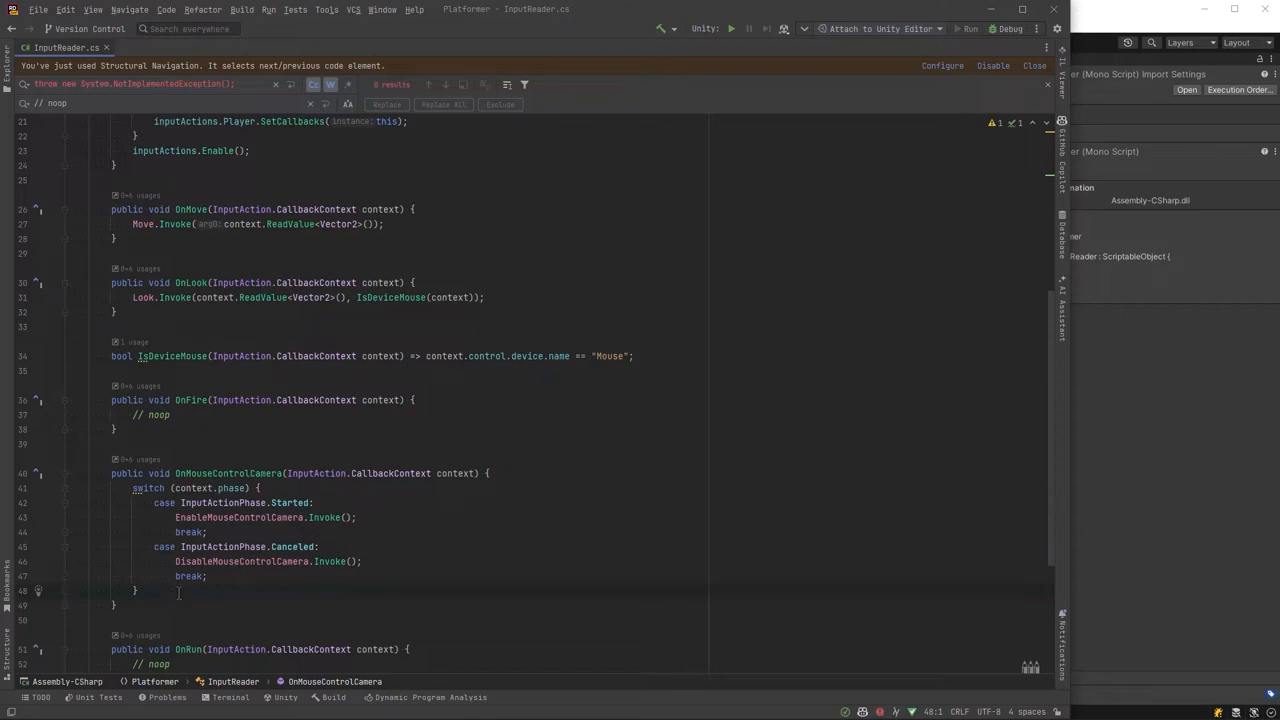
mouse_move(384, 512)
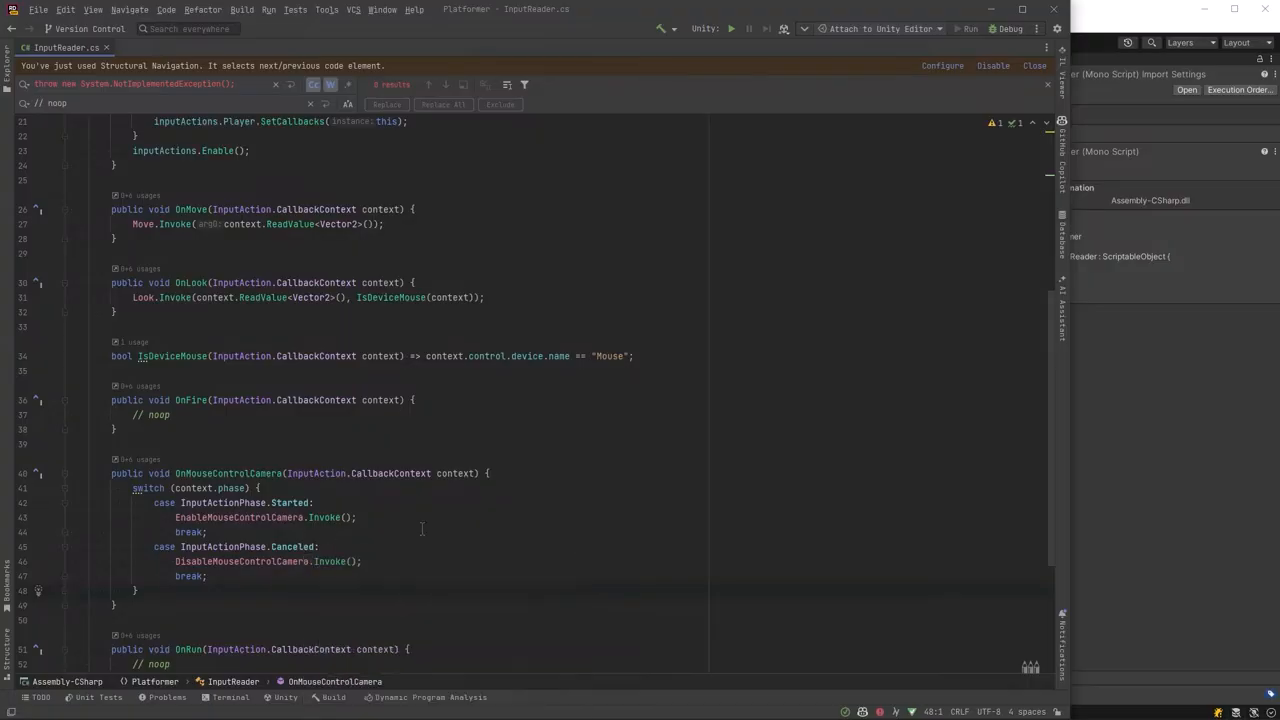
mouse_move(404, 536)
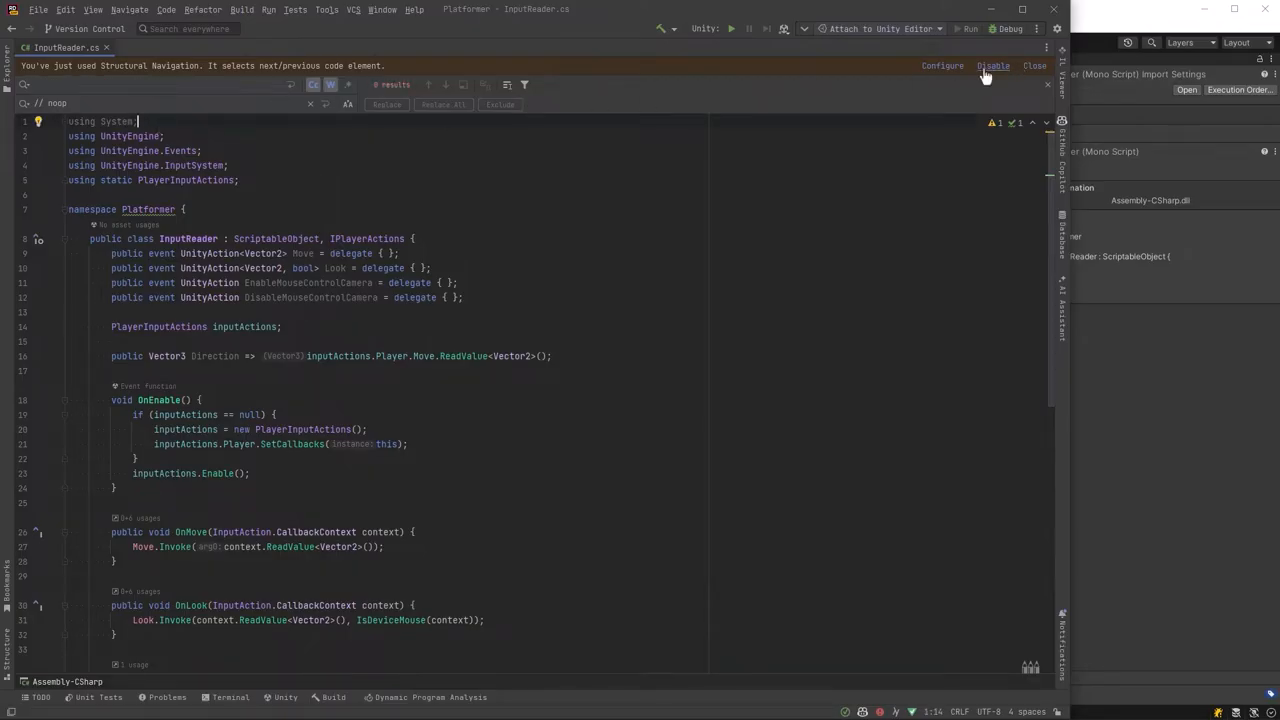
Dismiss the Structural Navigation notice and move PlayerController into PlayerController.cs.
click(1036, 66)
text(public class PlayerController : MonoBehaviour { })
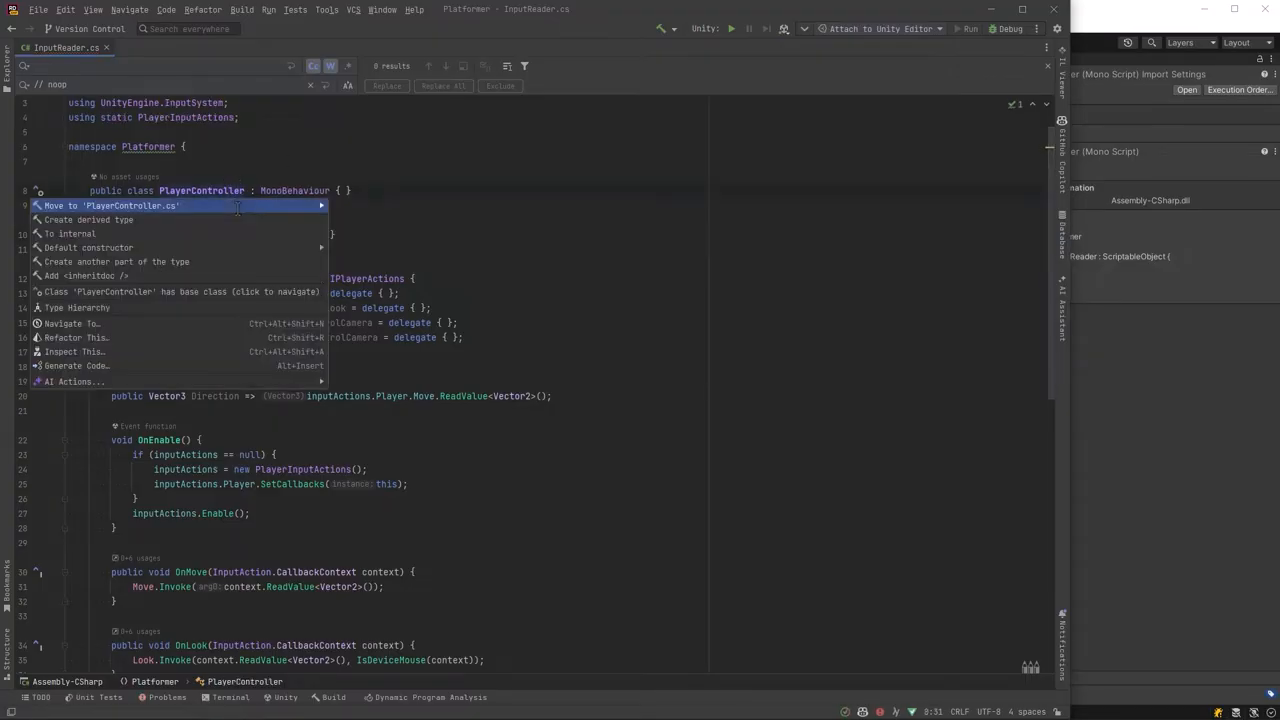
click(110, 204)
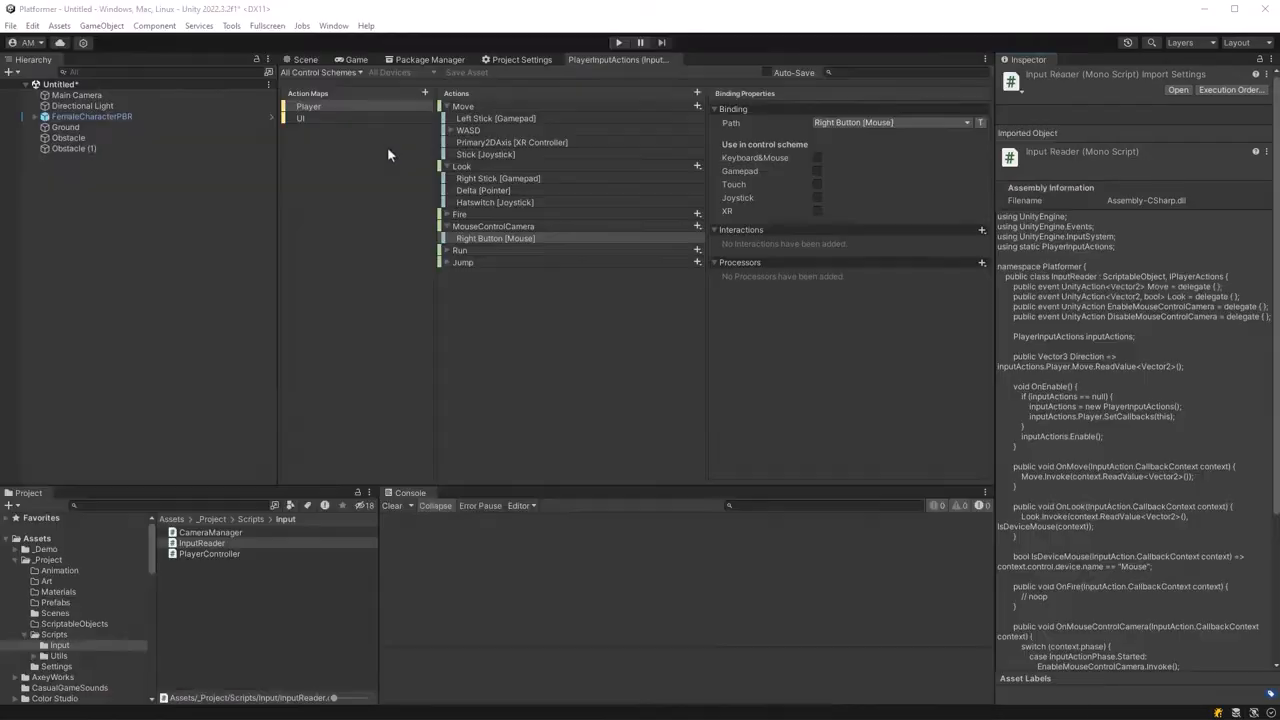
Return to the Scene view of the level and bring up the new-object creation options.
click(304, 60)
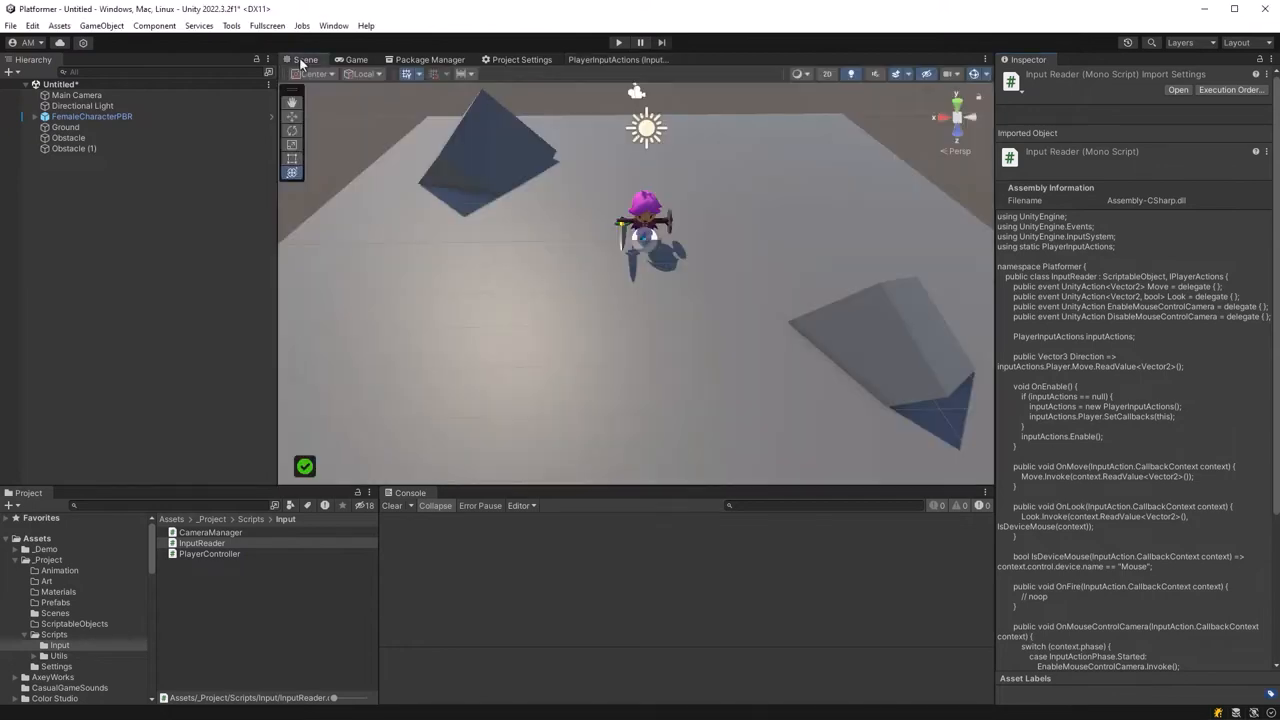
mouse_move(638, 252)
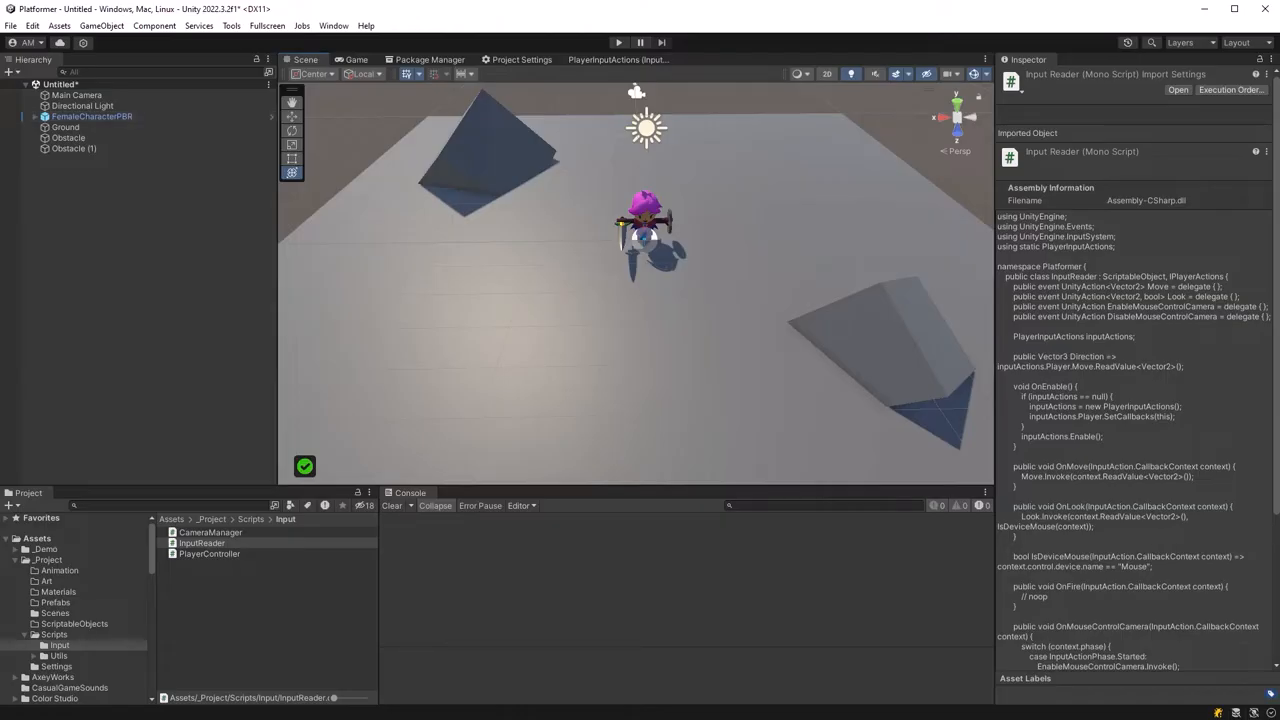
click(92, 116)
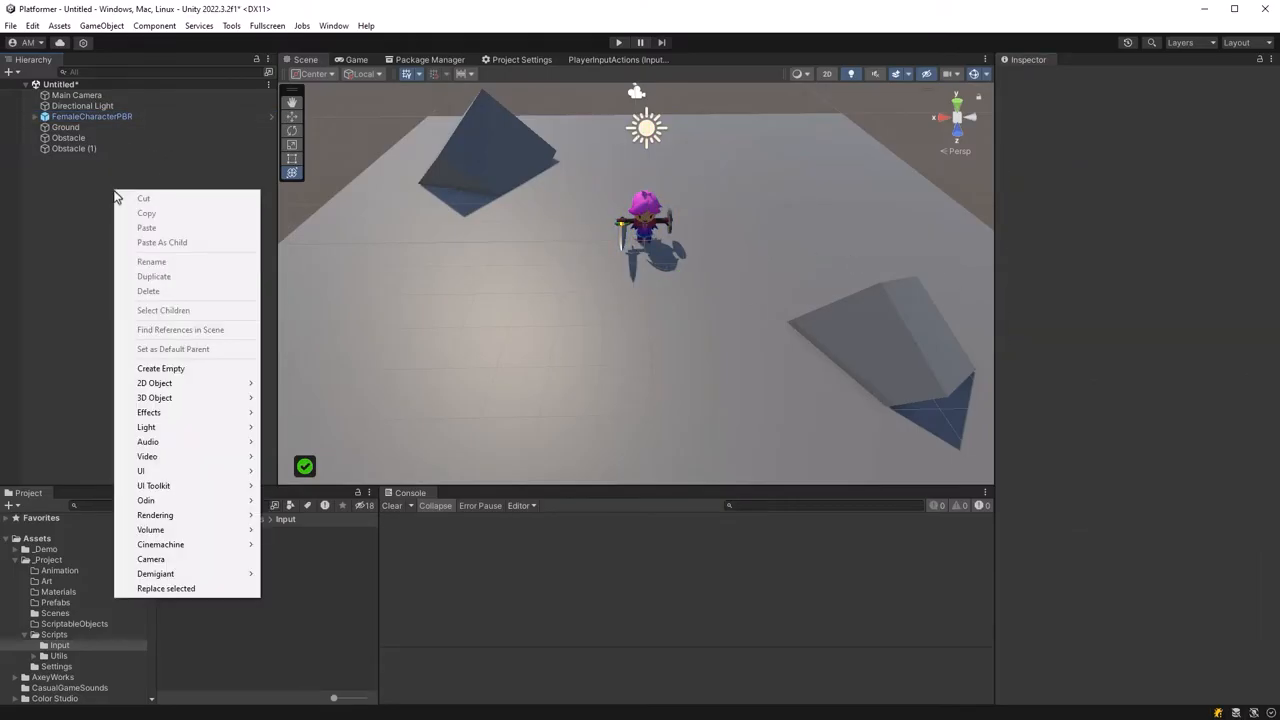
mouse_move(160, 544)
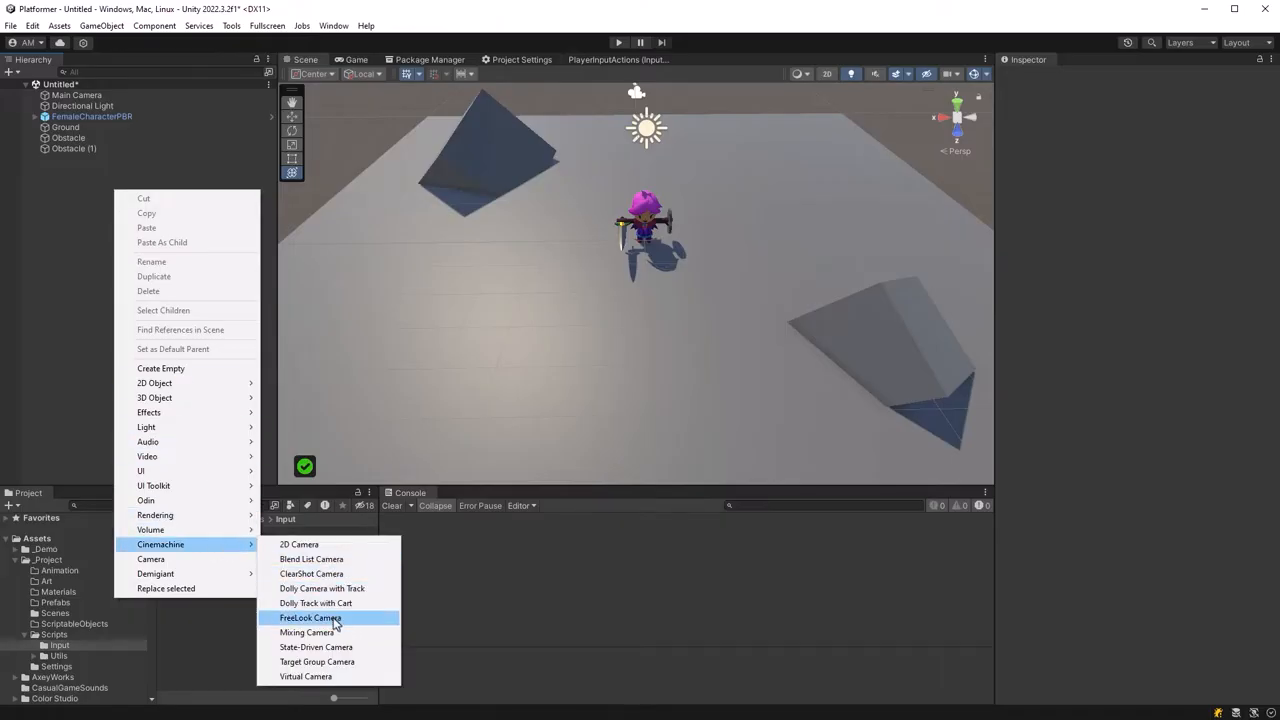
Add a Cinemachine FreeLook Camera and wrap it in a new empty parent named CameraSystem.
click(310, 616)
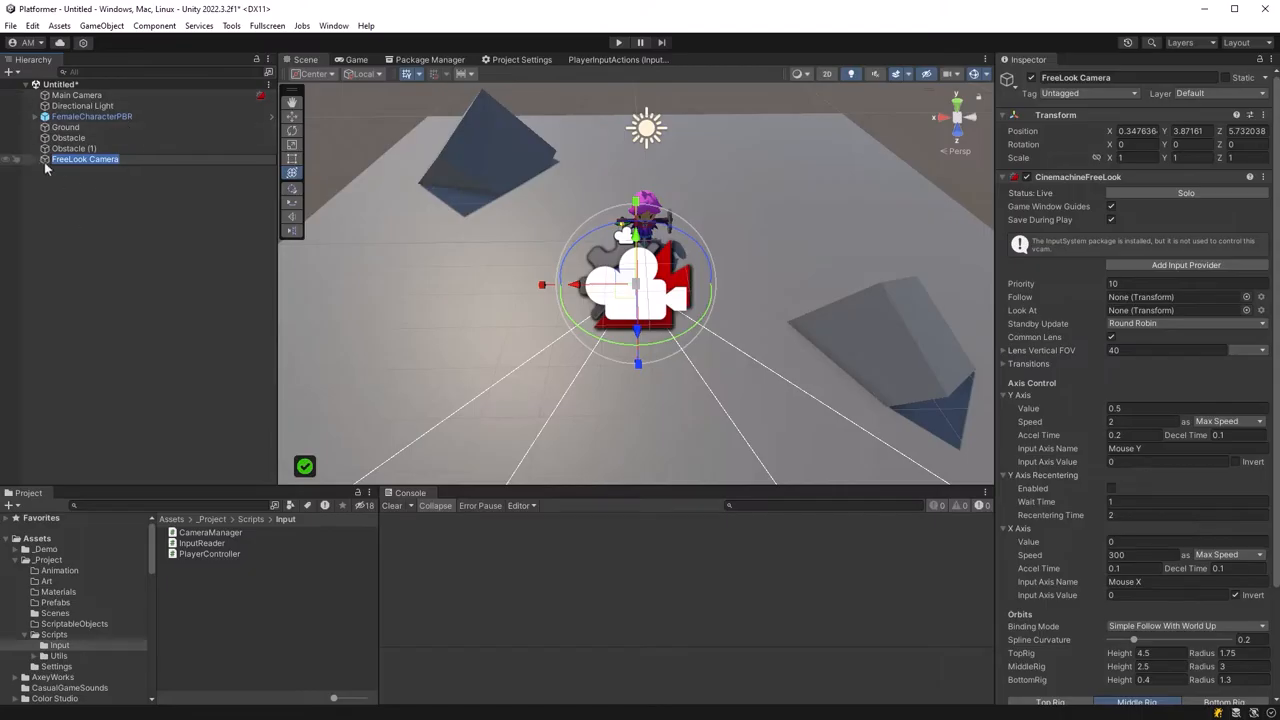
click(84, 160)
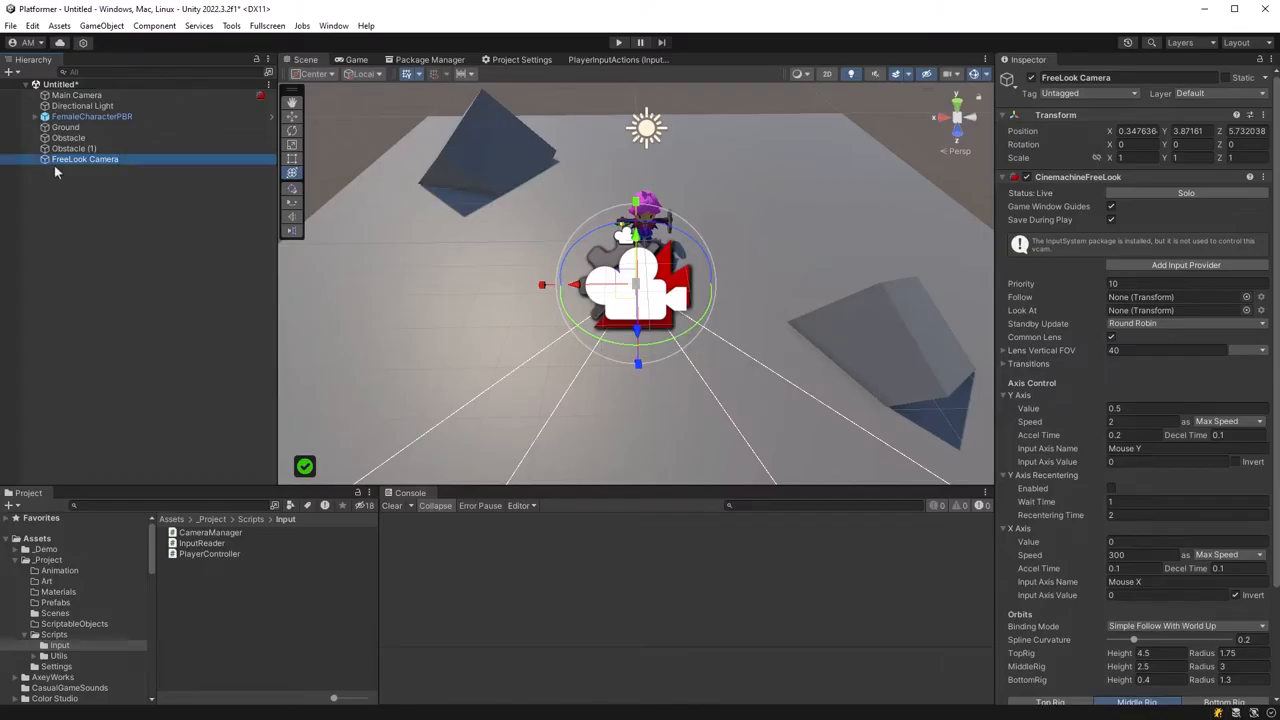
key(ctrl+shift+g)
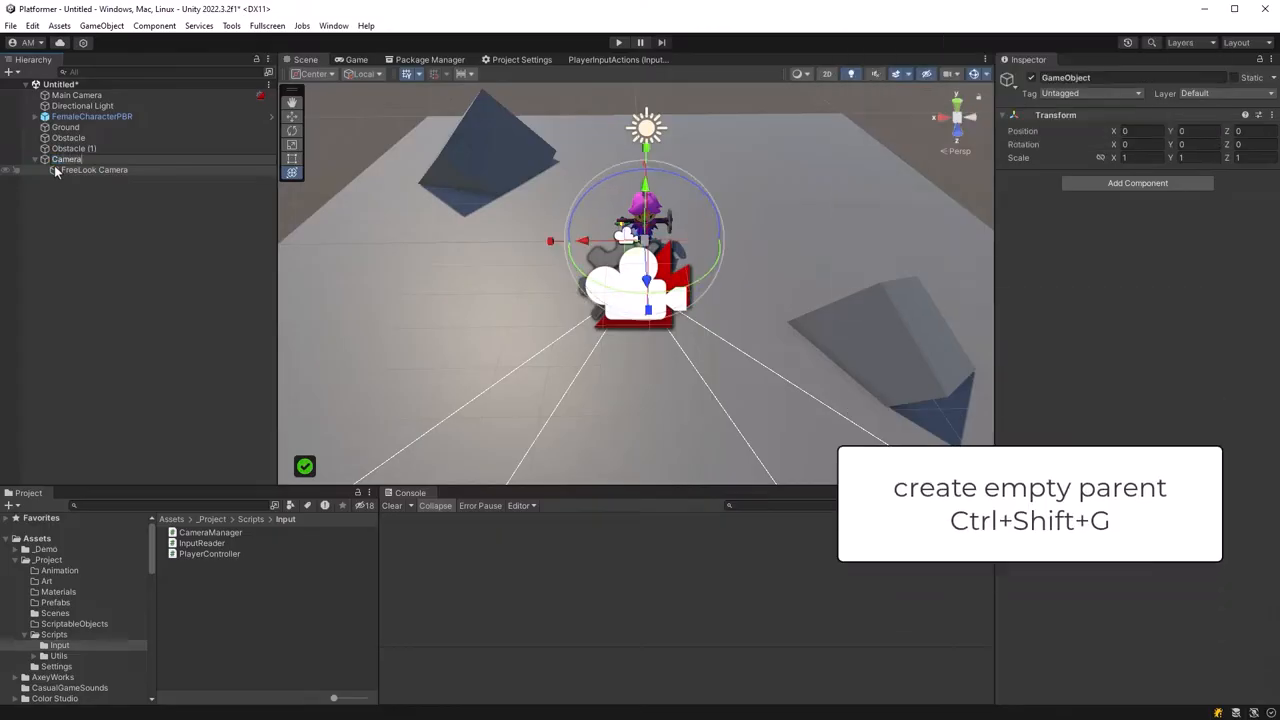
key(ctrl+shift+g)
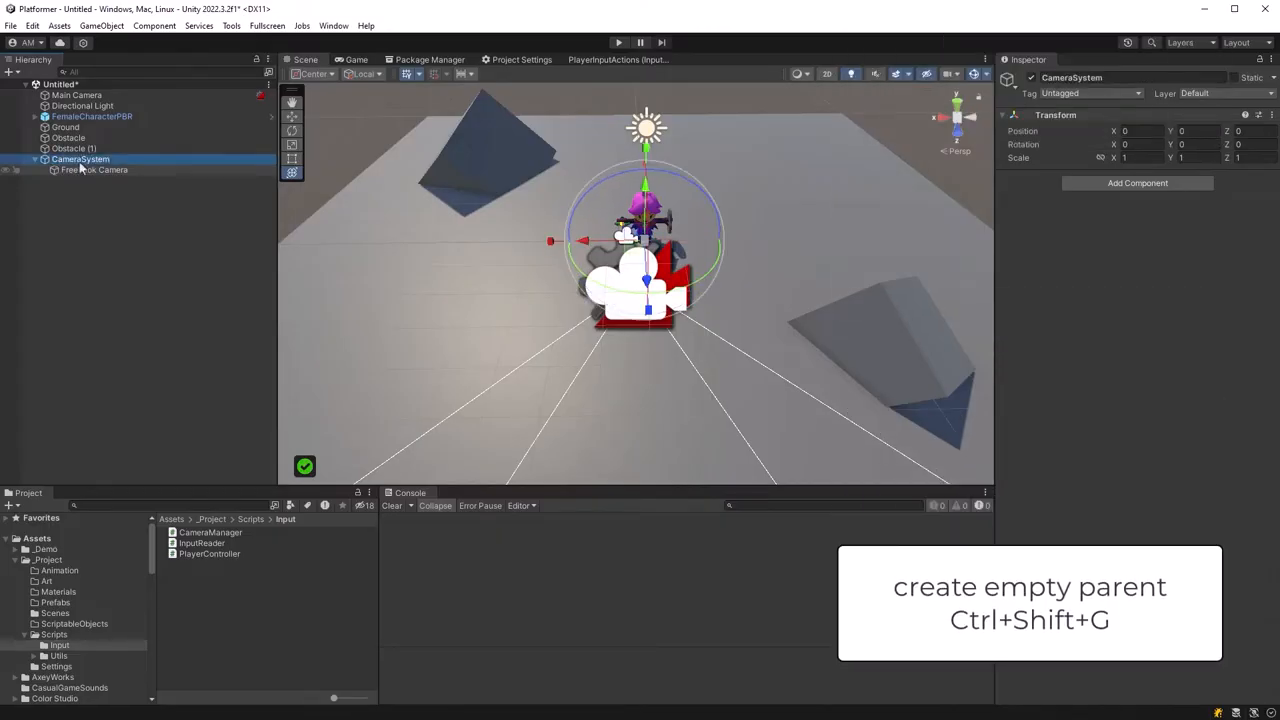
Move Main Camera and Directional Light under CameraSystem, then add the InputReader CreateAssetMenu attribute.
click(76, 96)
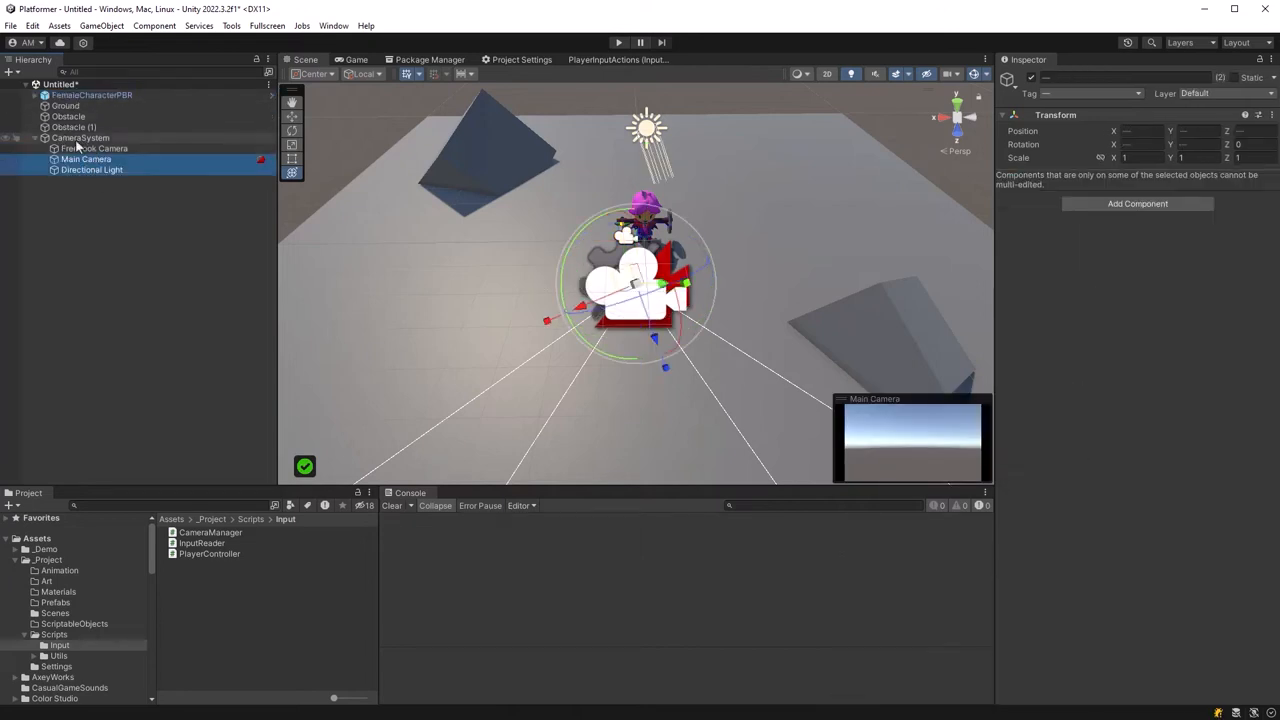
click(80, 96)
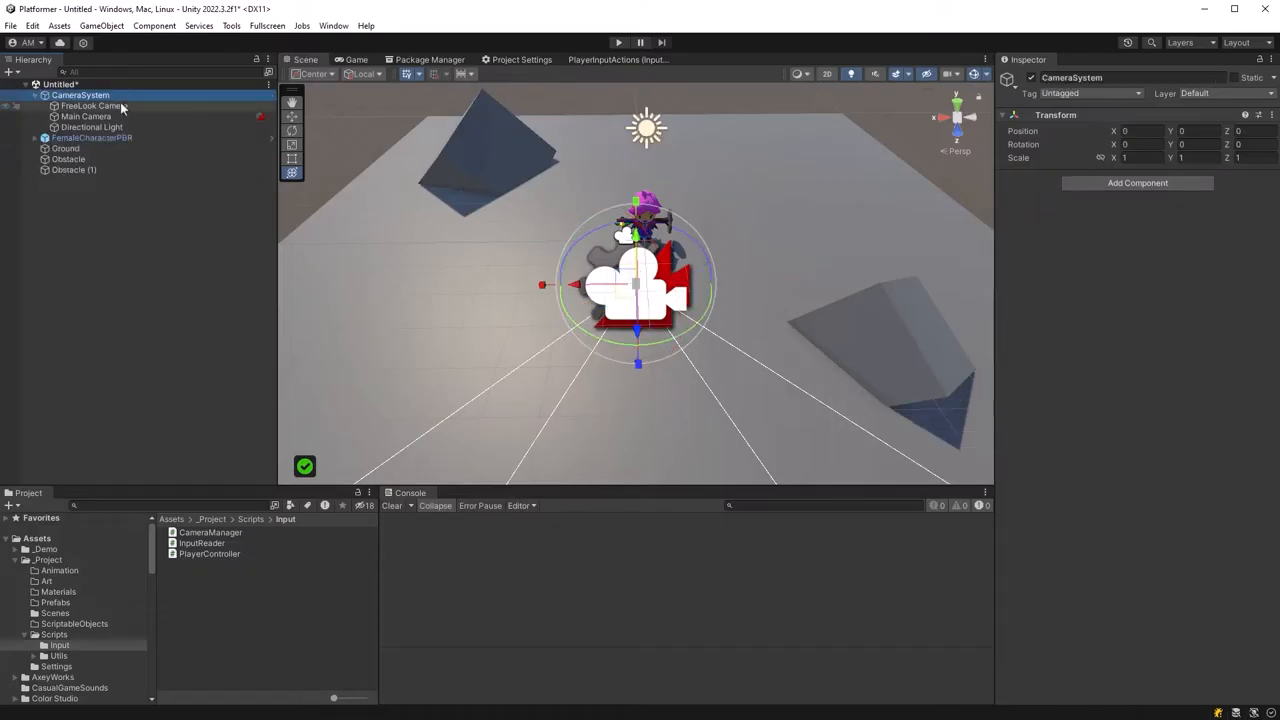
click(86, 116)
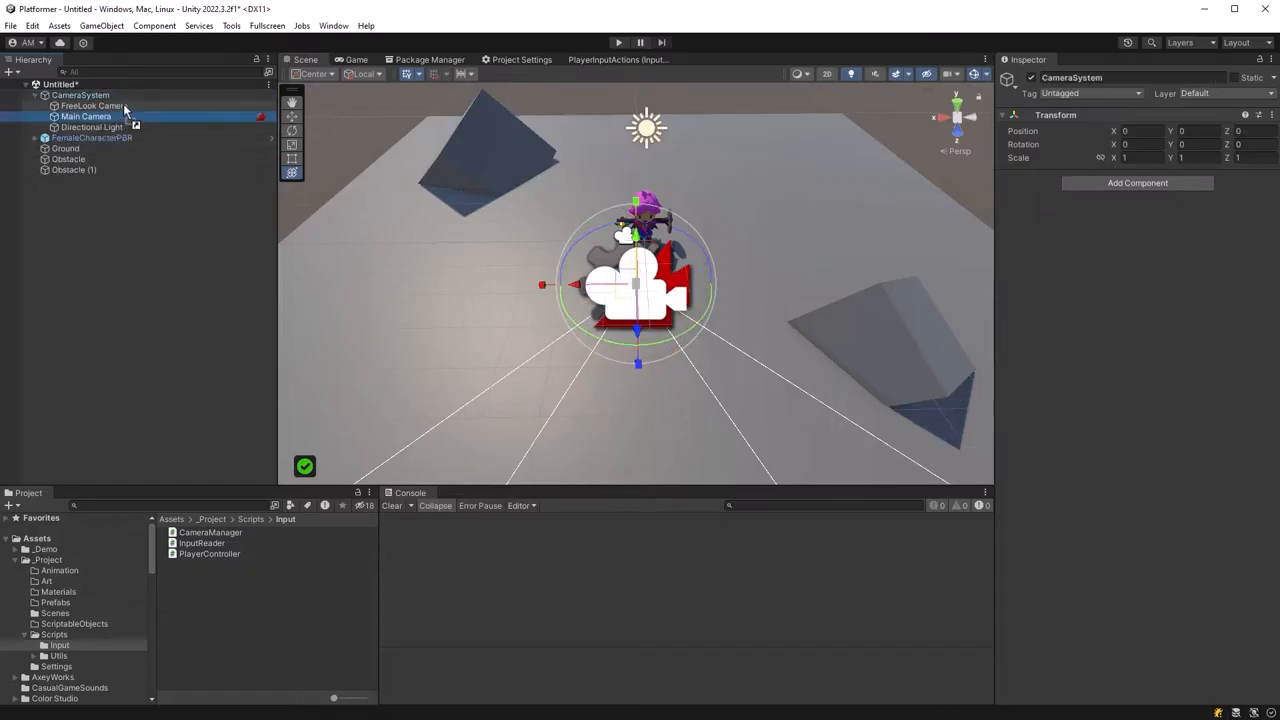
click(86, 104)
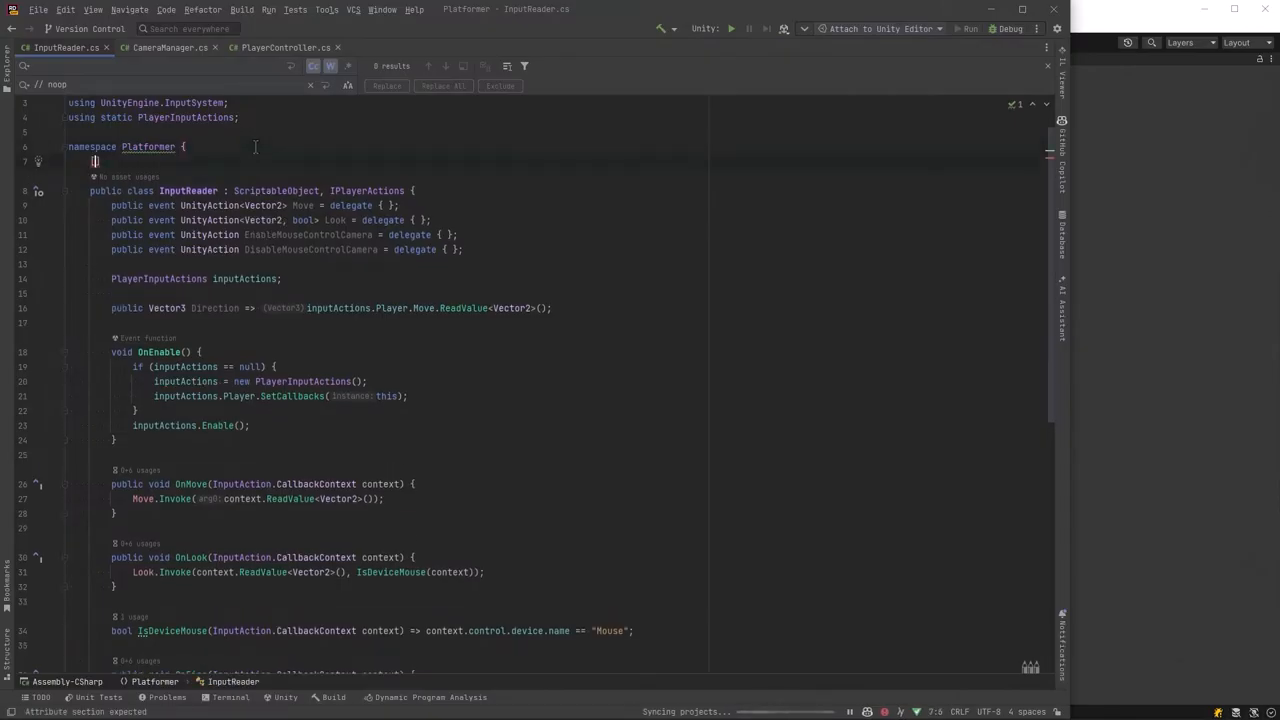
text([CreateAssetMenu(fileName = "InputReader", menuName = "Platformer/Input/InputReader")])
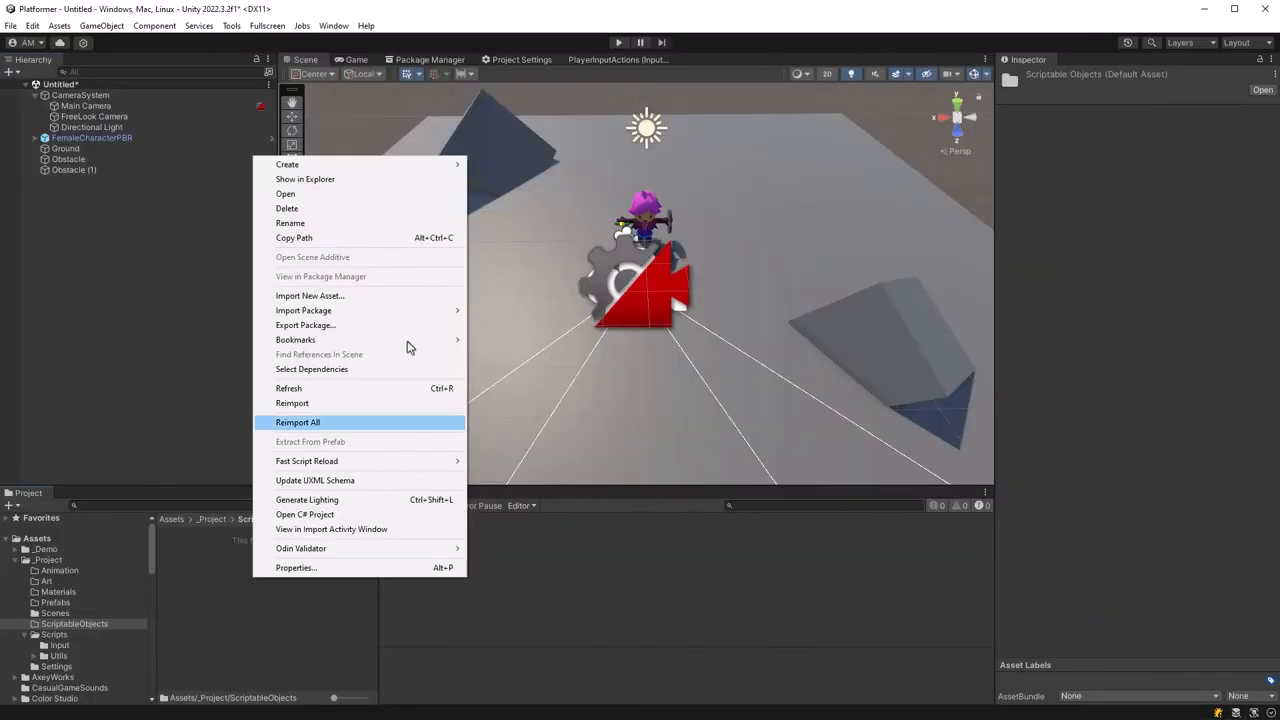
Create and name a new InputReader asset, then select the female character object.
click(296, 422)
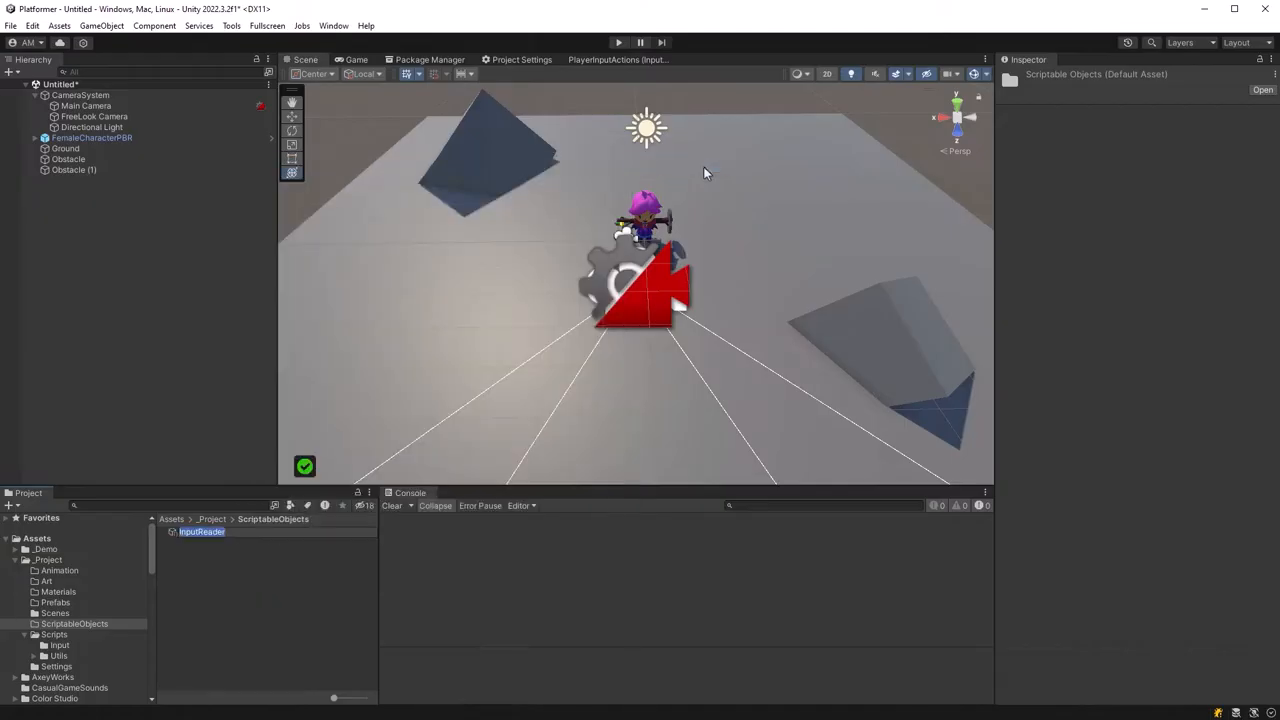
click(202, 532)
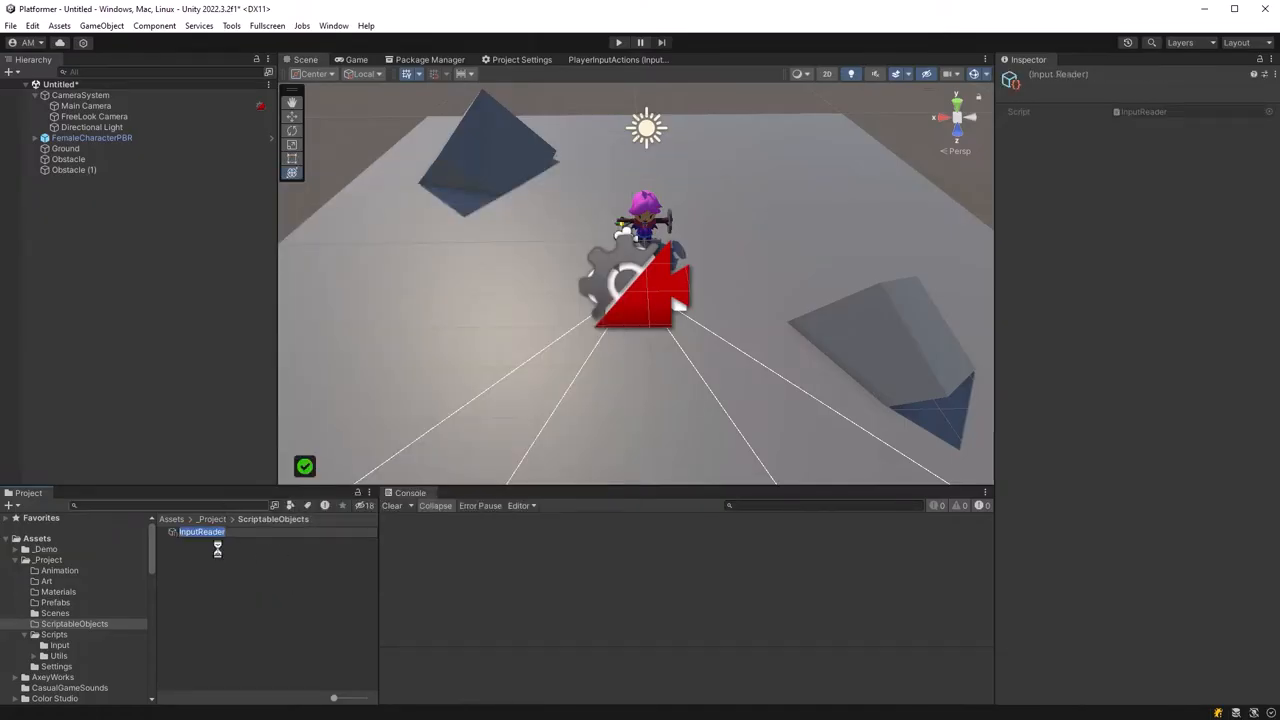
click(202, 532)
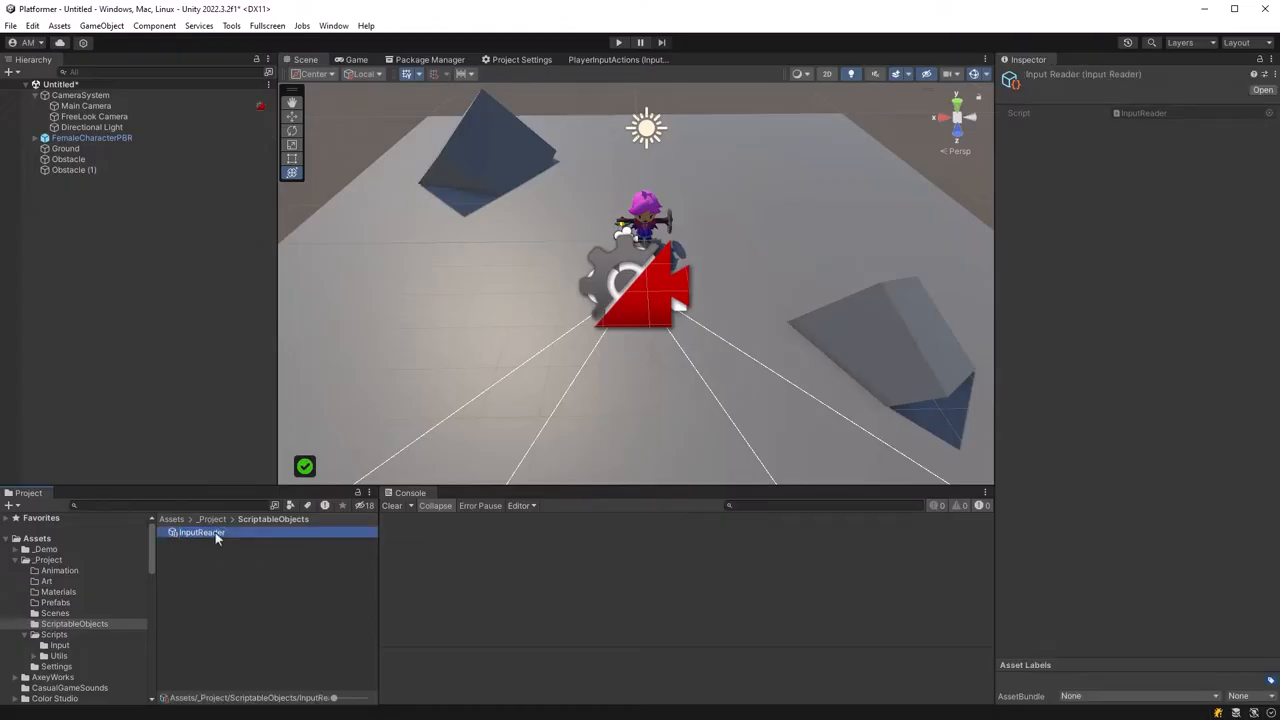
click(92, 136)
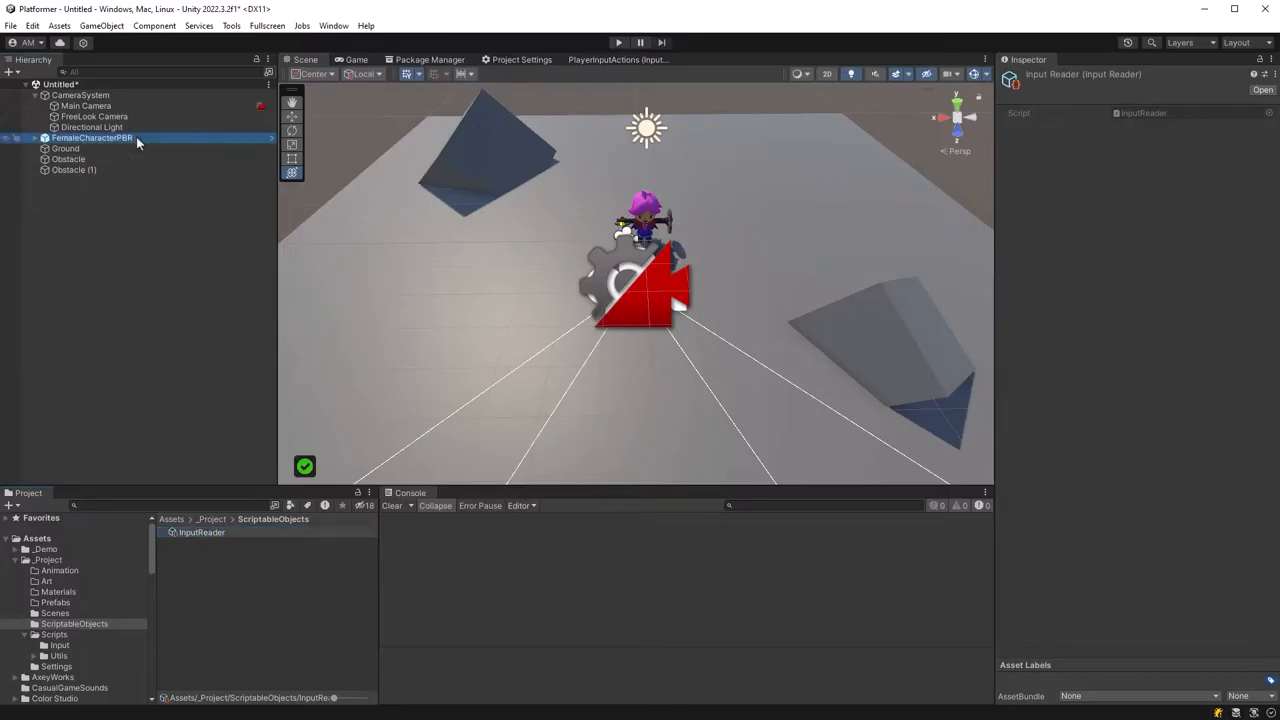
Rename FemaleCharacterPBR to Player and attach the PlayerController script component.
click(64, 136)
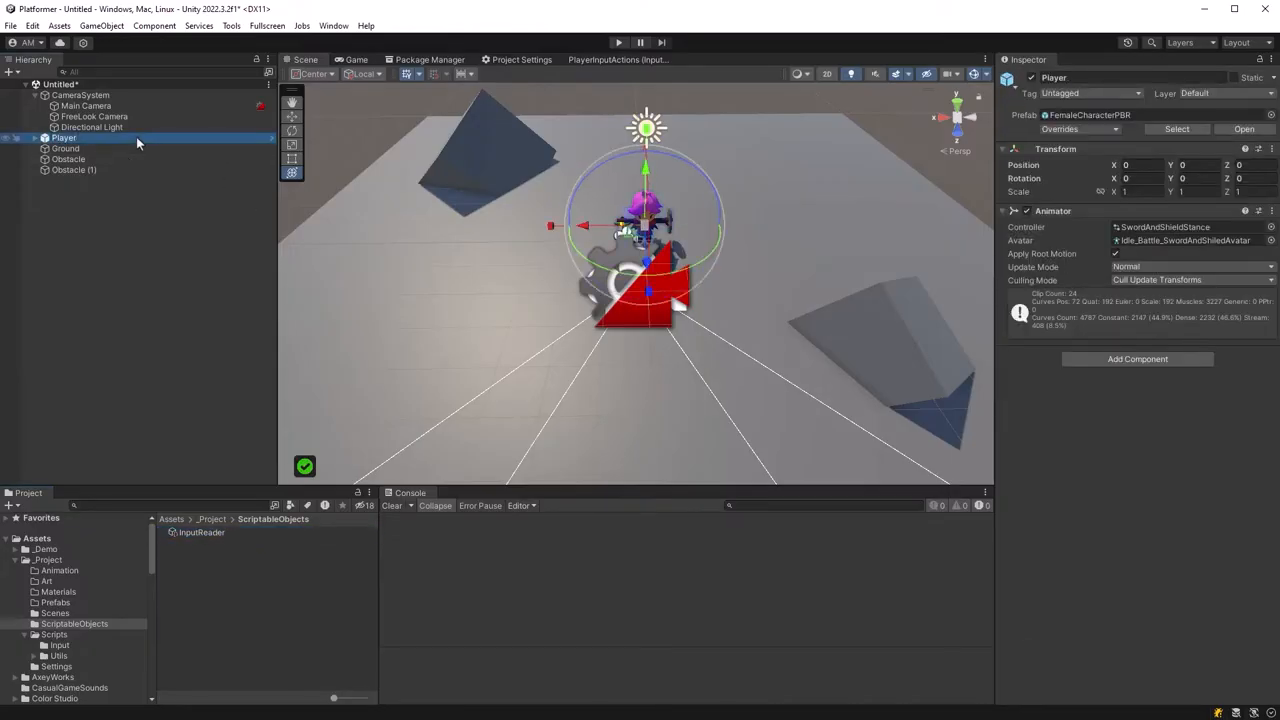
mouse_move(1136, 360)
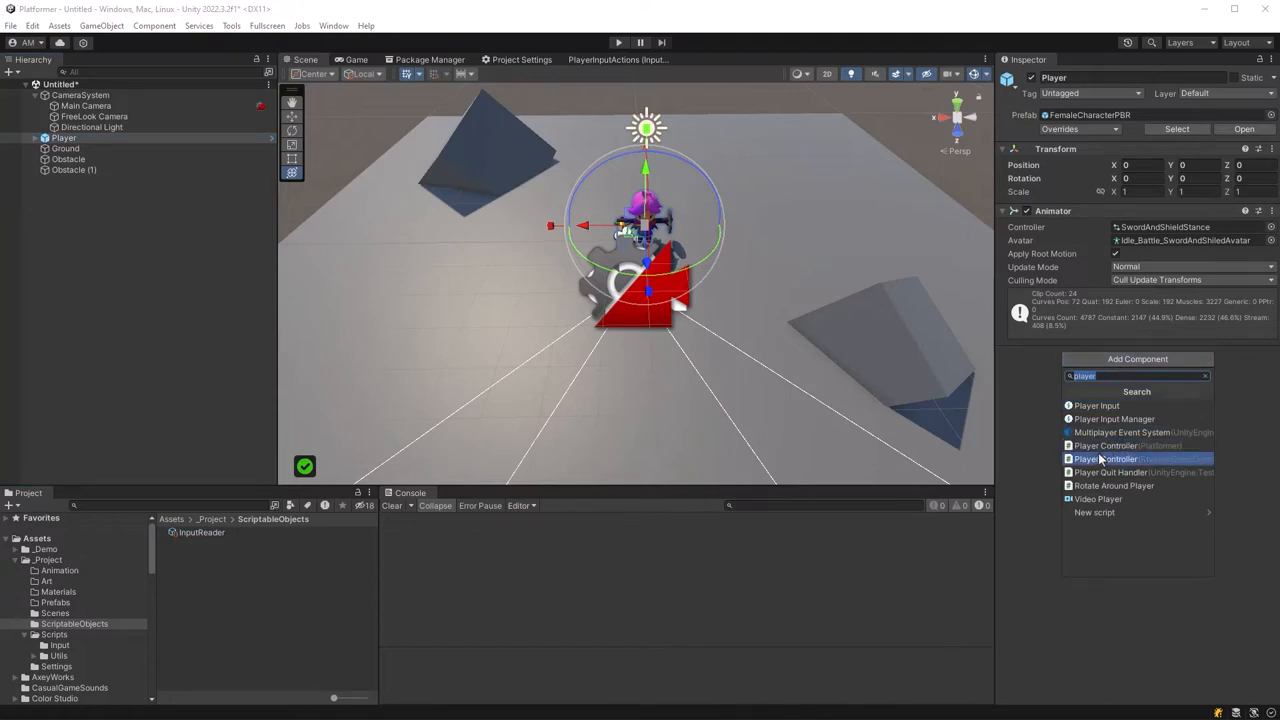
click(1104, 444)
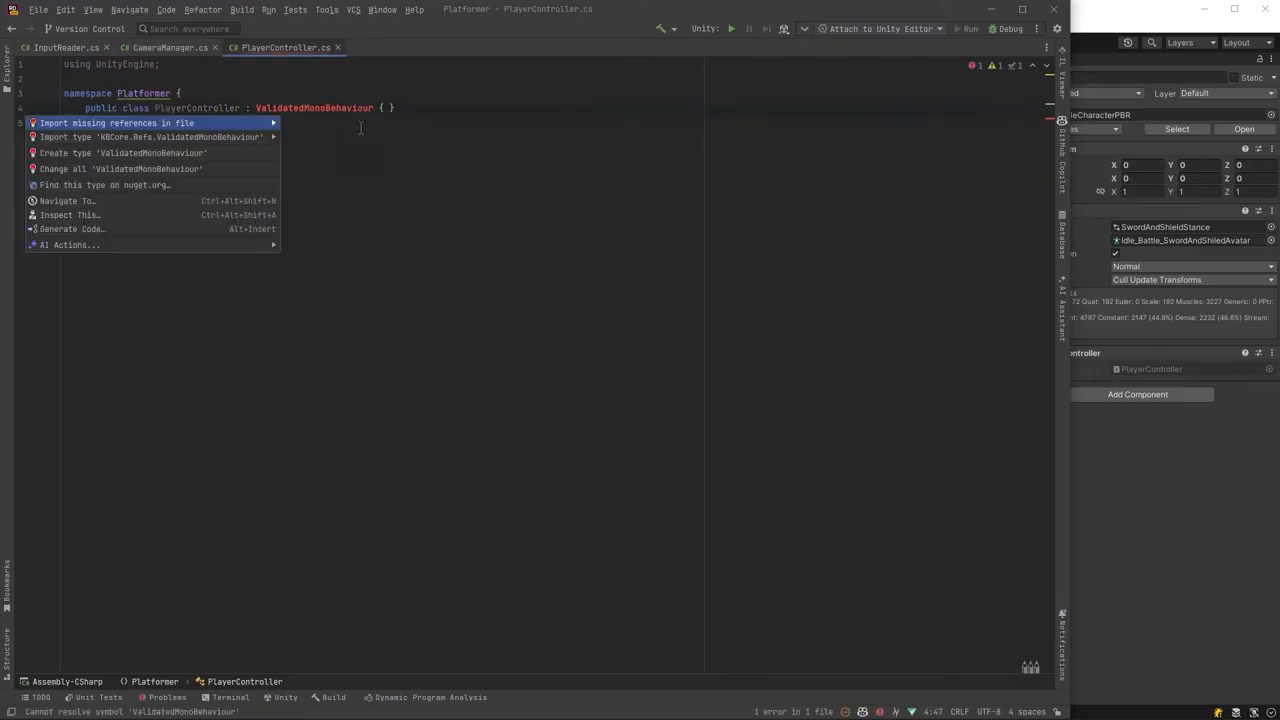
Import KBCore.Refs and declare References header with characterController, Animator, cameraTransform and inputReader fields.
click(116, 122)
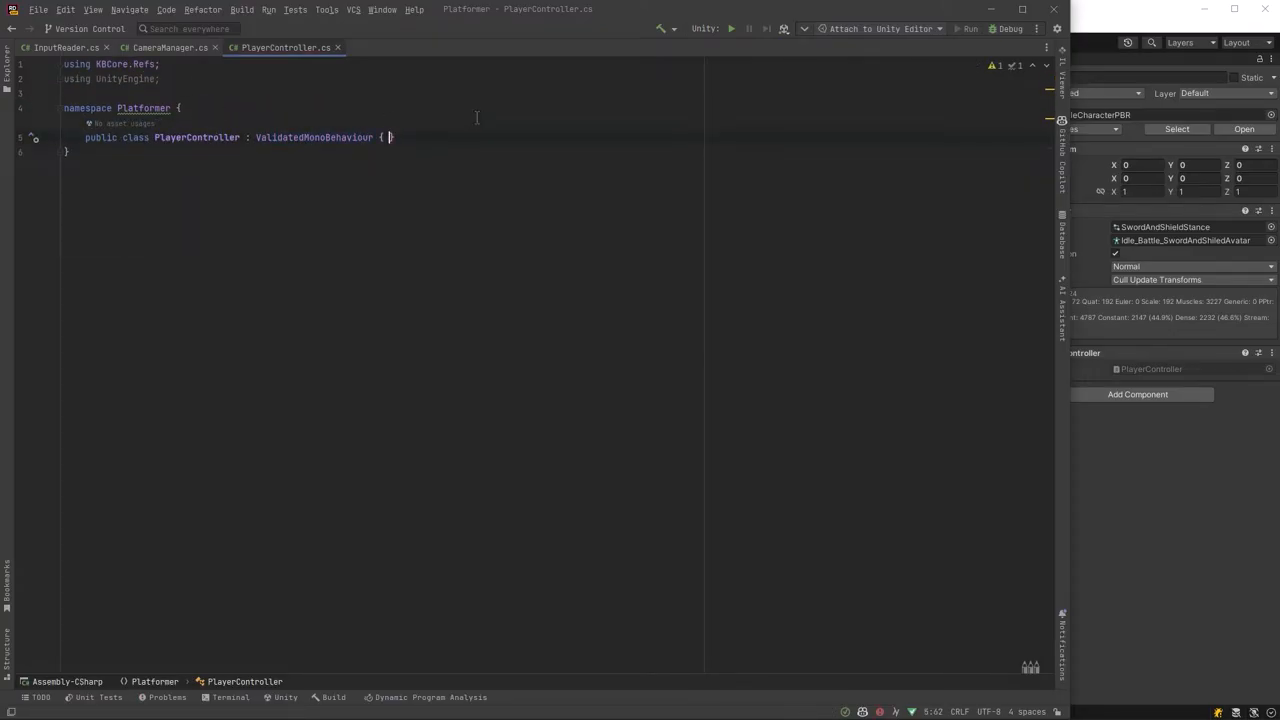
text([Header])
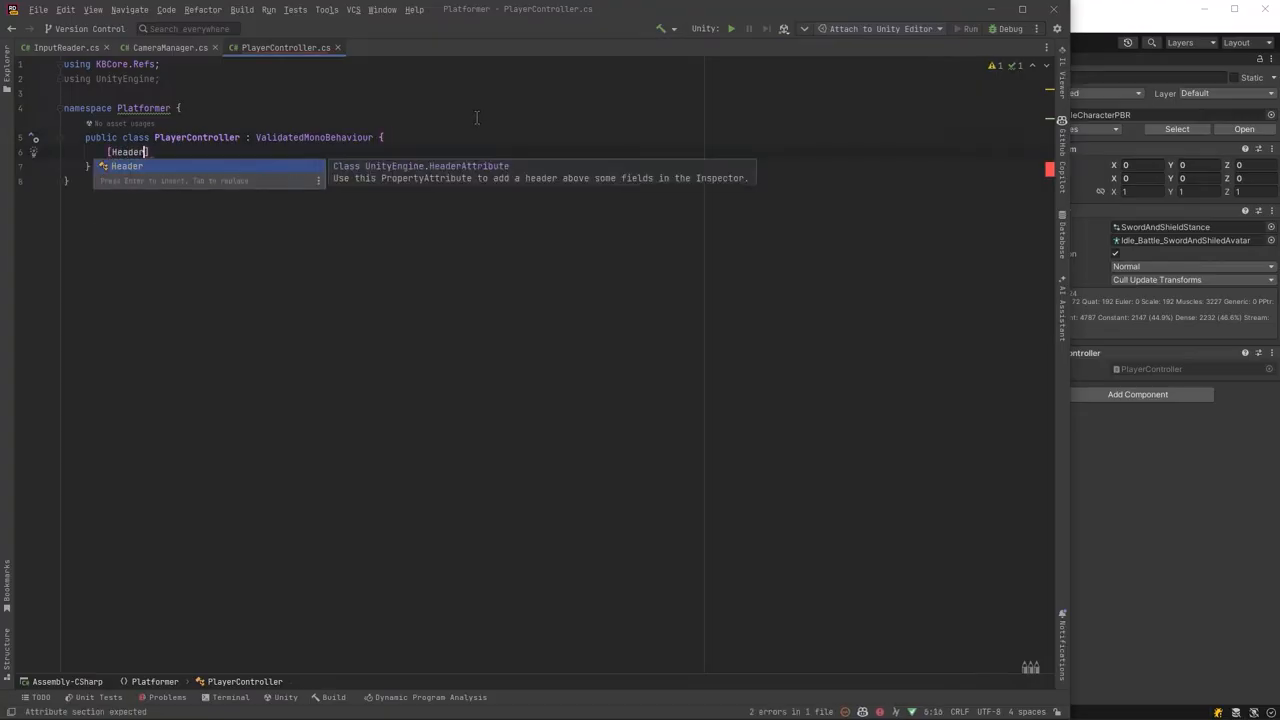
text(("References"))
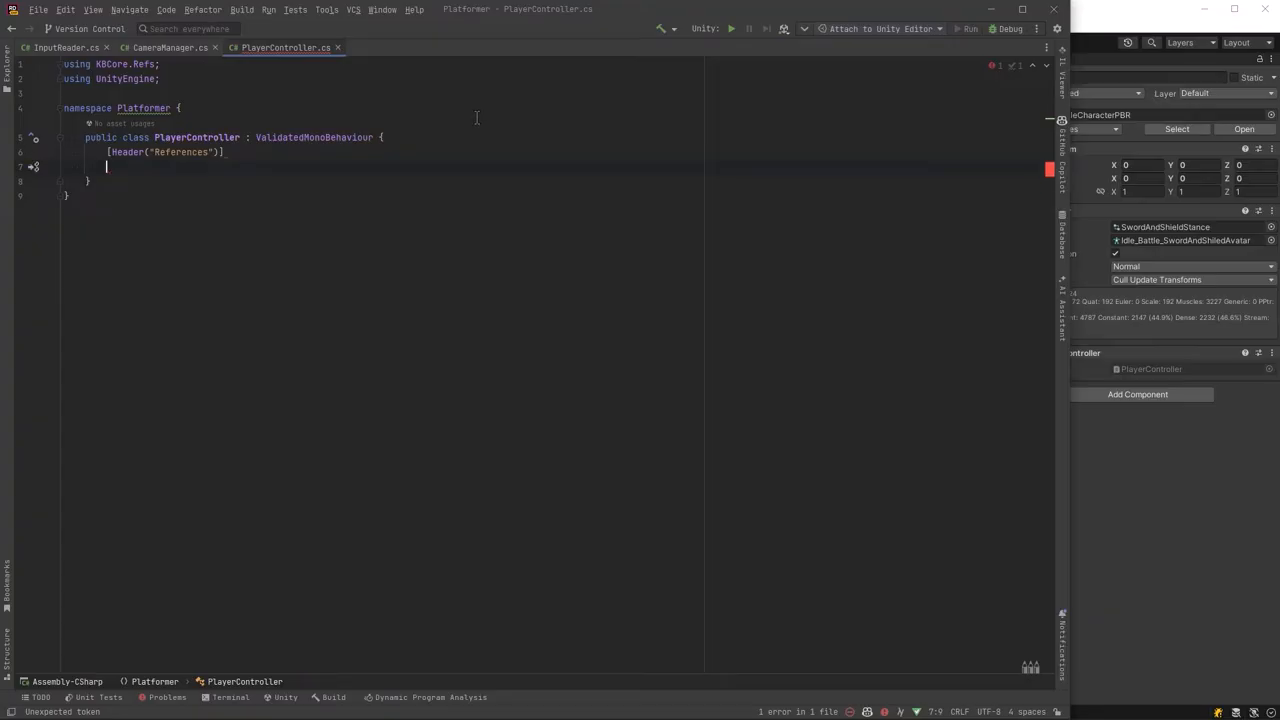
text([SerializeField, ])
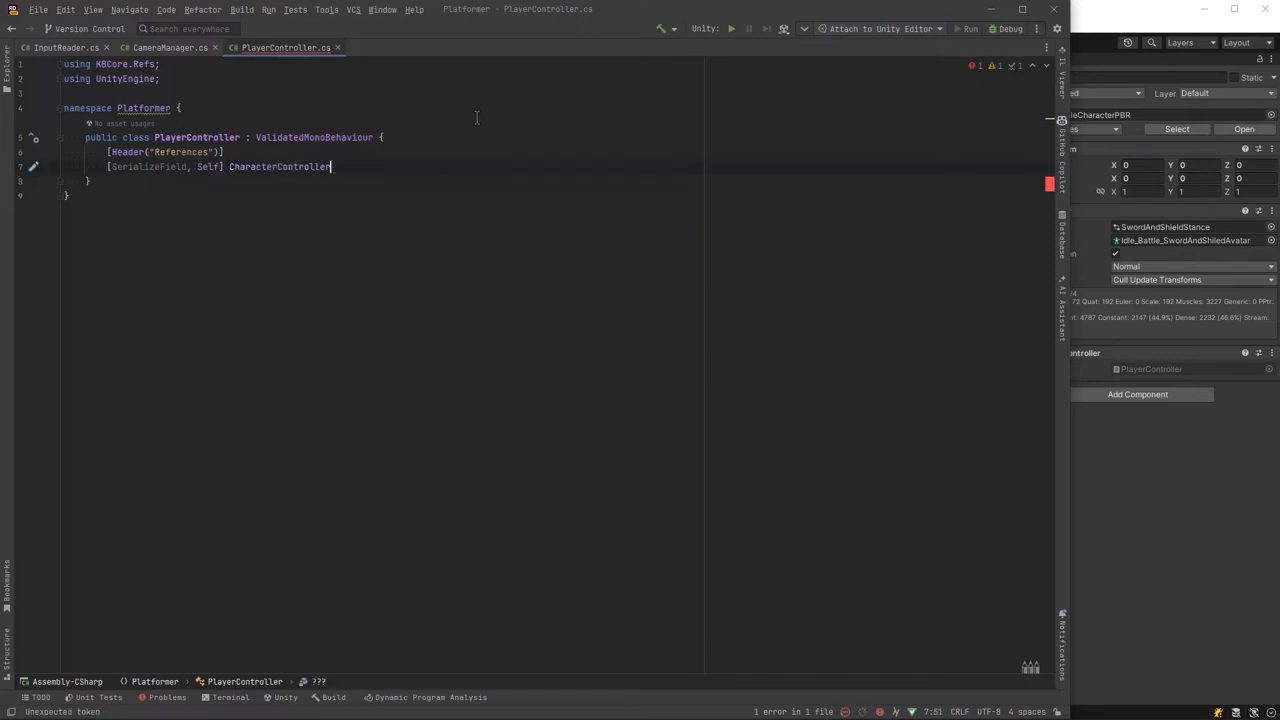
text(characterController;)
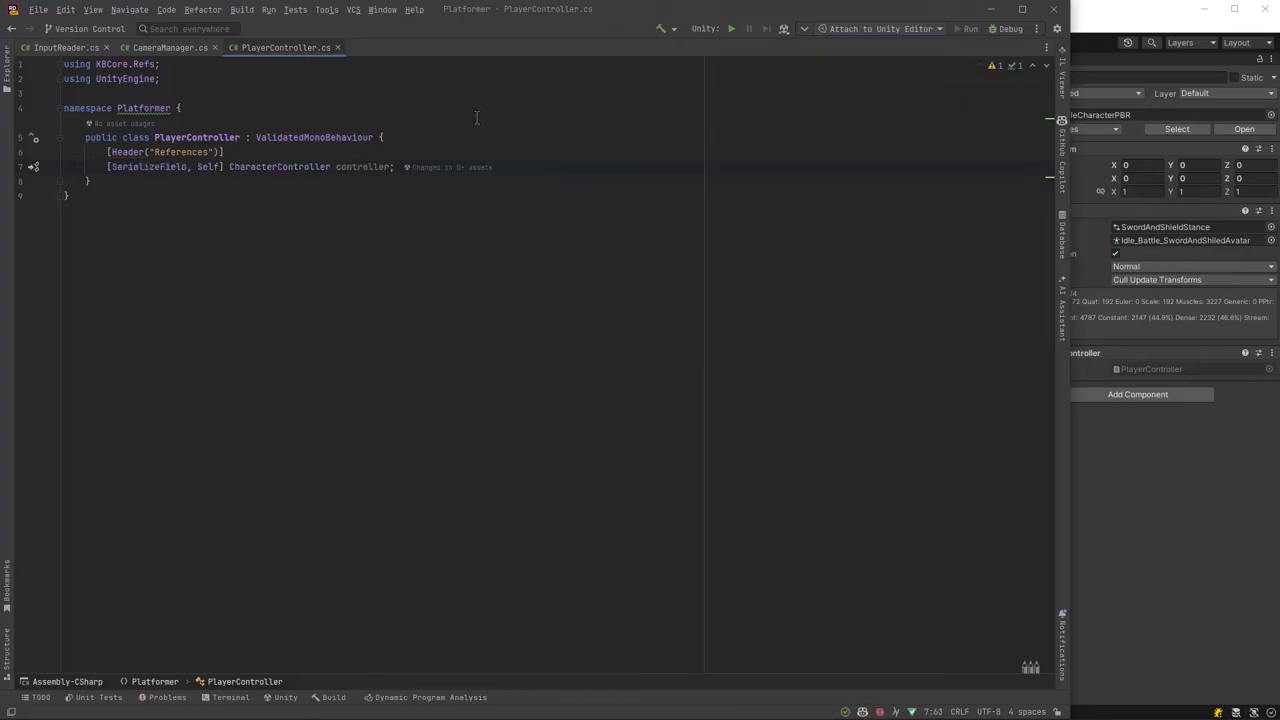
text([SerializeField, Self] Transform cameraTransform;)
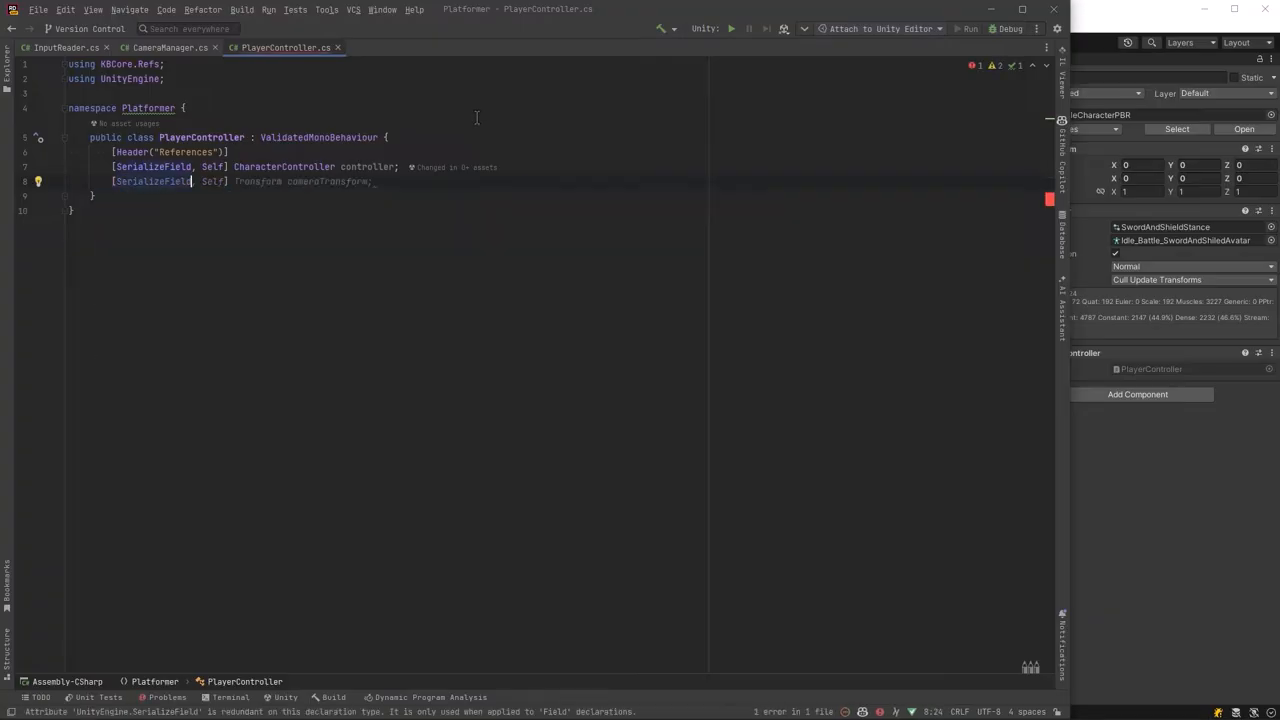
text(Animator animator;)
text([SerializeField,)
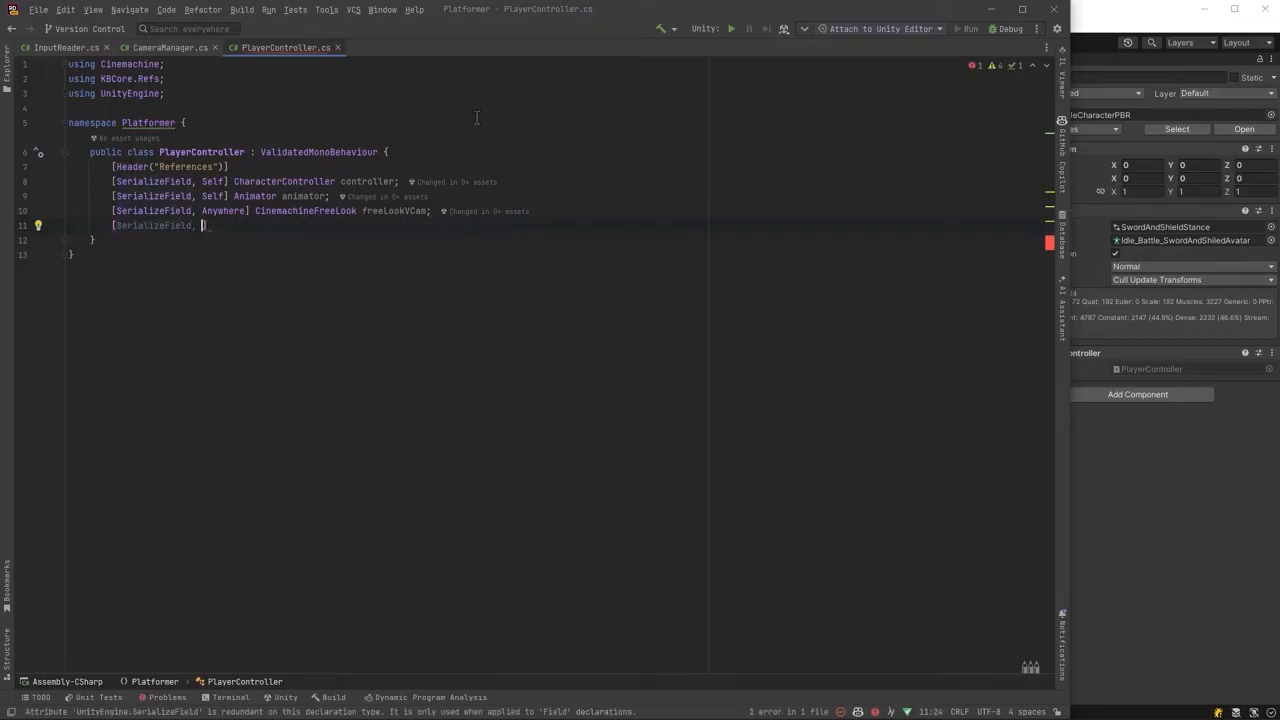
text(Anywhere] Input)
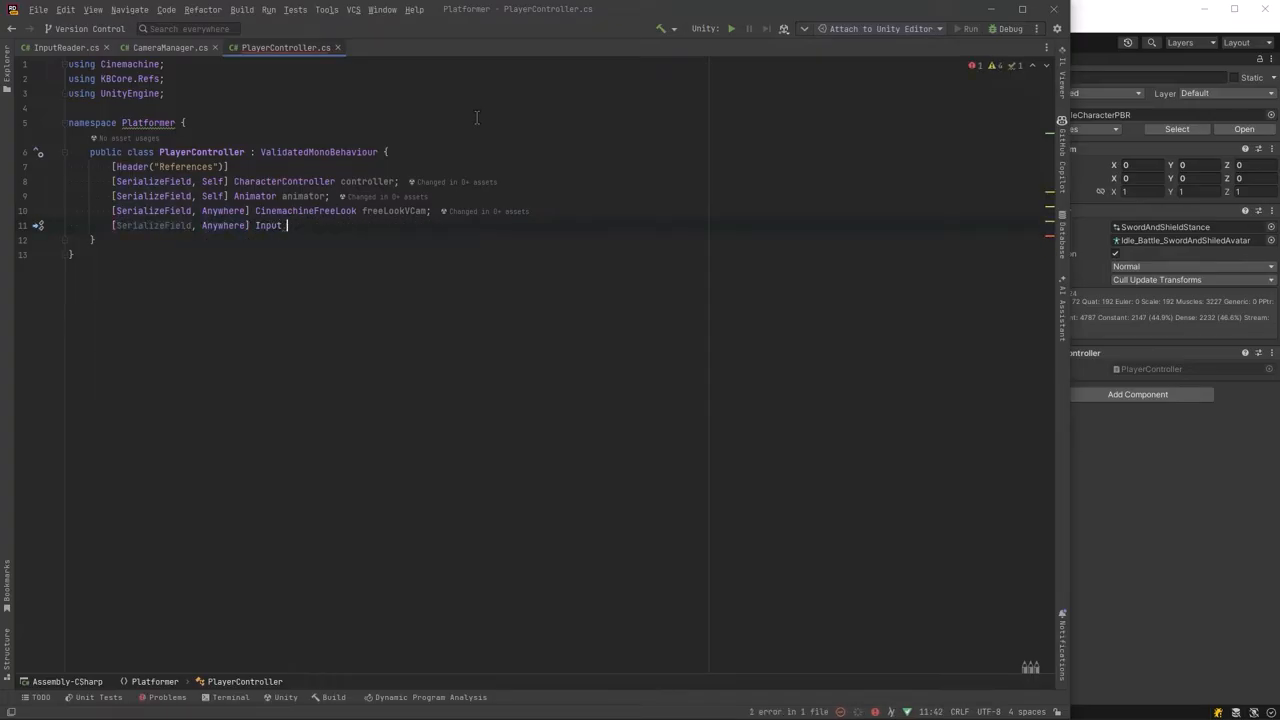
text(Reader inputReader;)
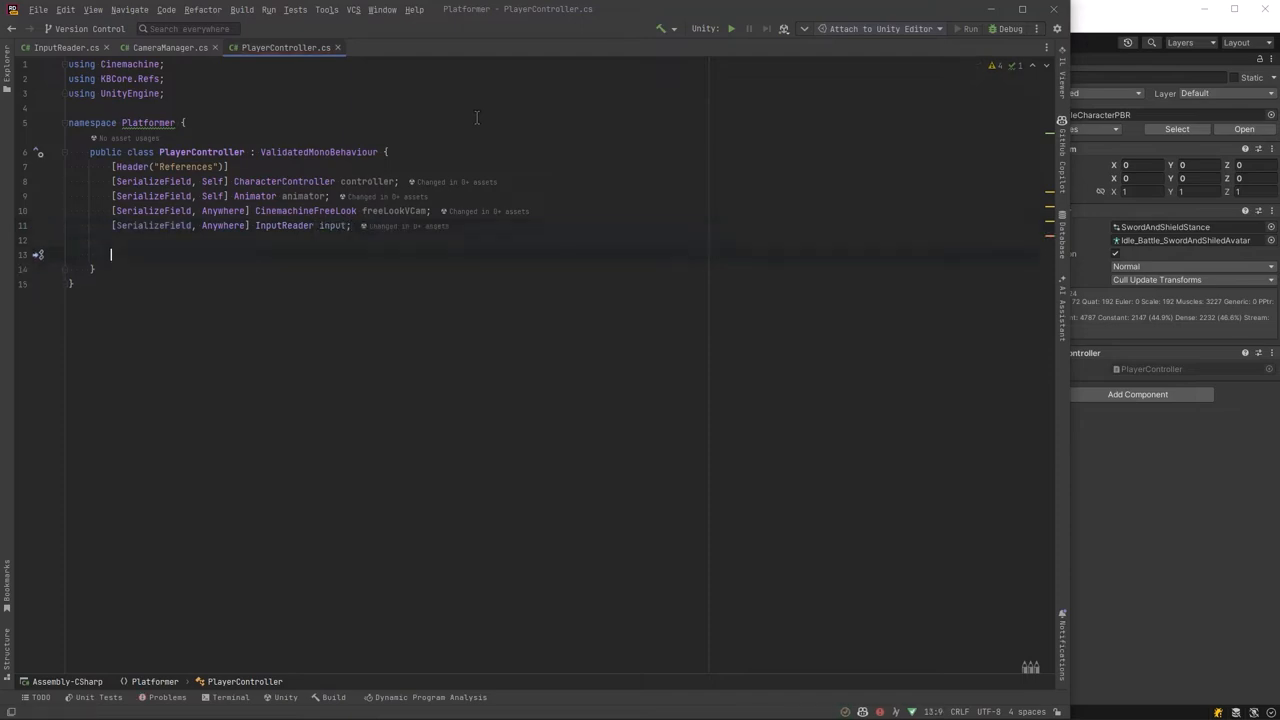
Add a Settings header with serialized floats moveSpeed, gravity -9.81f and a Transform mainCam field.
text([Header("Settings")])
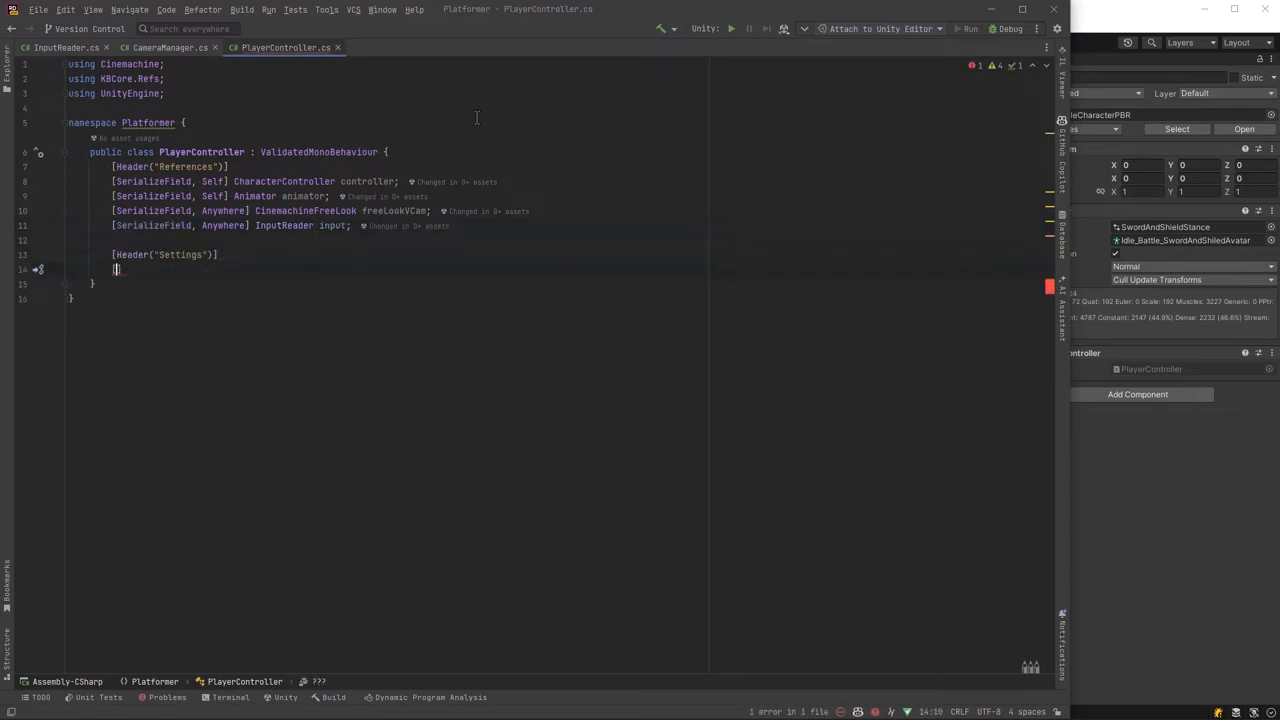
text([SerializeField] float moveSpeed = 0f;)
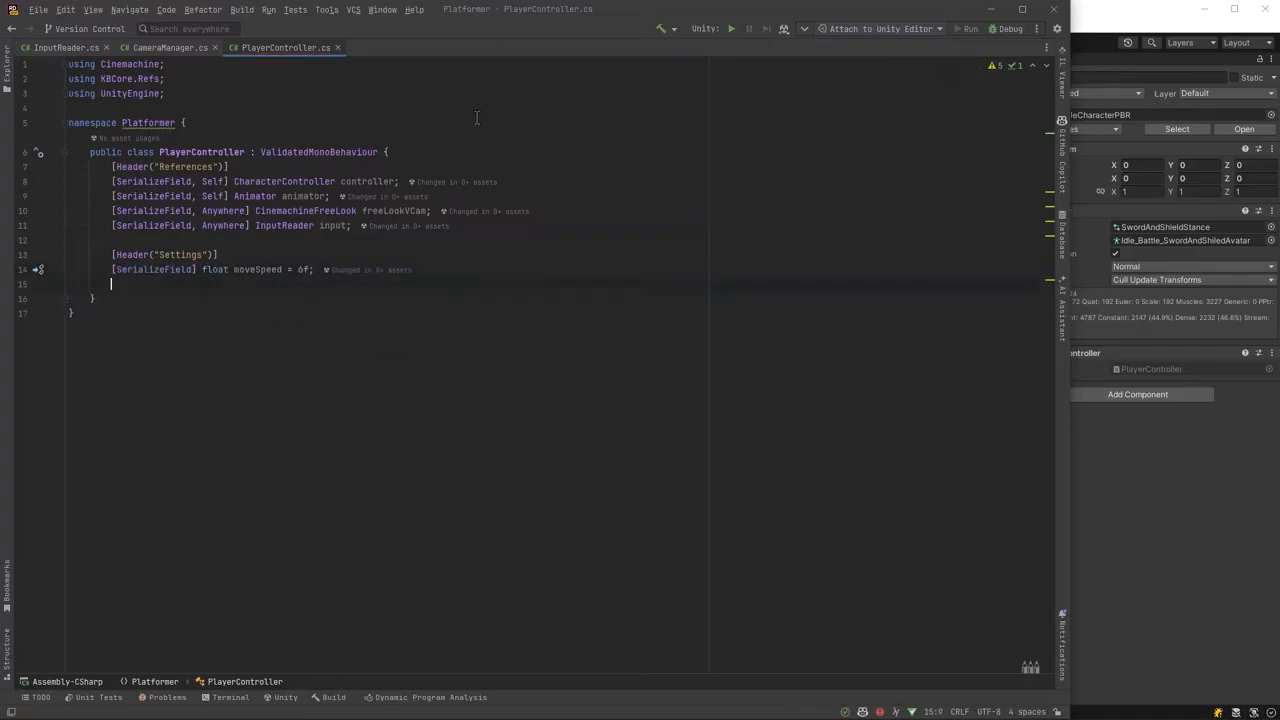
text([SerializeField] float gravity = -9.81f;)
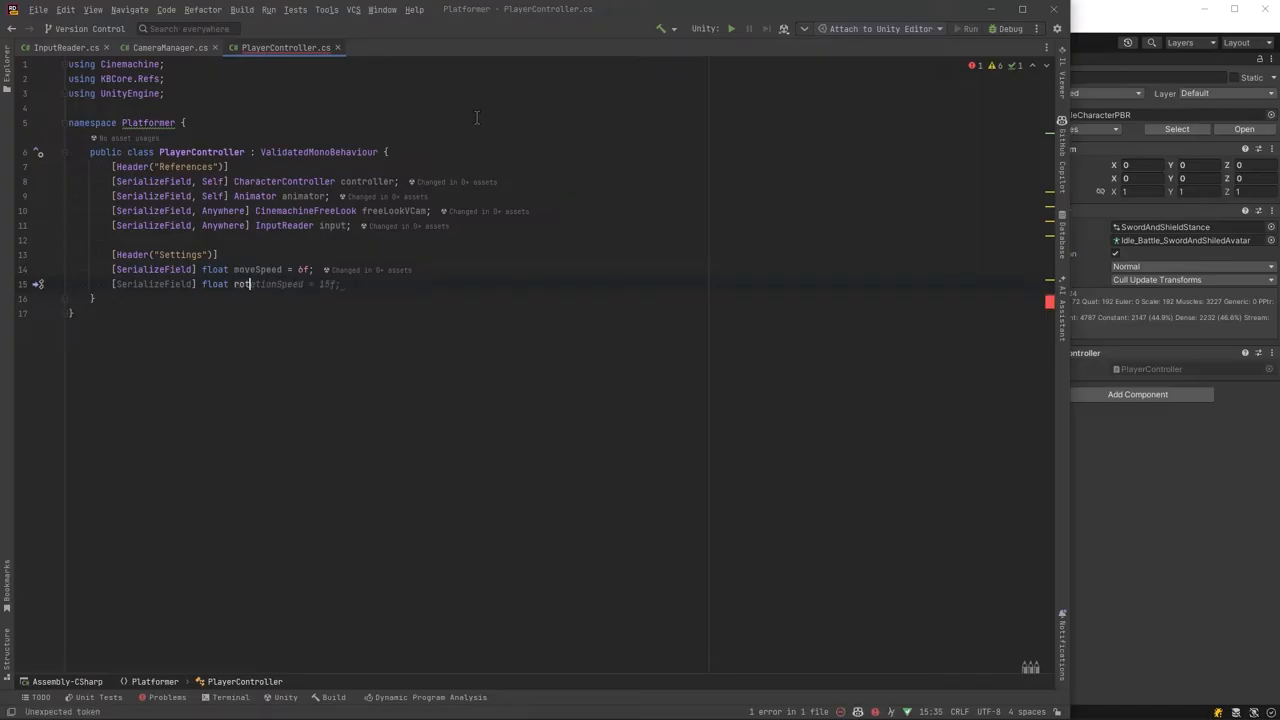
text([SerializeField] float gravity = -9.81f;)
text([SerializeField] float smoothTime = 0.2f;)
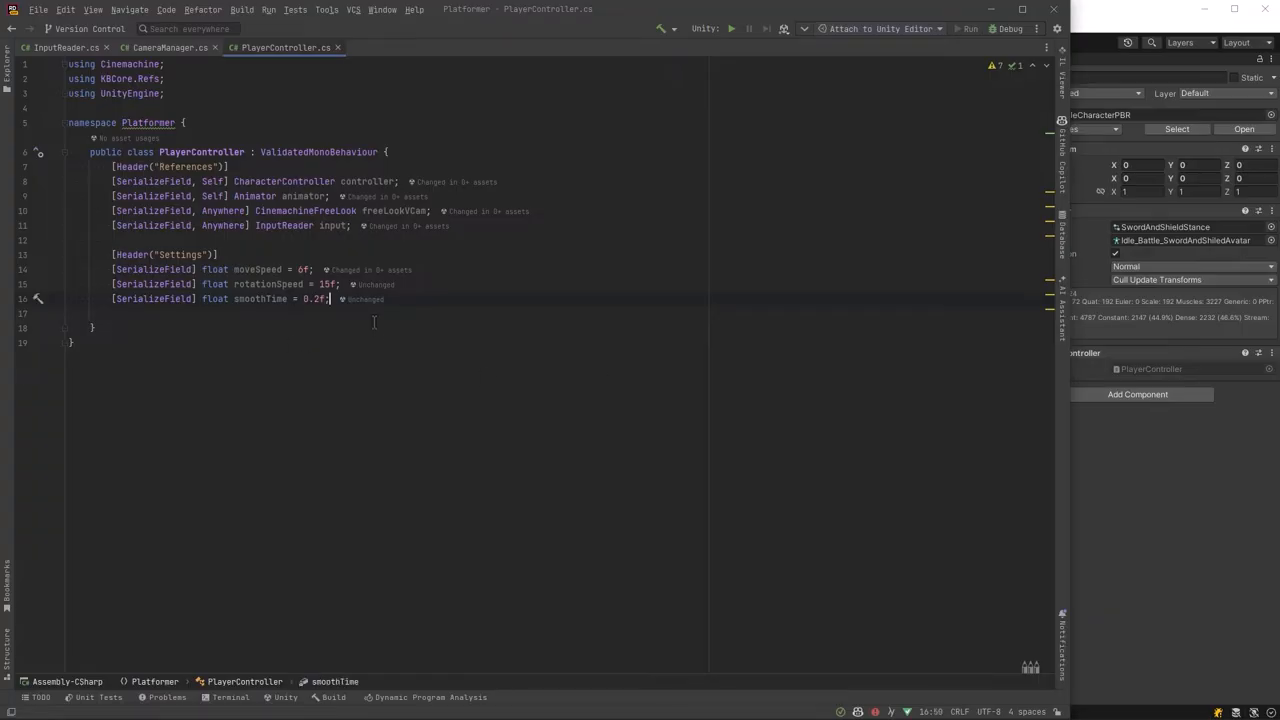
text(Transform m)
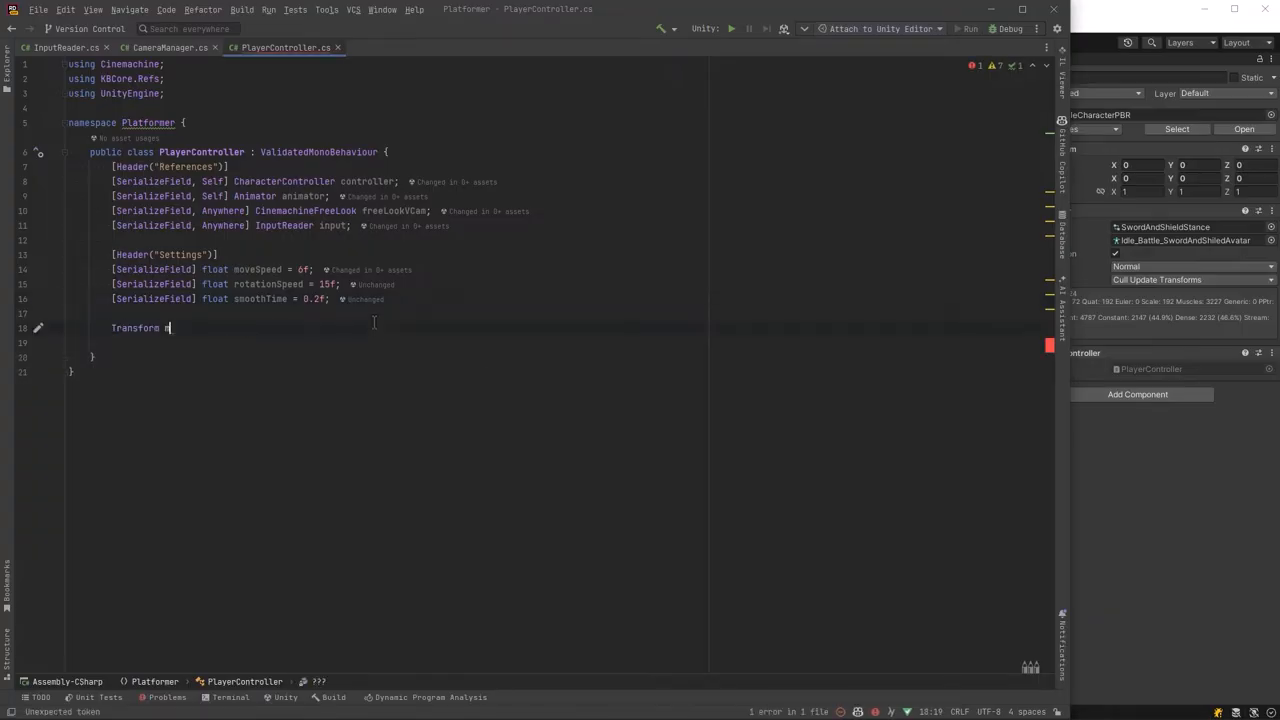
In Awake, cache Camera.main.transform, set freeLookVCam Follow/LookAt to transform and call OnTargetObjectWarped.
text(ainCam;)
text(void Awake() {)
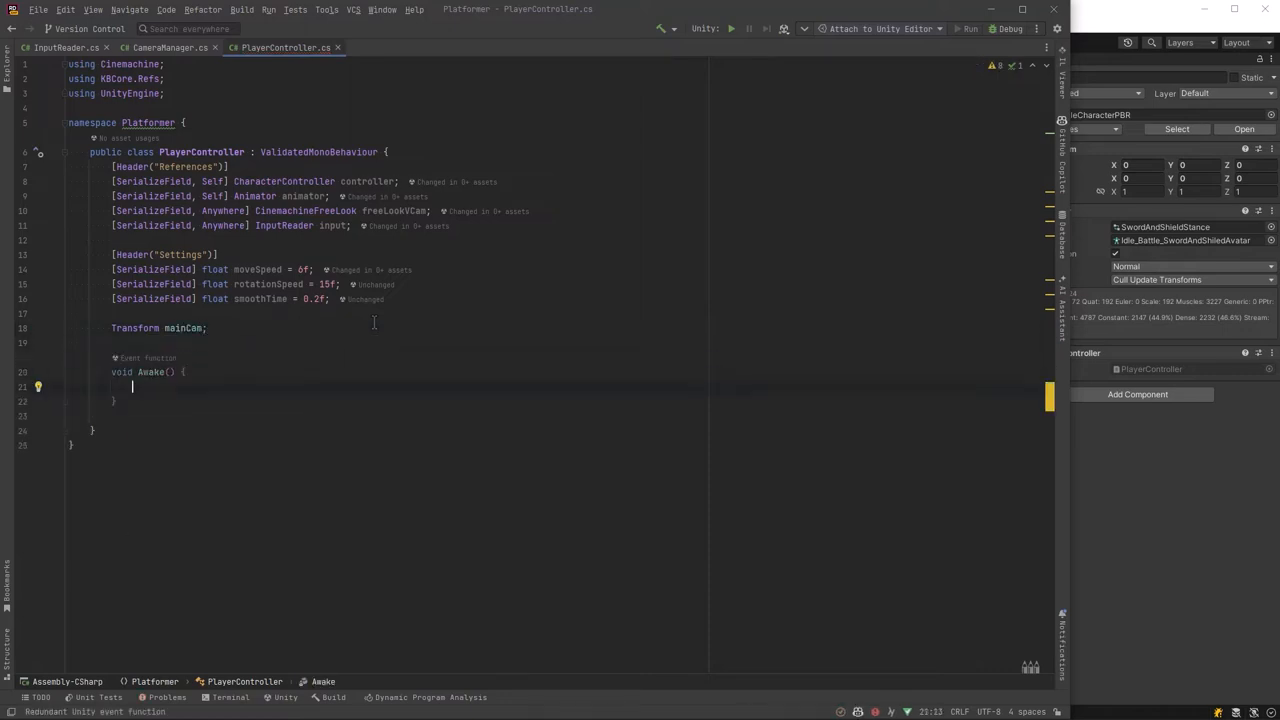
text(mainCam = Camera.main.transform;)
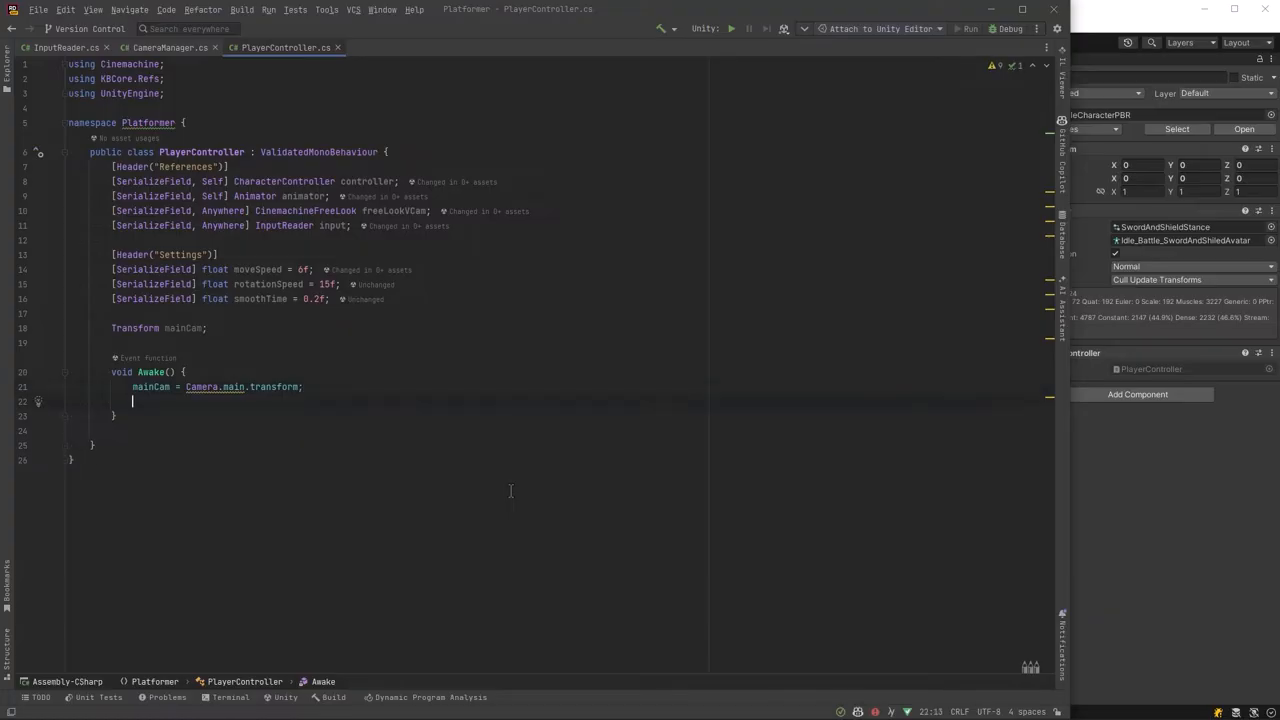
text(freeLookVCam.Follow = transform;)
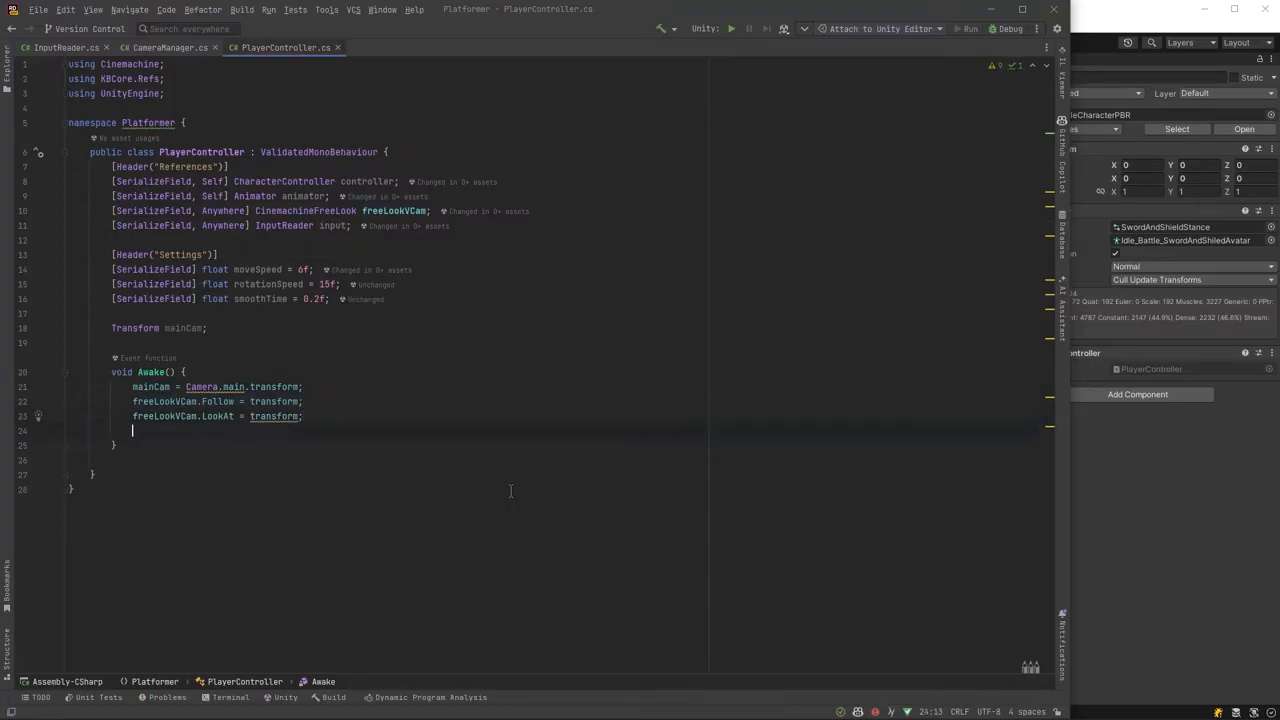
text(freeLookVCam.)
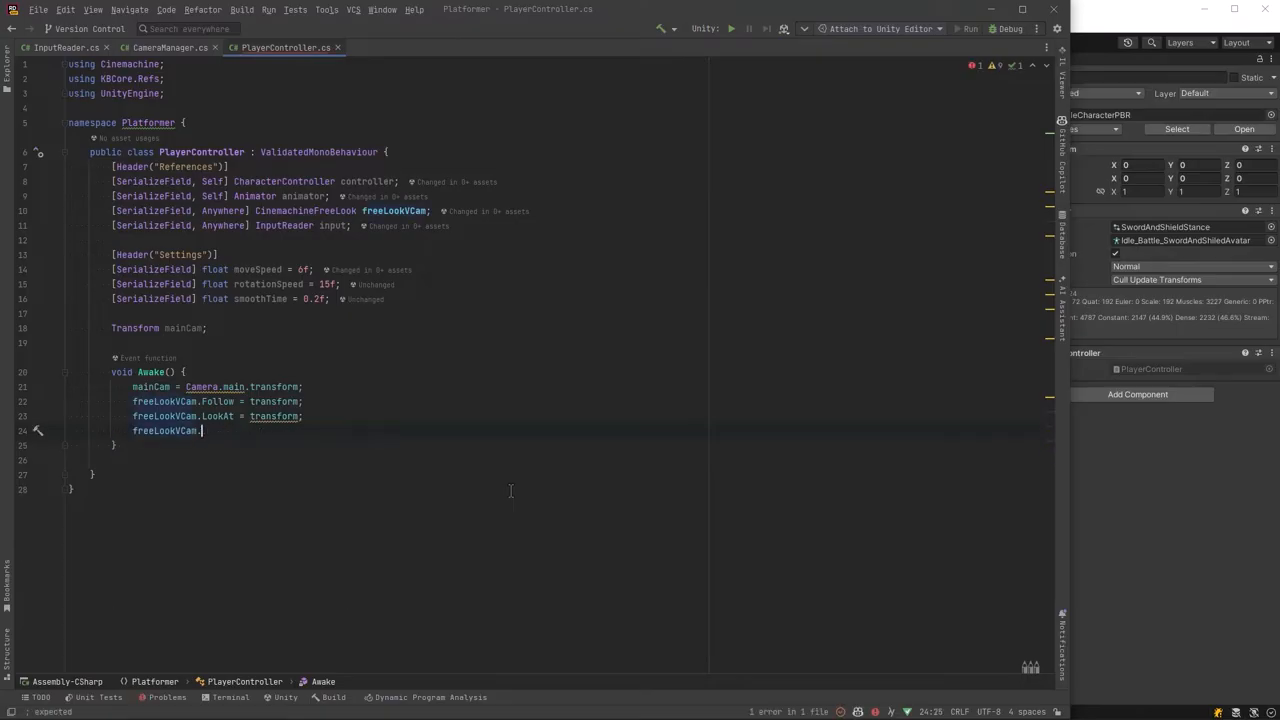
text(OnTargetObjectWarped()
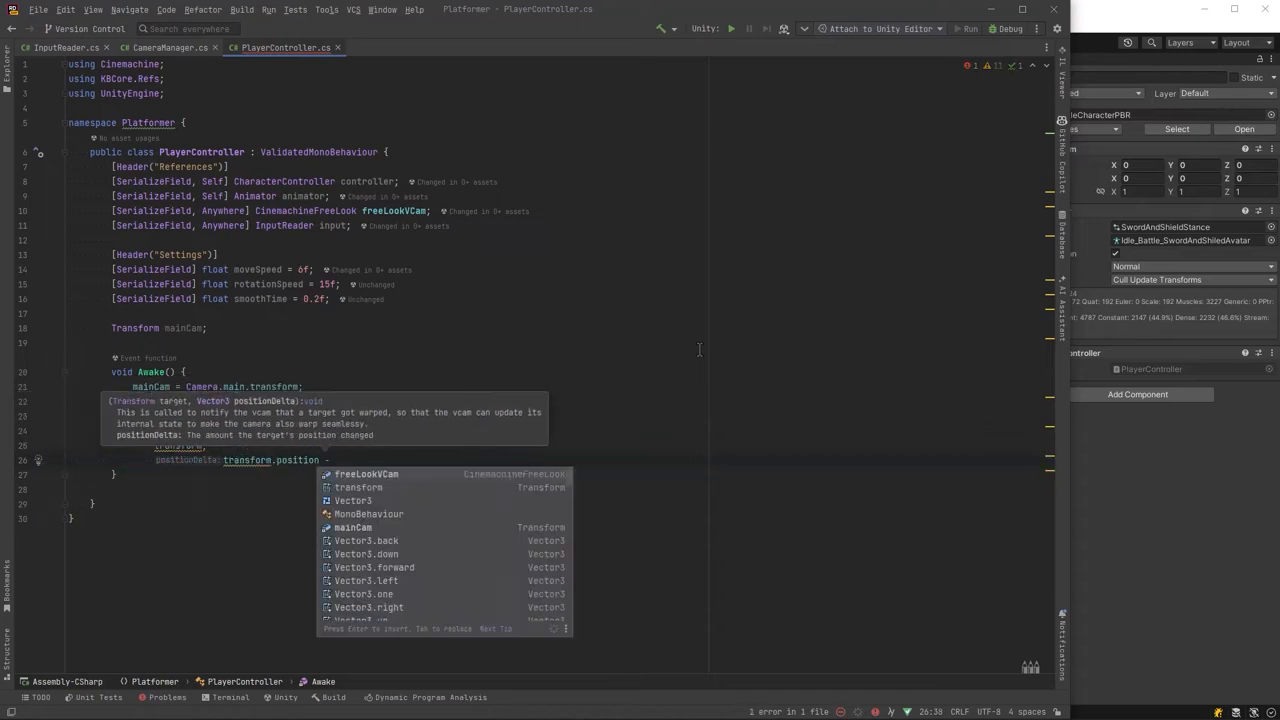
text(freeLookVCam.transform)
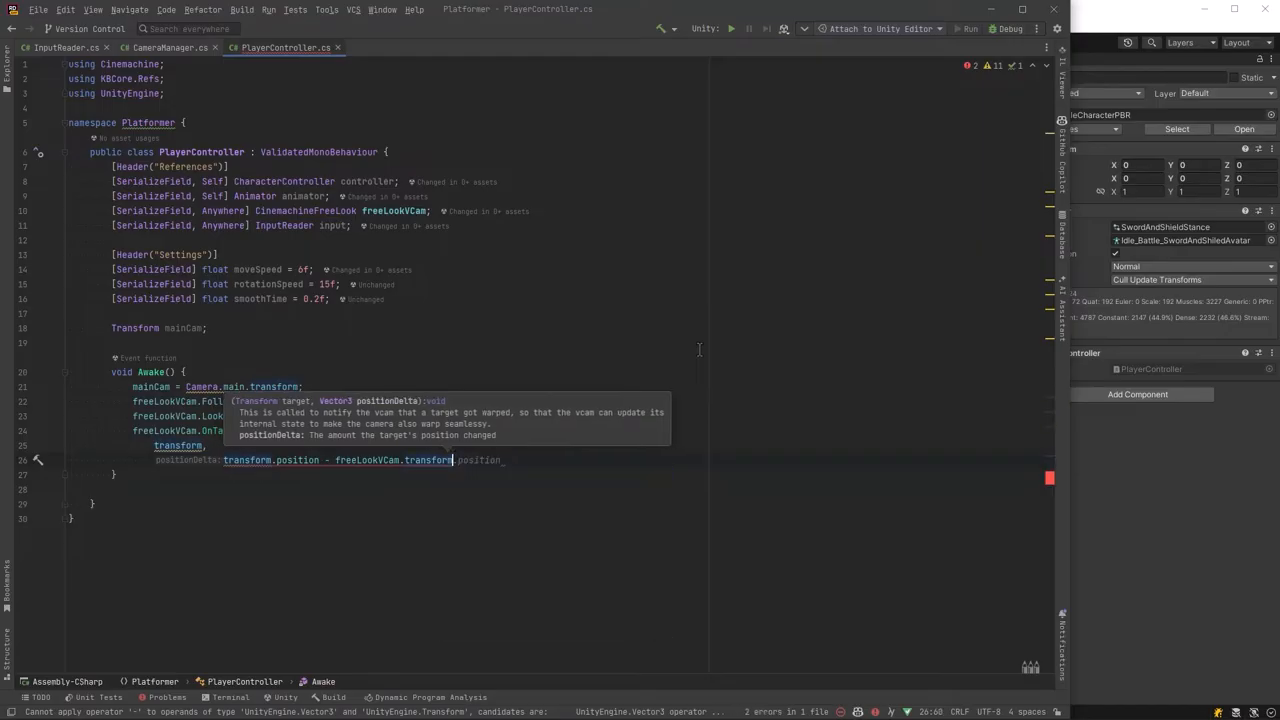
text(- Vector3.forward)
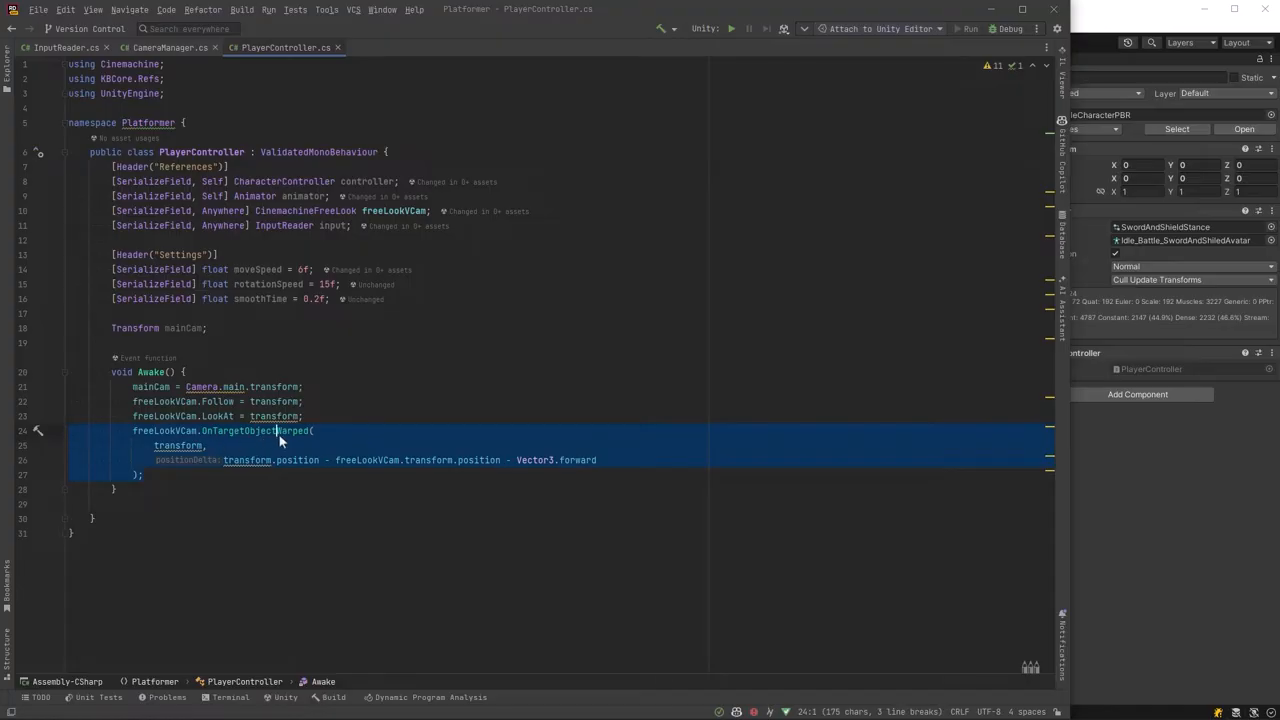
Have AI Assistant explain the warp call and request a one-line comment above it.
right_click(280, 442)
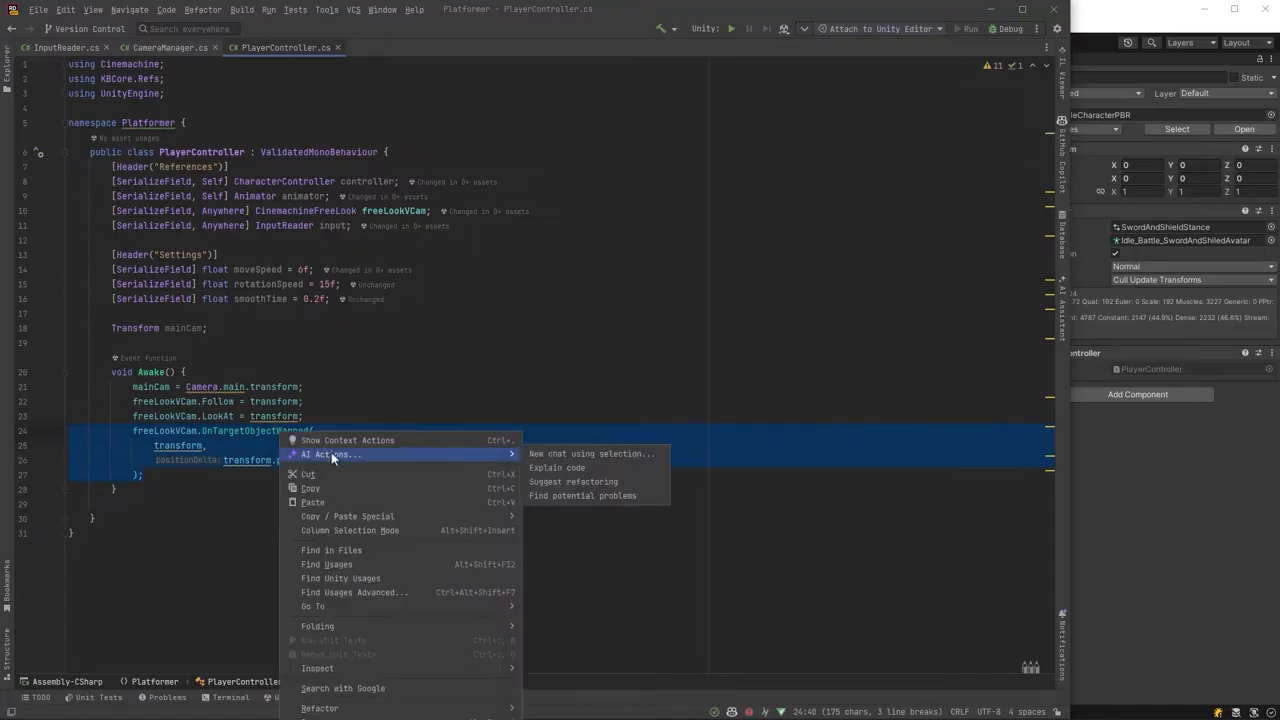
click(556, 468)
text(Write a one line comment for this code)
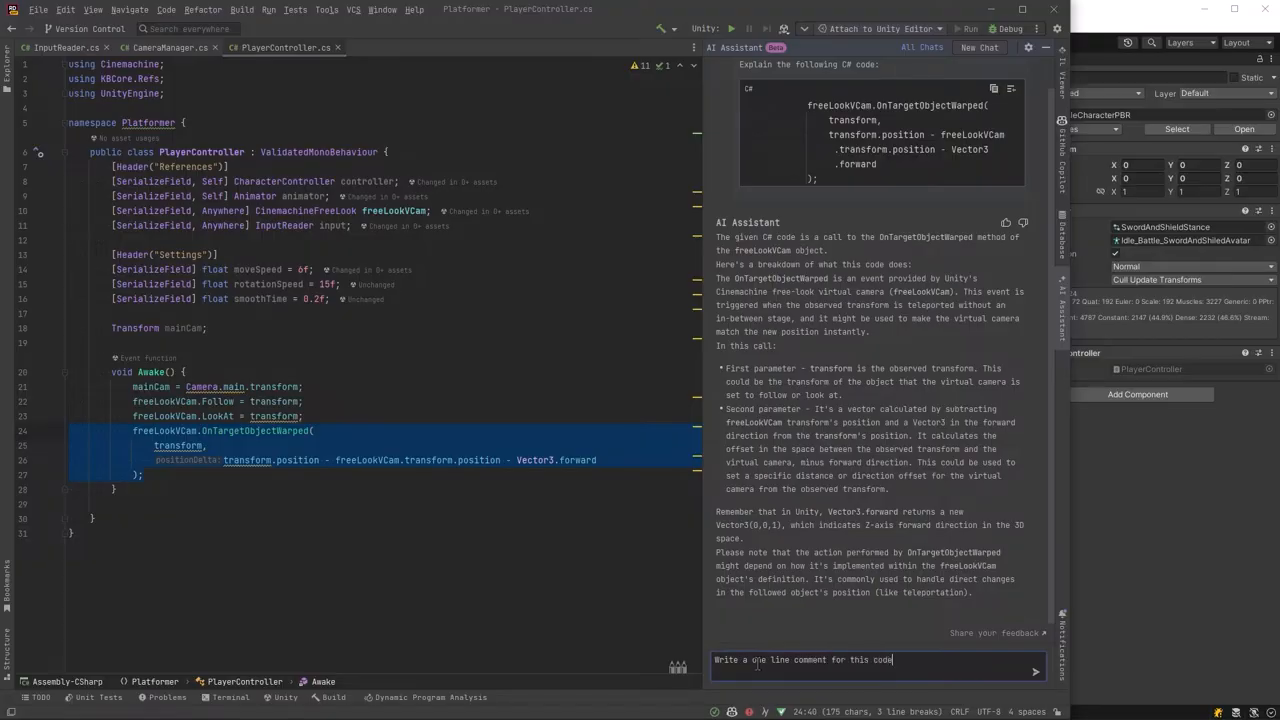
click(1036, 672)
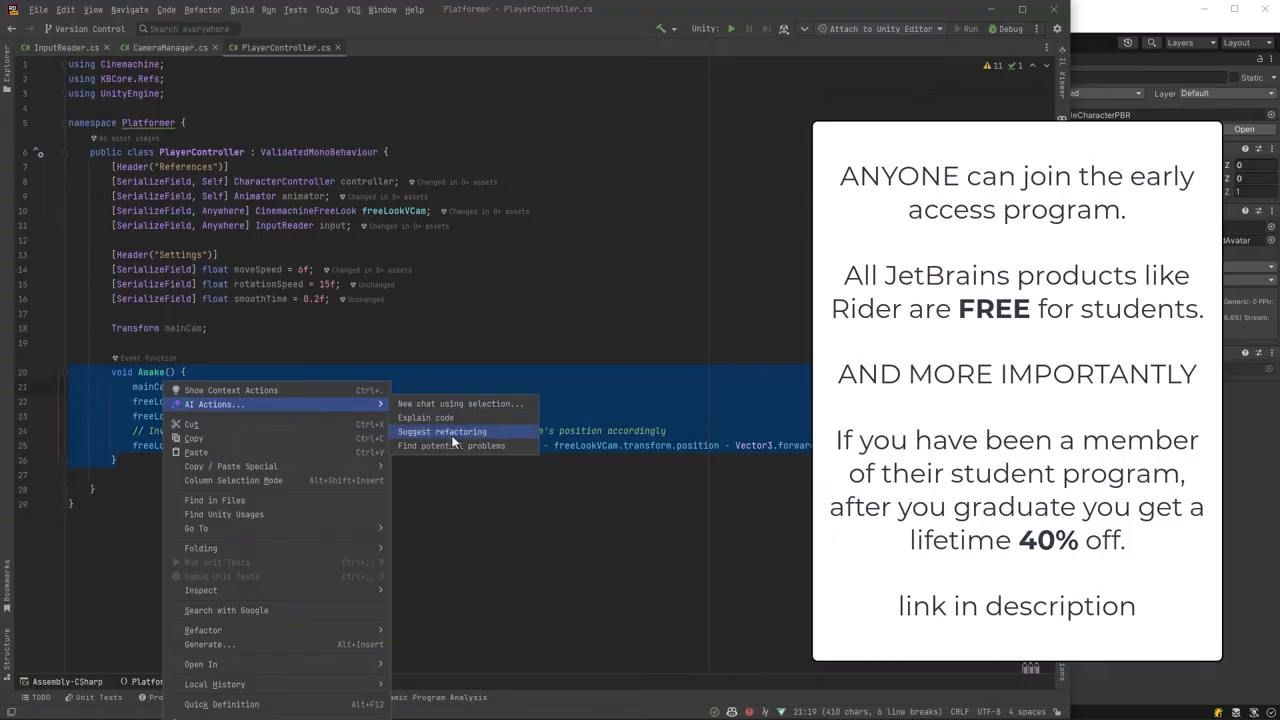
mouse_move(460, 404)
text(UpdateAnimator)
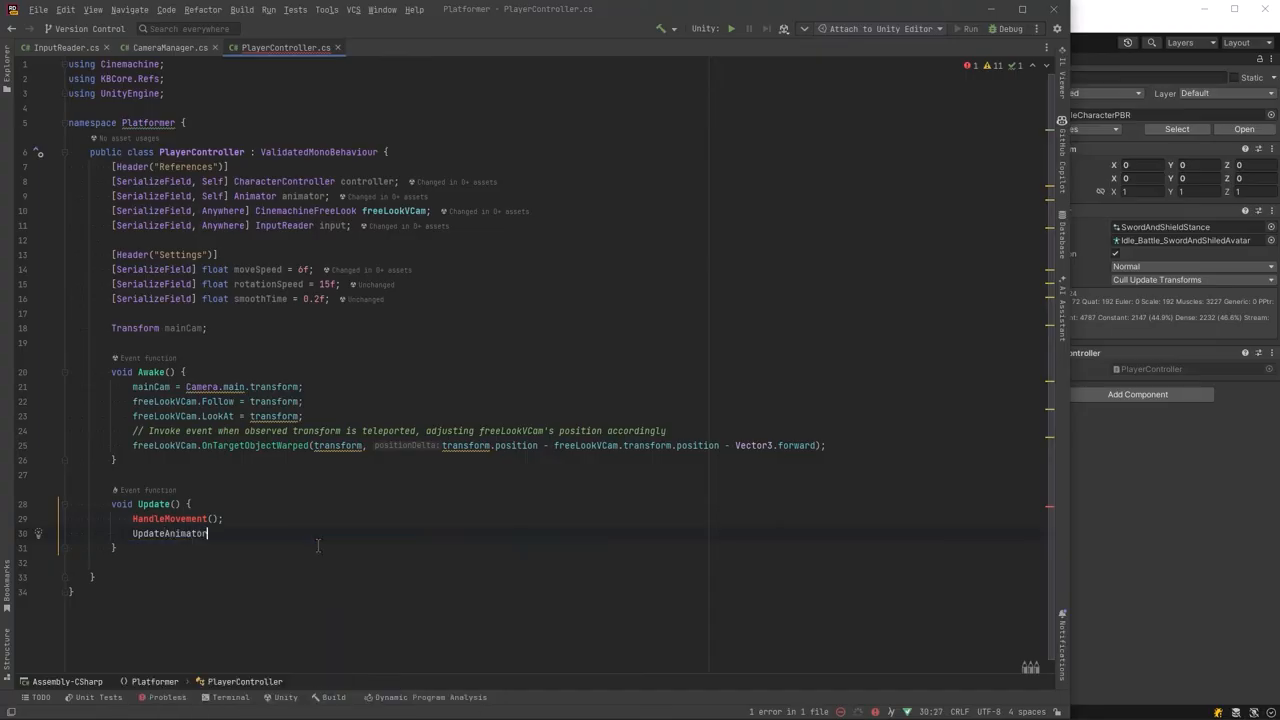
Write Update calling HandleMovement, compute camera-relative adjustedDirection and add const ZeroF.
text(();)
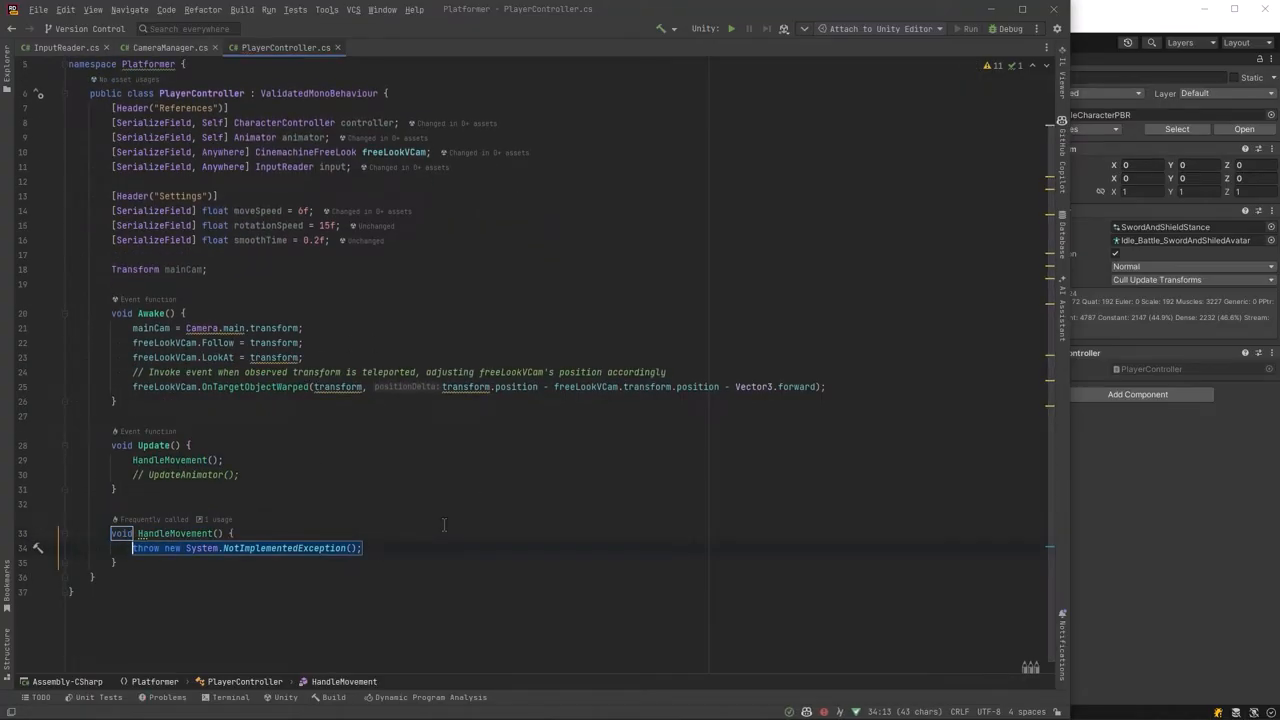
text(var mov)
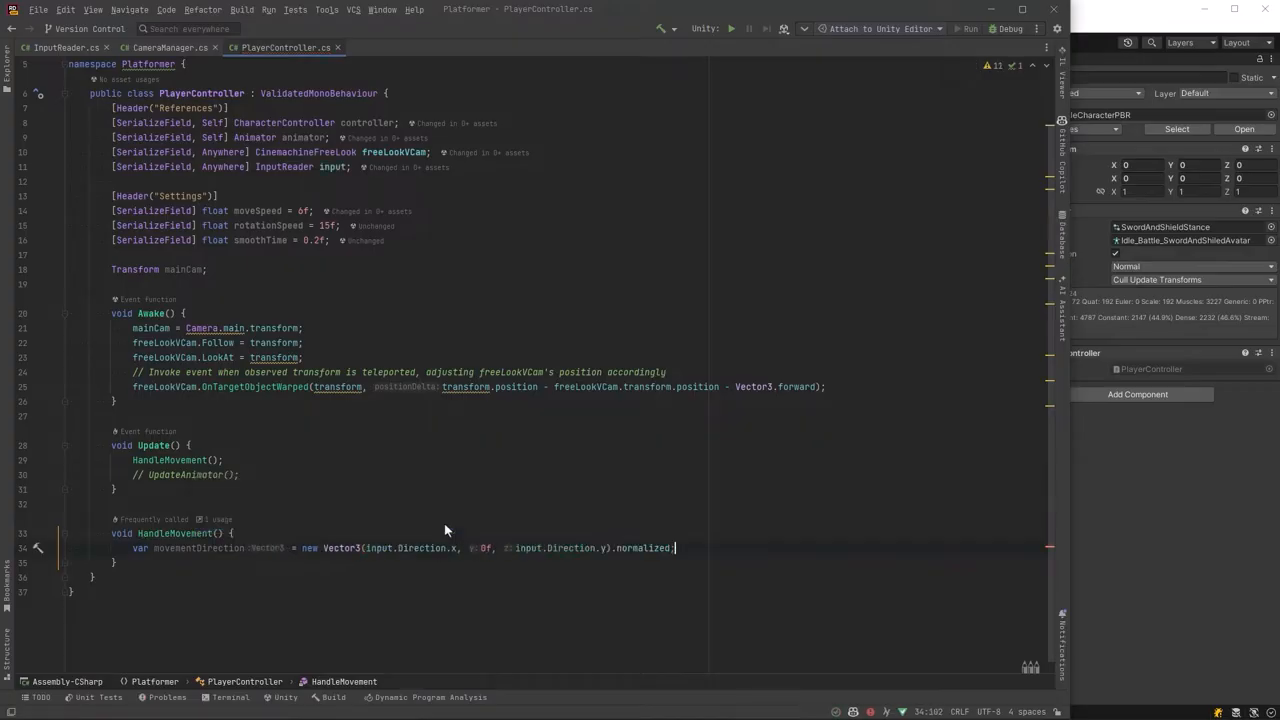
text(var a)
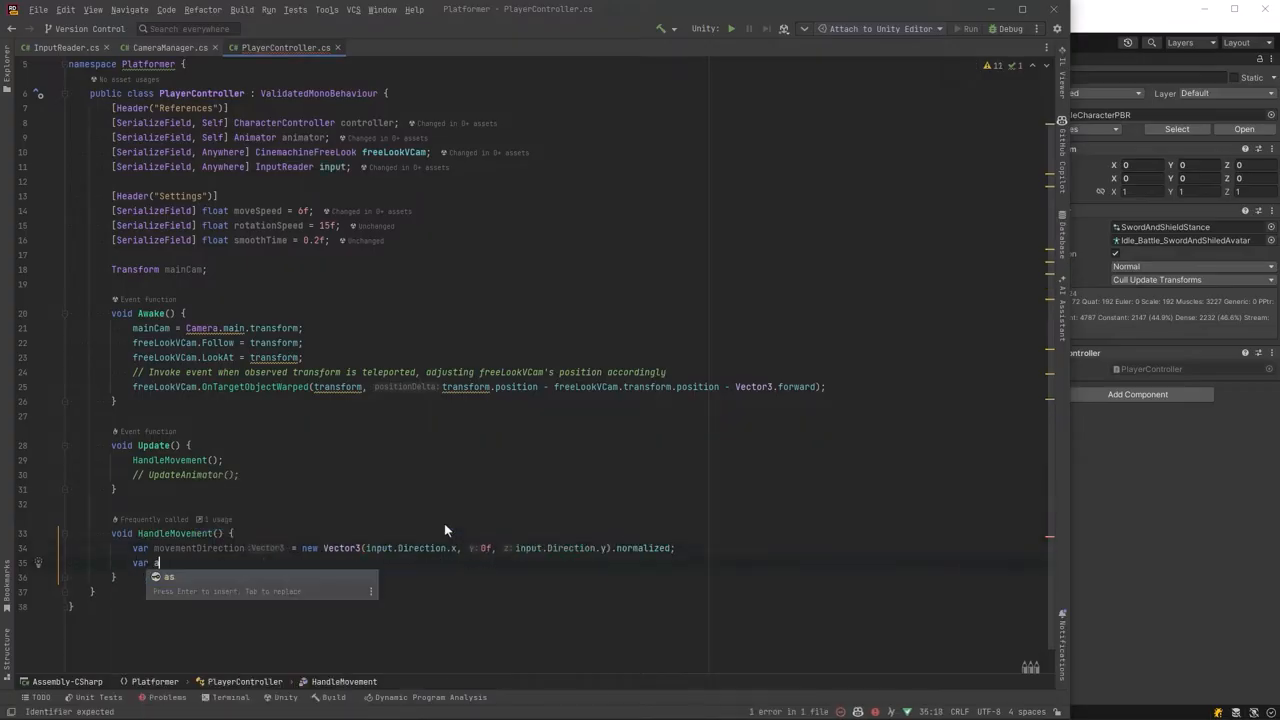
text(adjustedDirection = Quaternion.AngleAxis(mainCam.eulerAngles.y, Vector3.up) * movementDirection;)
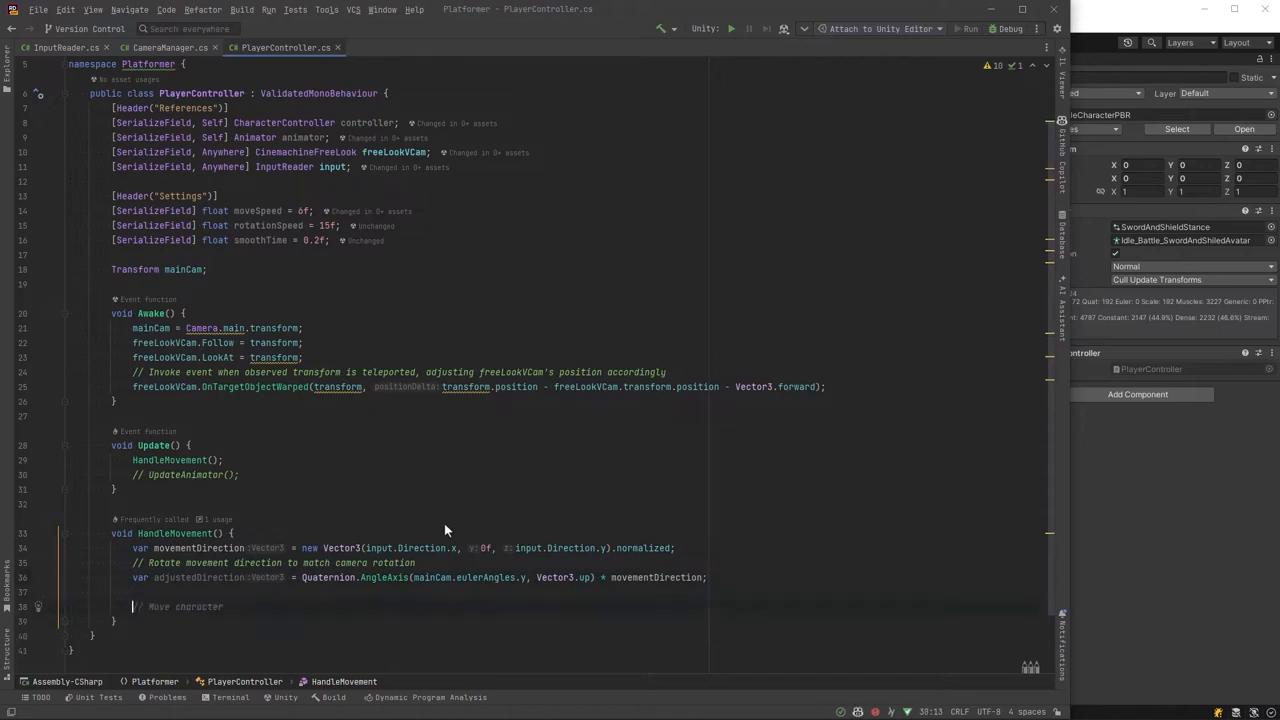
scroll(down, 3)
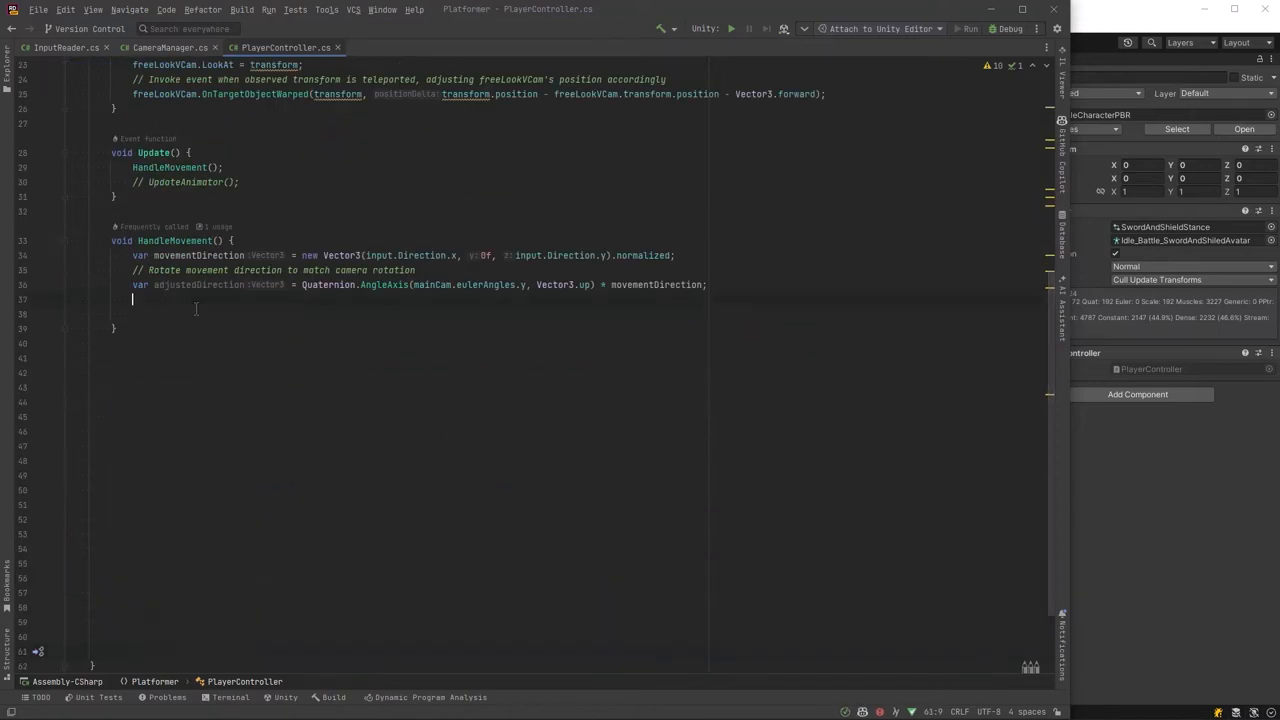
text(if (adjustedDirection.magnitude > ZeroF) {)
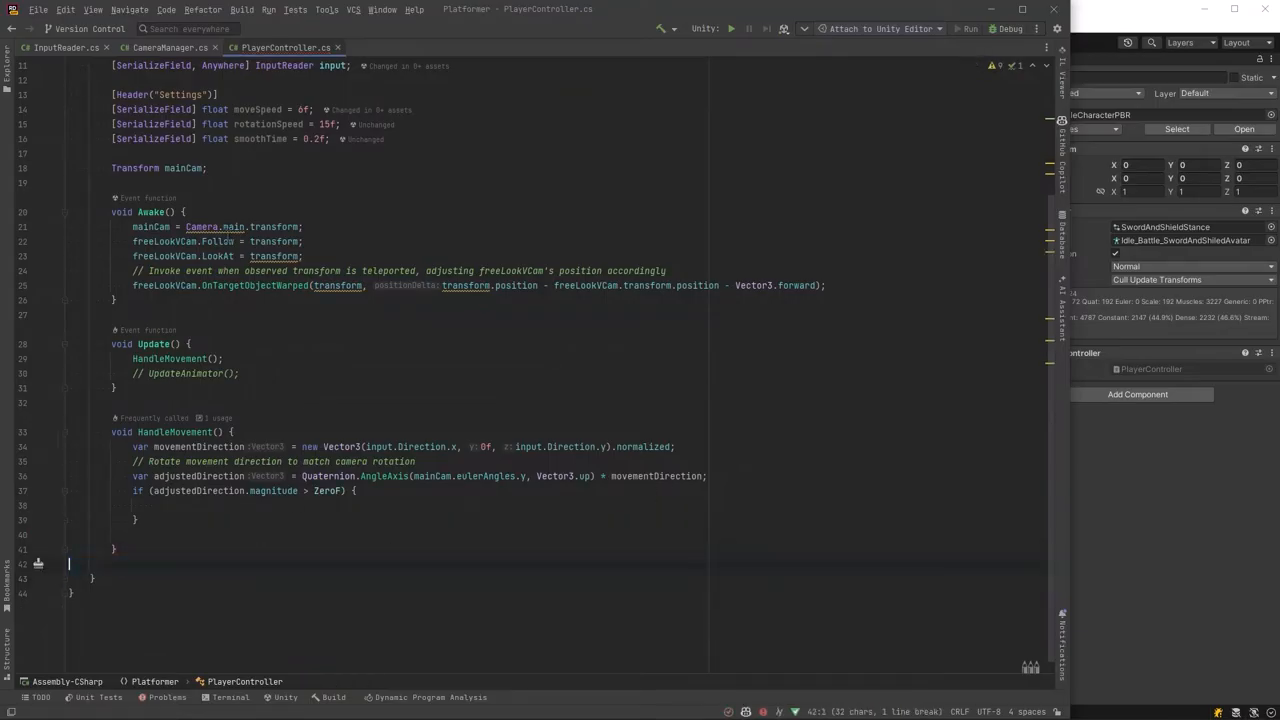
text(const float ZeroF = 0f;)
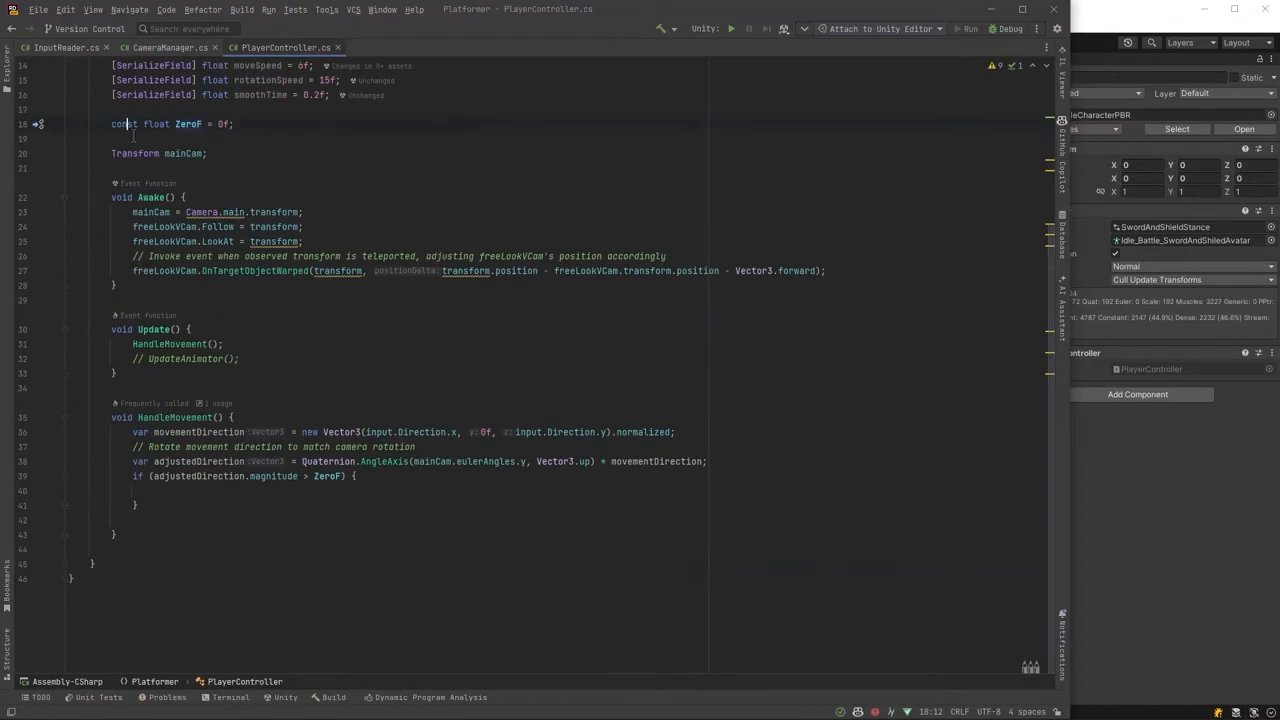
Rotate the player with LookRotation, RotateTowards by rotationSpeed and LookAt along adjustedDirection.
text(var targetRotation = Quaternion.LookRotation(adjustedDirection);)
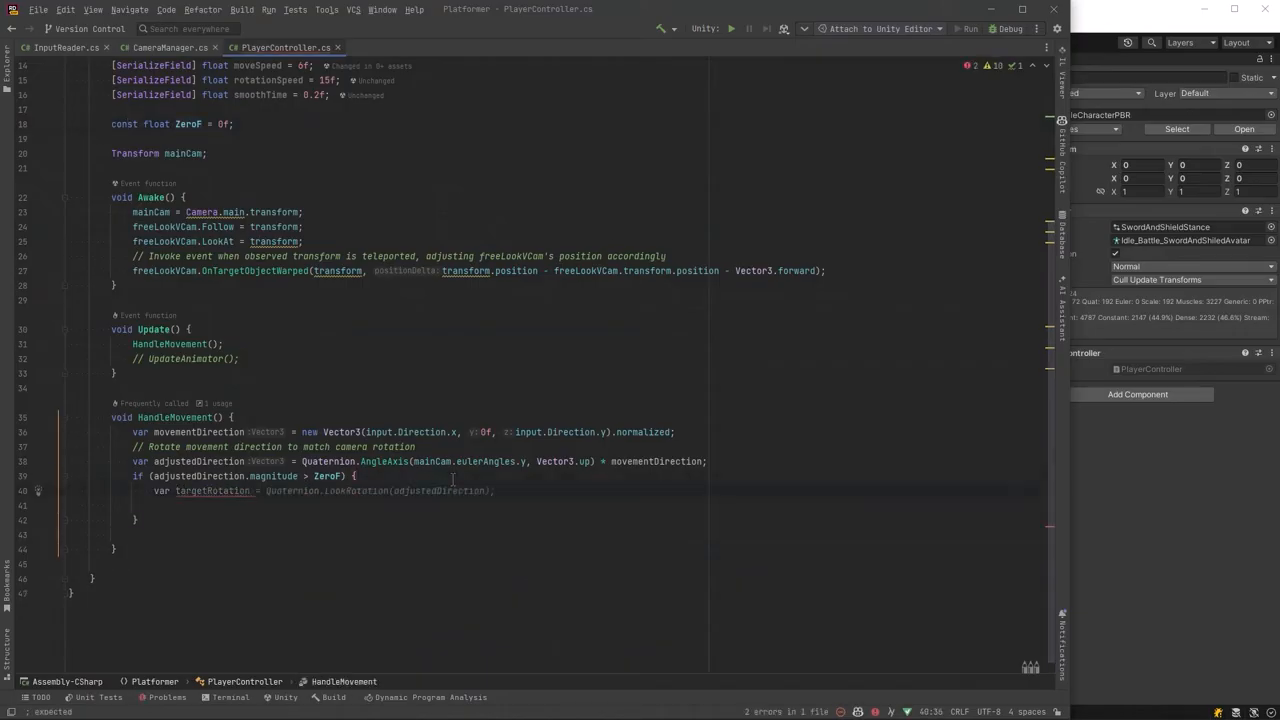
text(transform.rotation = Quaternion.Lerp(transform.rotation, targetRotation, rotationSpeed * Time.deltaTime);)
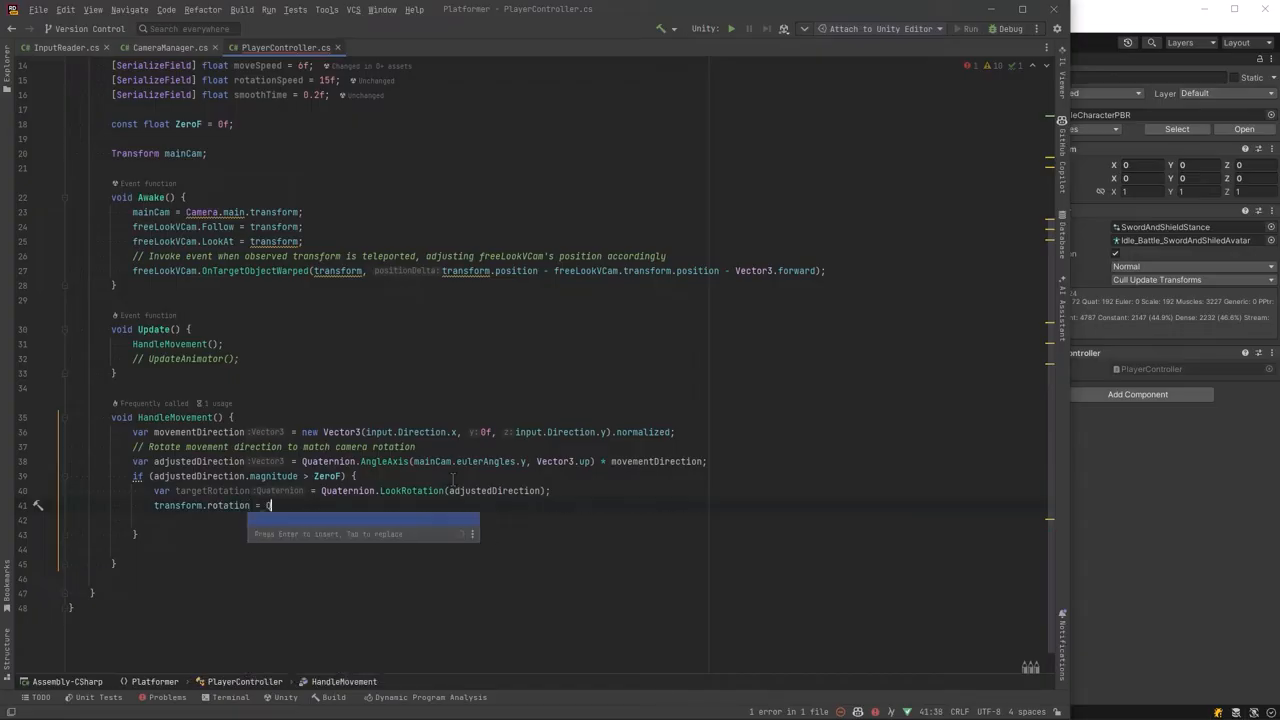
text(Quaternion.RotateTowards(transform.rotation, targetRotation, rotationSpeed * Time.deltaTime);)
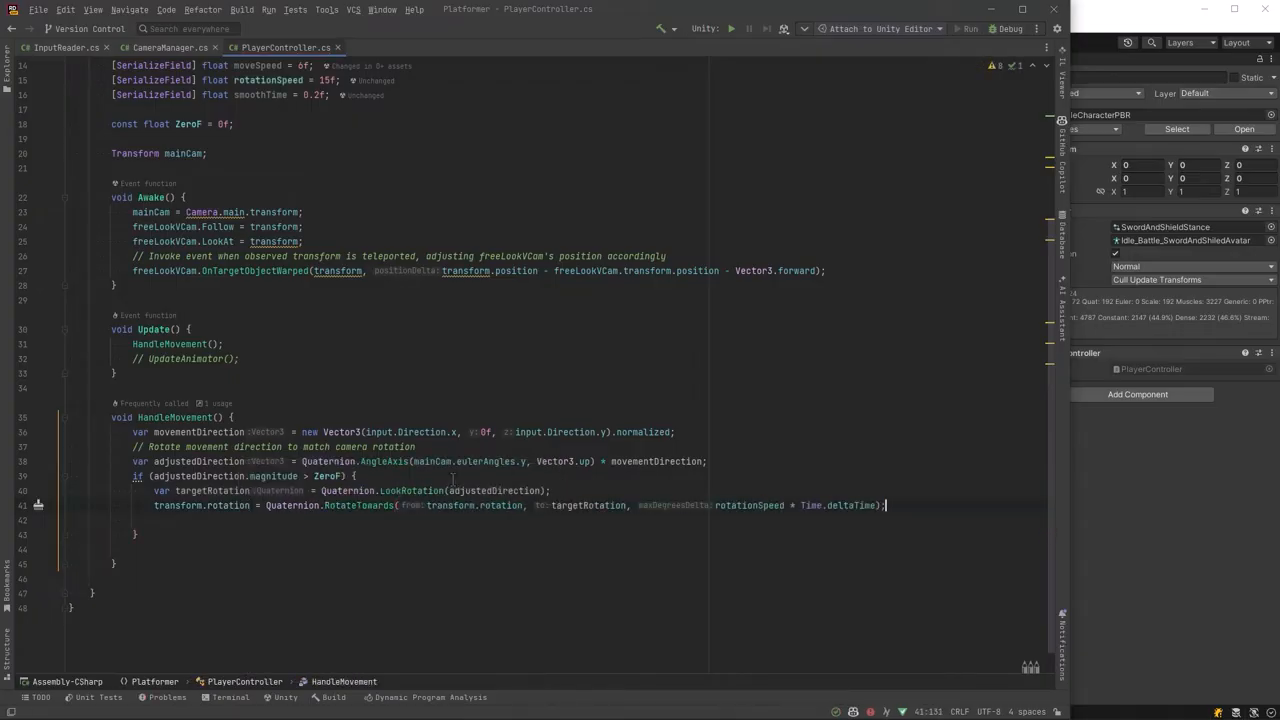
text(transform.LookAt(transform.position + adjustedDirection);)
text(// Adjust rotation to match movement direction)
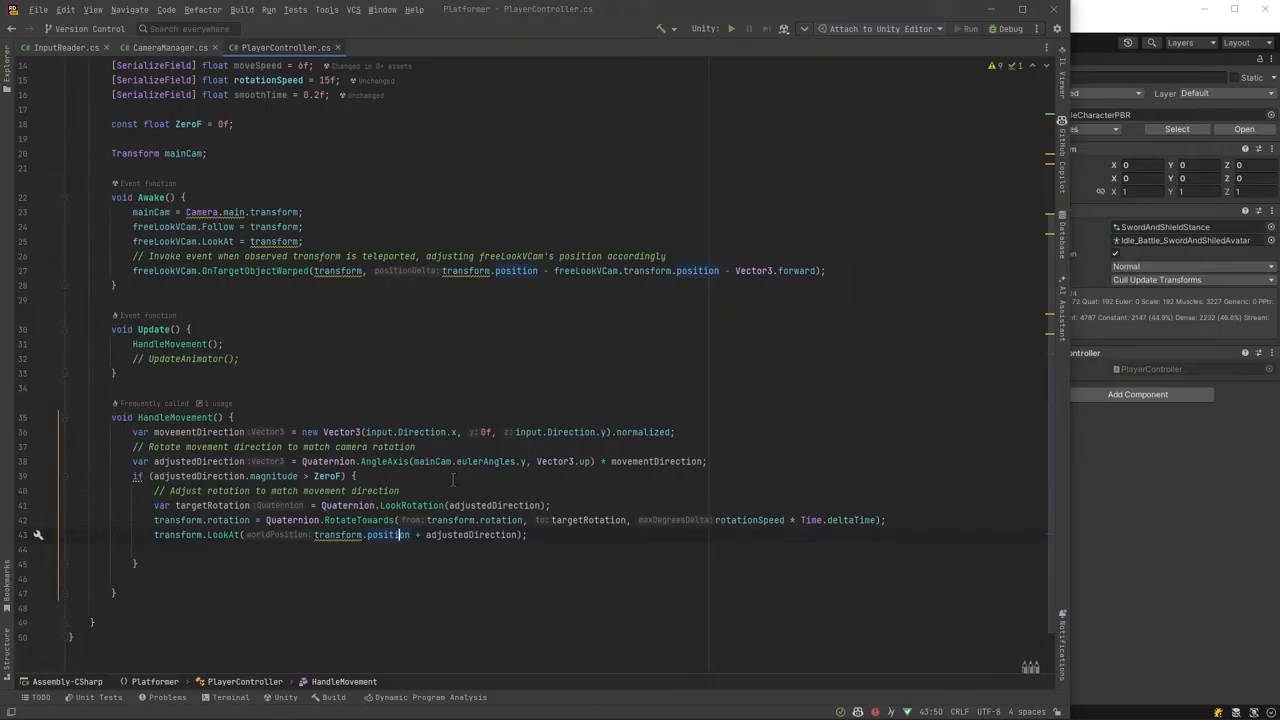
Move the character with controller.Move and SmoothDamp currentSpeed toward adjustedMovement magnitude.
text(// Move character)
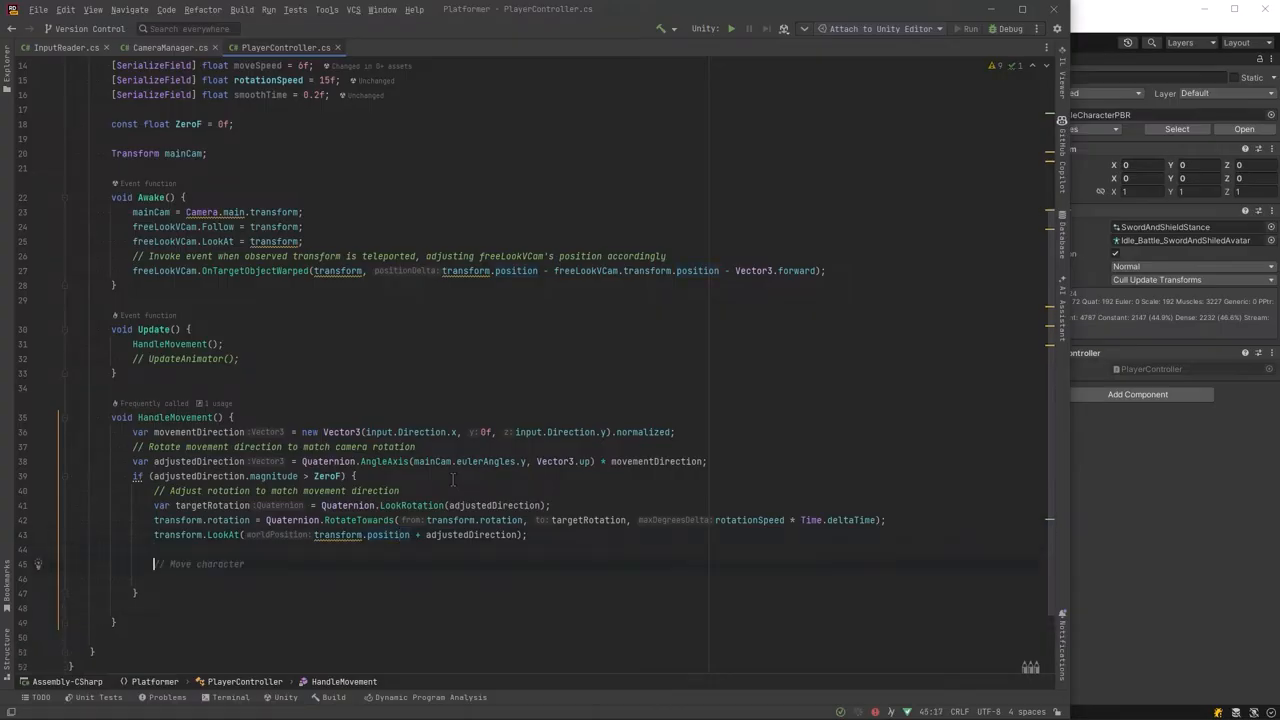
text(the player)
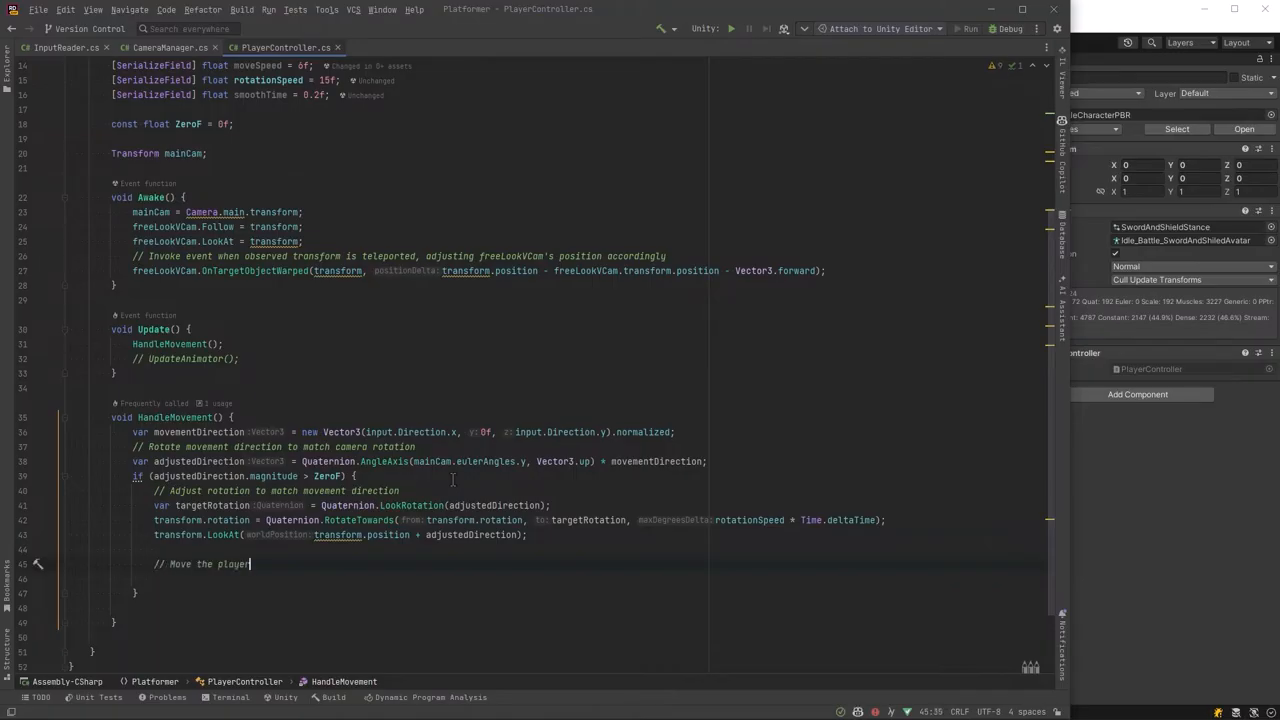
text(a)
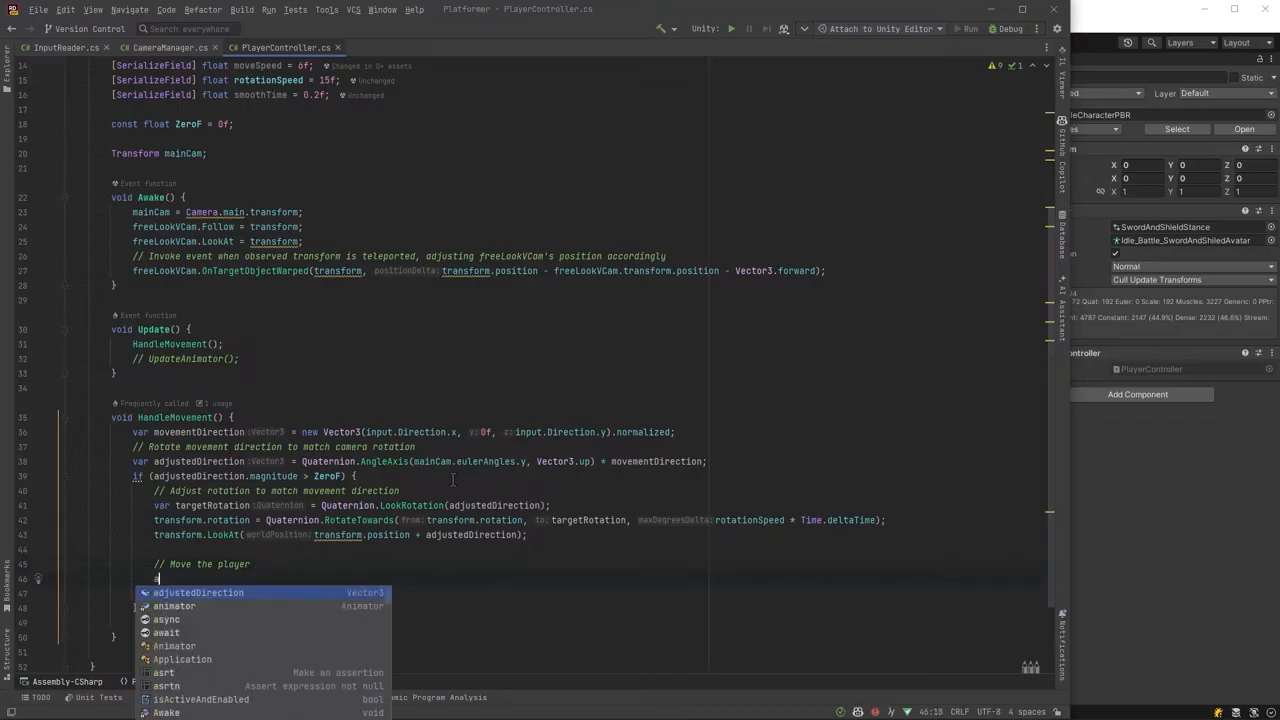
text(a)
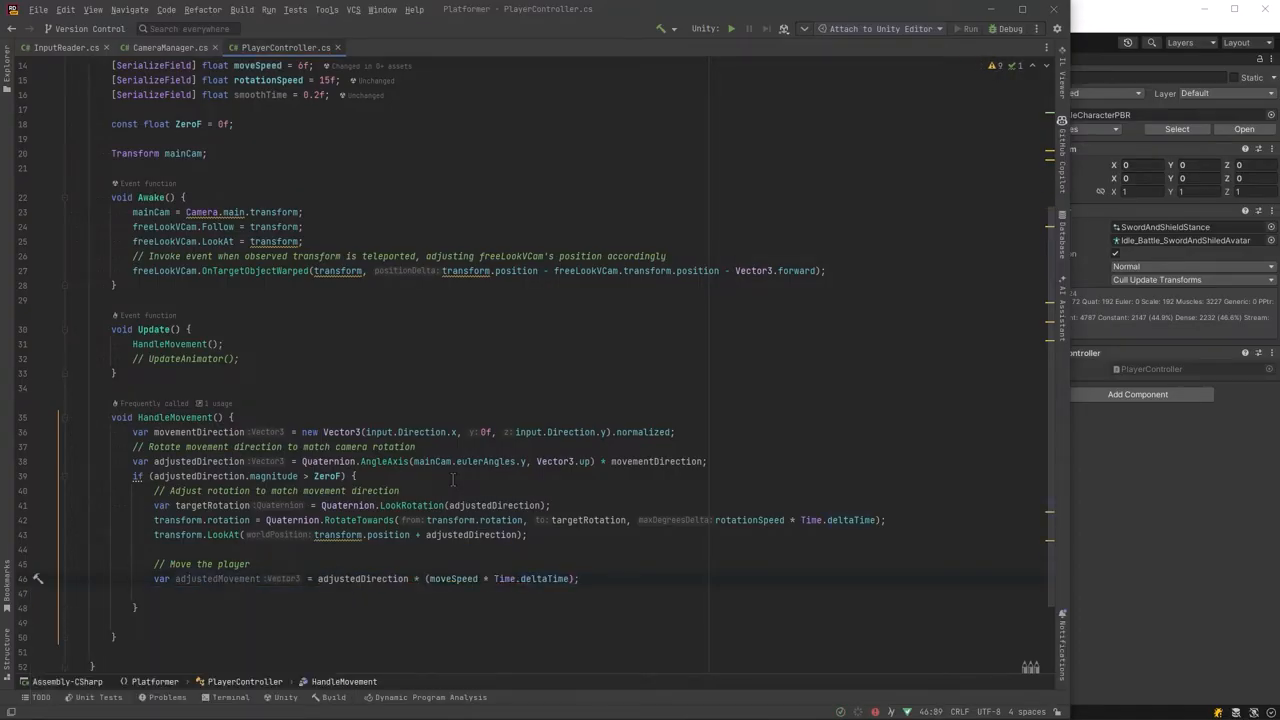
text(controller.Move(adjustedMovement);)
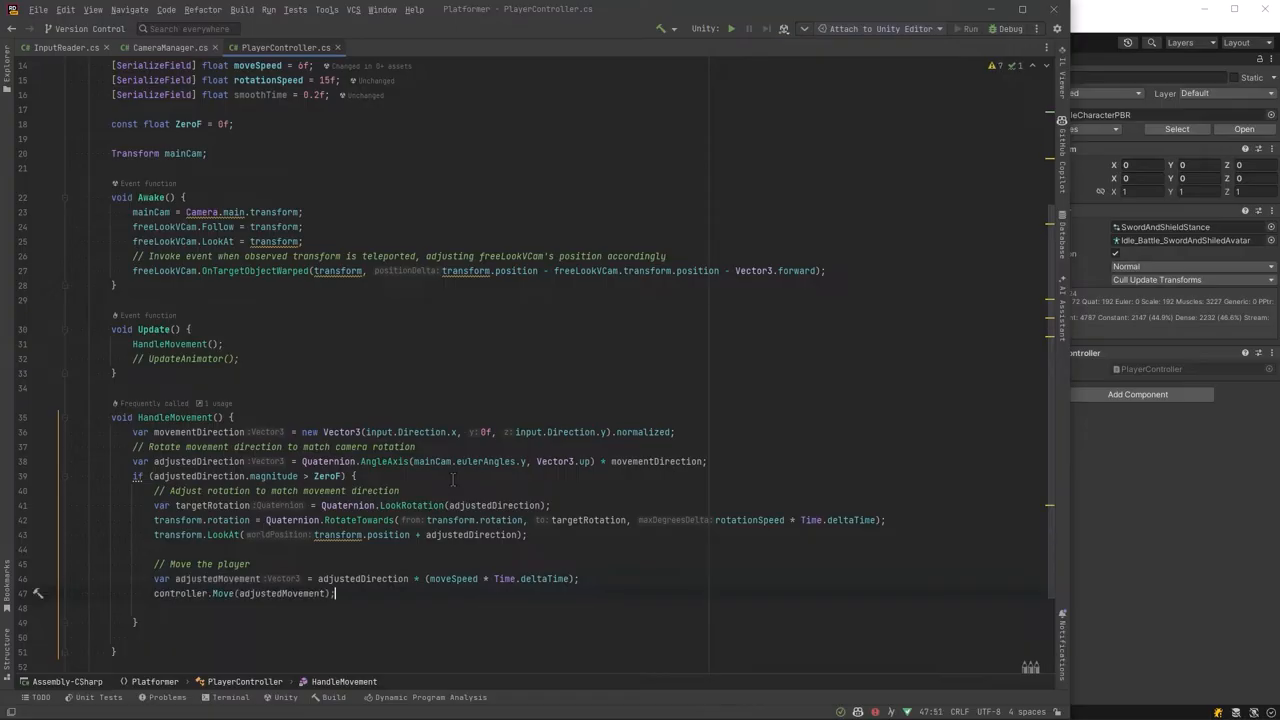
text(currentSpeed = Mathf.SmoothDamp(currentSpeed, adjustedMovement.magnitude, ref currentSpeedVelocity, smoothTime);)
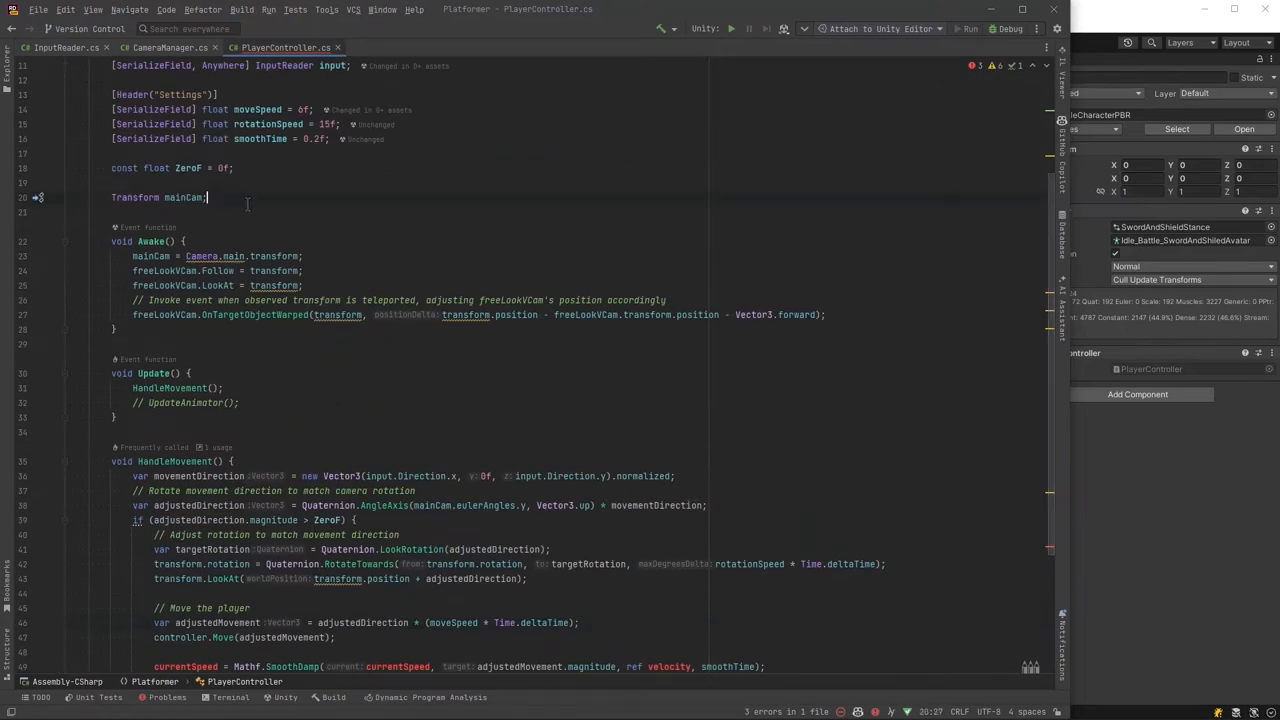
text(float c)
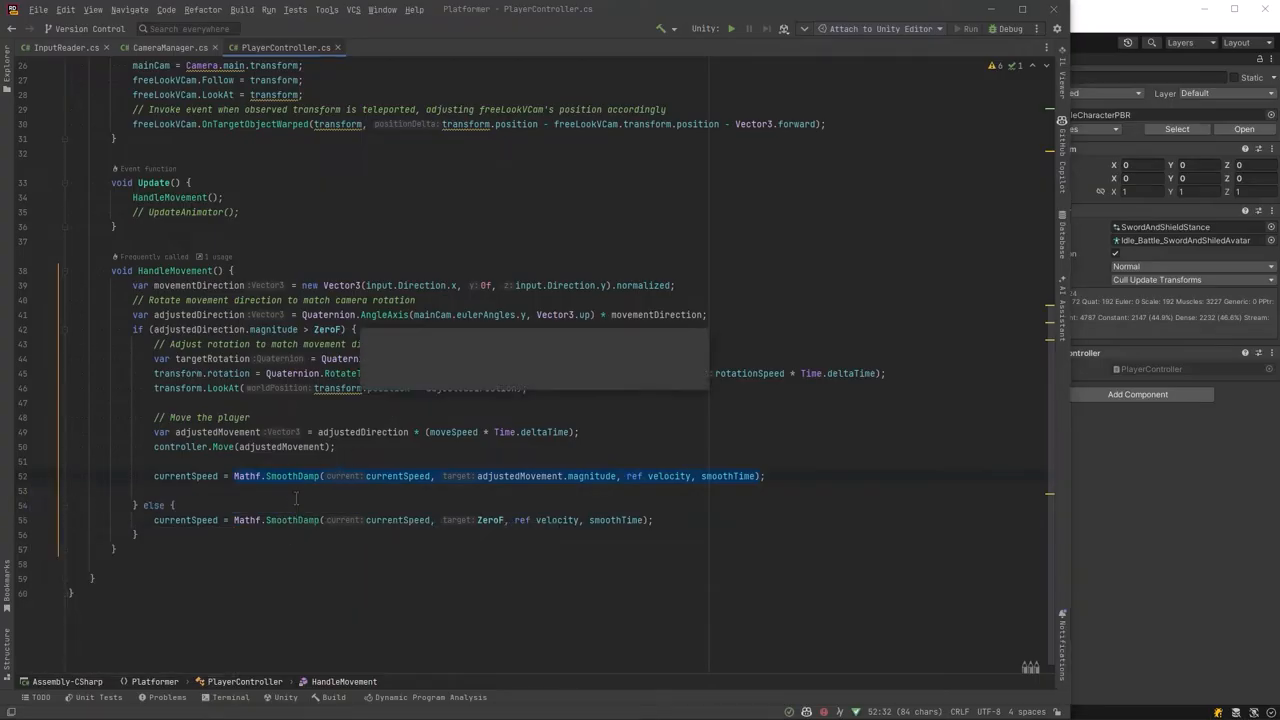
Call SmoothSpeed with adjustedMovement.magnitude as a float argument.
text(Smo)
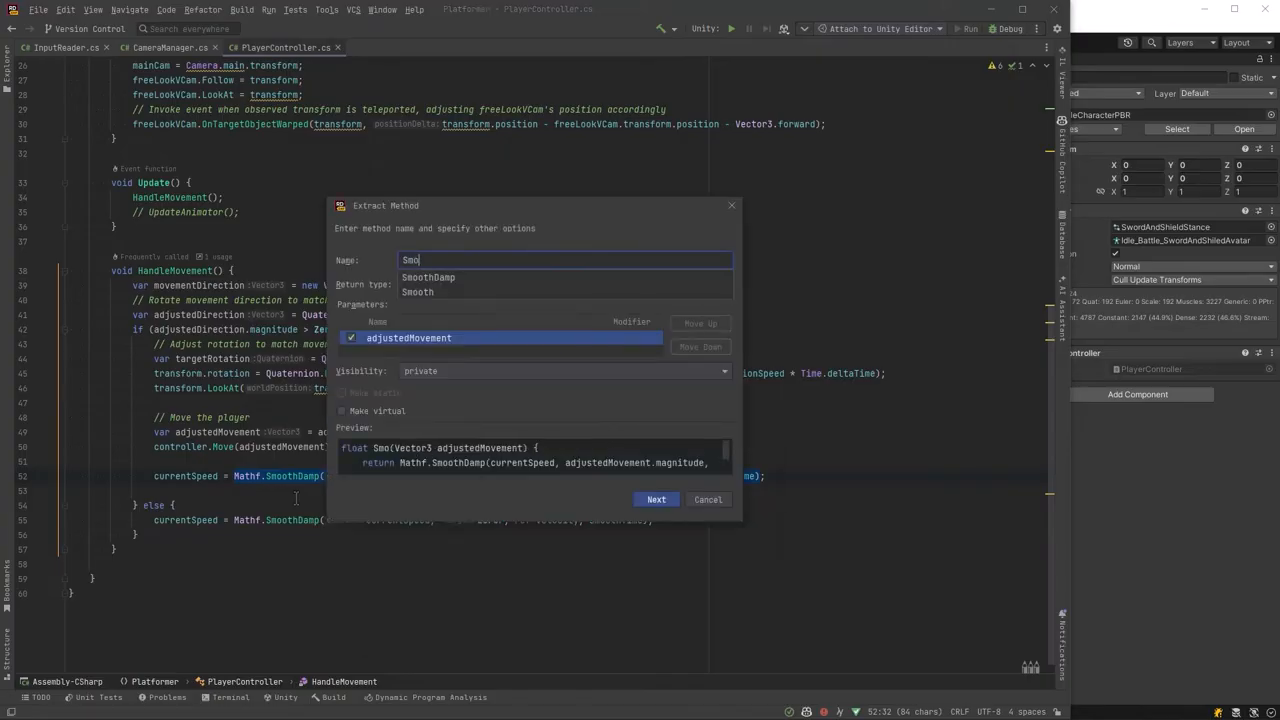
click(656, 500)
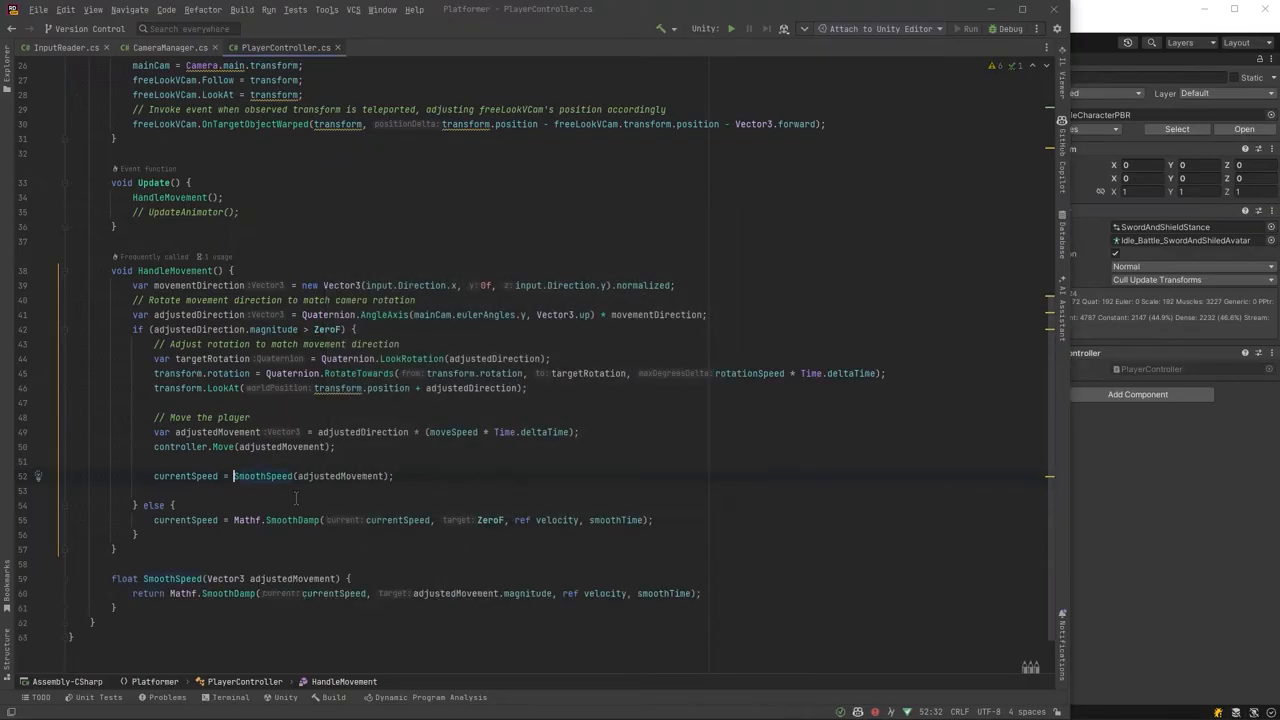
text(.magnitude)
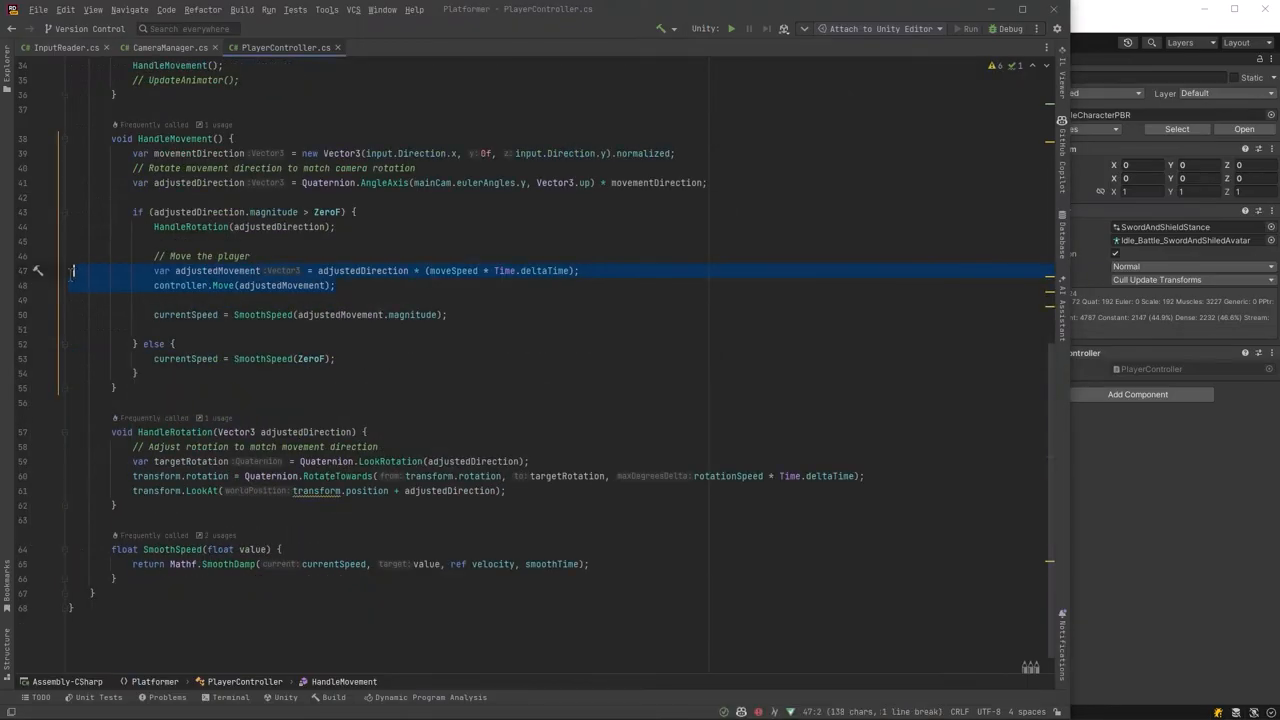
Extract the rotation and movement lines into HandleRotation and HandleCharacterController methods.
click(70, 256)
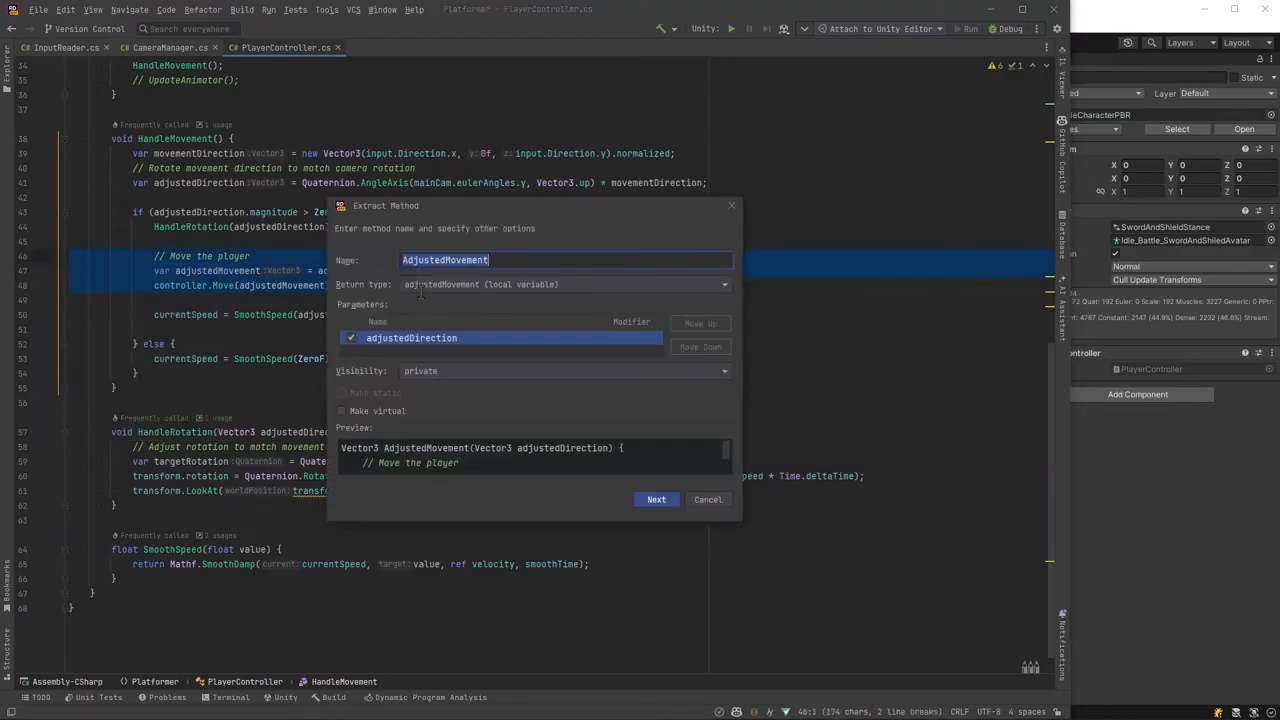
text(HandleChara)
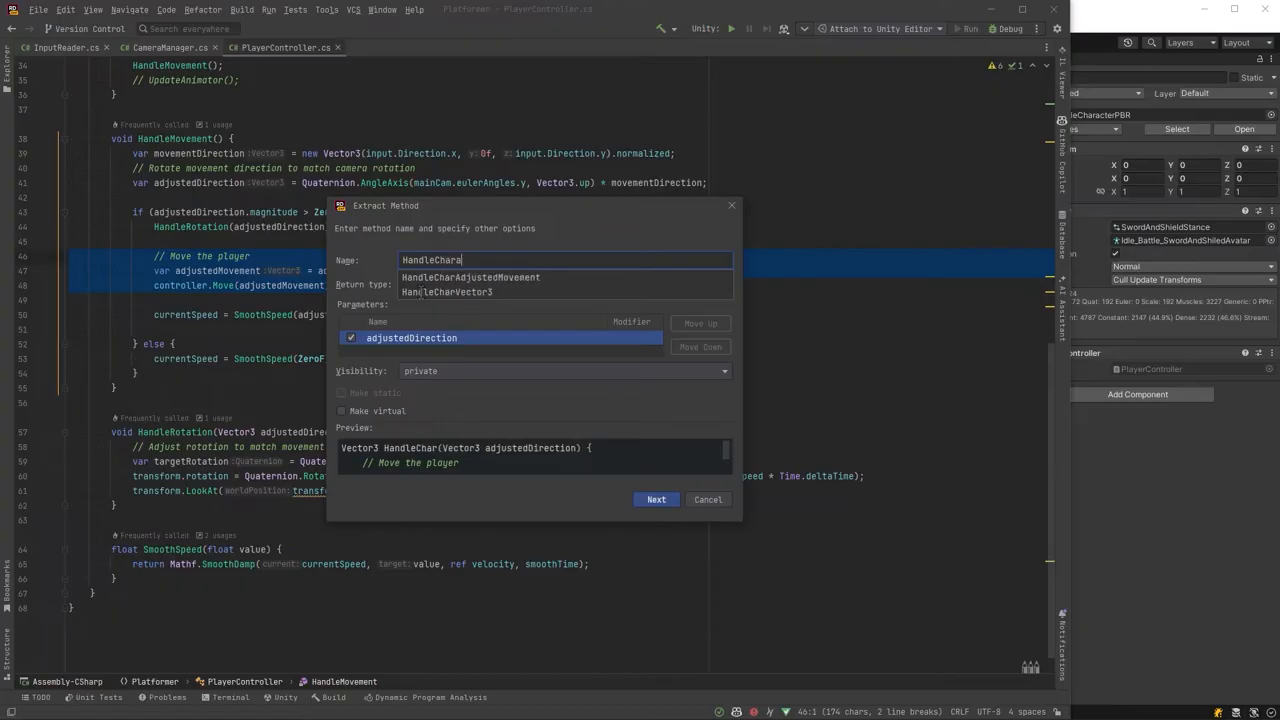
click(656, 500)
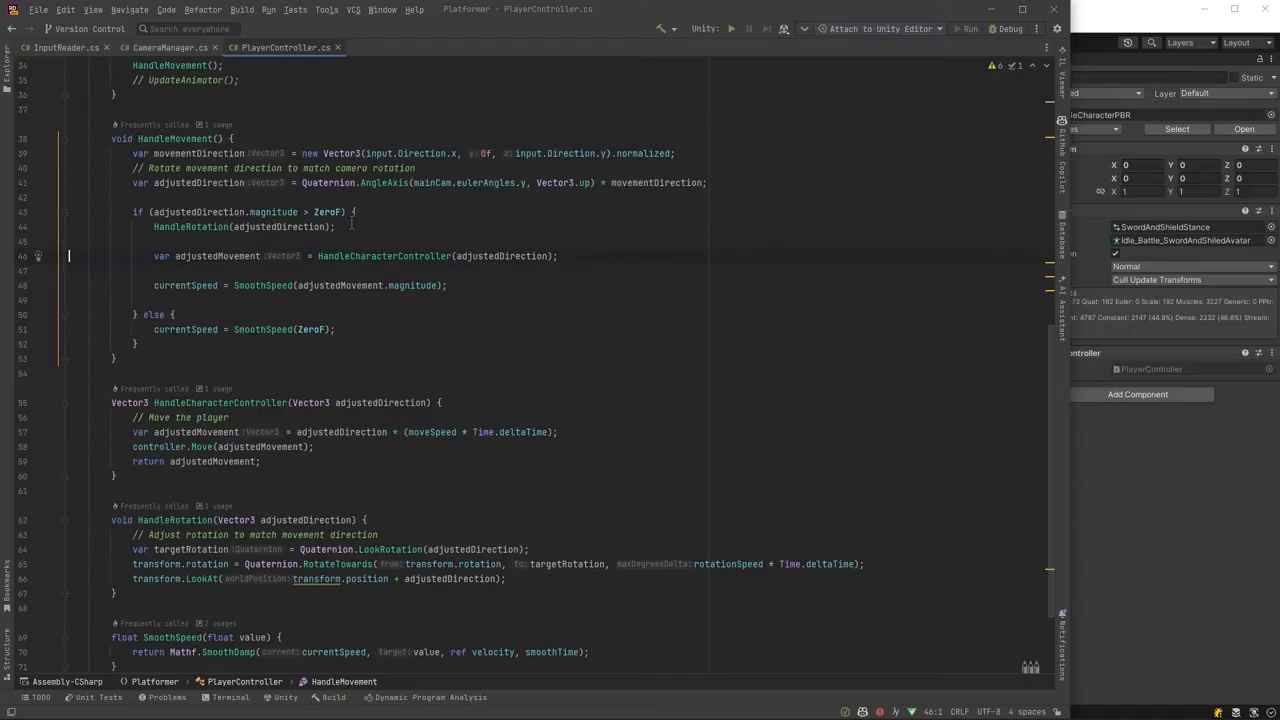
double_click(128, 402)
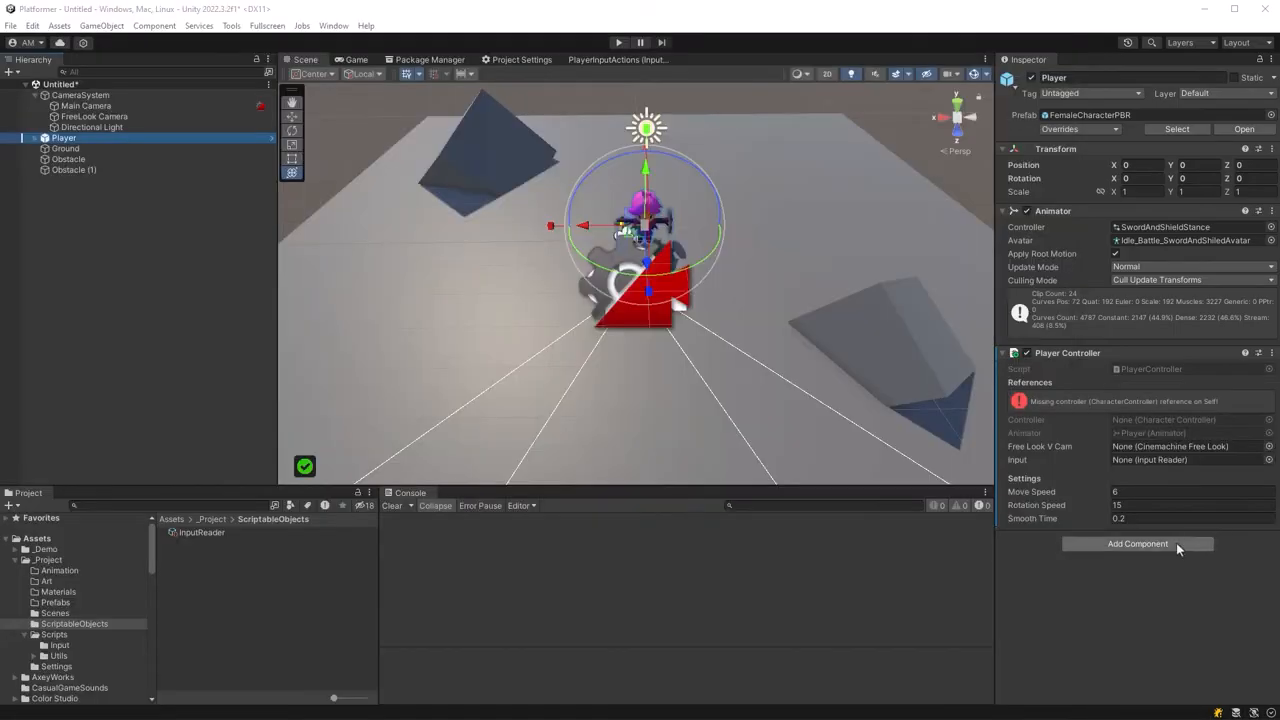
mouse_move(968, 490)
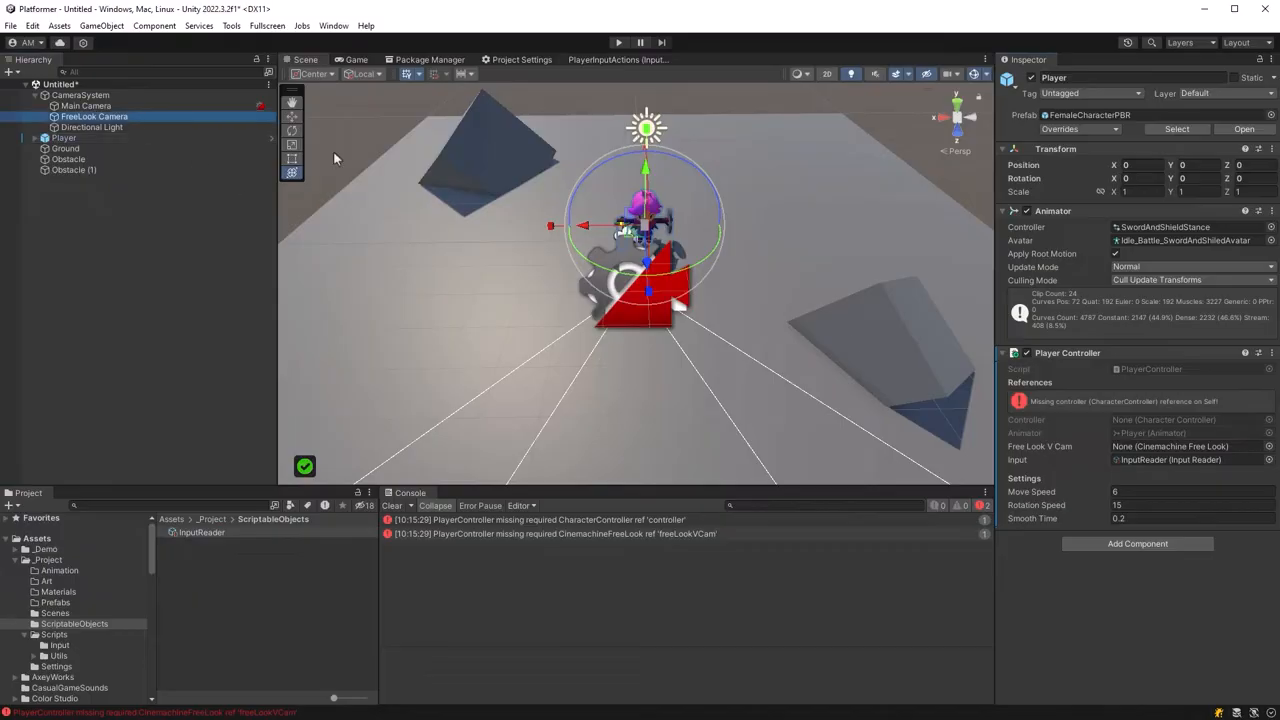
Assign the FreeLook camera reference, collapse the Character Controller and play-test the player.
click(1136, 544)
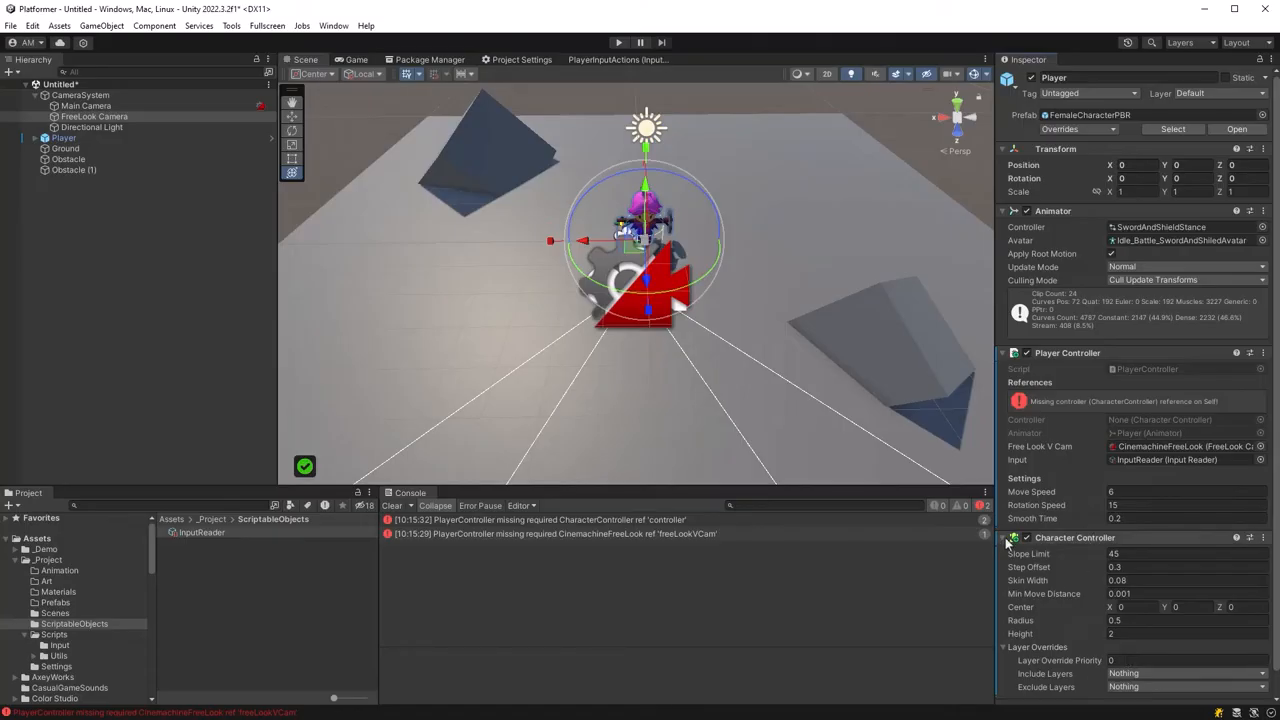
click(1004, 536)
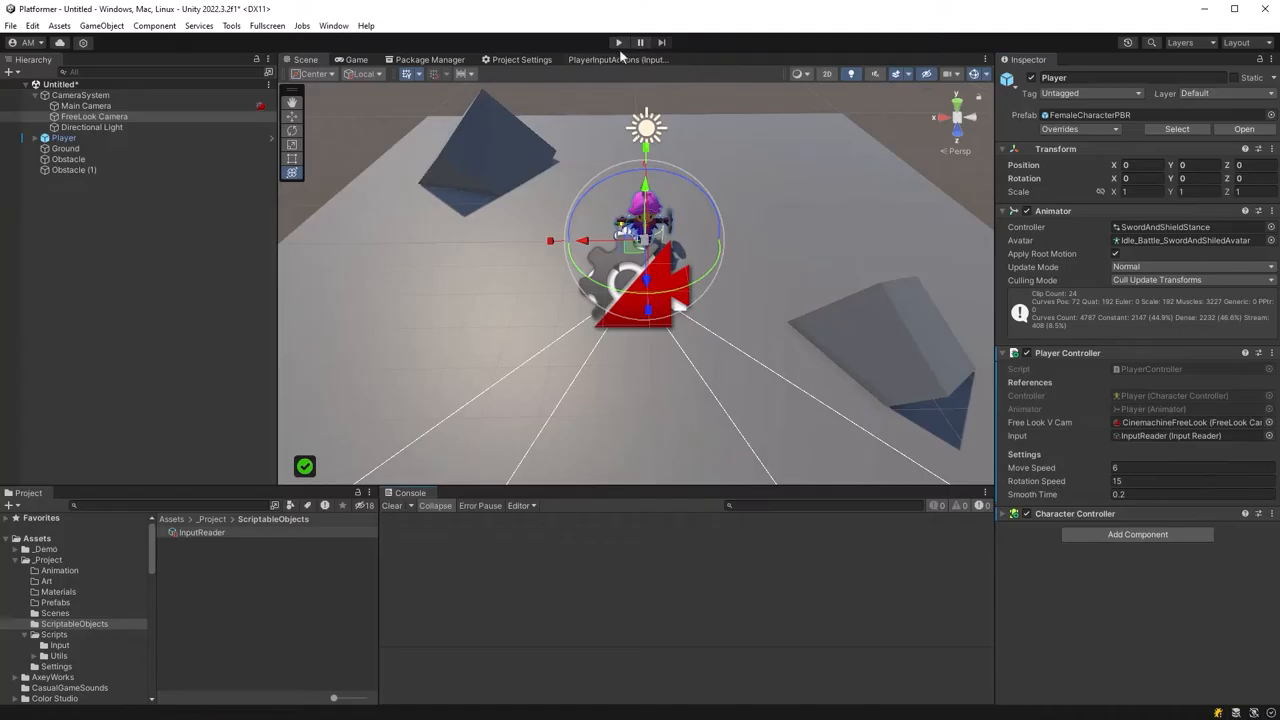
click(618, 42)
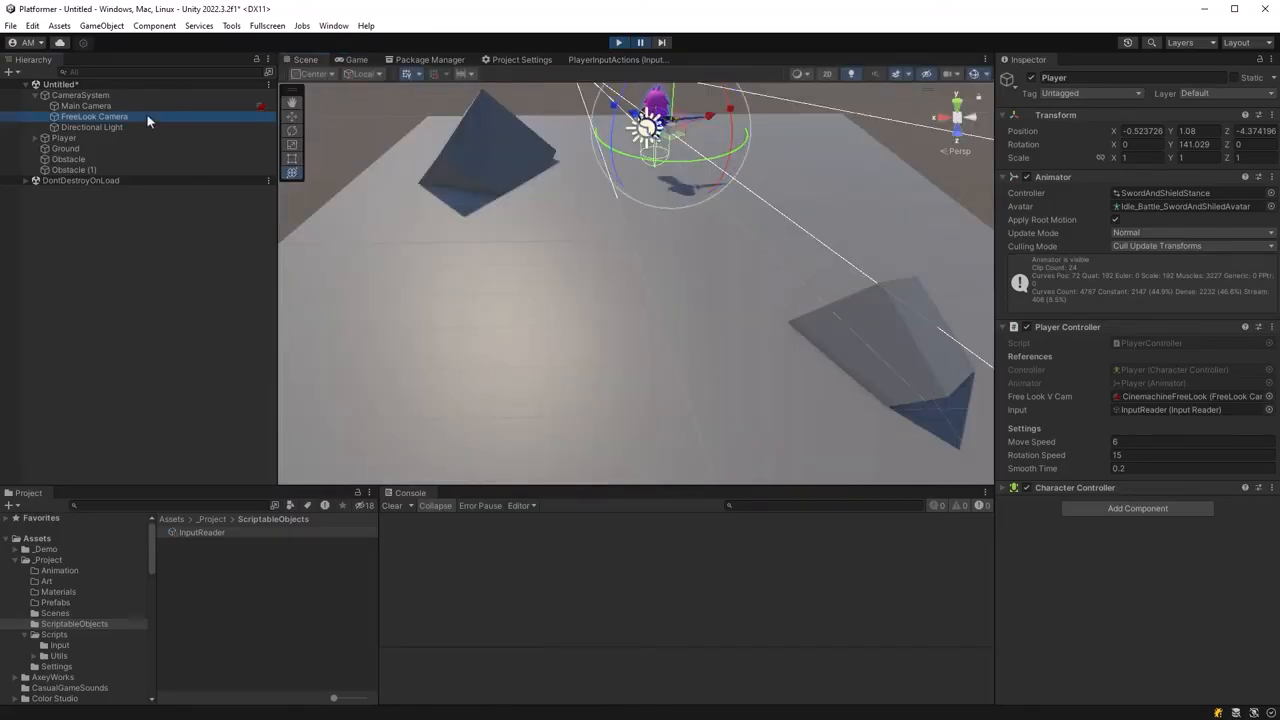
click(94, 116)
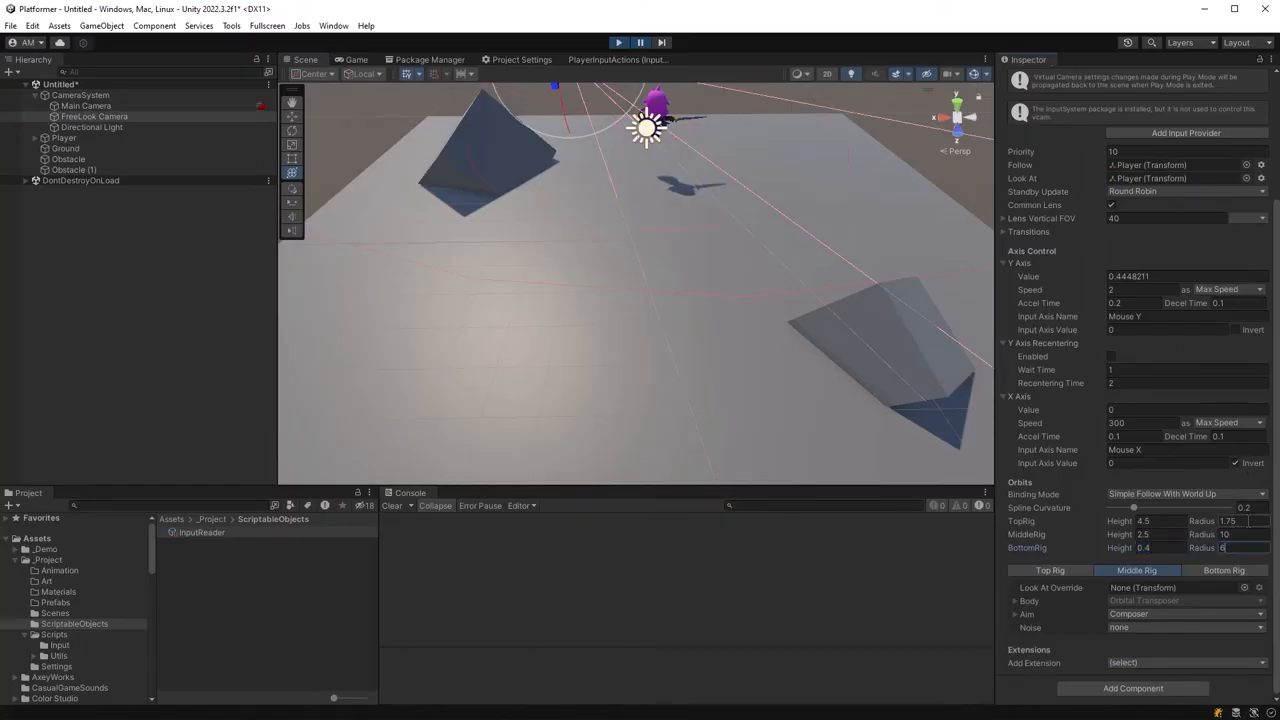
click(640, 42)
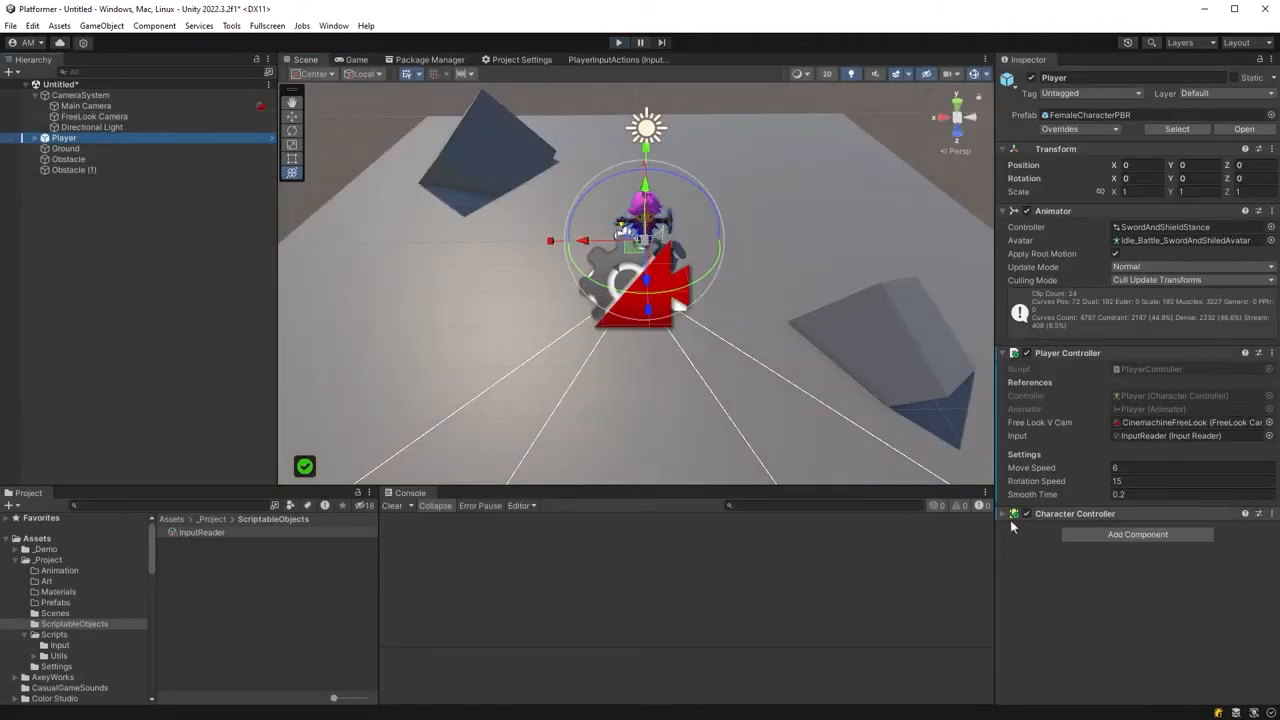
Set the Character Controller Height to 1.8 and Center Y to 0.7, then play-test it.
click(1012, 512)
text(1.5)
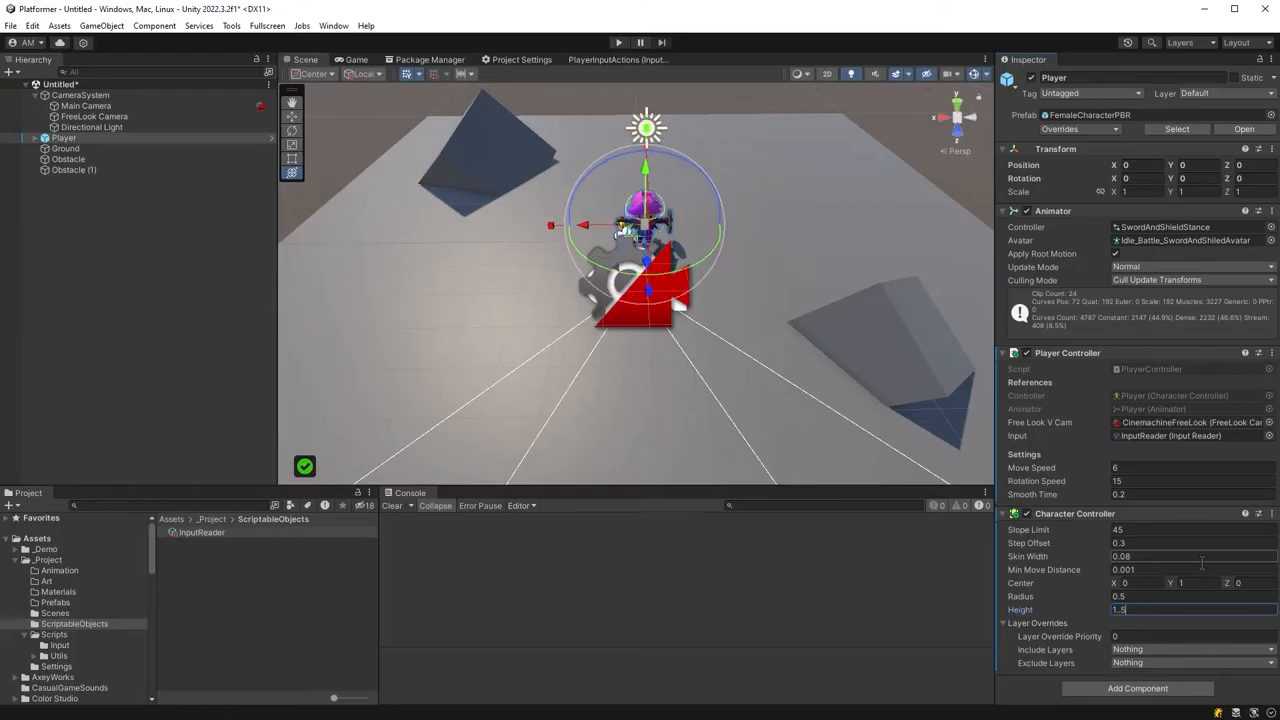
text(1)
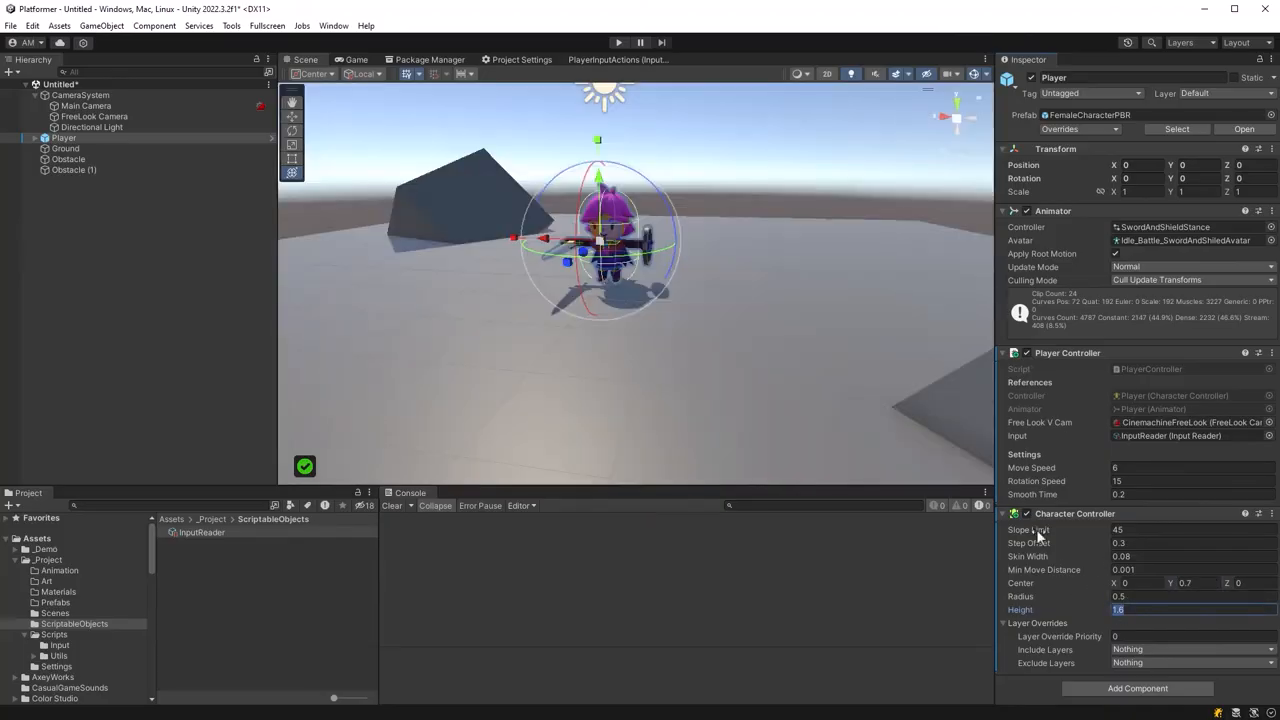
click(618, 42)
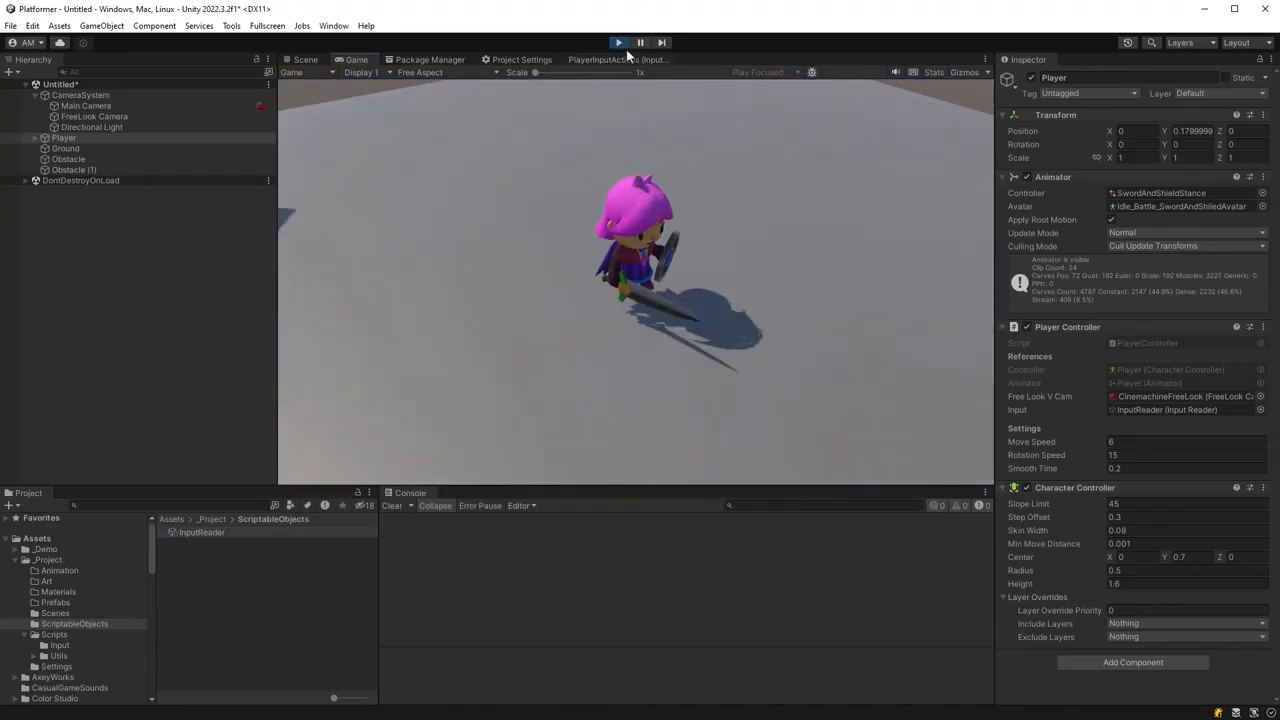
click(304, 60)
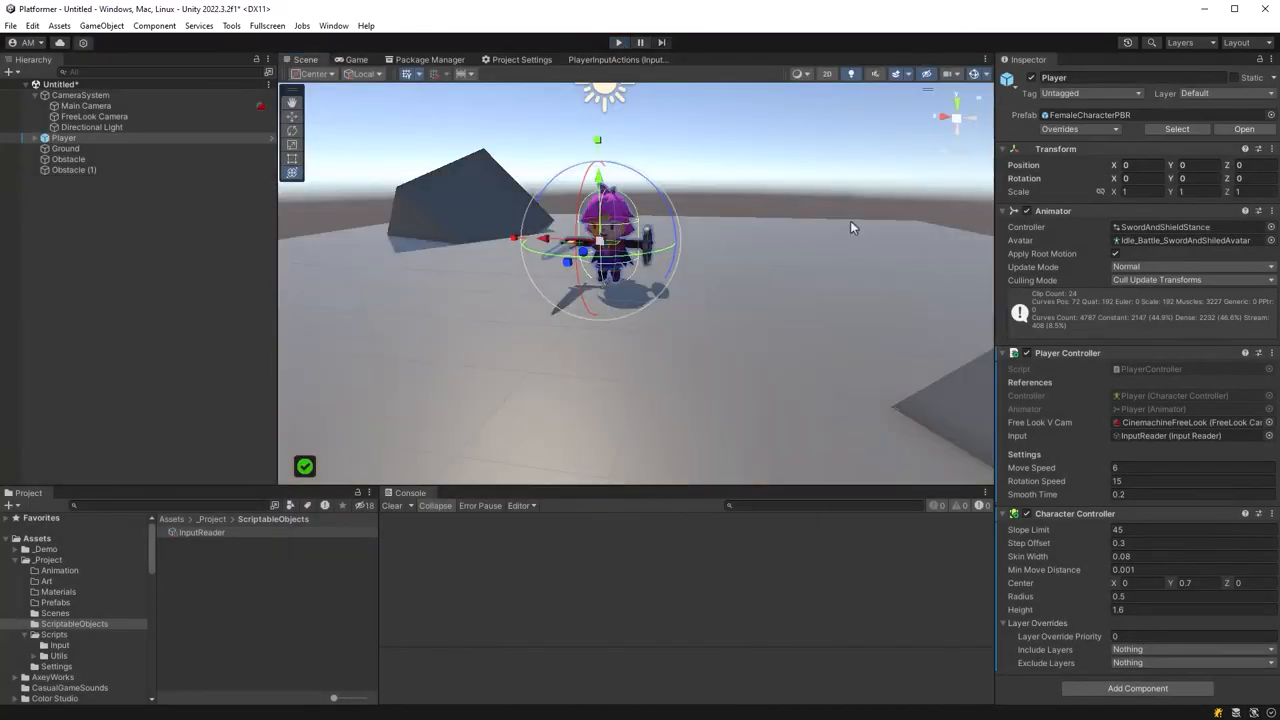
Set the FreeLook Middle Rig noise to Basic Multi Channel Perlin with Handheld_normal_mild.
click(94, 116)
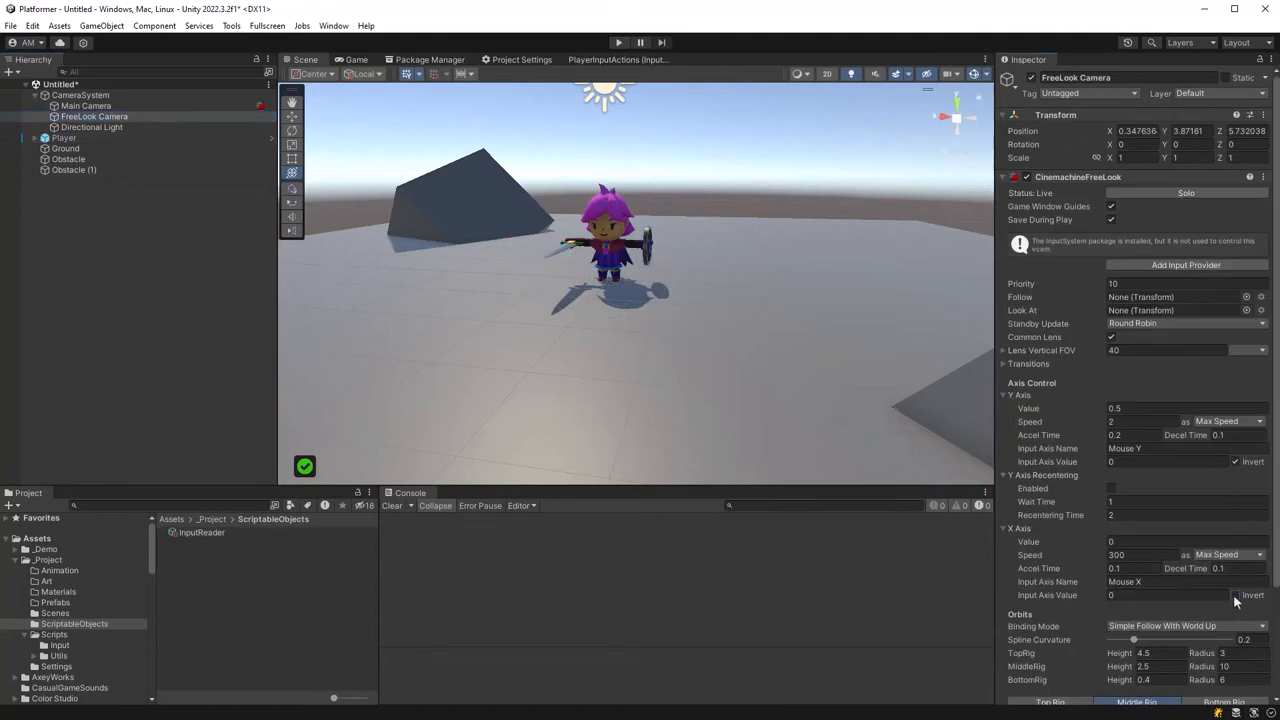
mouse_move(1182, 614)
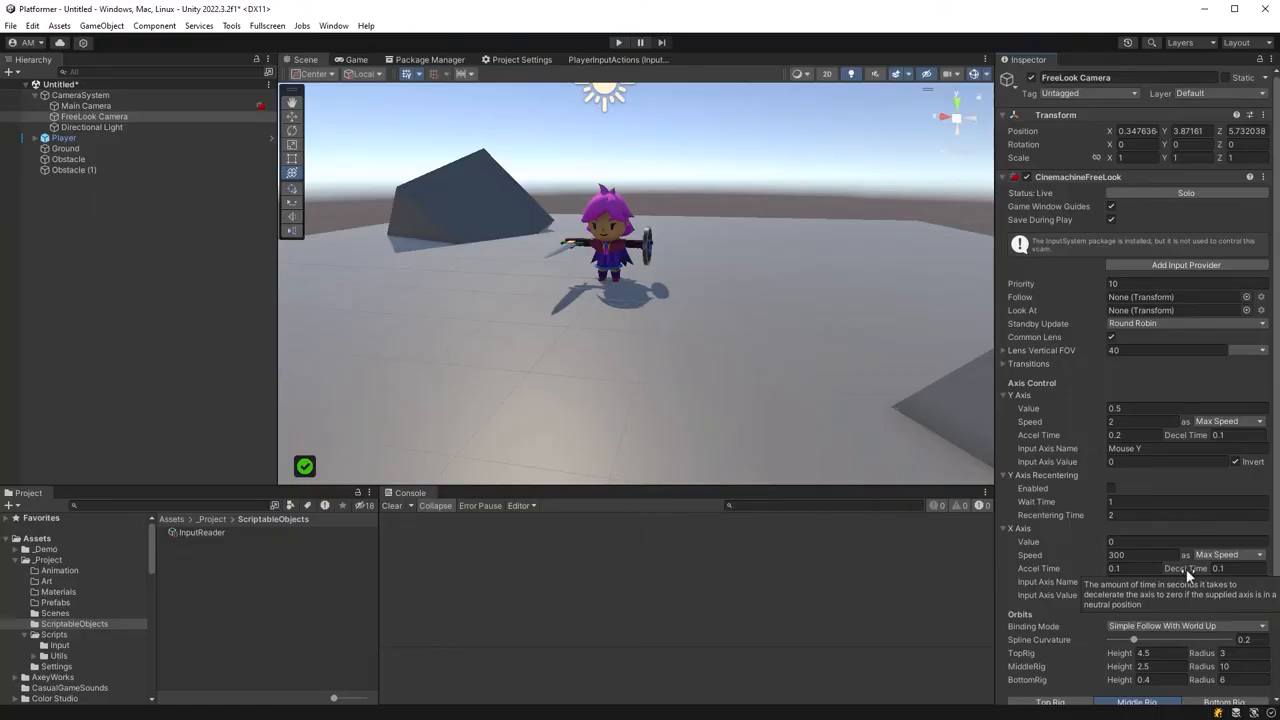
scroll(down, 3)
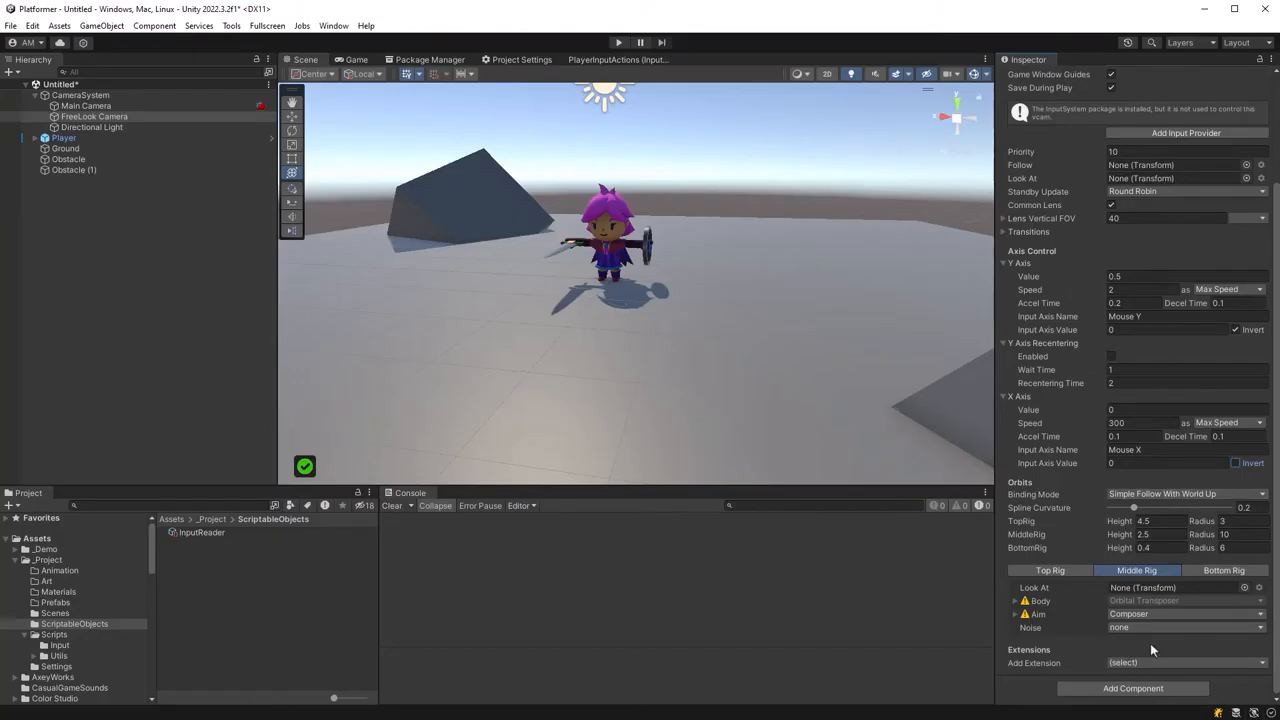
click(1184, 662)
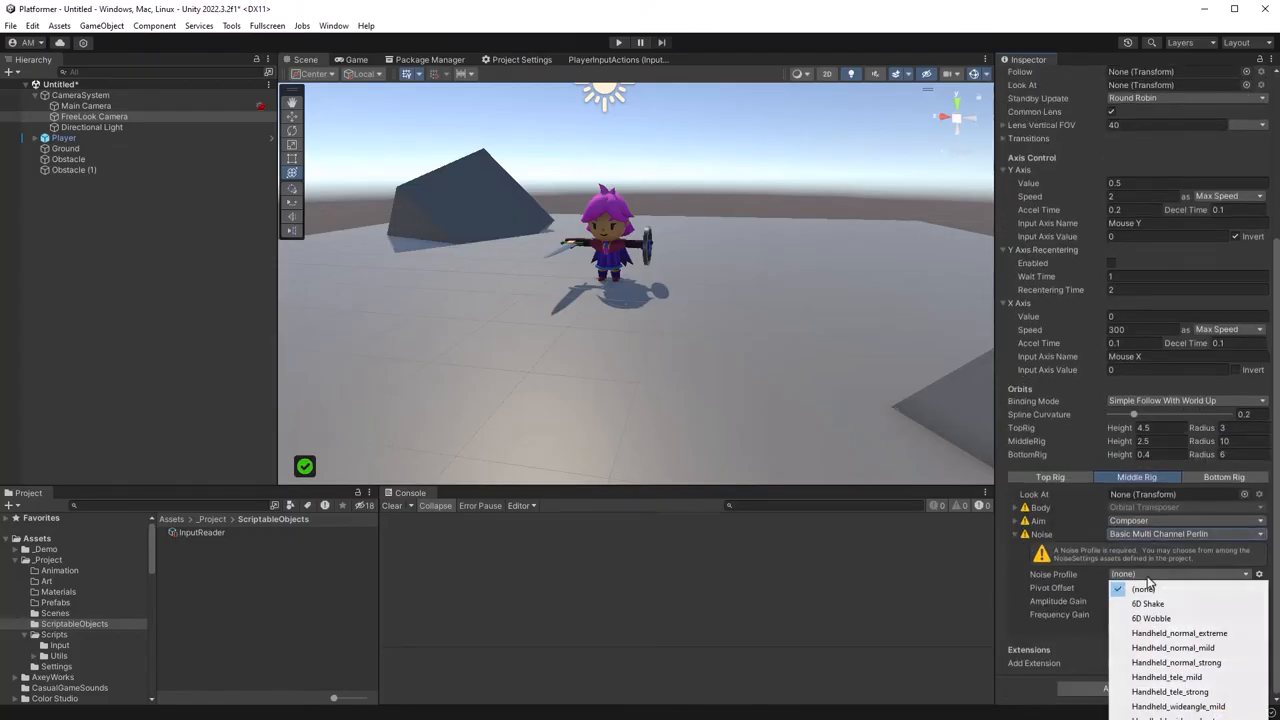
click(1172, 648)
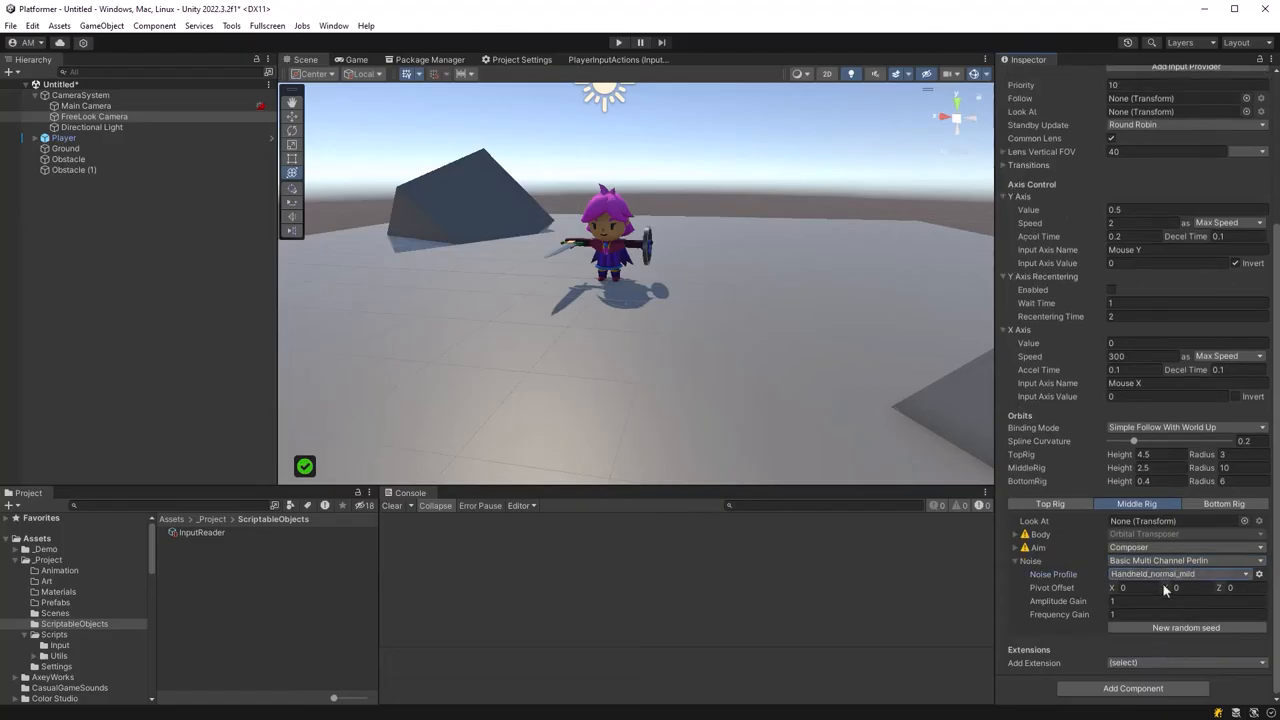
click(1180, 600)
text(0.2)
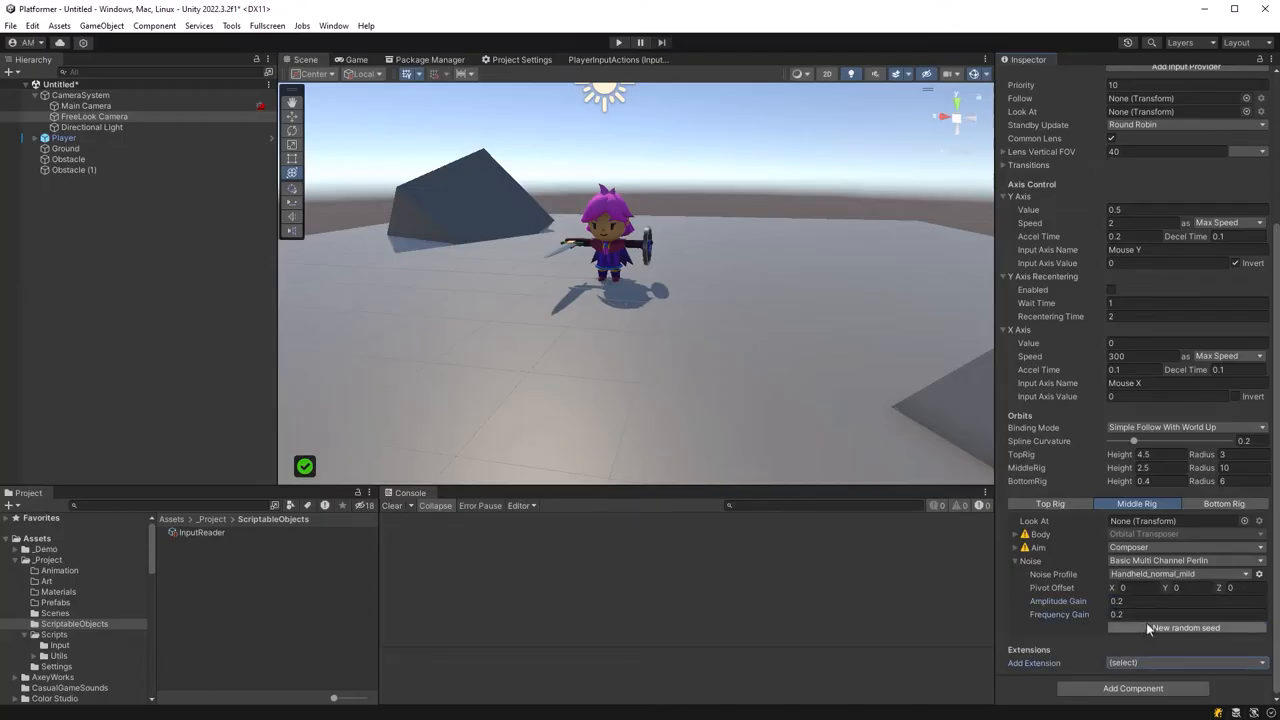
Add a CinemachineCollider extension to the FreeLook camera and return to Rider.
click(1184, 662)
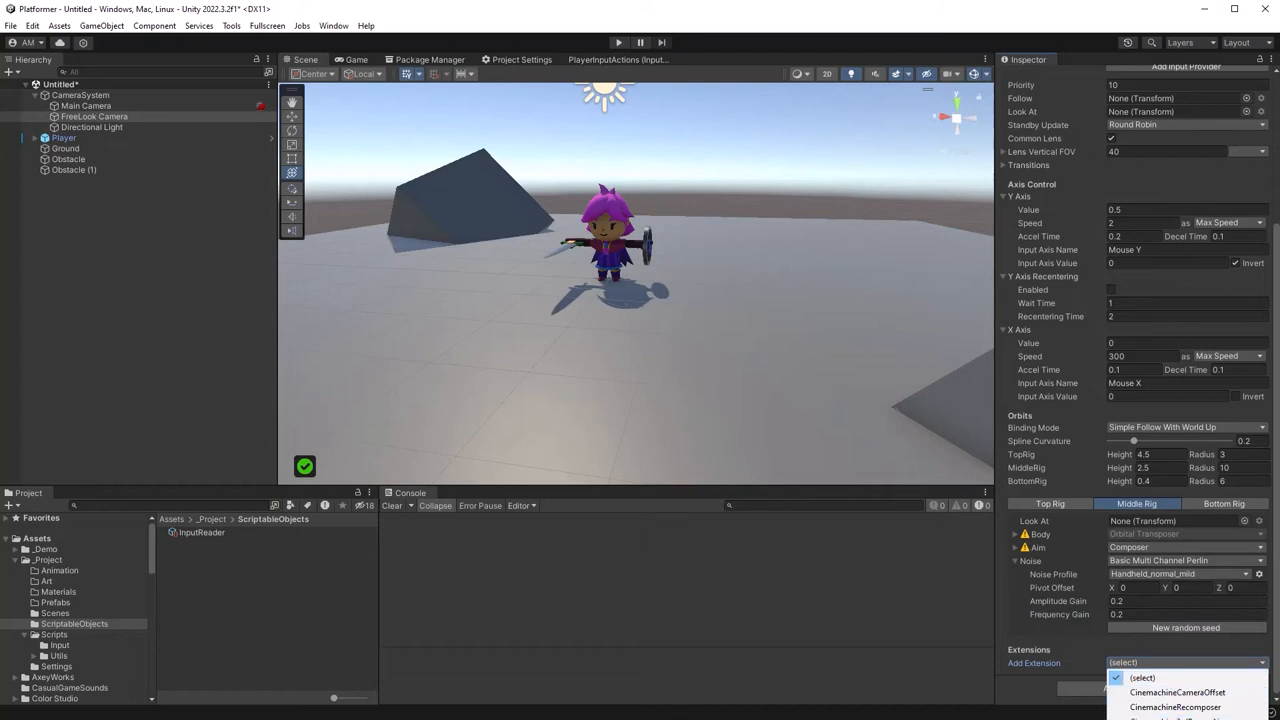
click(1178, 708)
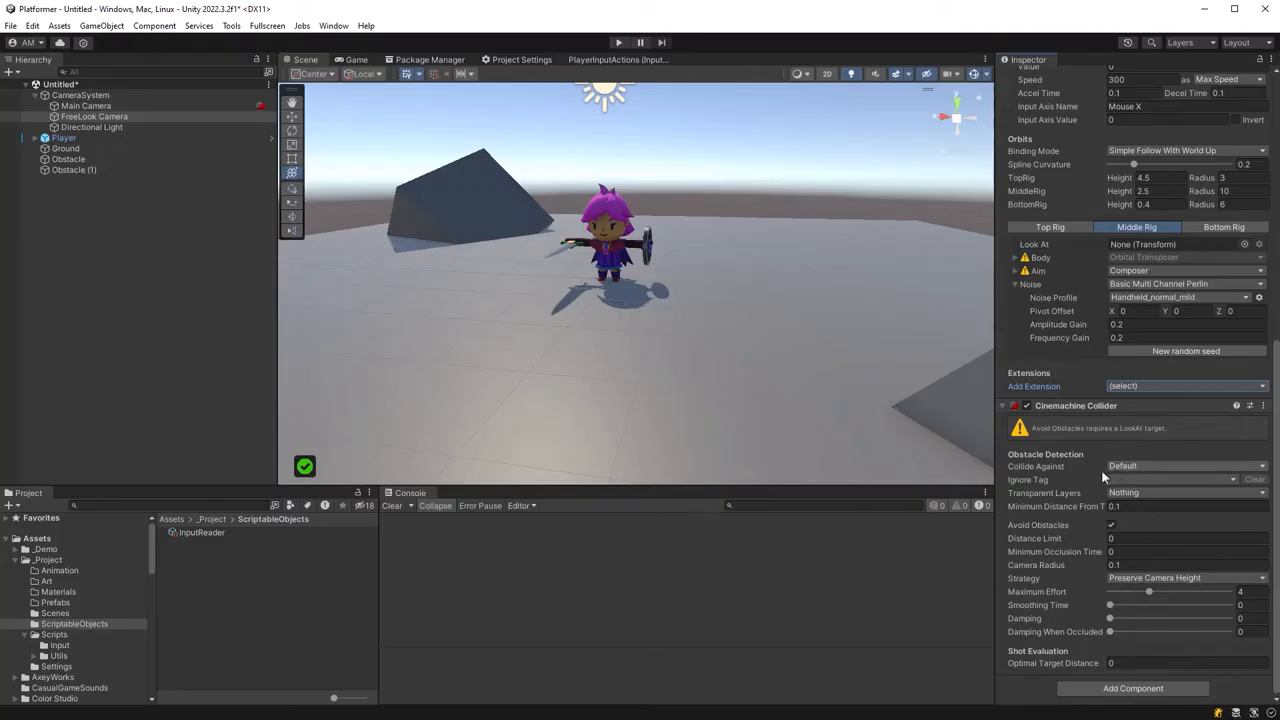
click(1184, 466)
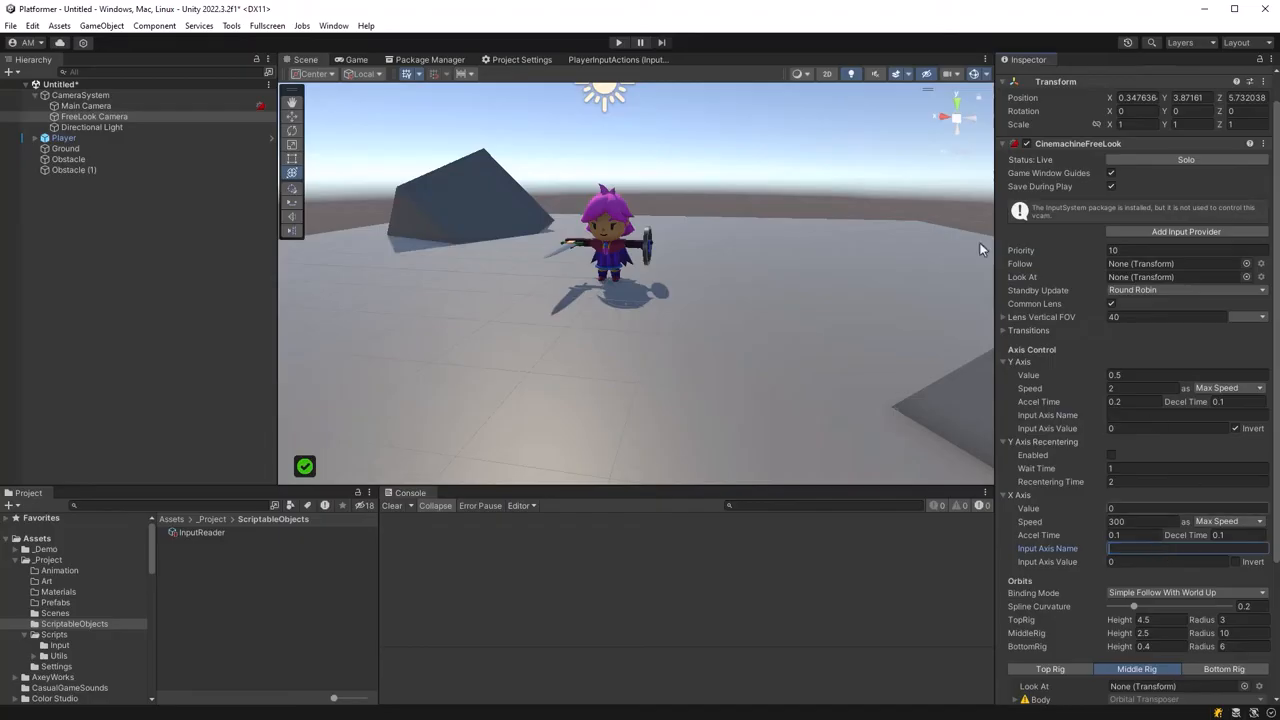
click(618, 42)
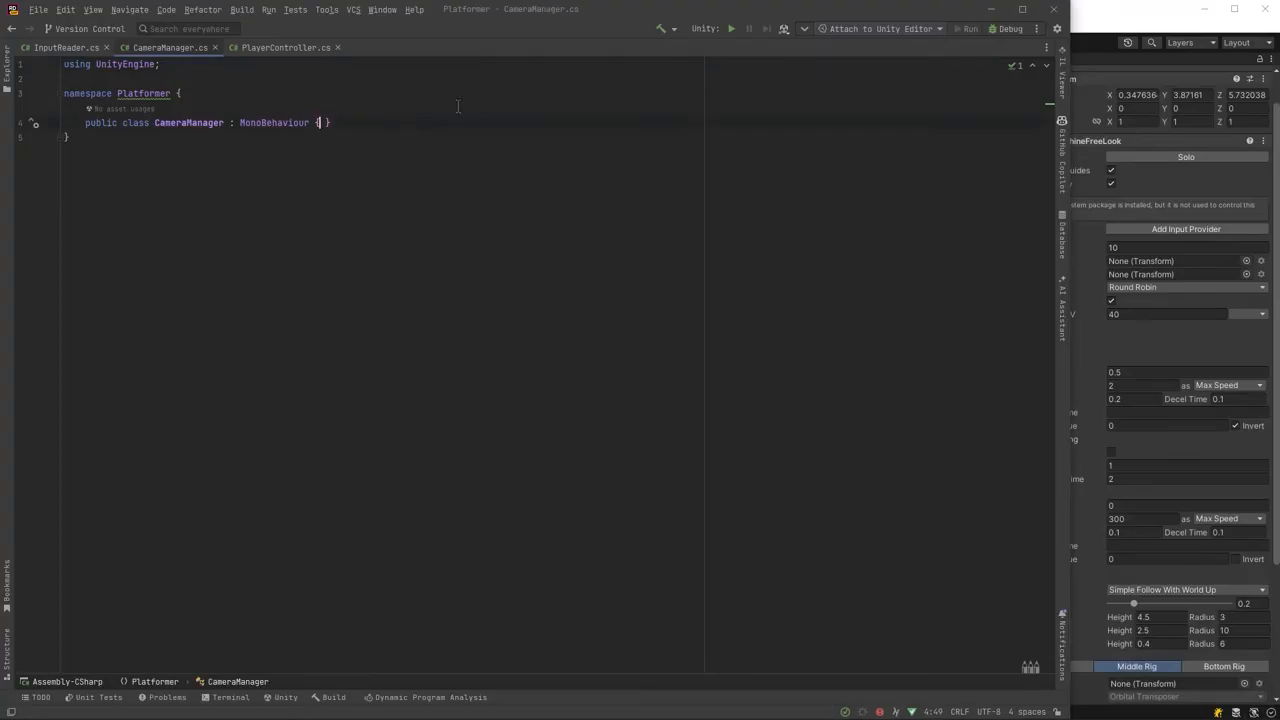
Declare validated serialized fields in CameraManager: InputReader input, Transform player and the Cinemachine FreeLook camera.
text(Validated)
text([SerializeField,)
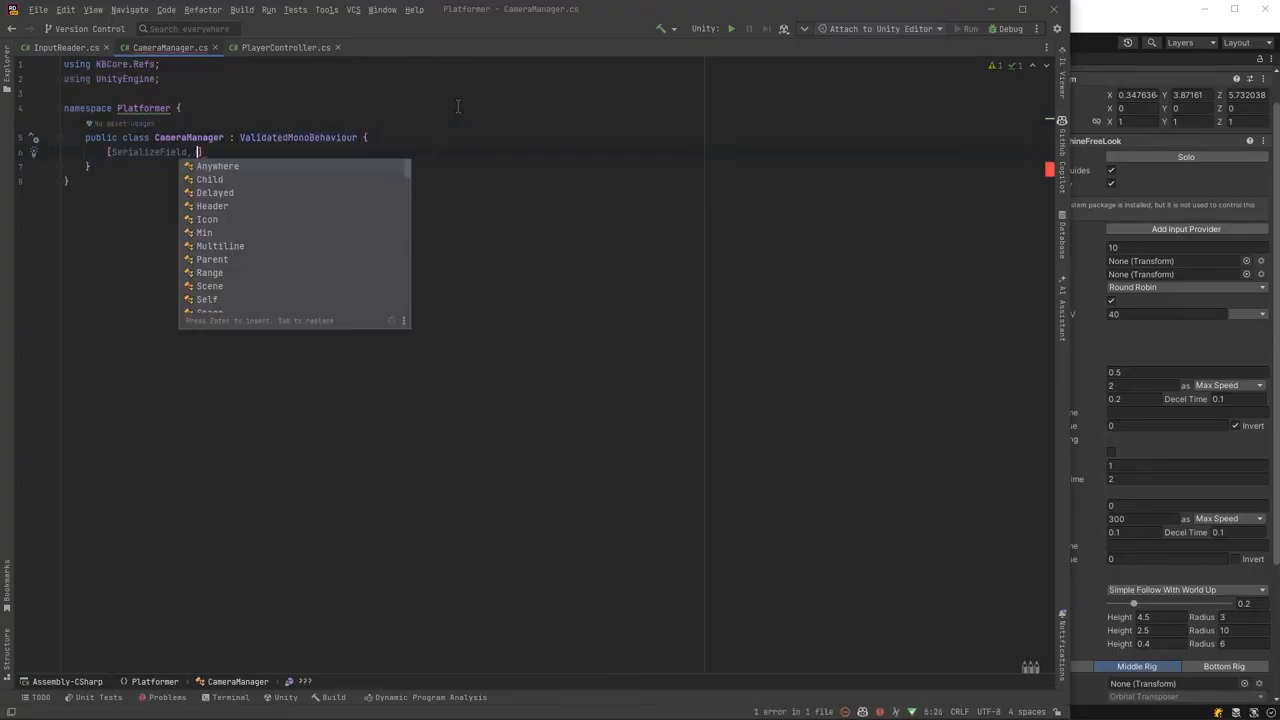
text(Anywhere)
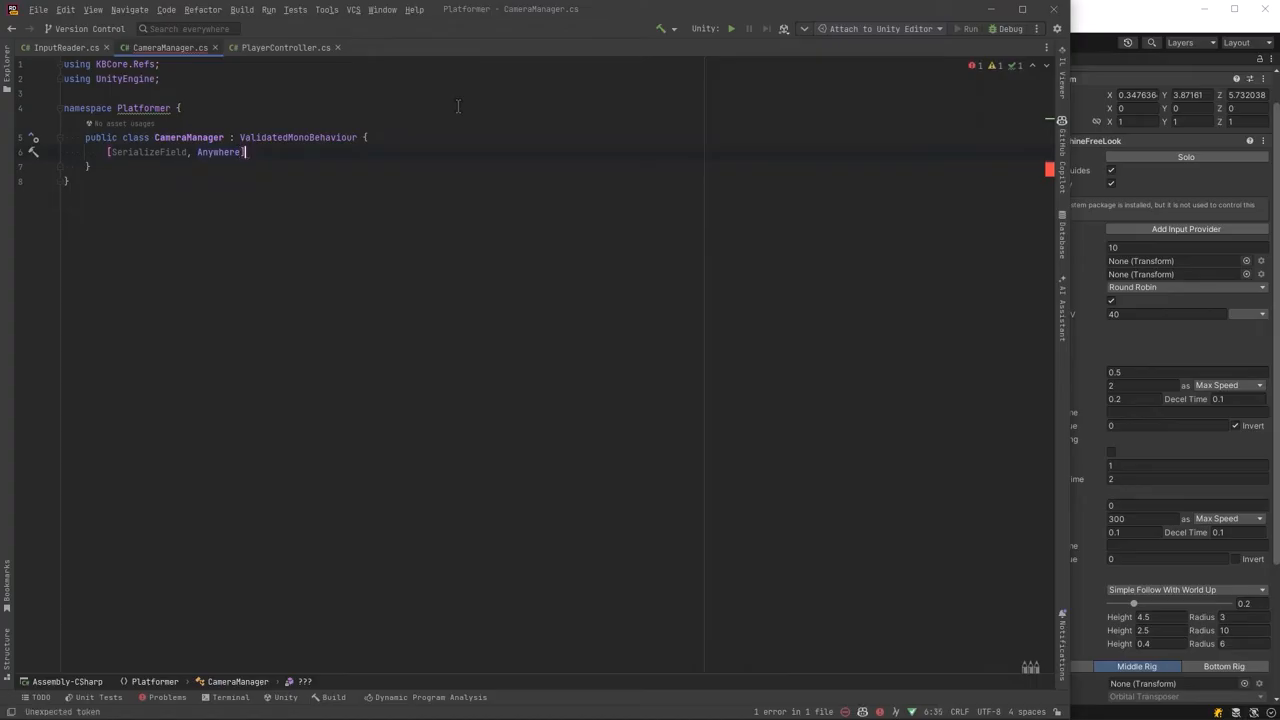
text(InputReader input;)
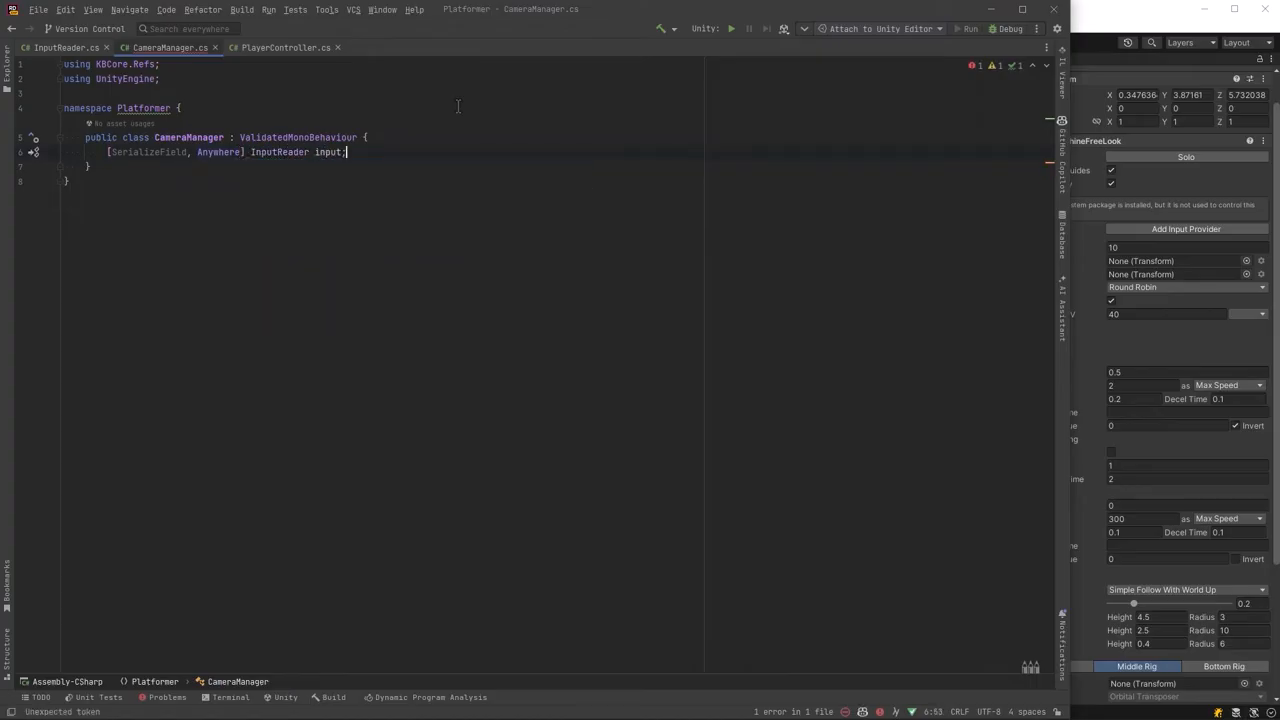
text([SerializeField, Anywhere] Transform player;)
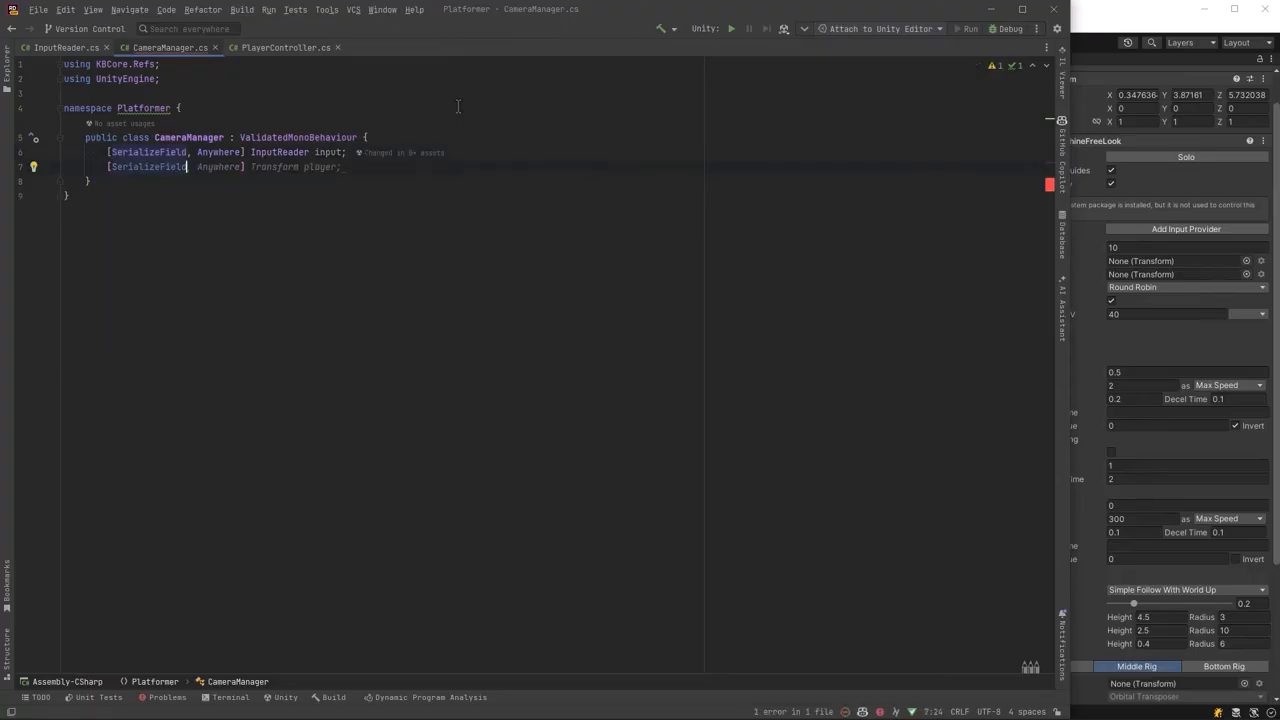
text(CinemachineFreeLook freeLookVCam;)
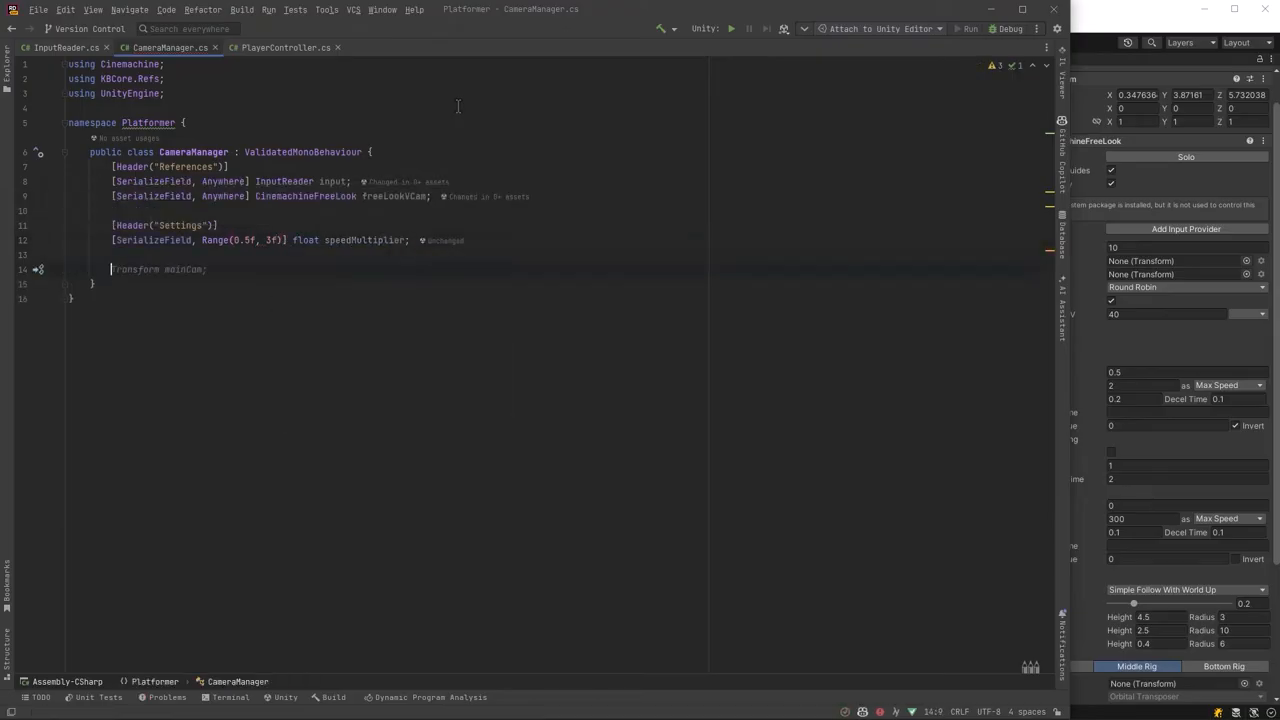
Add isRMBPressed and isDeviceMouse flags and an OnEnable subscribing to input.Look, EnableMouseControlCamera and DisableMouseControlCamera.
text(bool isRMBPressed;)
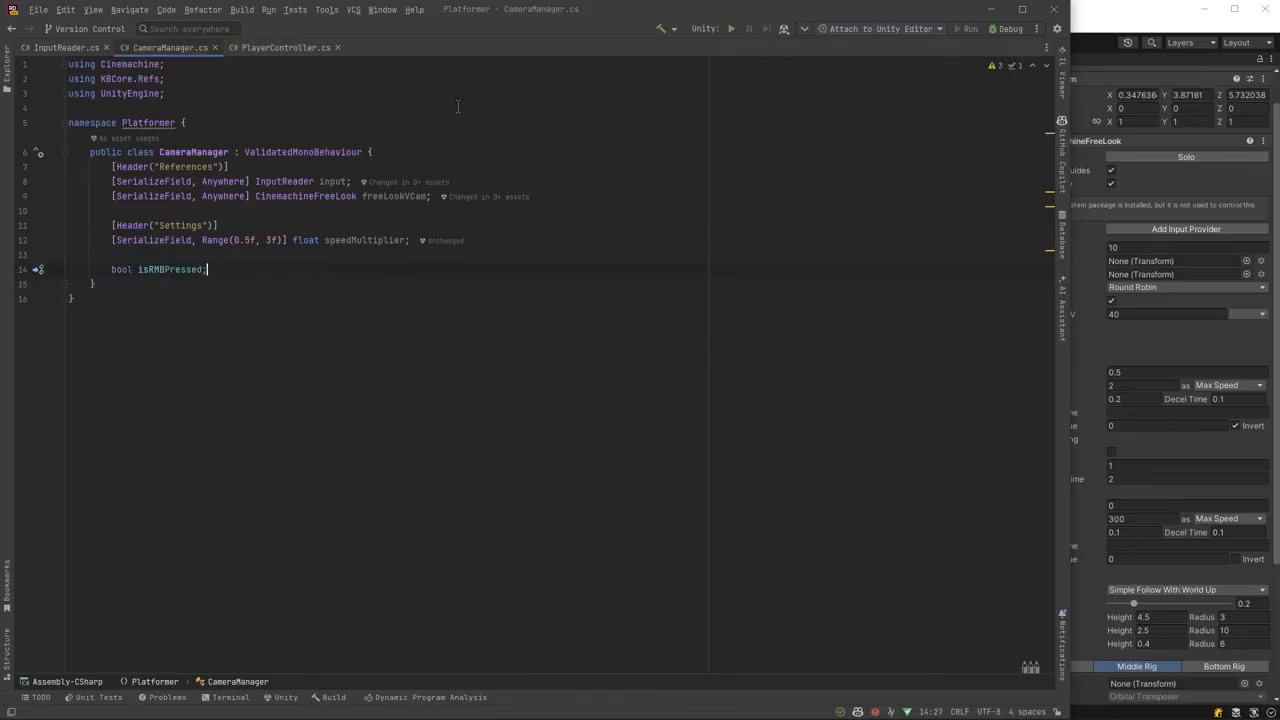
text(bool isDeviceMouse;)
text(bool cameraMovementLock;)
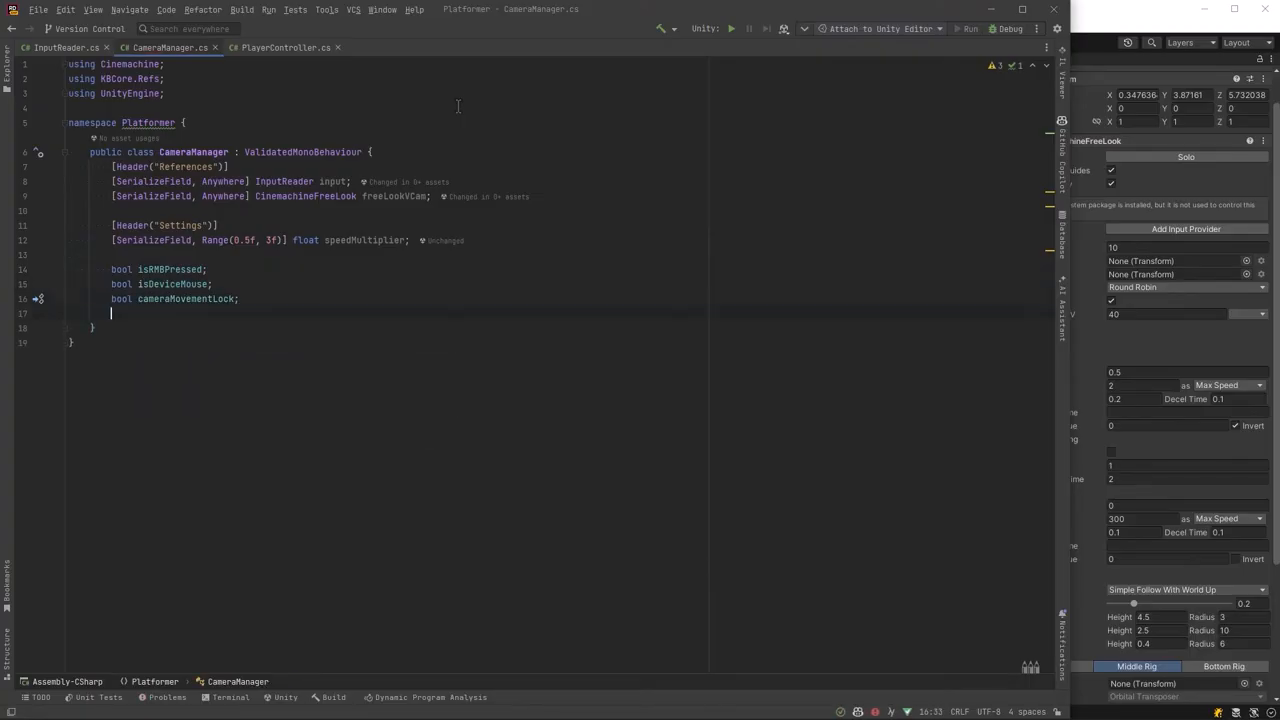
text(void ON)
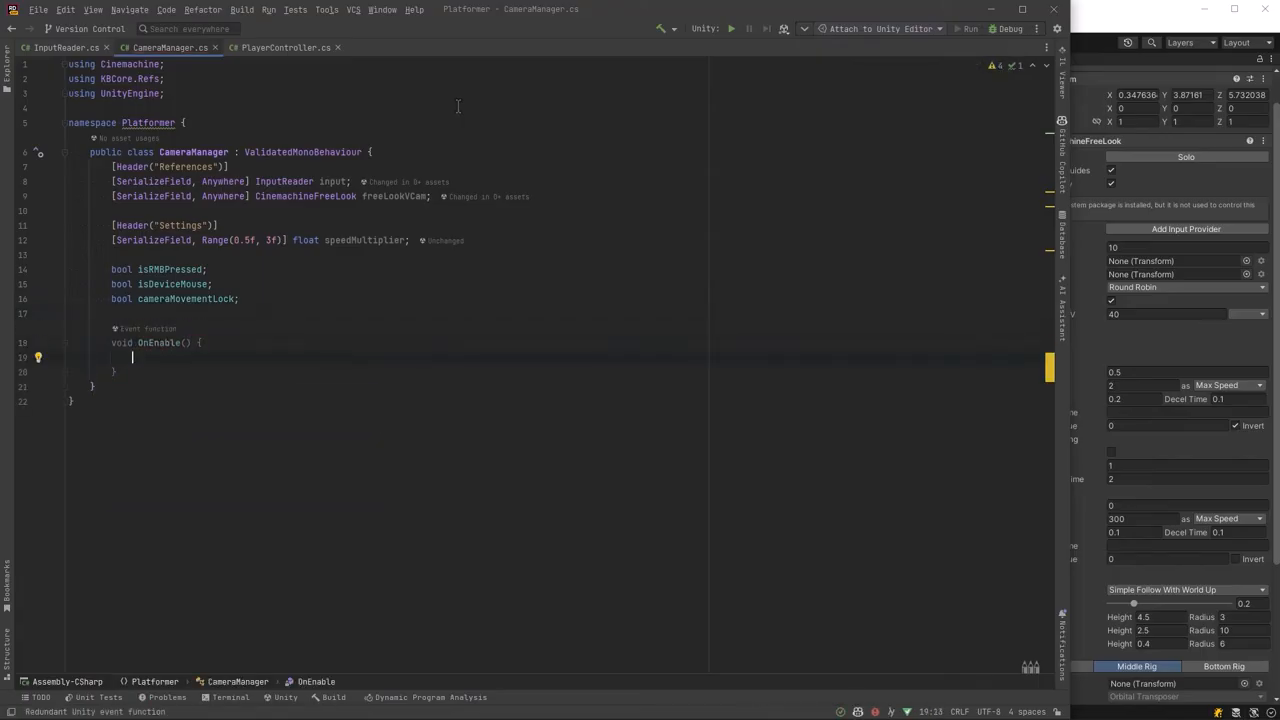
text(input.Look += OnLook;)
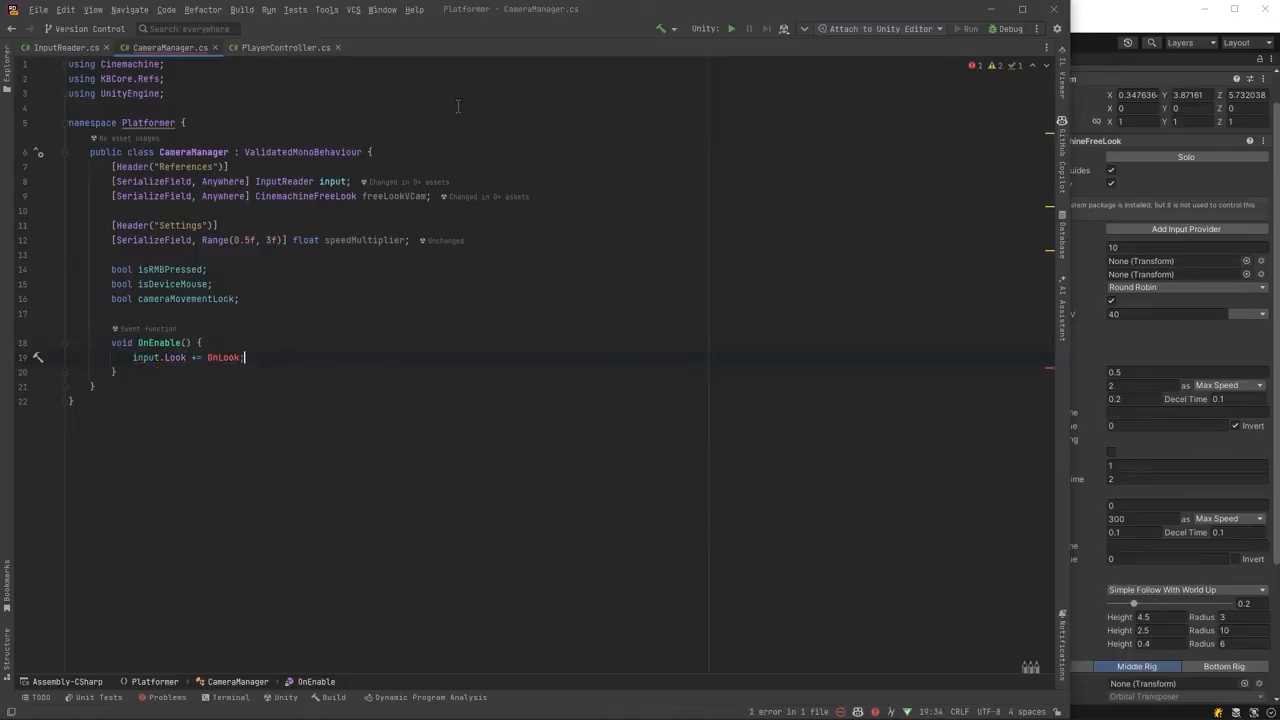
text(input.EnableMouseControlCamera += OnEnableMouseControlCamera;)
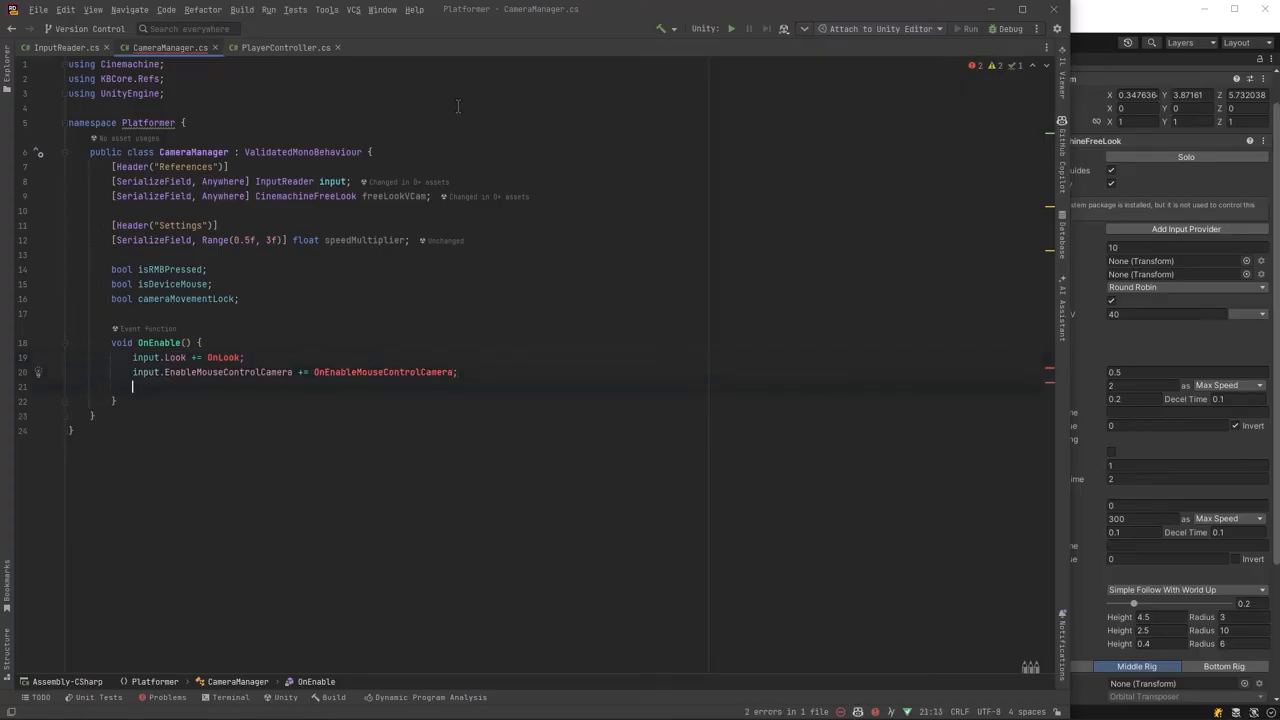
text(input.DisableMouseControlCamera += OnDisableMouseControlCamera;)
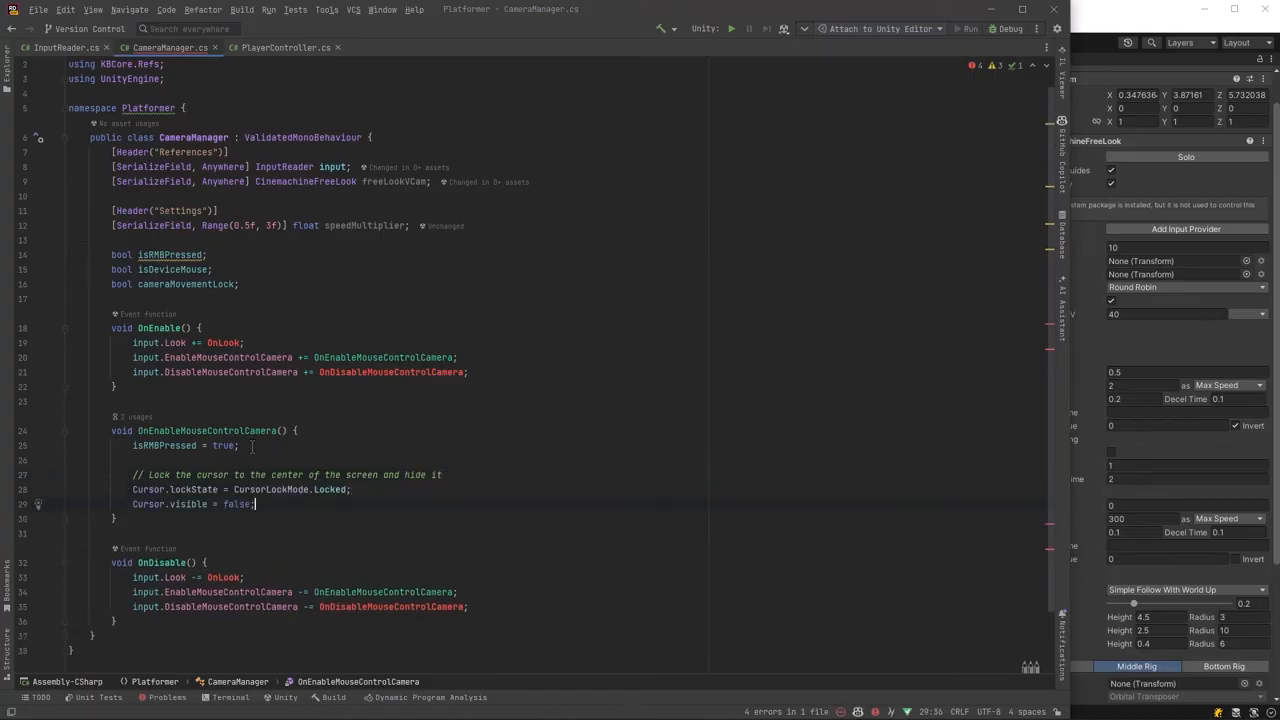
Start a DisableMouseForFrame coroutine with WaitForEndOfFrame, then reset isRMBPressed and unlock the cursor in OnDisableMouseControlCamera.
text(StartCoroutine()
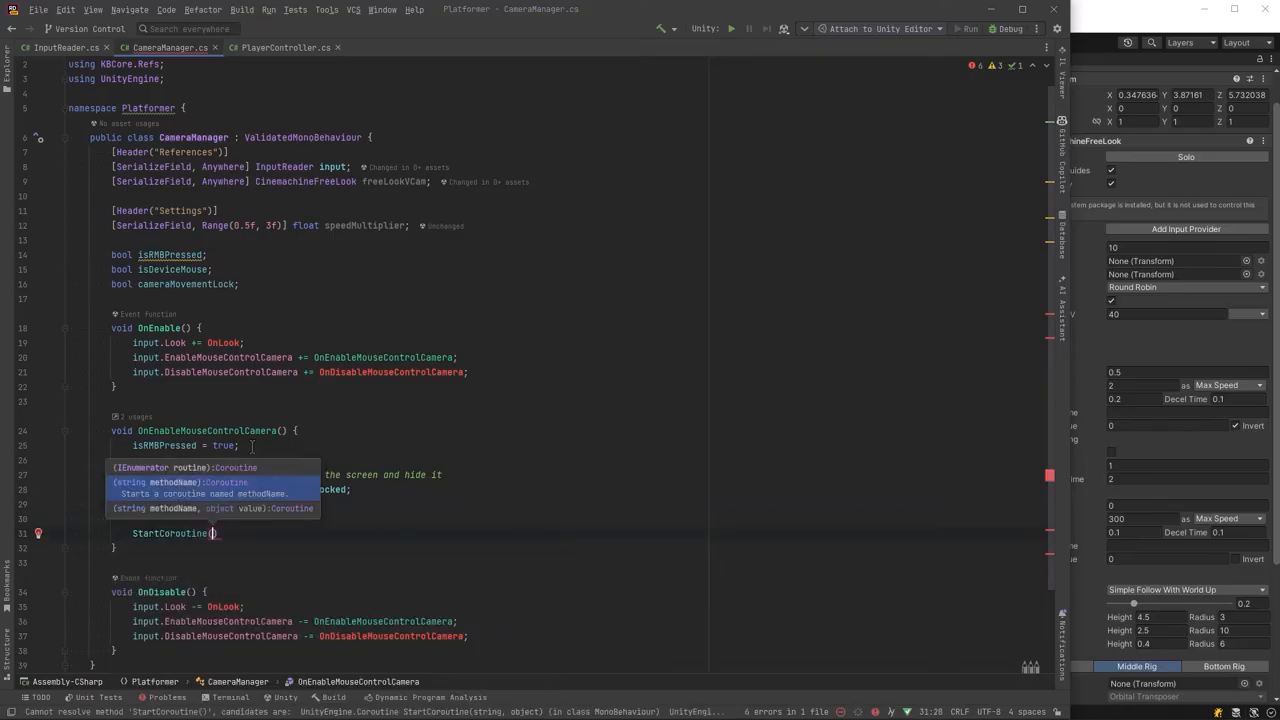
text(DisableMouseForFrame()
text(cameraMovementLock = true;)
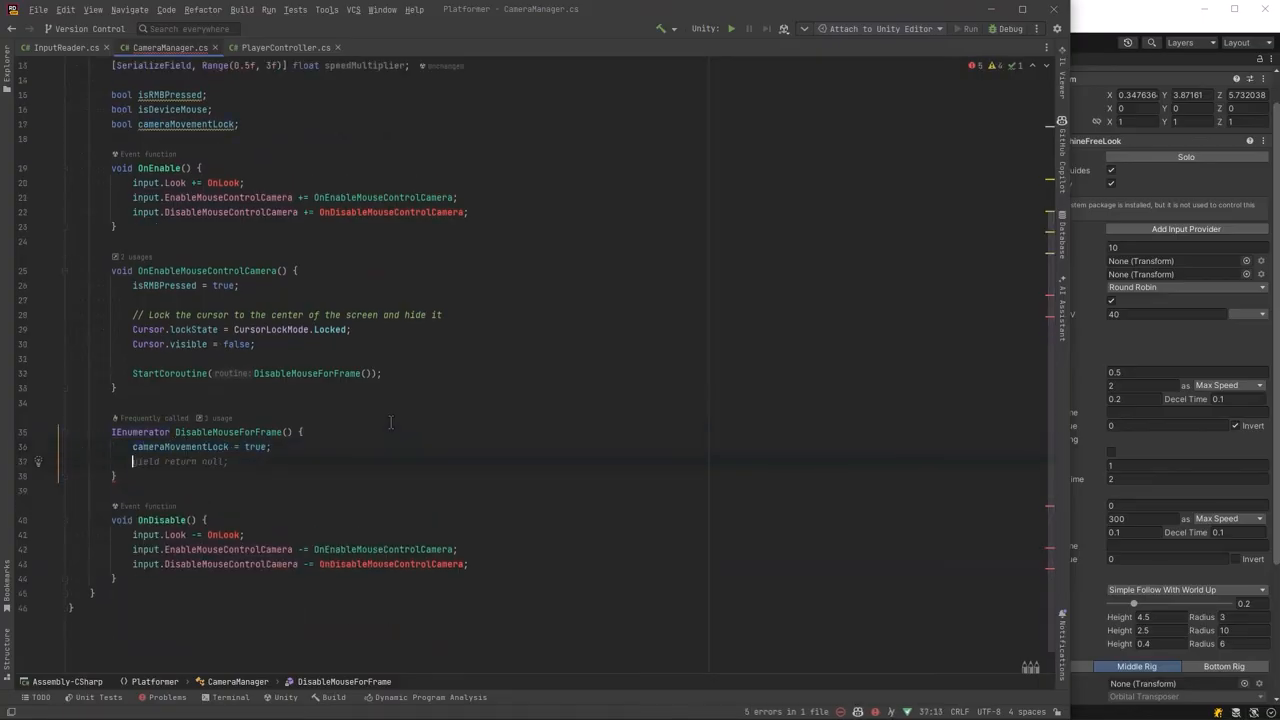
text(ne)
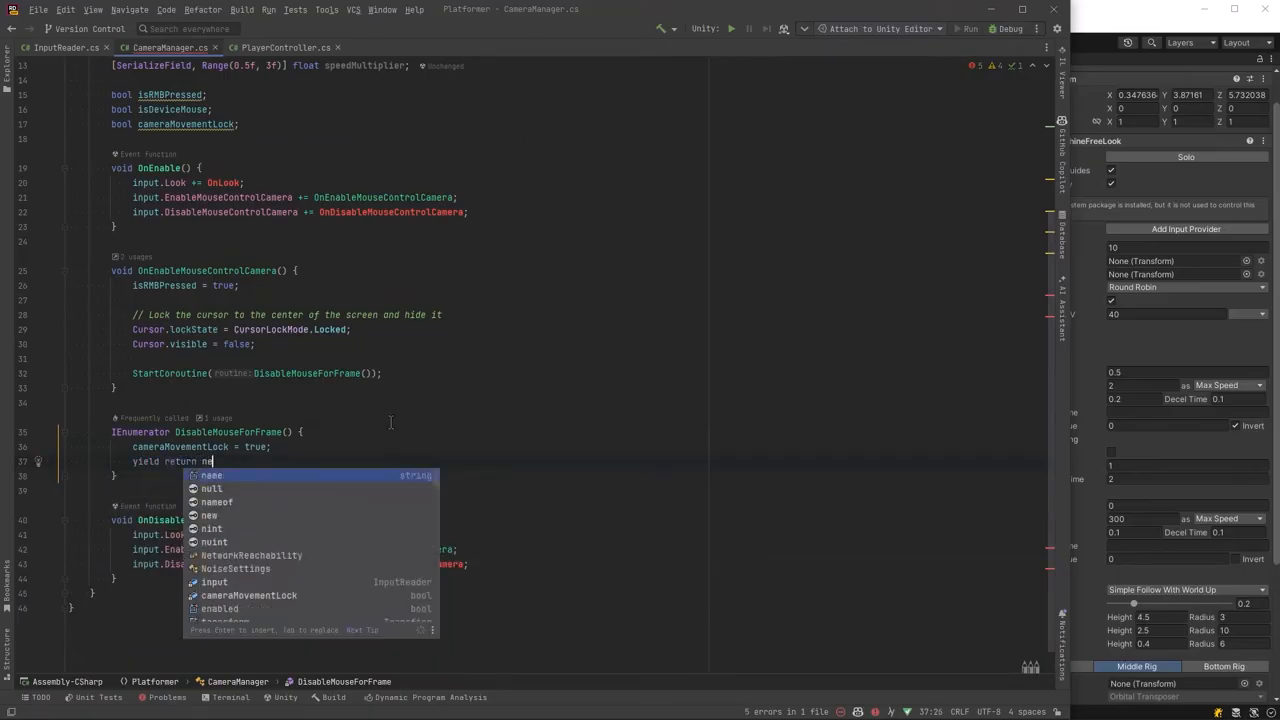
text(WaitForEndOfFrame();)
text(cameraMovementLock = false;)
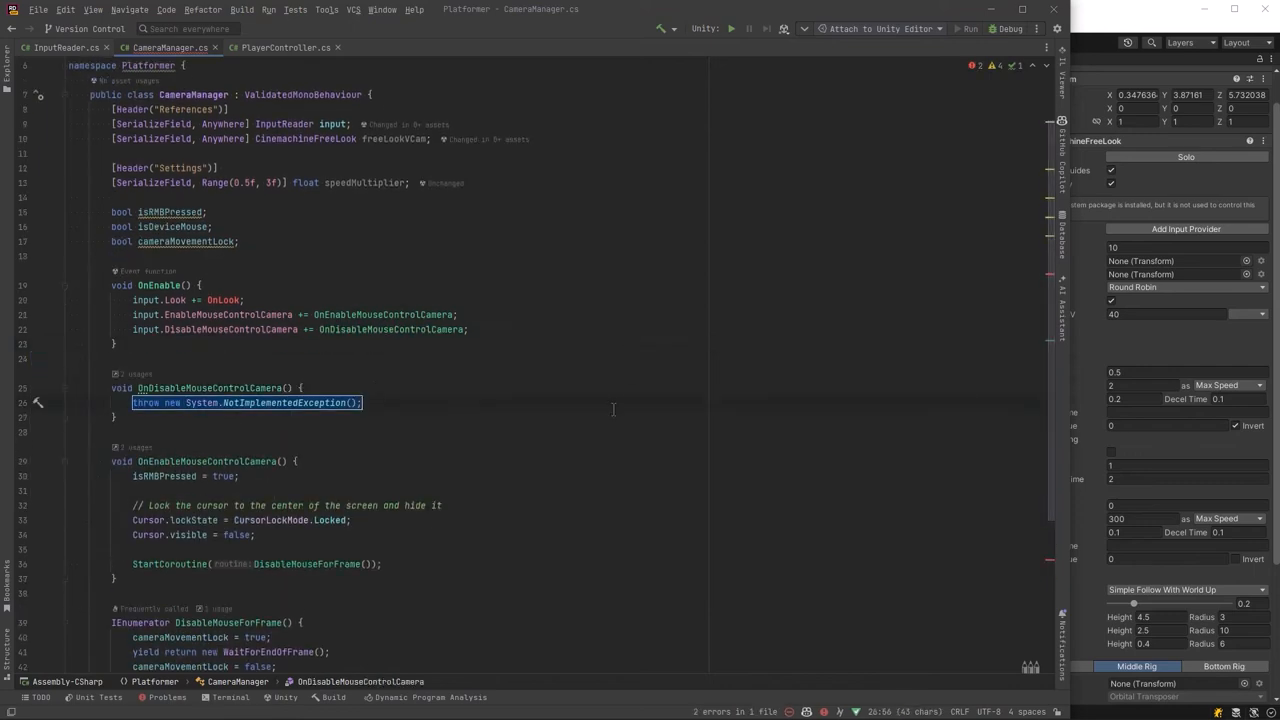
text(isRMBPressed = false;)
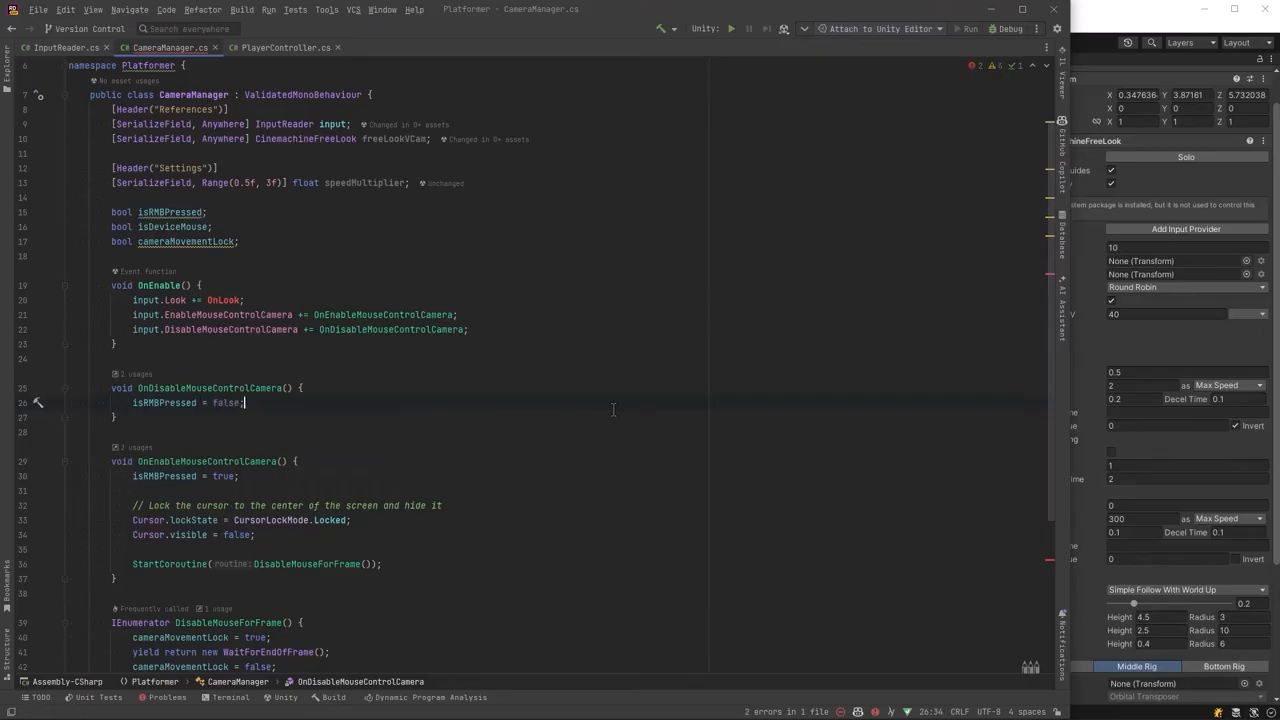
text(// Unlock the cursor and make it visible)
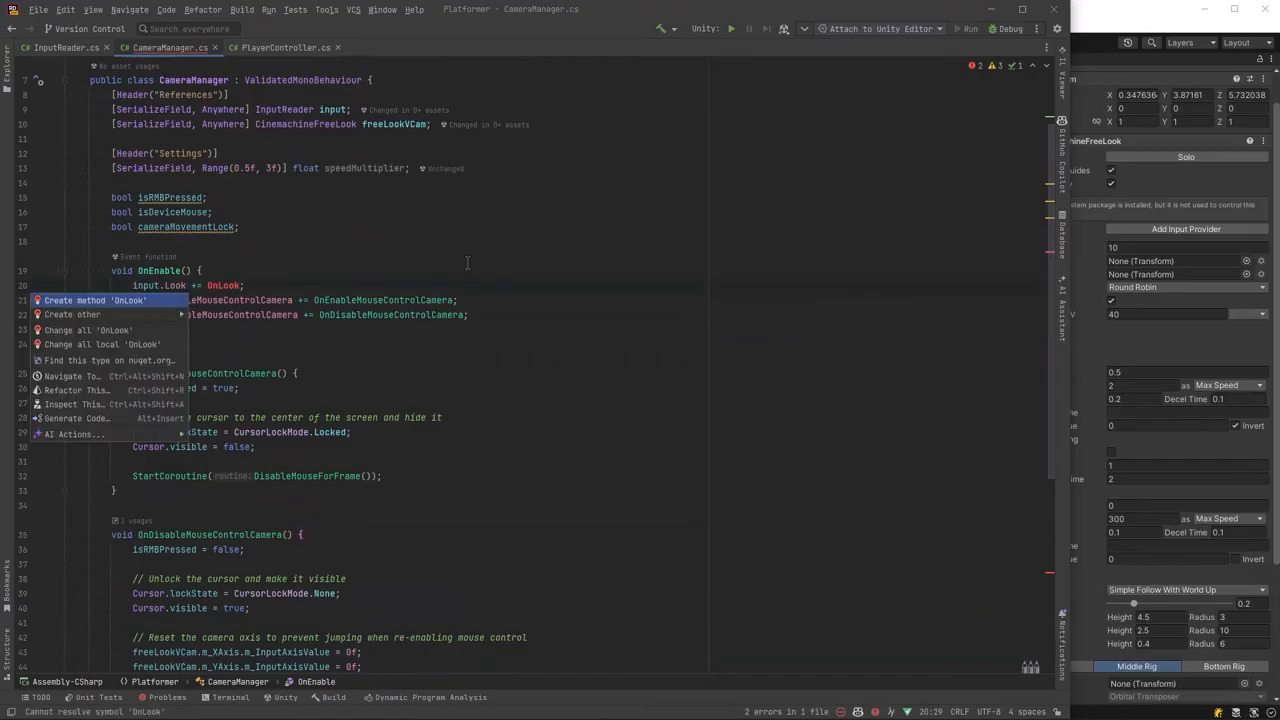
Generate OnLook with early returns when cameraMovementLock is set or the device is mouse without RMB pressed.
click(76, 300)
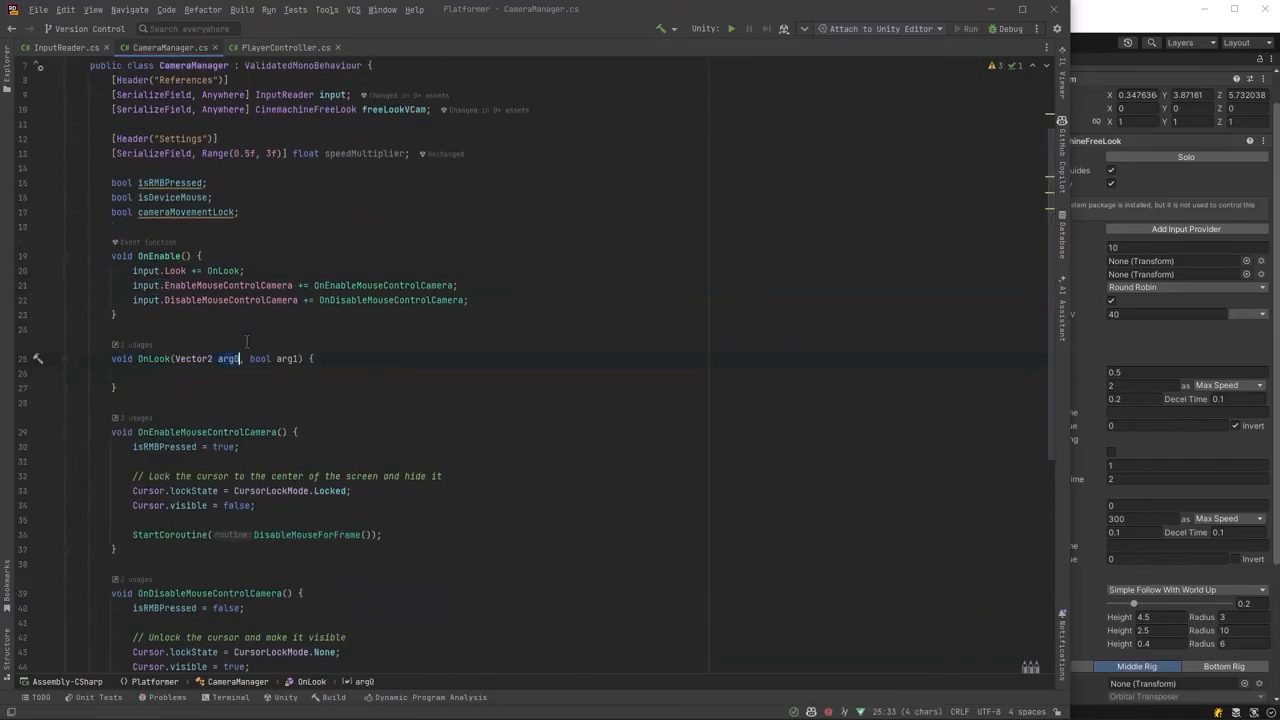
text(cameraMovement)
click(576, 372)
text(if ()
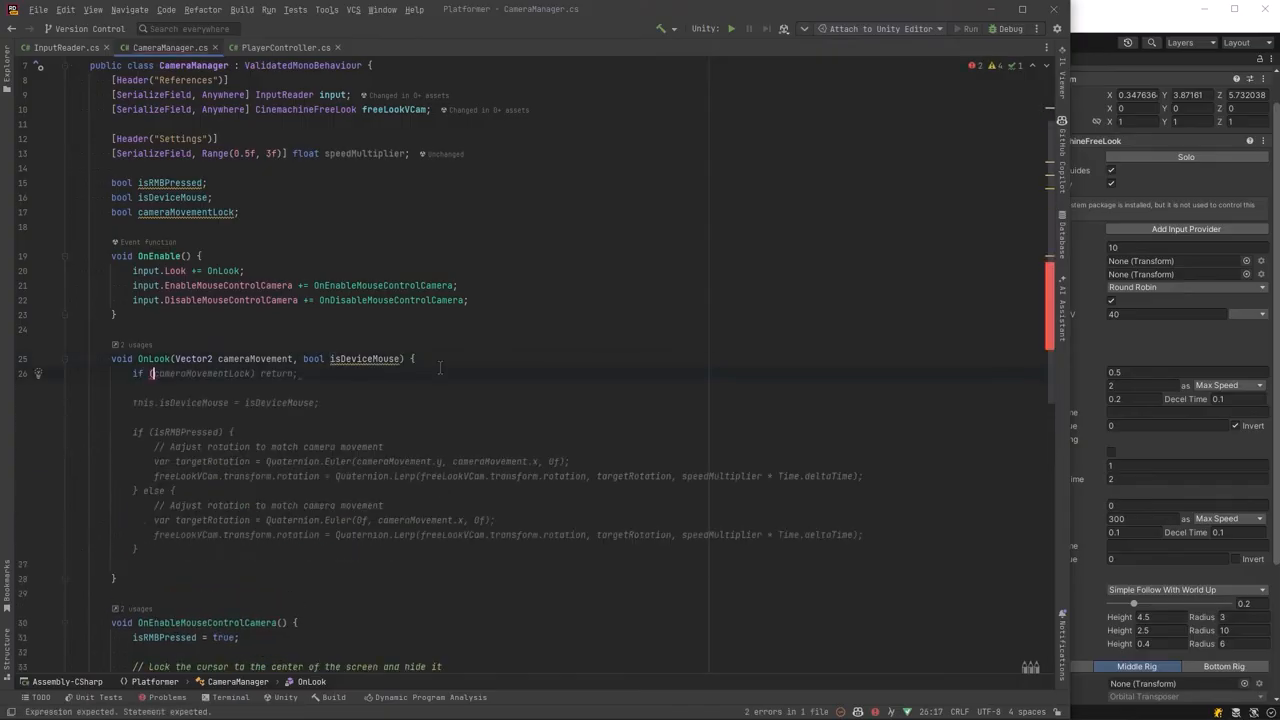
text(cameraMovementLock) return;)
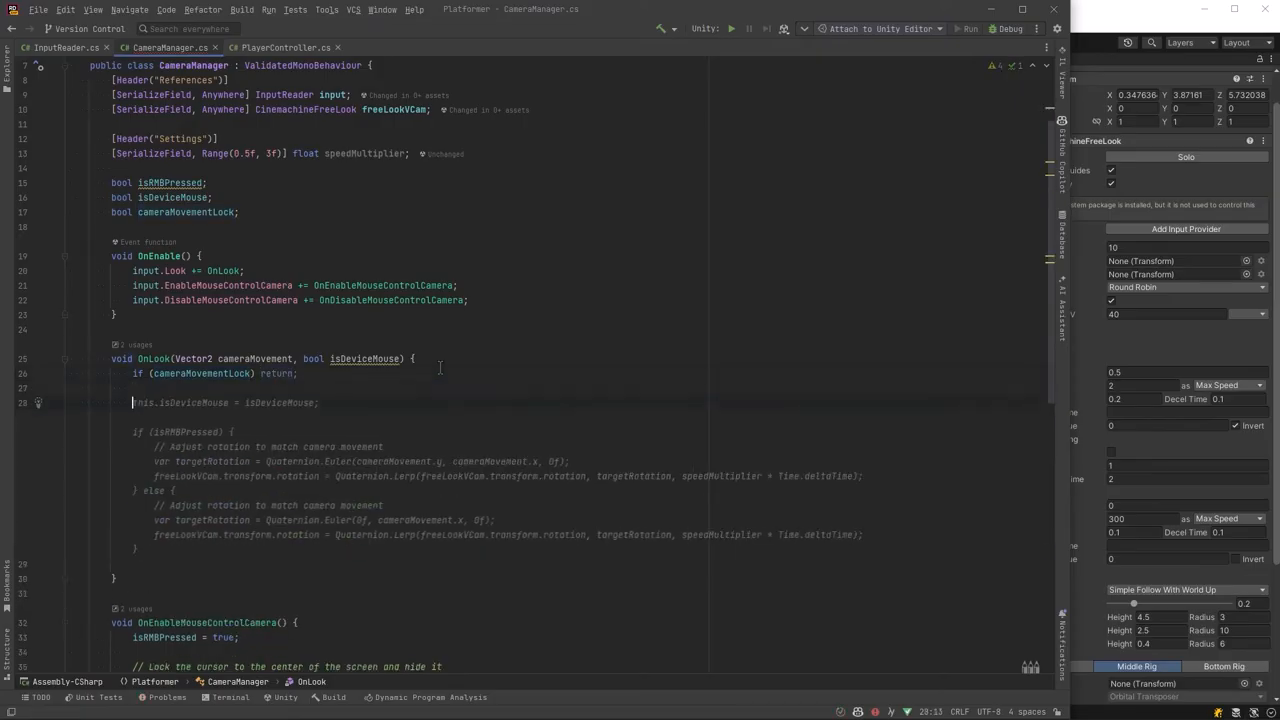
text(if (isDeviceMouse))
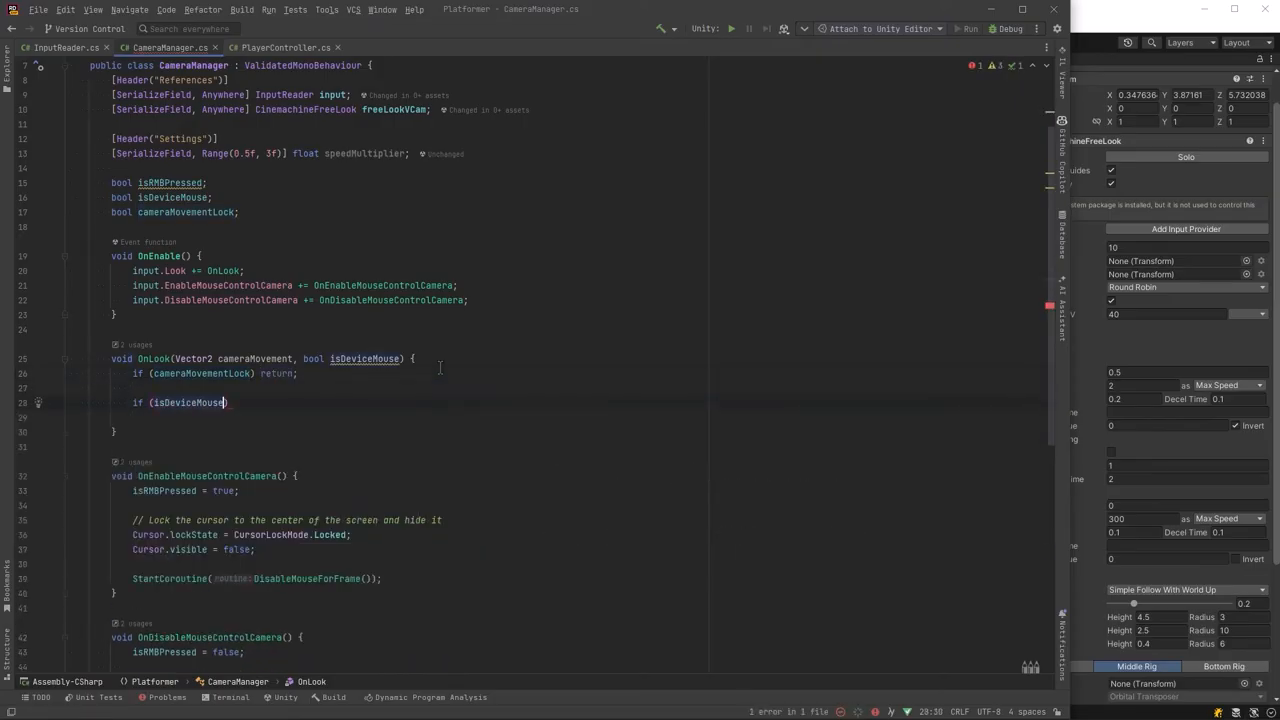
text(&& !isRMBPressed) return;)
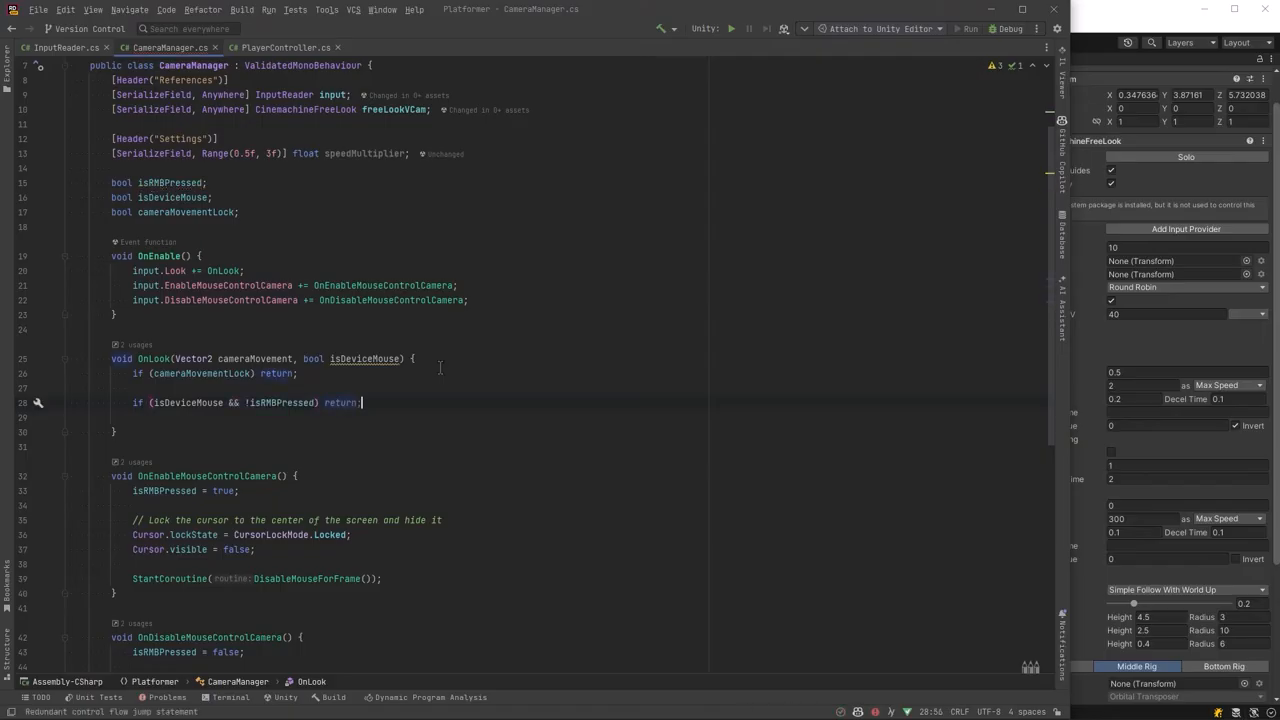
Compute deviceMultiplier from Time.fixedDeltaTime and speedMultiplier and feed cameraMovement into freeLookVCam's X and Y input axes.
text(float deviceMultiplier =)
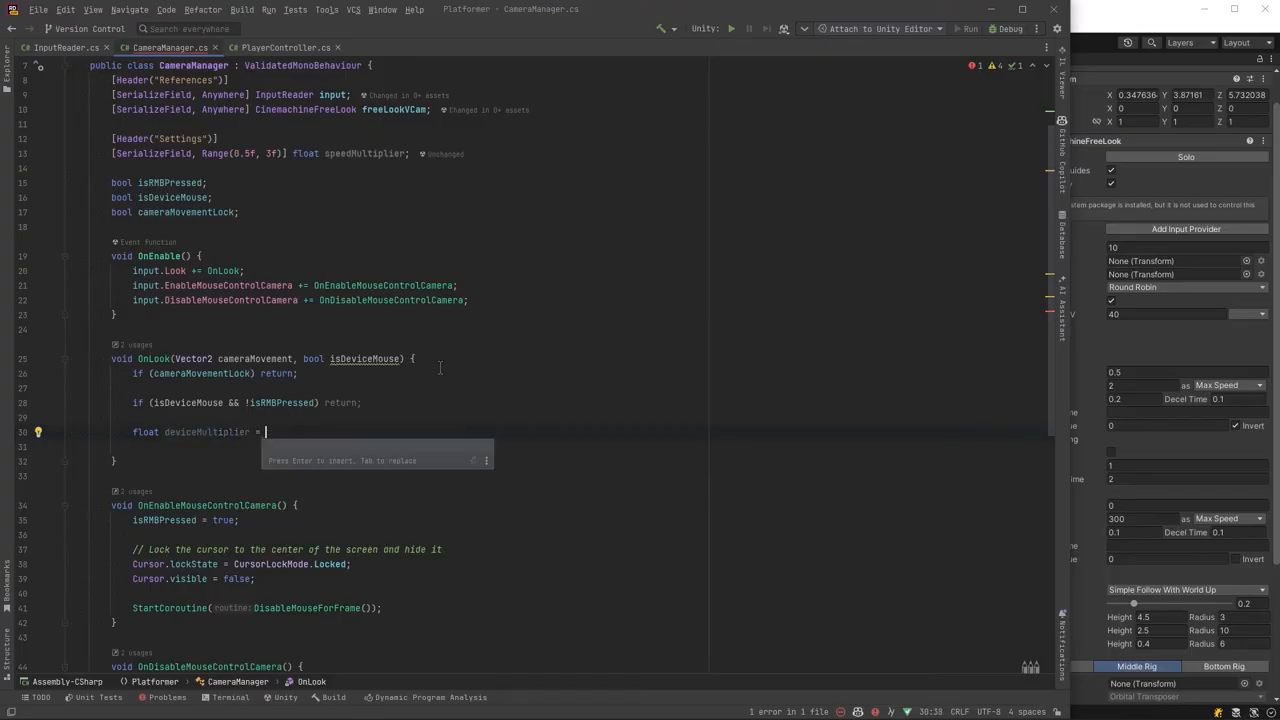
text(isDeviceMouse ? Ti)
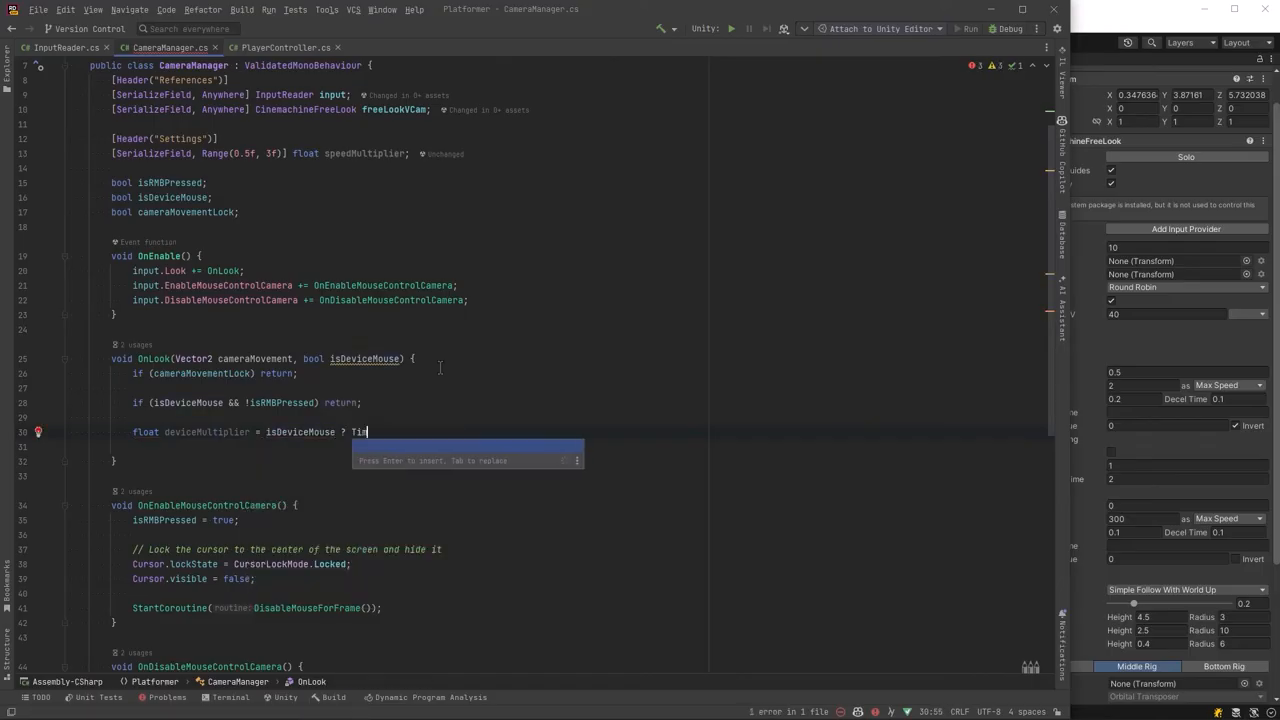
text(me.fixedDeltaTime * speedMultiplier : 1f;)
text(// If the device is mouse use fixedDeltaTime, otherwise use deltaTime)
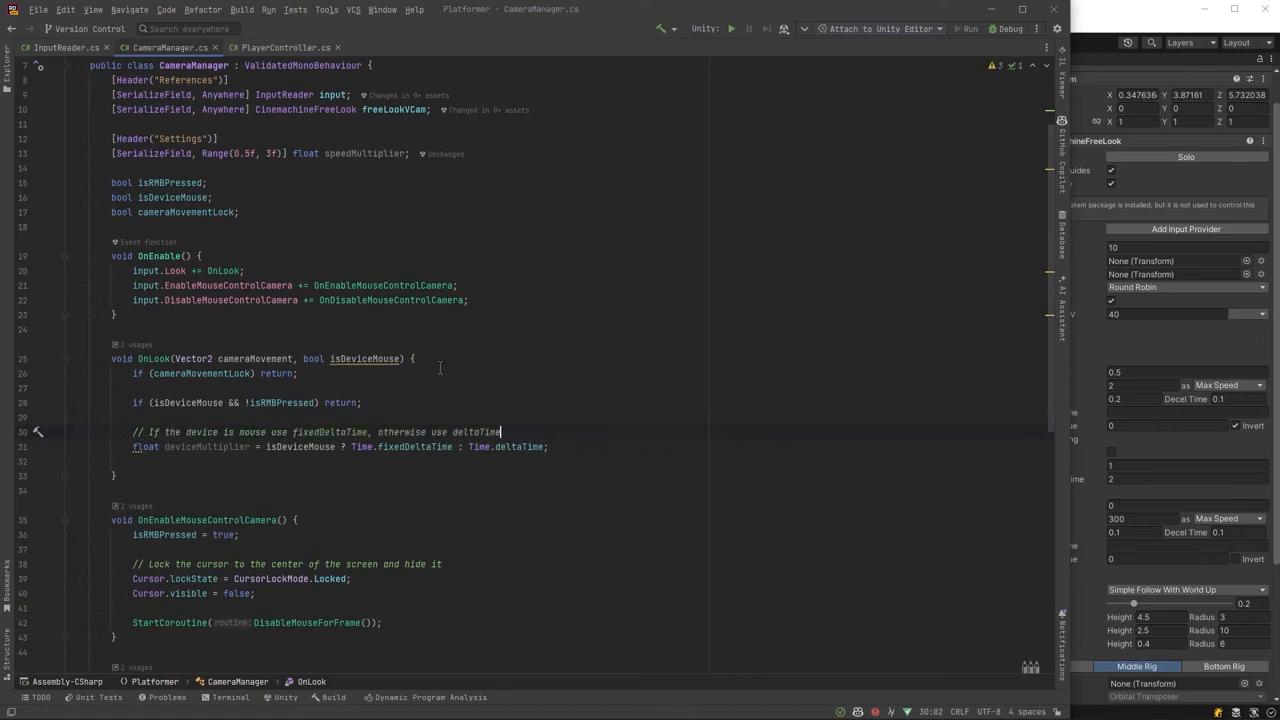
text(// Multiply the camera movement by the speed multiplier)
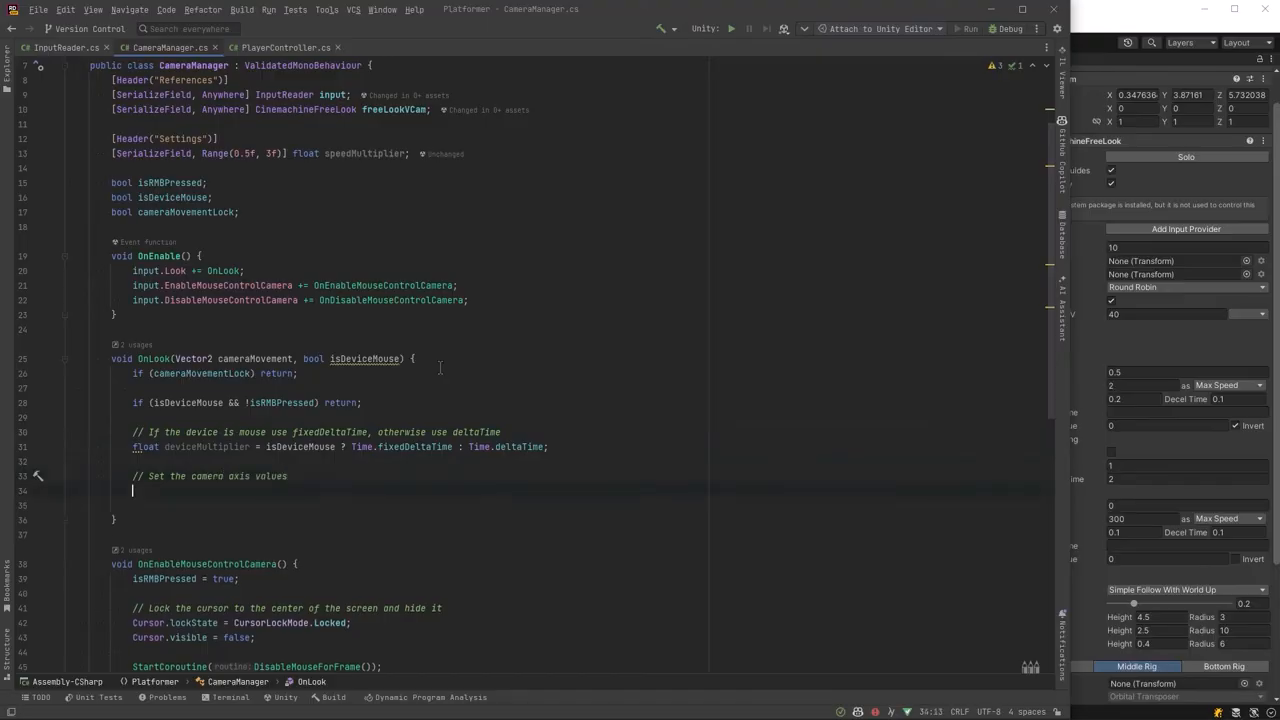
text(freeLookVCam.m_XAxis.m_InputAxisValue = cameraMovement.x * speedMultiplier * deviceMultiplier;)
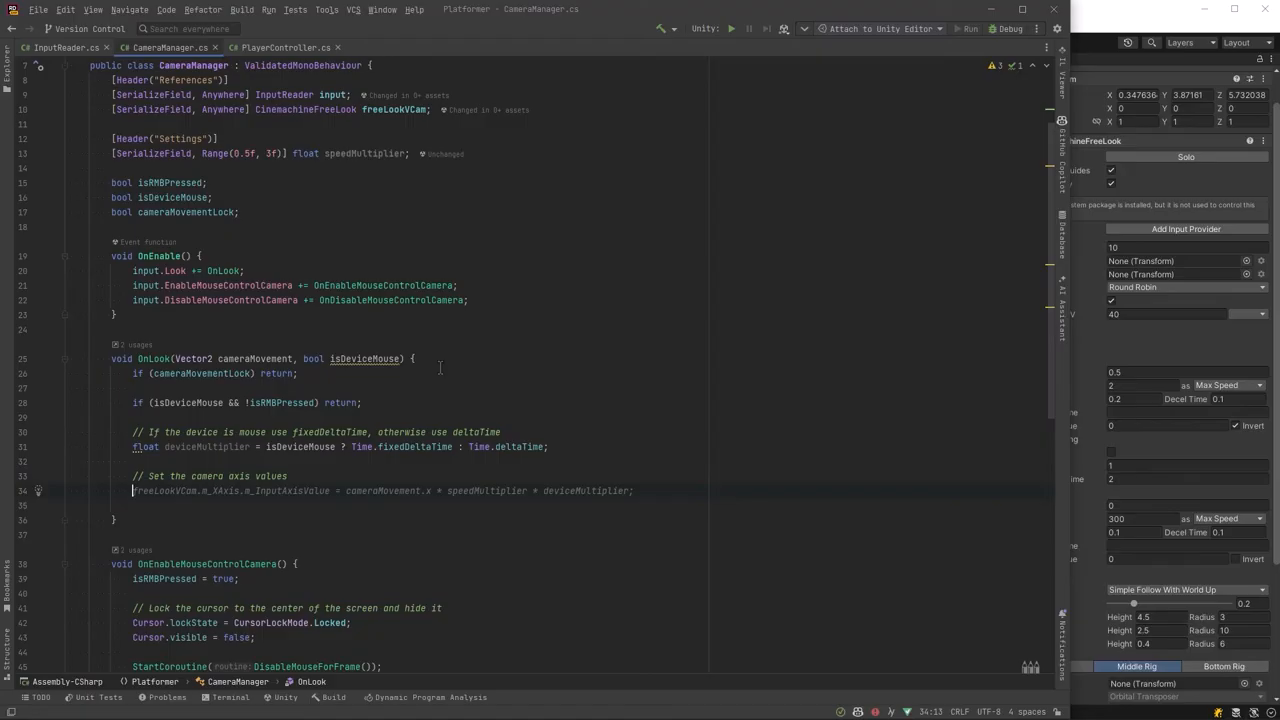
text(freeLookVCam.m_YAxis.m_InputAxisValue = cameraMovement.y * speedMultiplier * deviceMultiplier;)
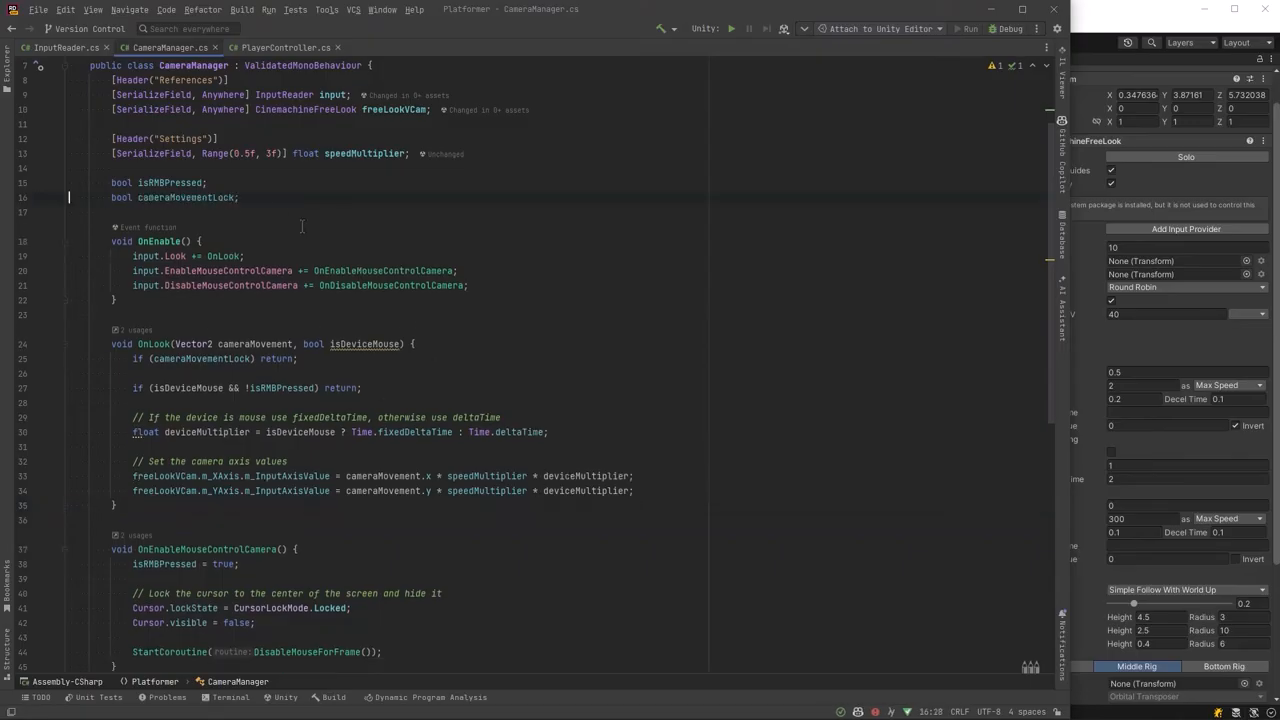
Scroll down through CameraManager to reach the OnDisable method for relocating it.
scroll(down, 3)
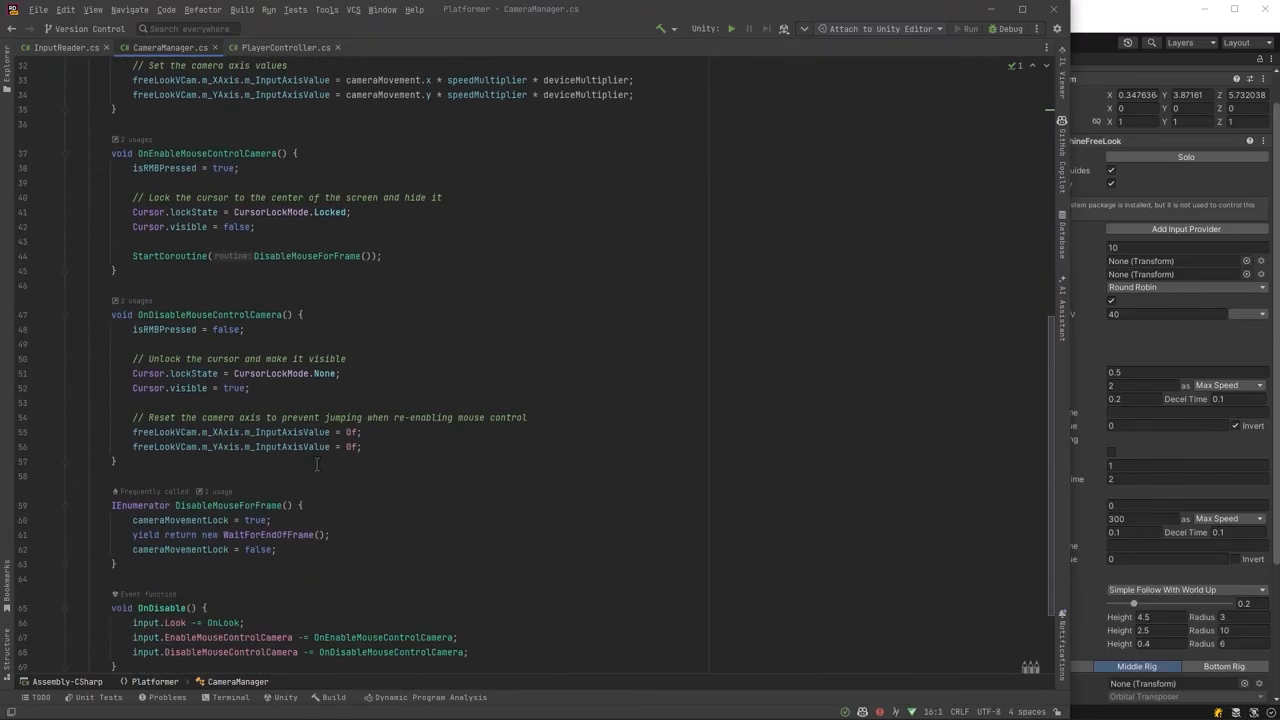
scroll(down, 3)
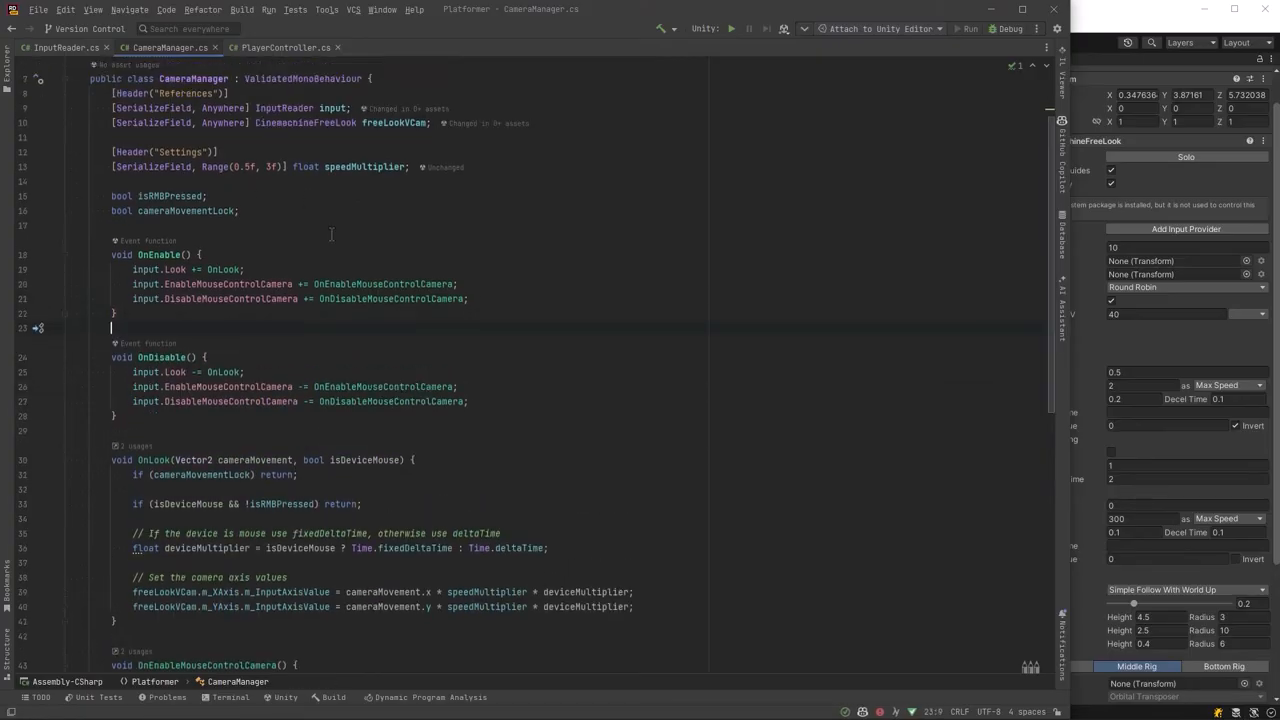
scroll(down, 3)
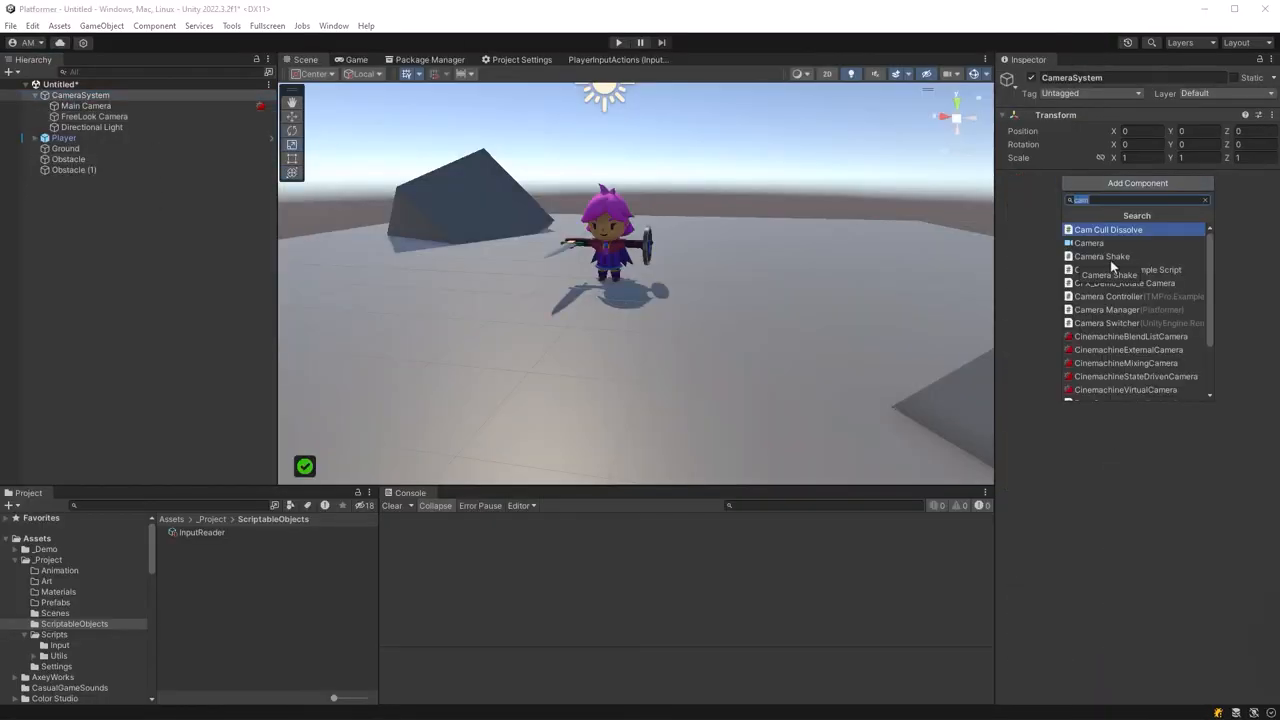
Add the CameraManager component to CameraSystem and assign its FreeLook Camera reference.
click(1106, 308)
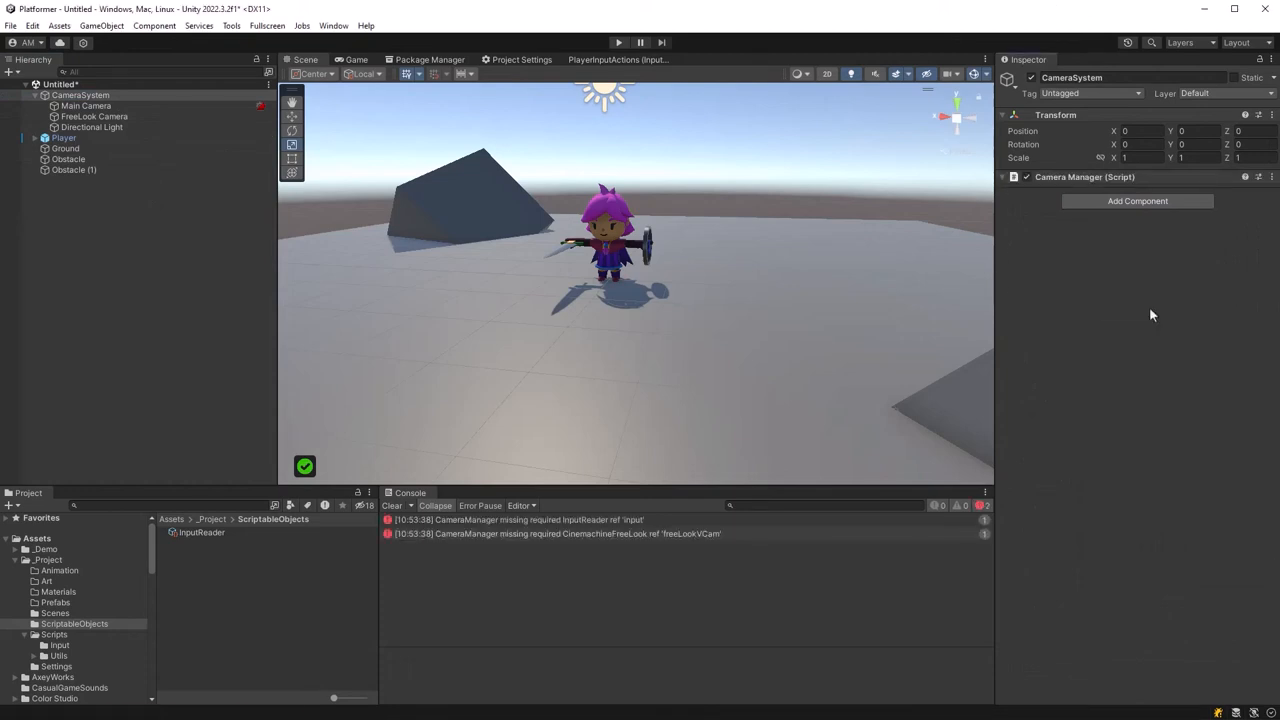
click(1004, 176)
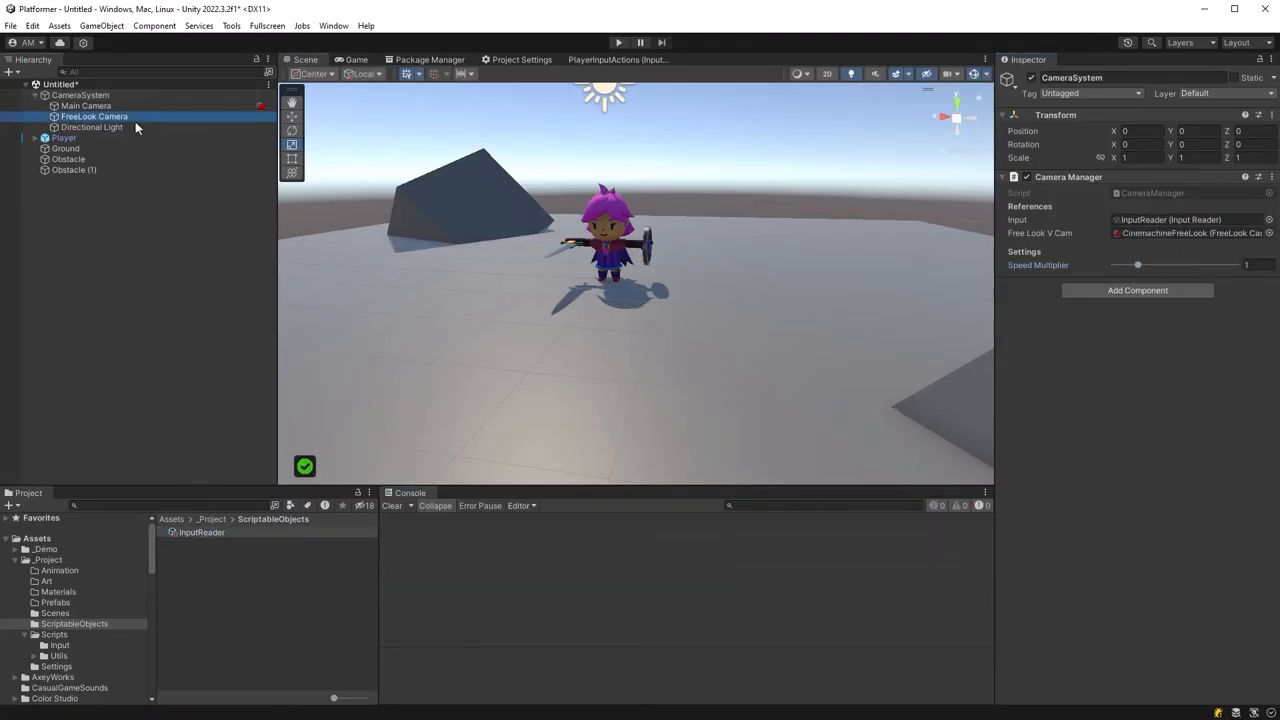
click(94, 116)
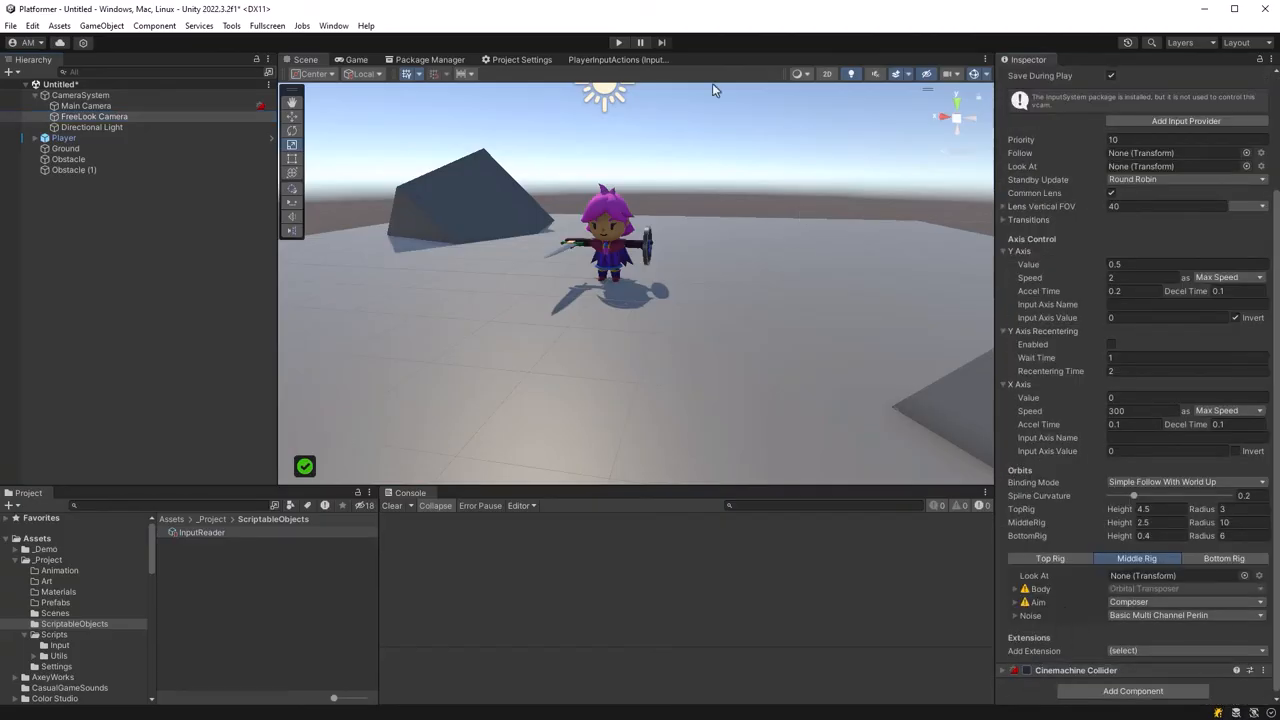
click(202, 532)
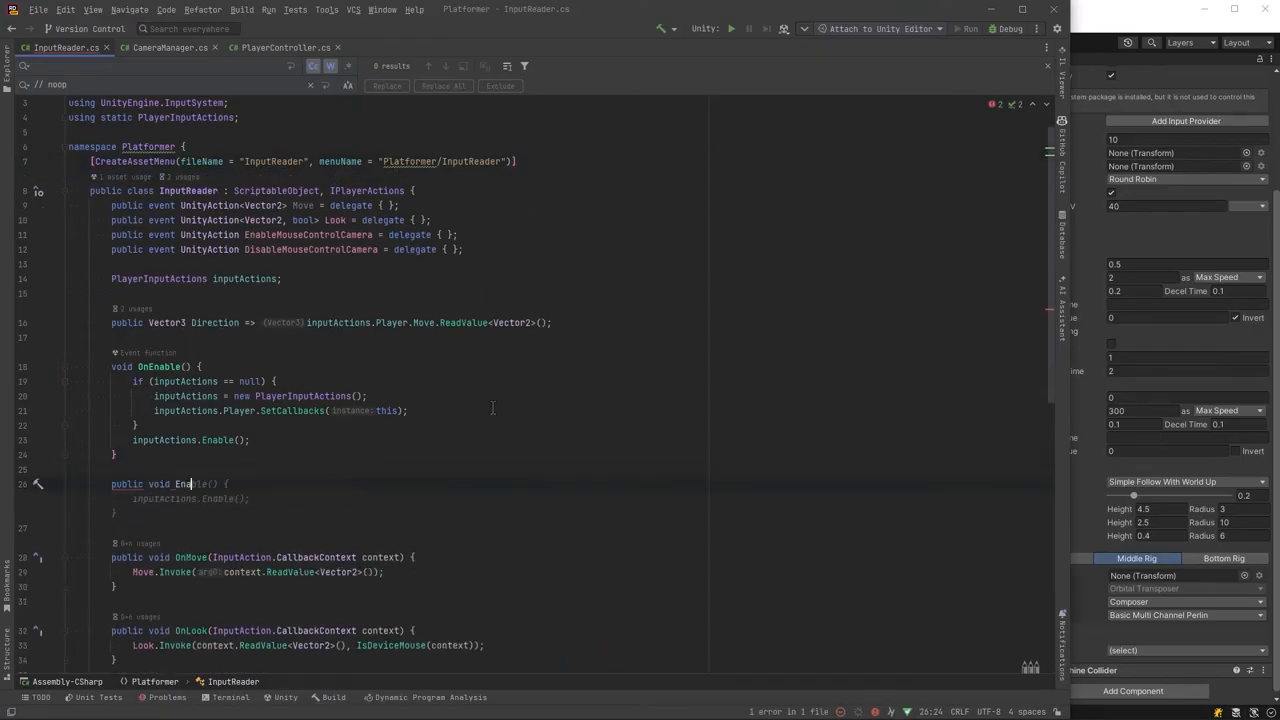
Finish EnablePlayerActions in InputReader and add void Start() => input.EnablePlayerActions(); in PlayerController.
text(Game)
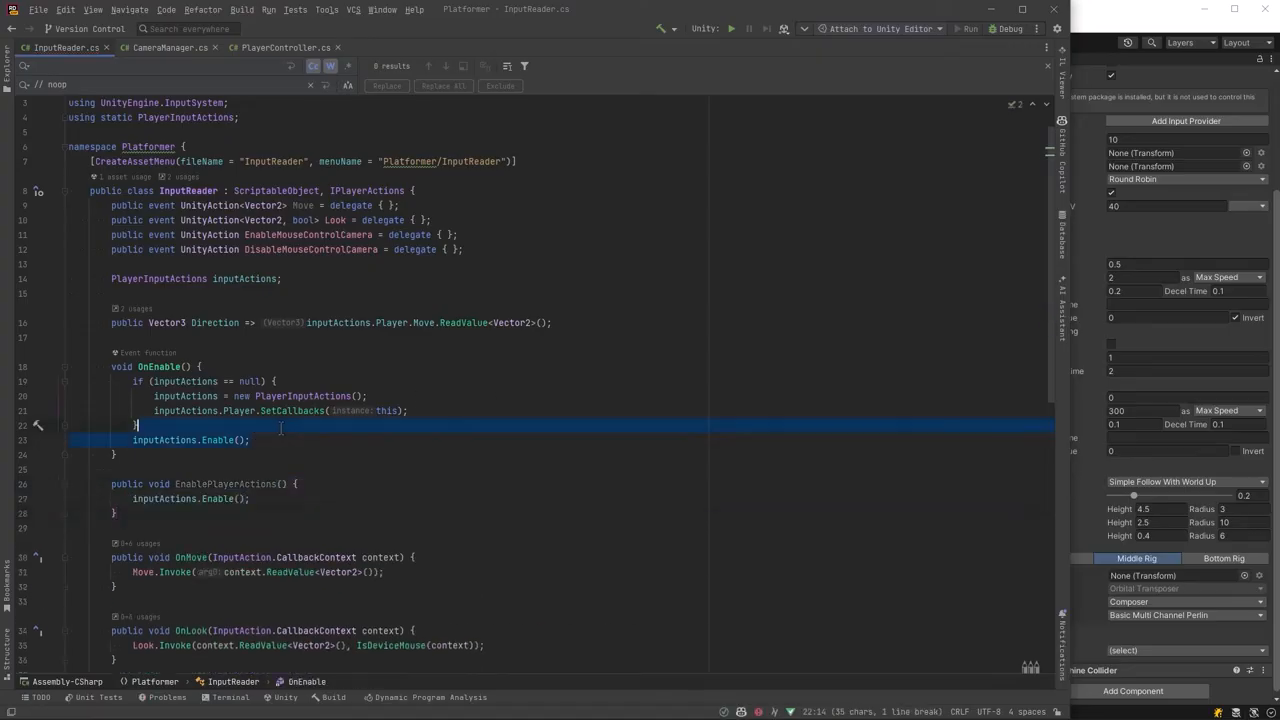
click(284, 48)
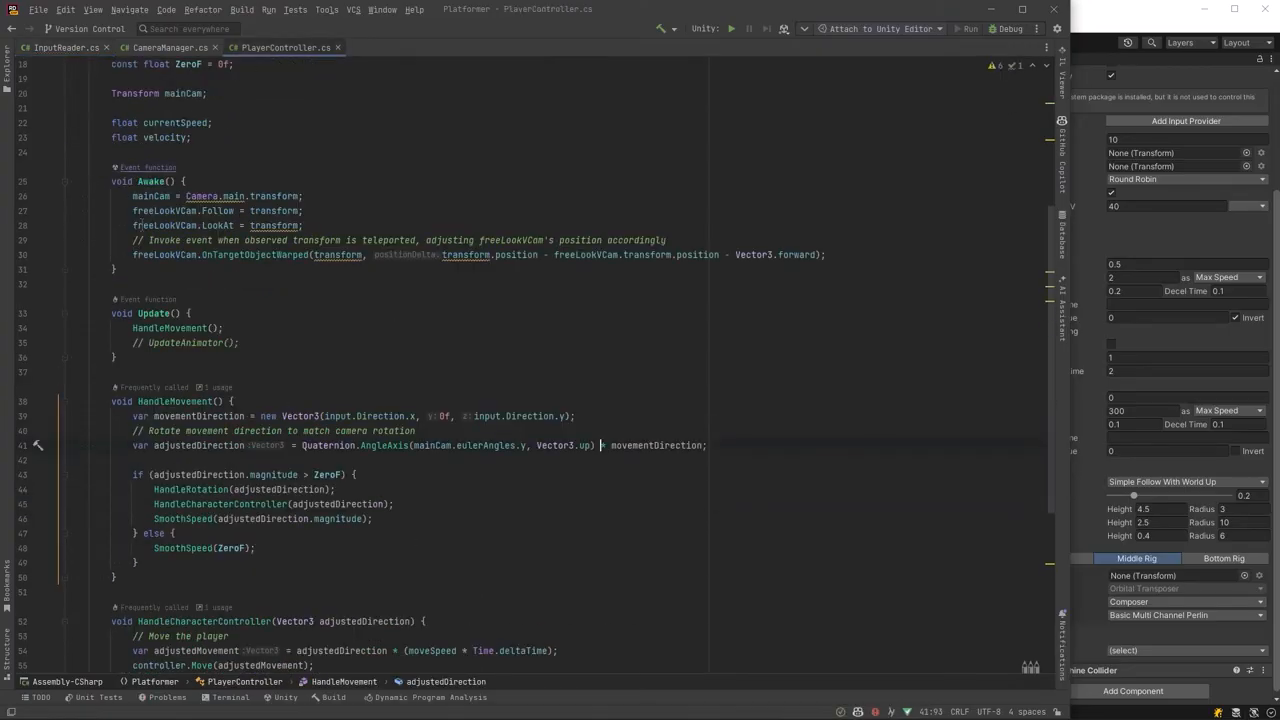
text(void Start() {)
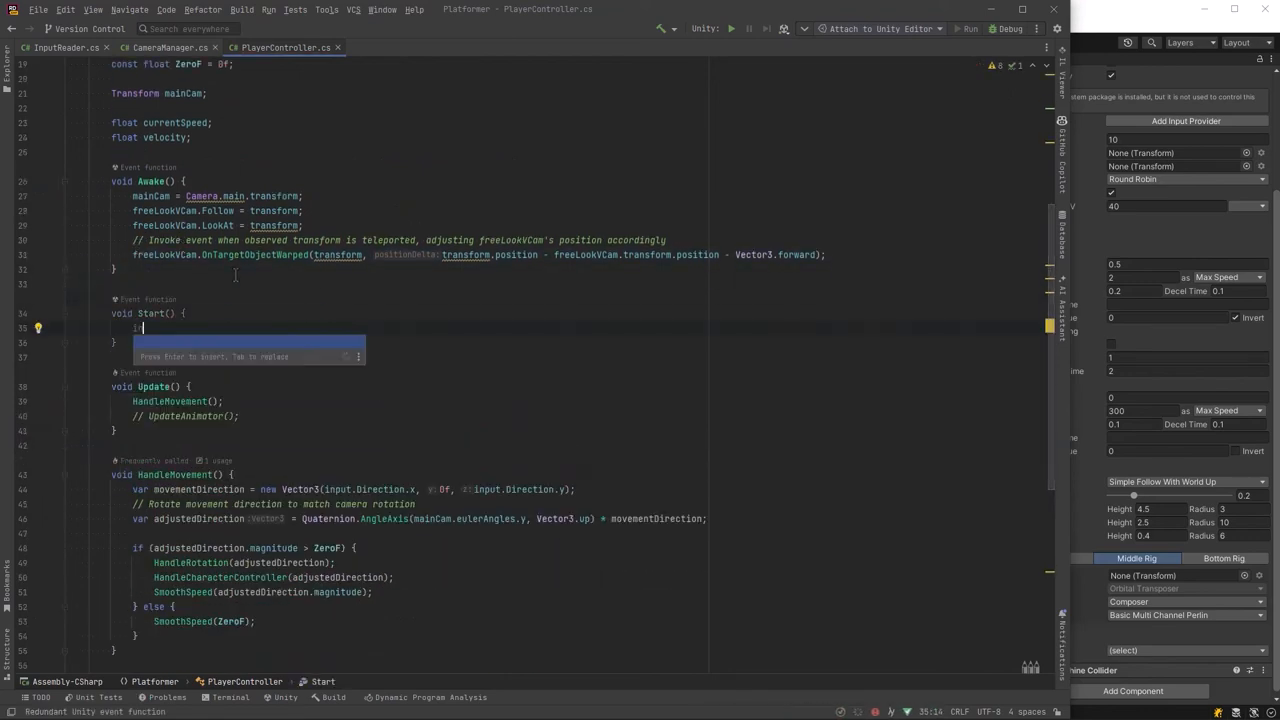
text(input.EnablePlayerActions();)
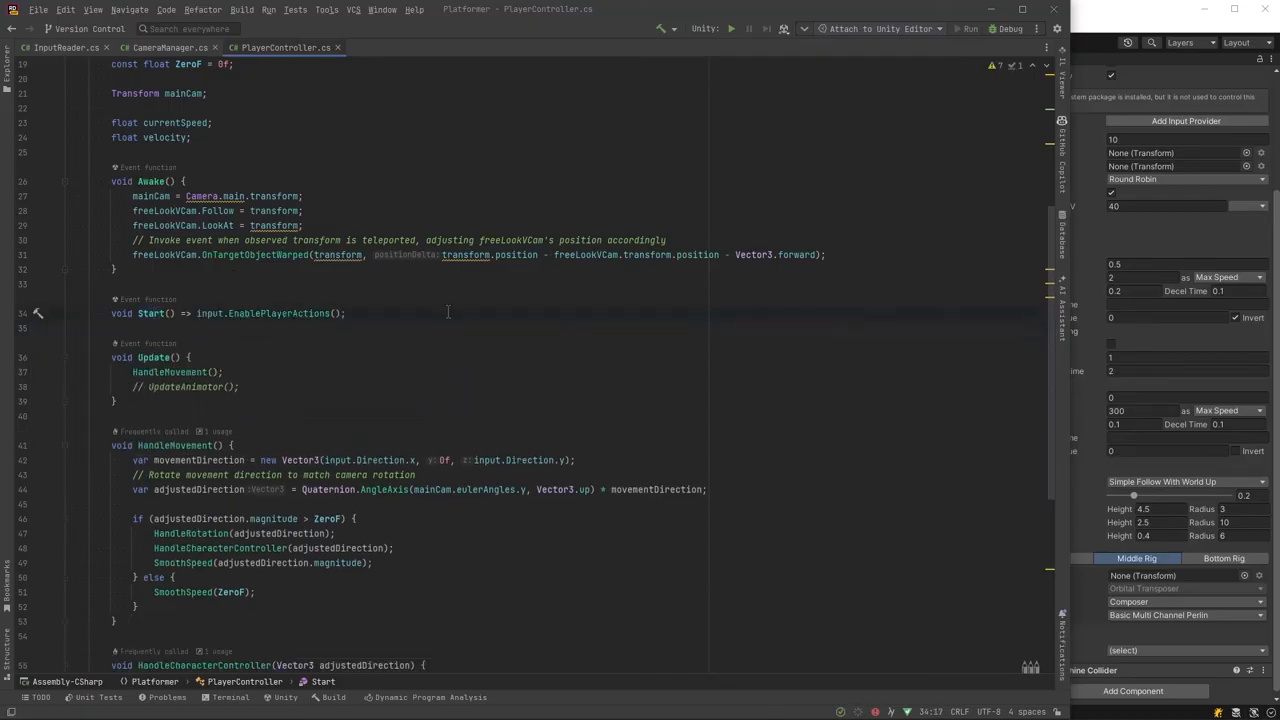
click(618, 42)
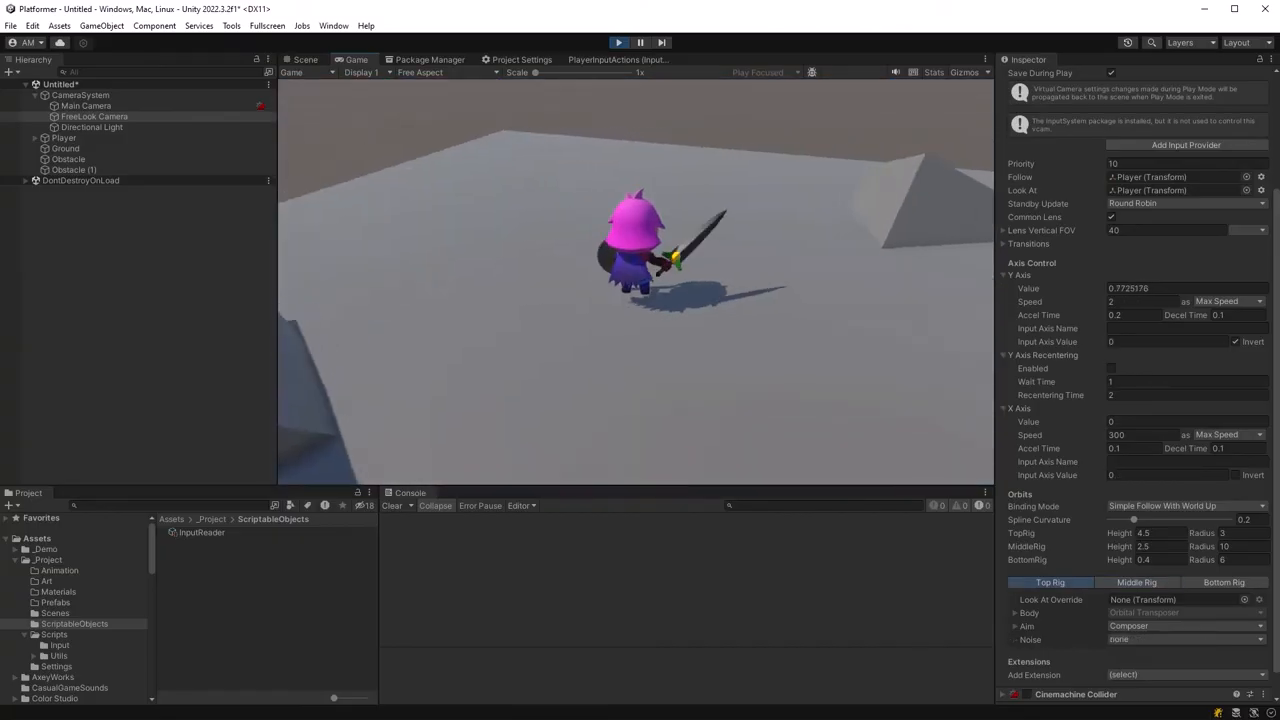
Stop the Unity play test after checking the hero responds to input.
click(1136, 582)
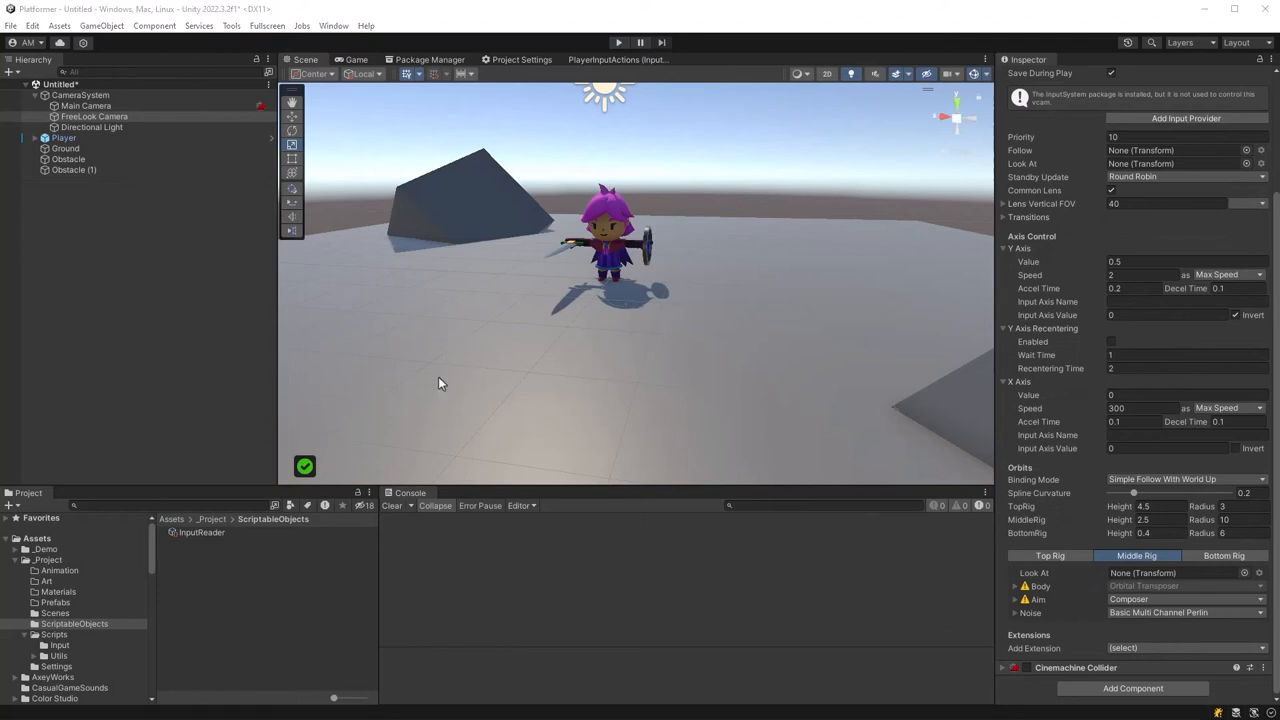
Copy the Idle_Battle_SwordAndShield avatar from the hero pack and rename it Player.
scroll(down, 3)
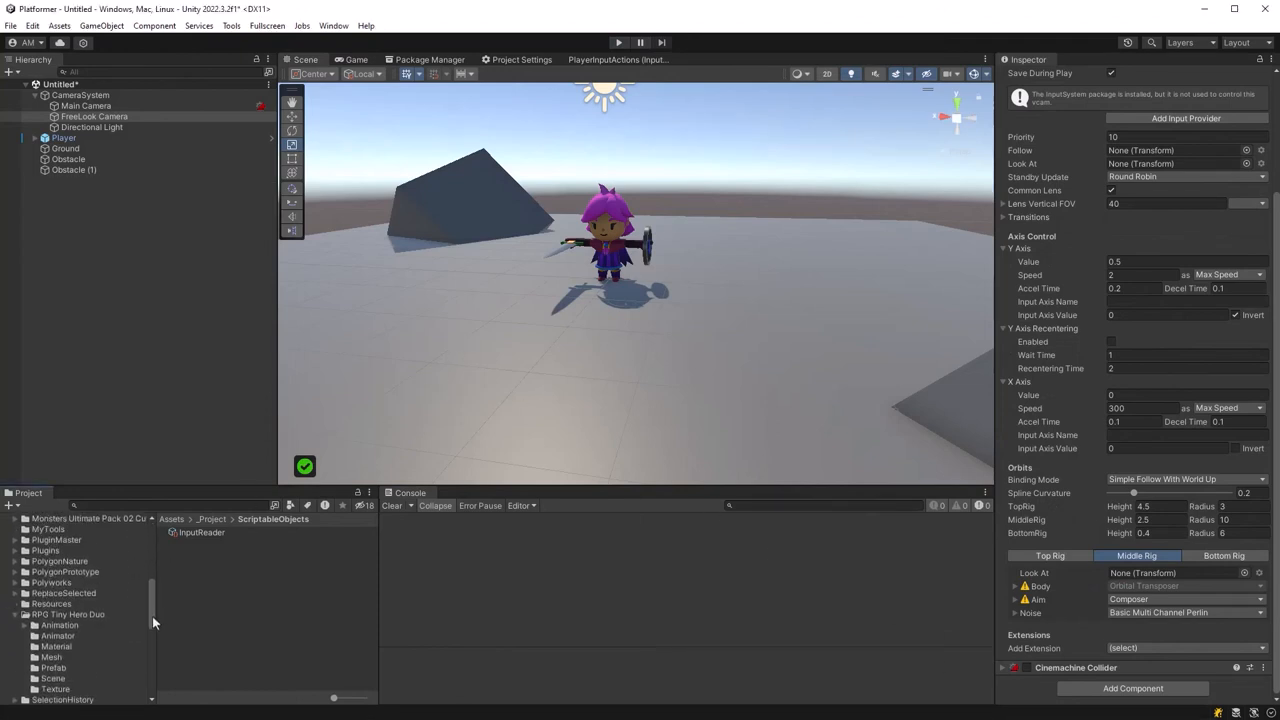
click(60, 598)
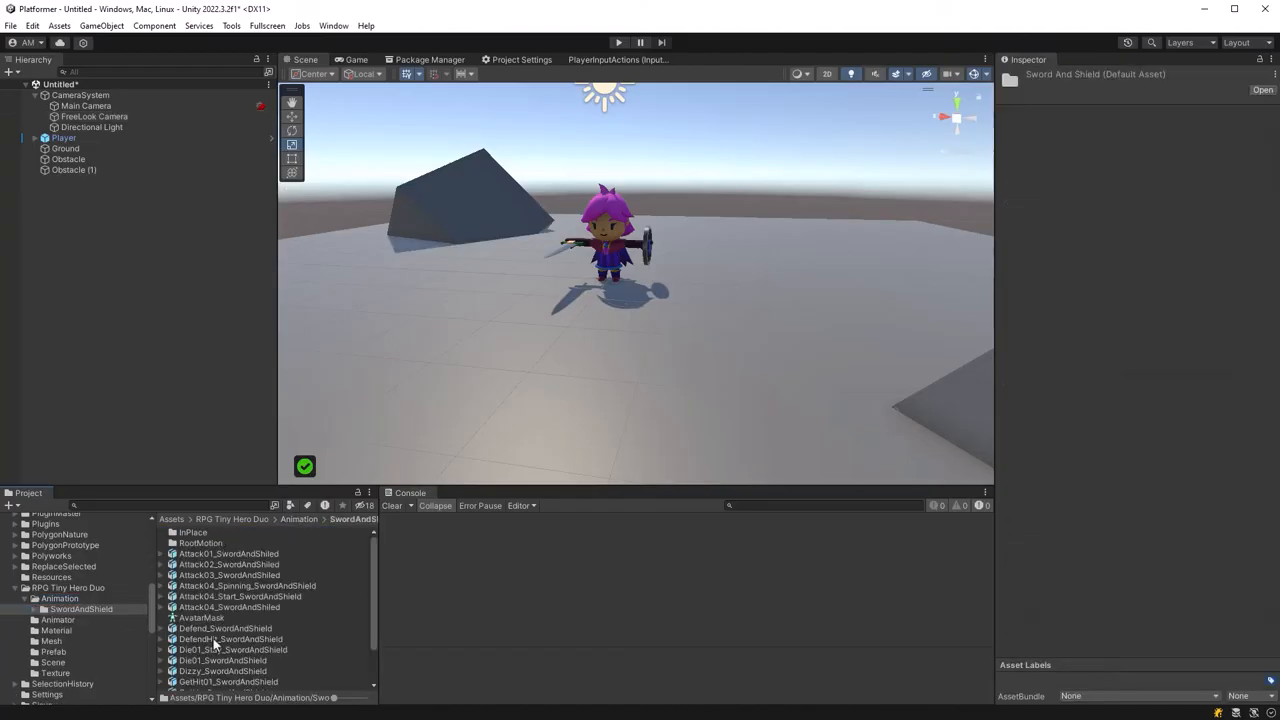
click(230, 652)
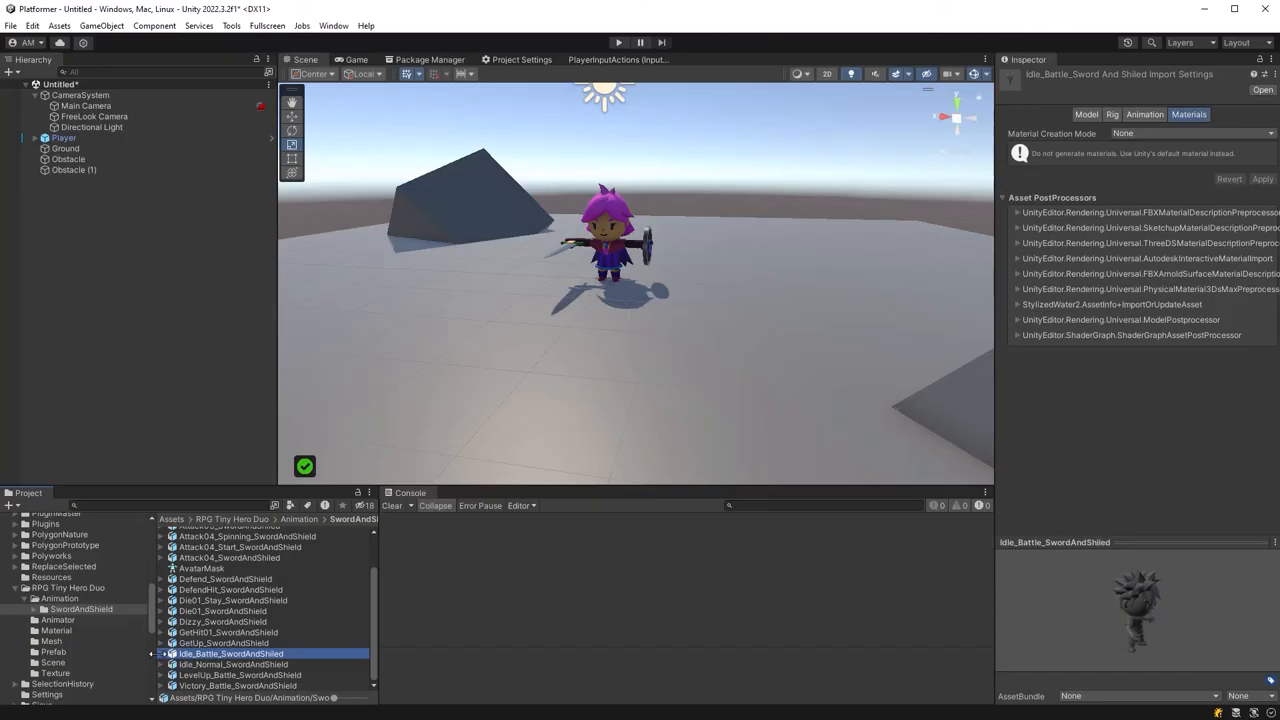
click(160, 652)
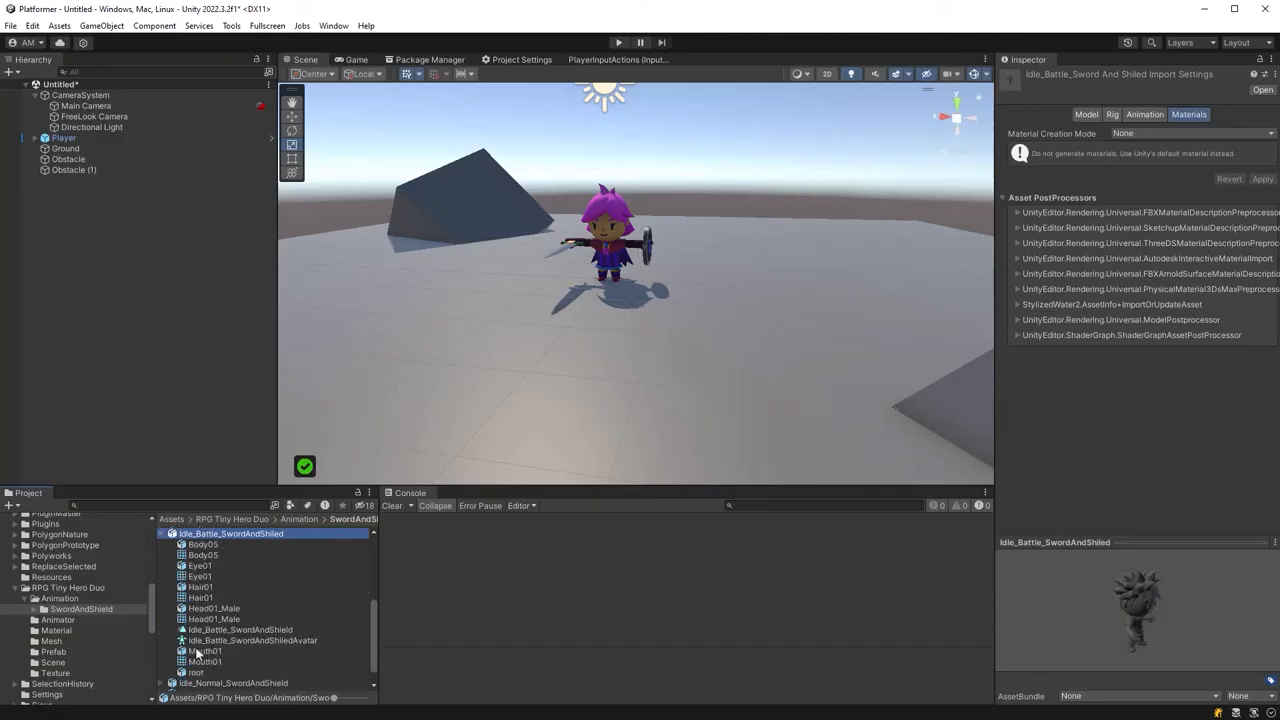
click(250, 640)
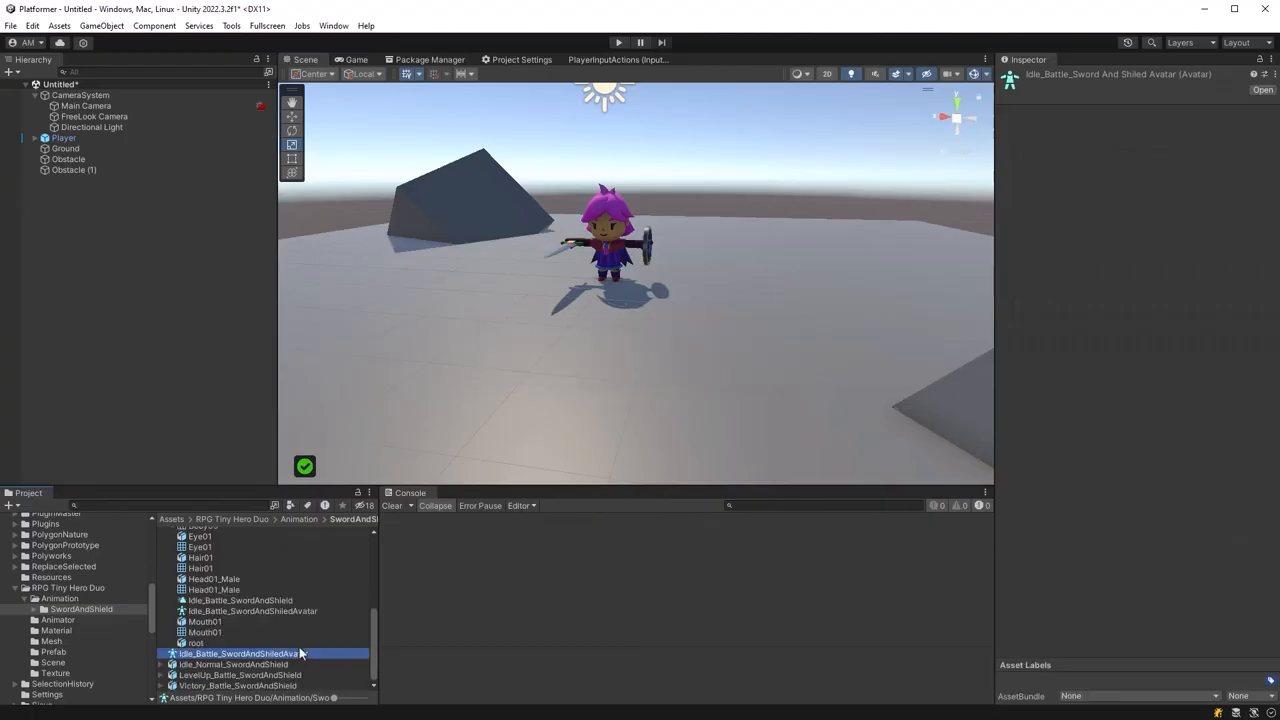
double_click(240, 652)
text(Player)
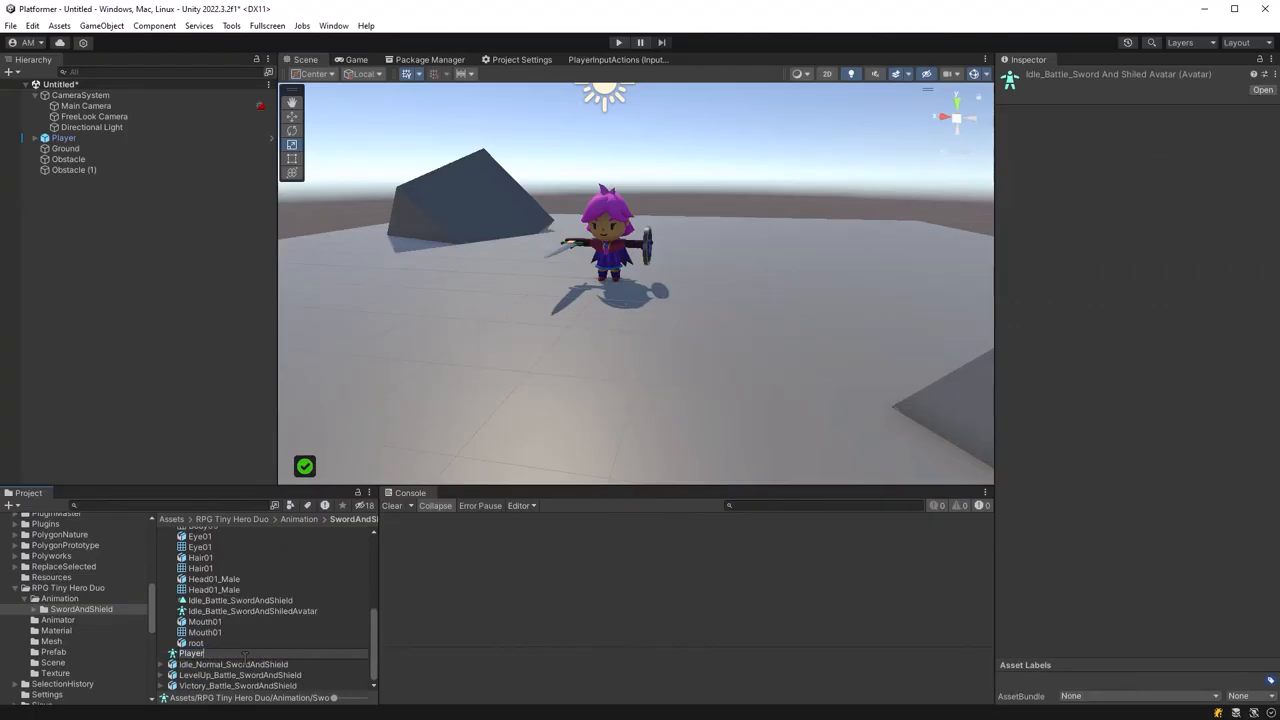
click(192, 676)
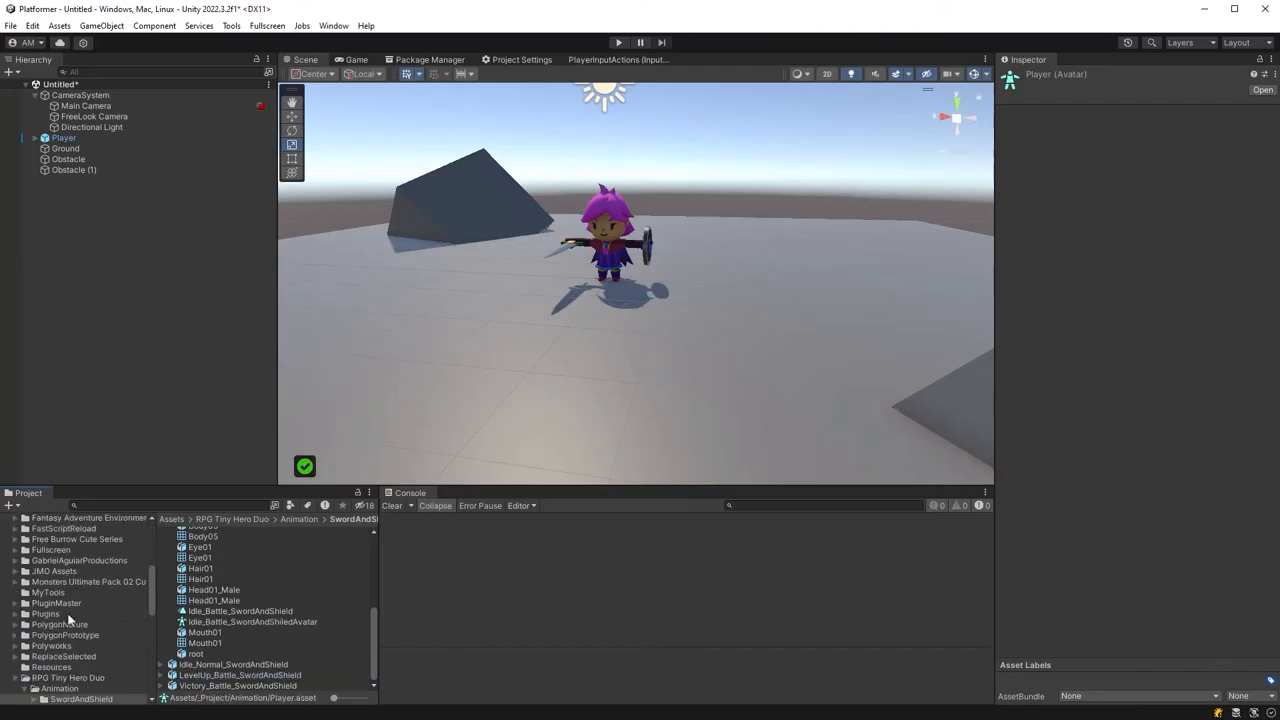
Create a new Animator Controller asset in the project's Animation folder.
click(60, 570)
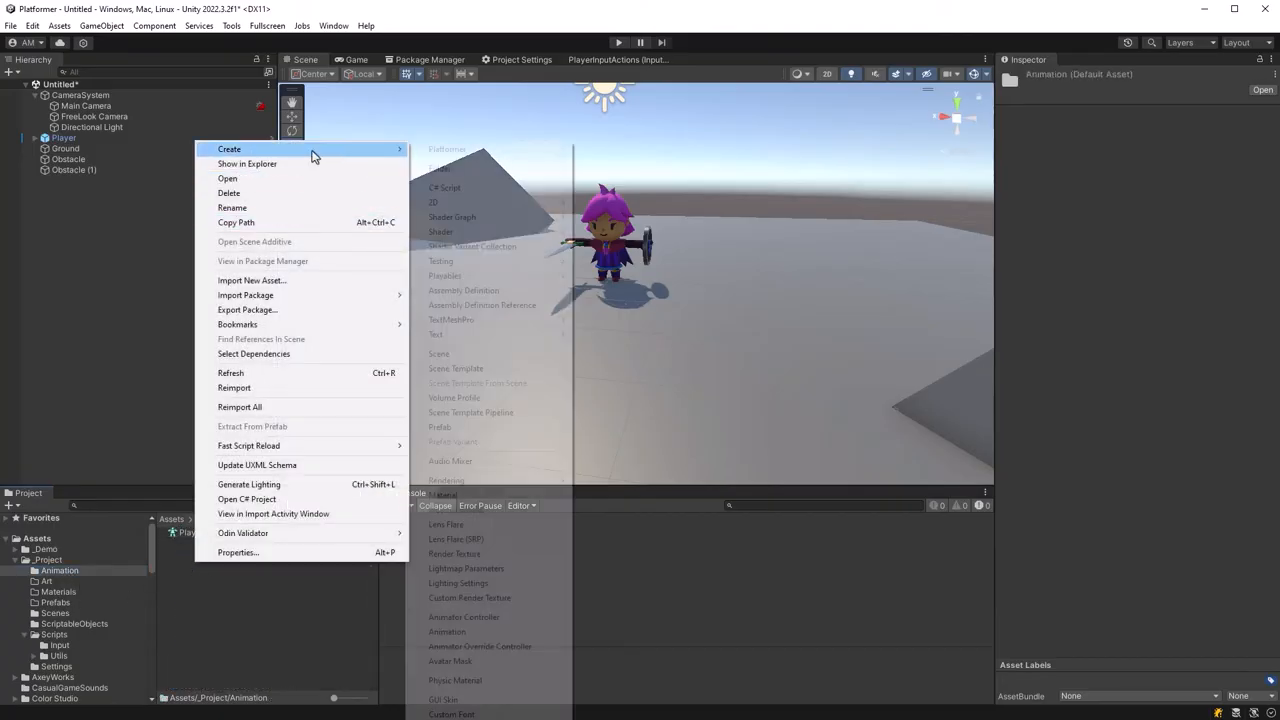
mouse_move(490, 616)
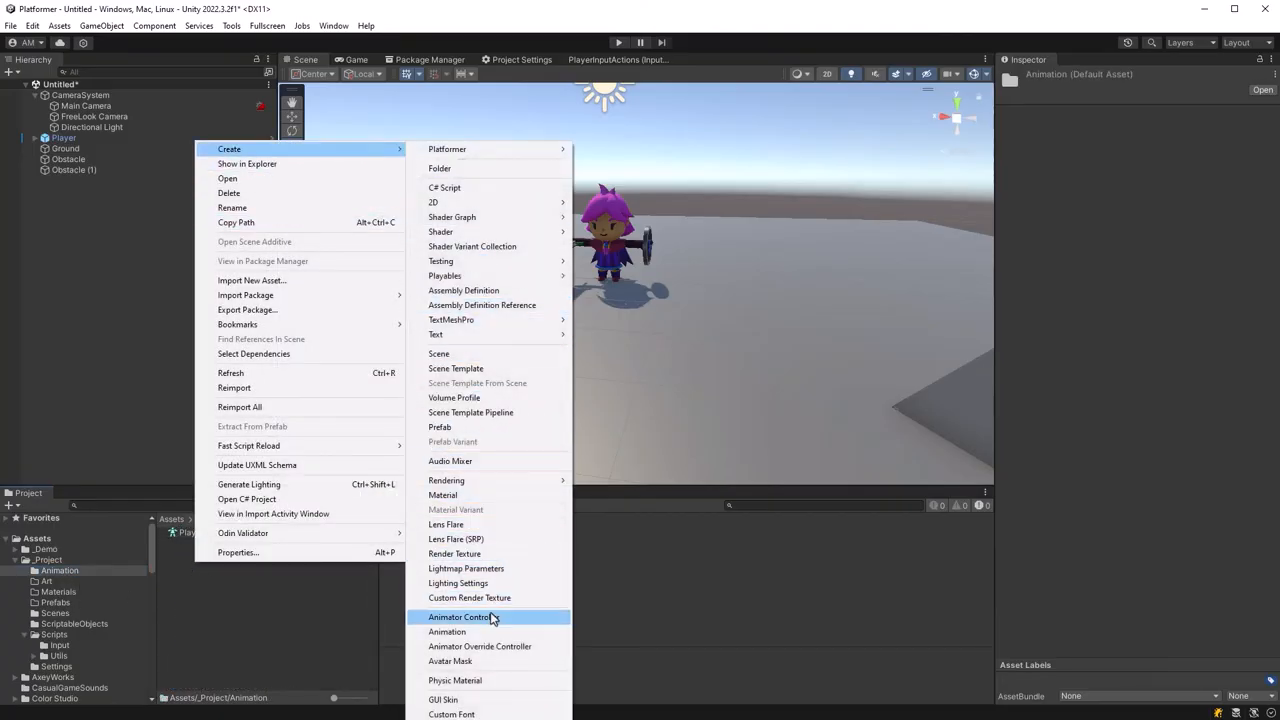
click(448, 632)
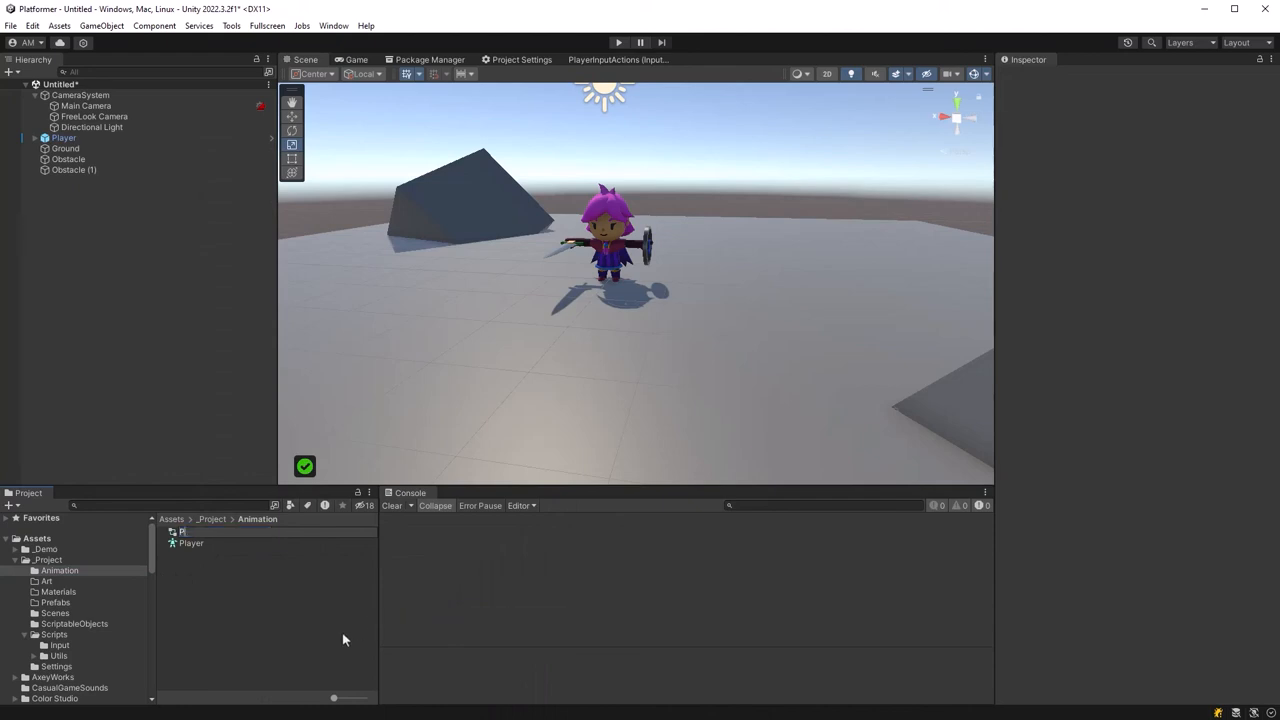
Drag the idle clip into the Player controller as the Locomotion state, convert it to a blend tree and open it.
click(190, 544)
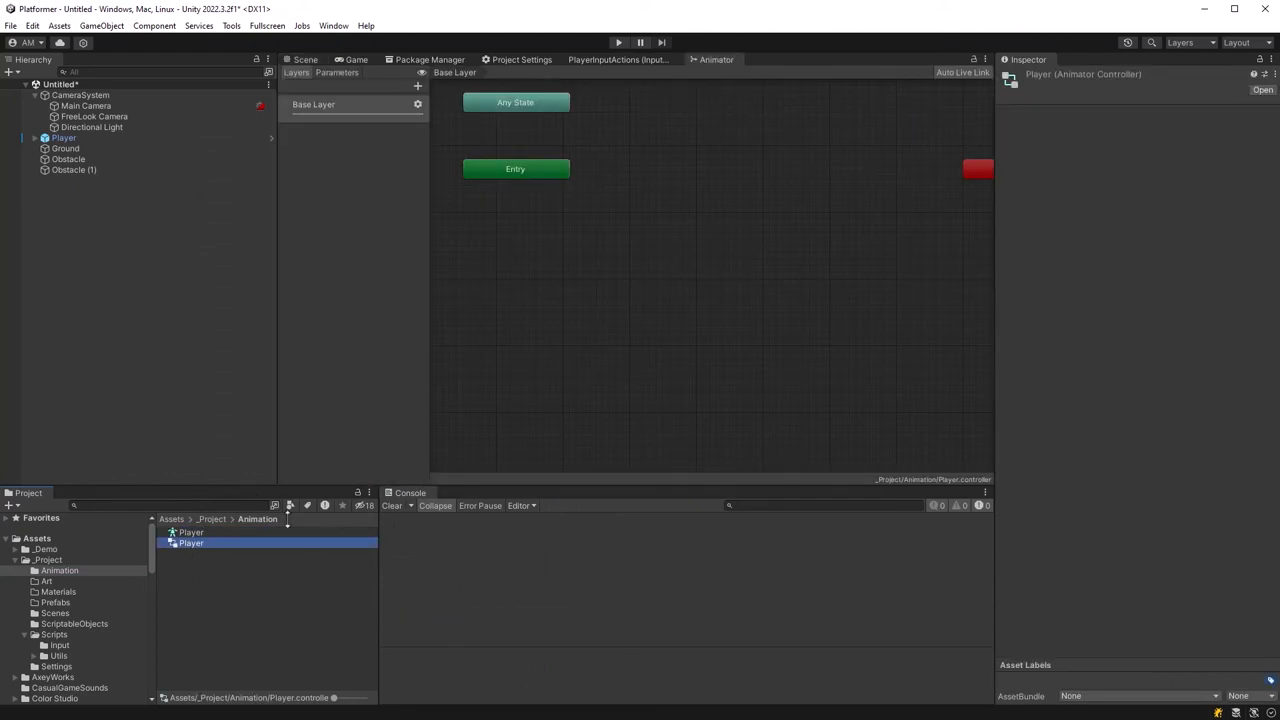
scroll(down, 3)
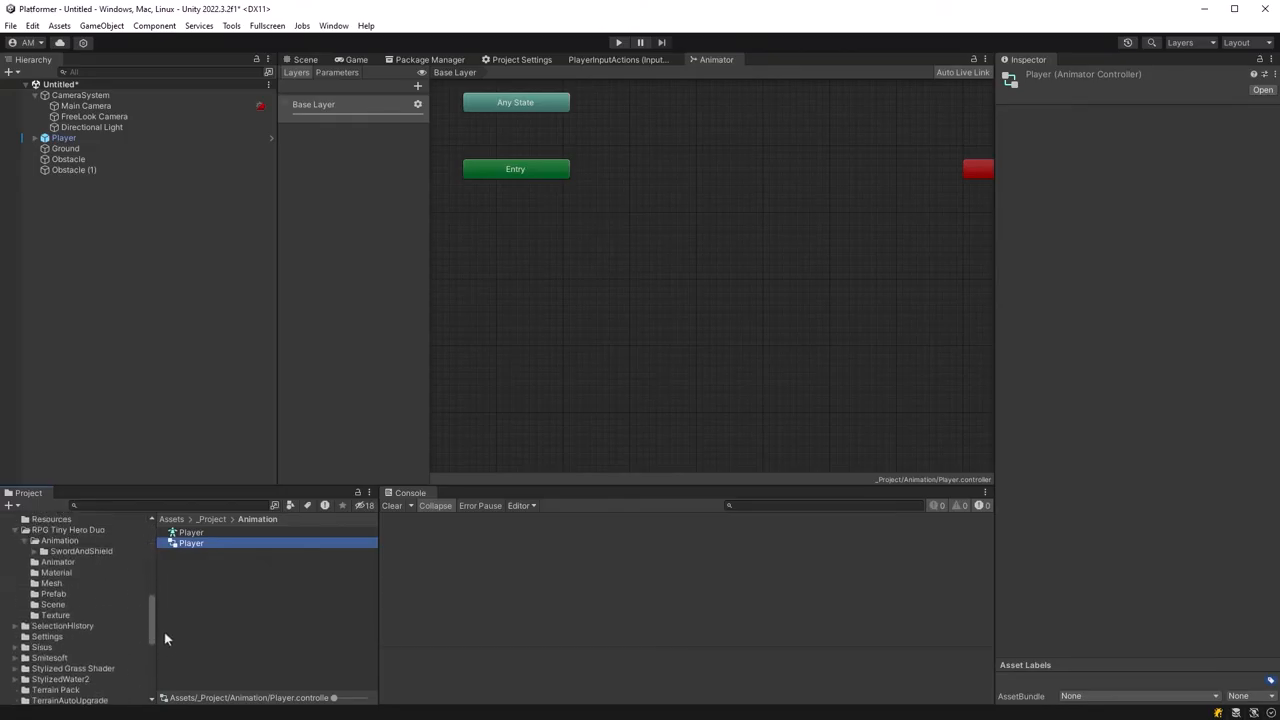
click(80, 552)
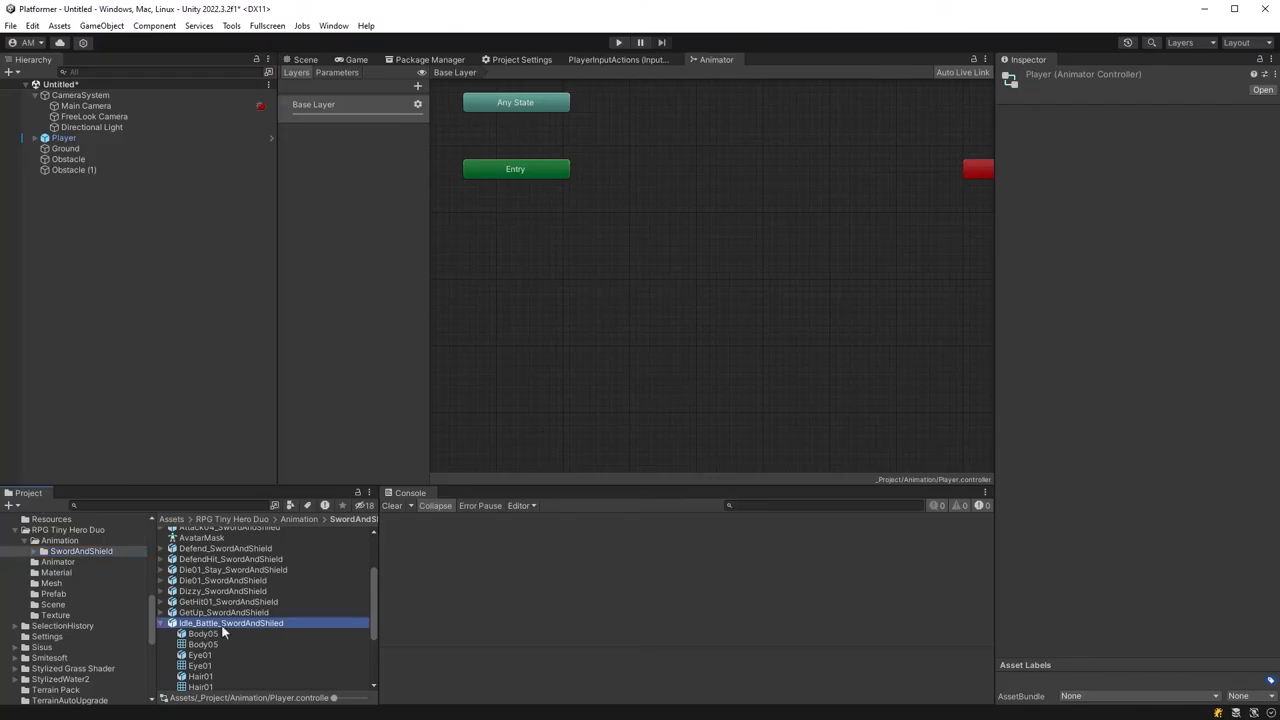
drag(232, 622, 800, 304)
text(Locomotion)
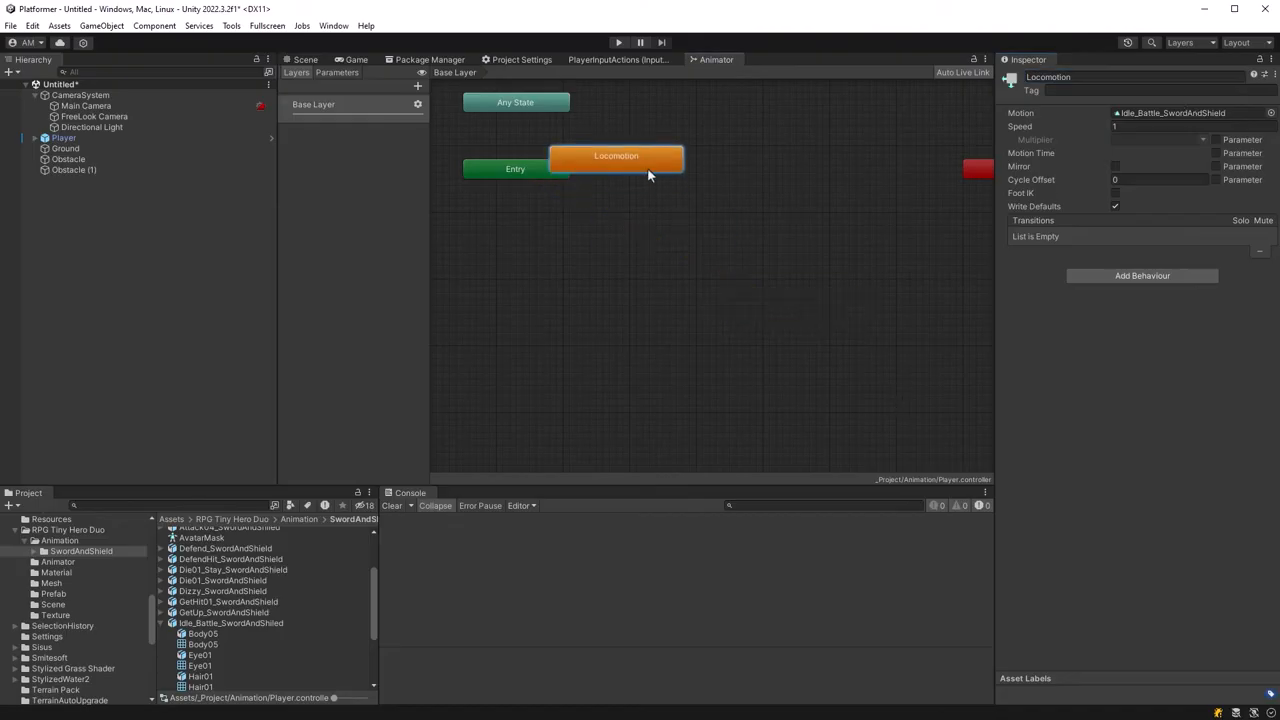
right_click(616, 156)
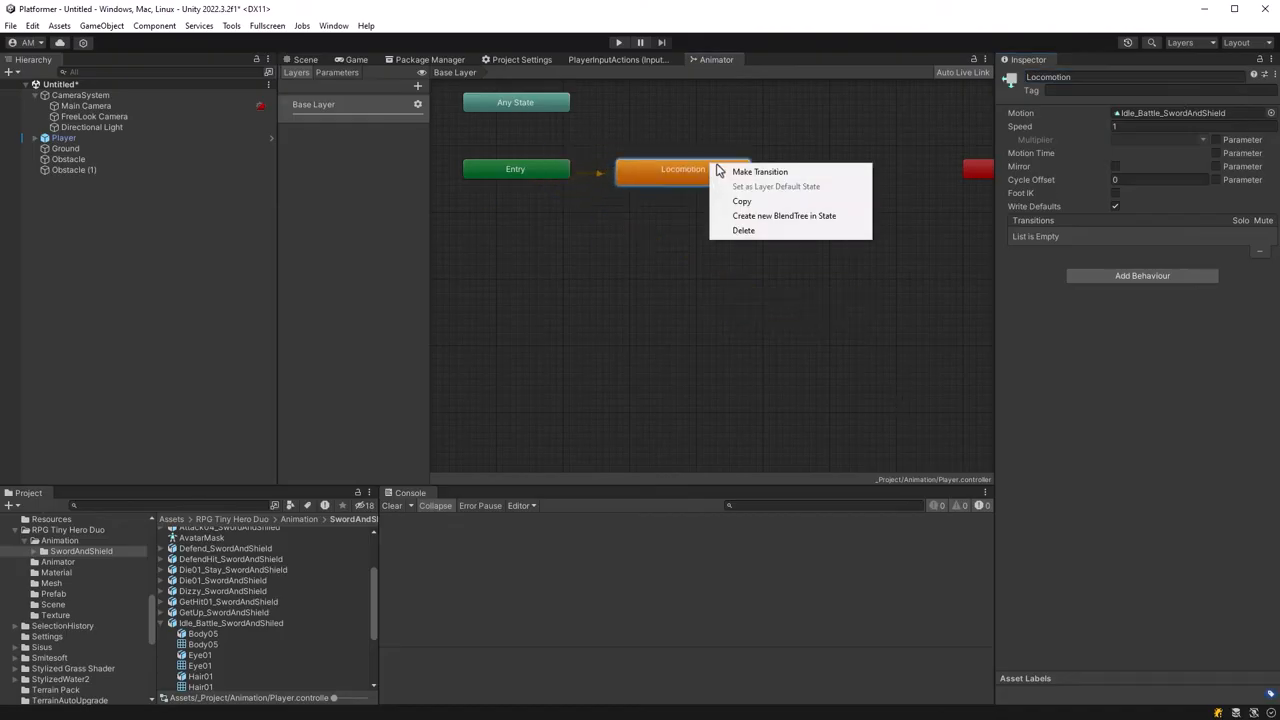
click(784, 216)
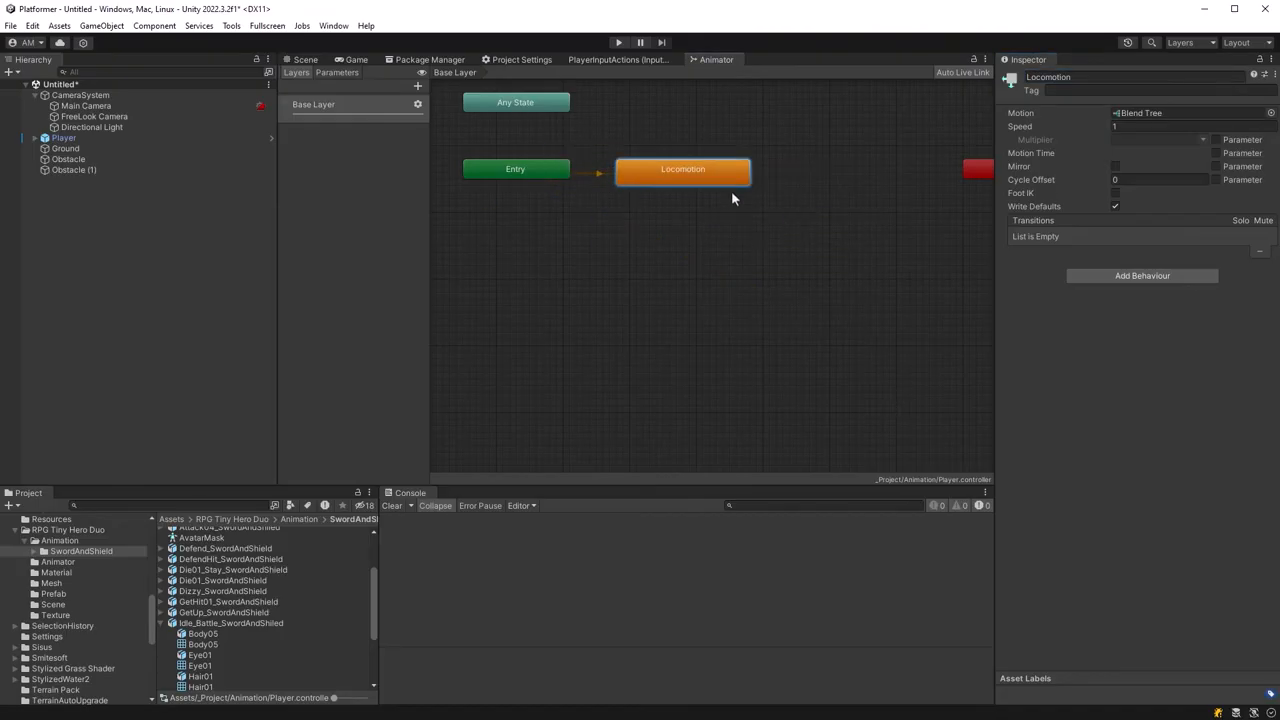
double_click(684, 168)
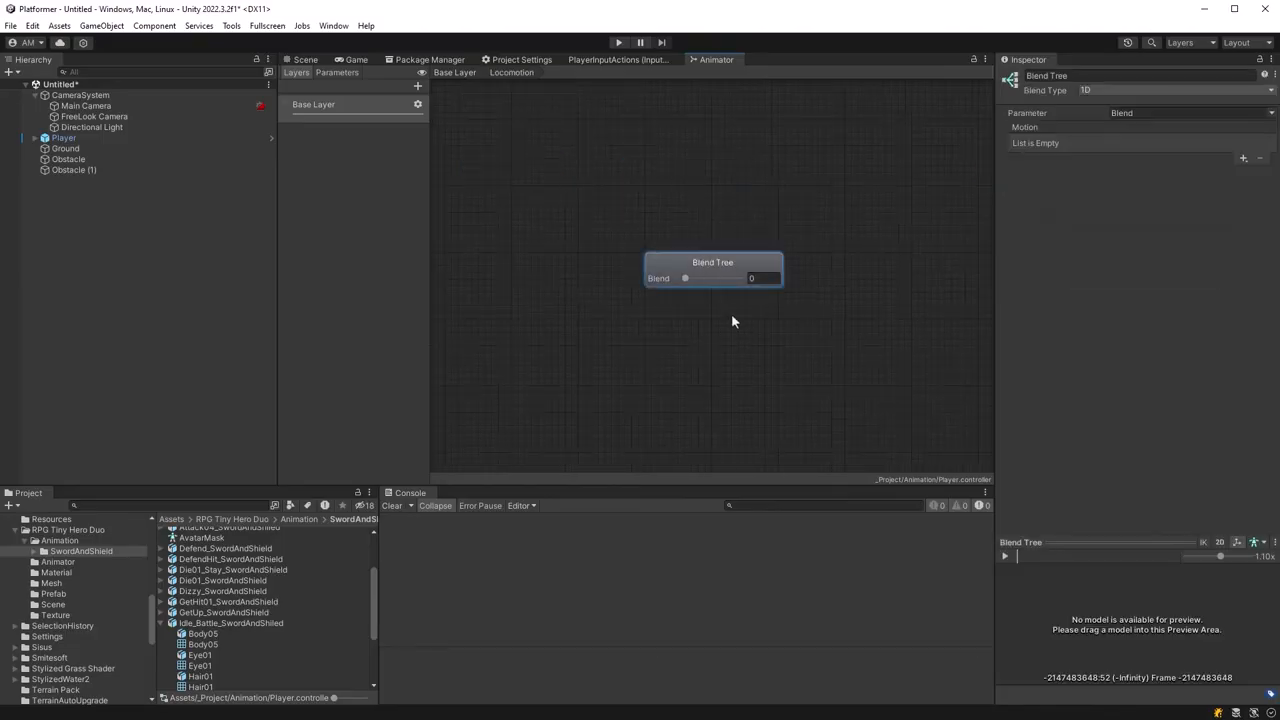
Add motion slots and assign Idle_Battle, MoveFWD_Battle_InPlace and SprintFWD_Battle_InPlace as the blend tree's three motions.
drag(712, 270, 596, 260)
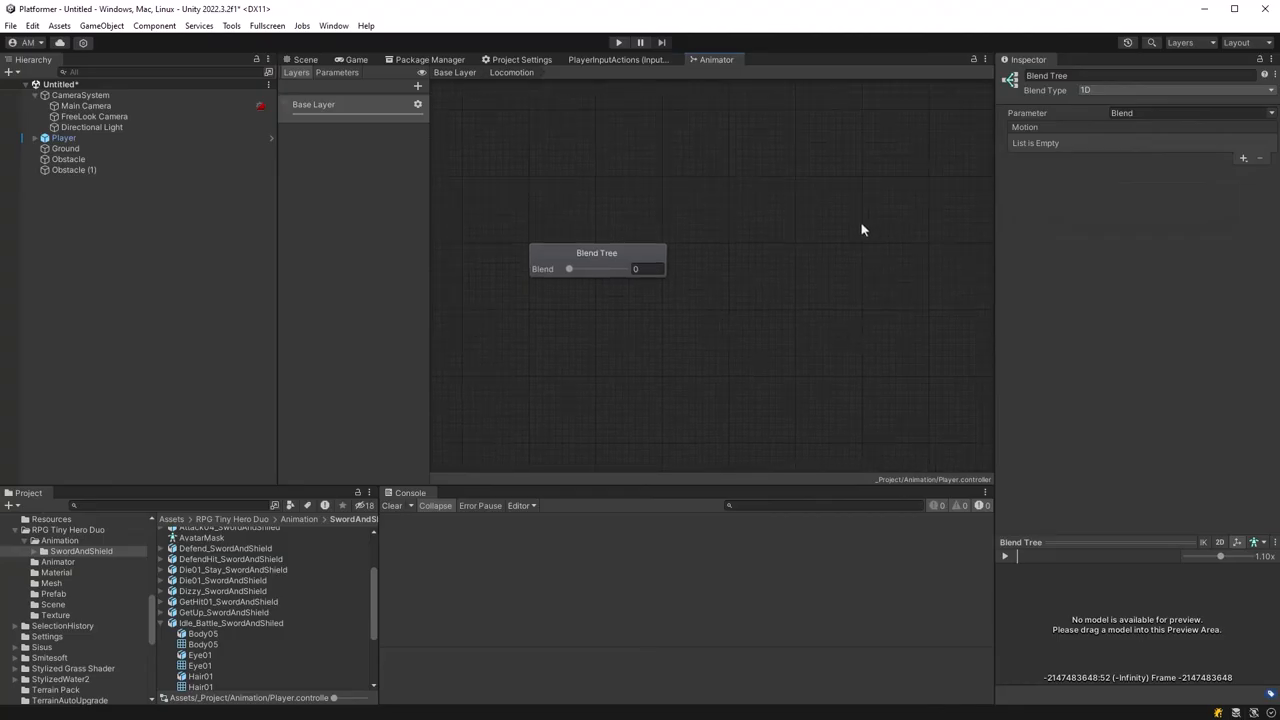
click(1244, 158)
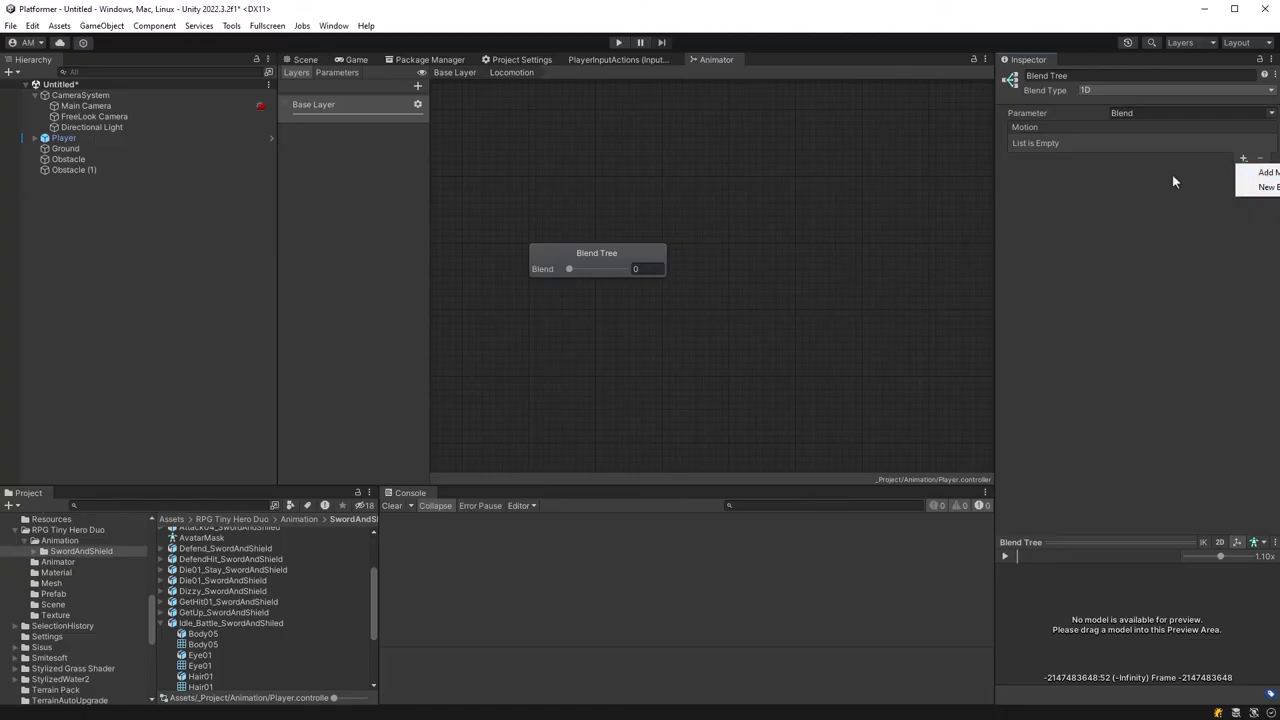
click(1268, 172)
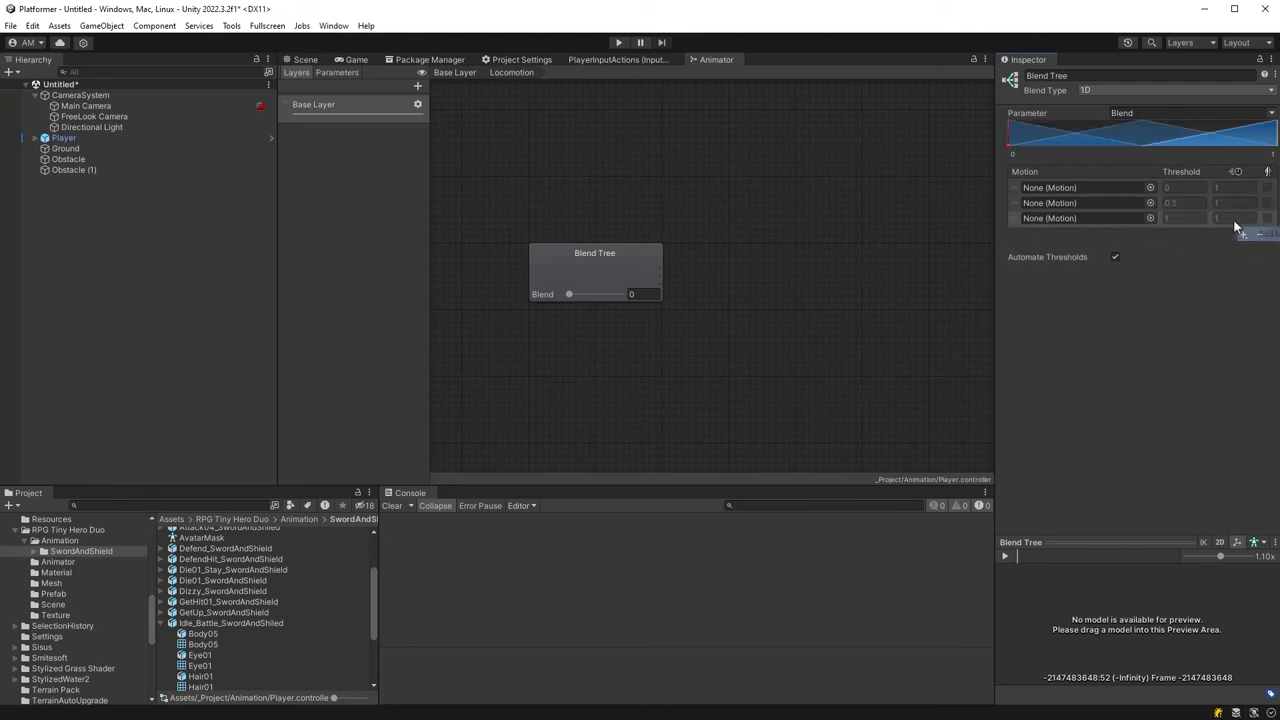
scroll(down, 3)
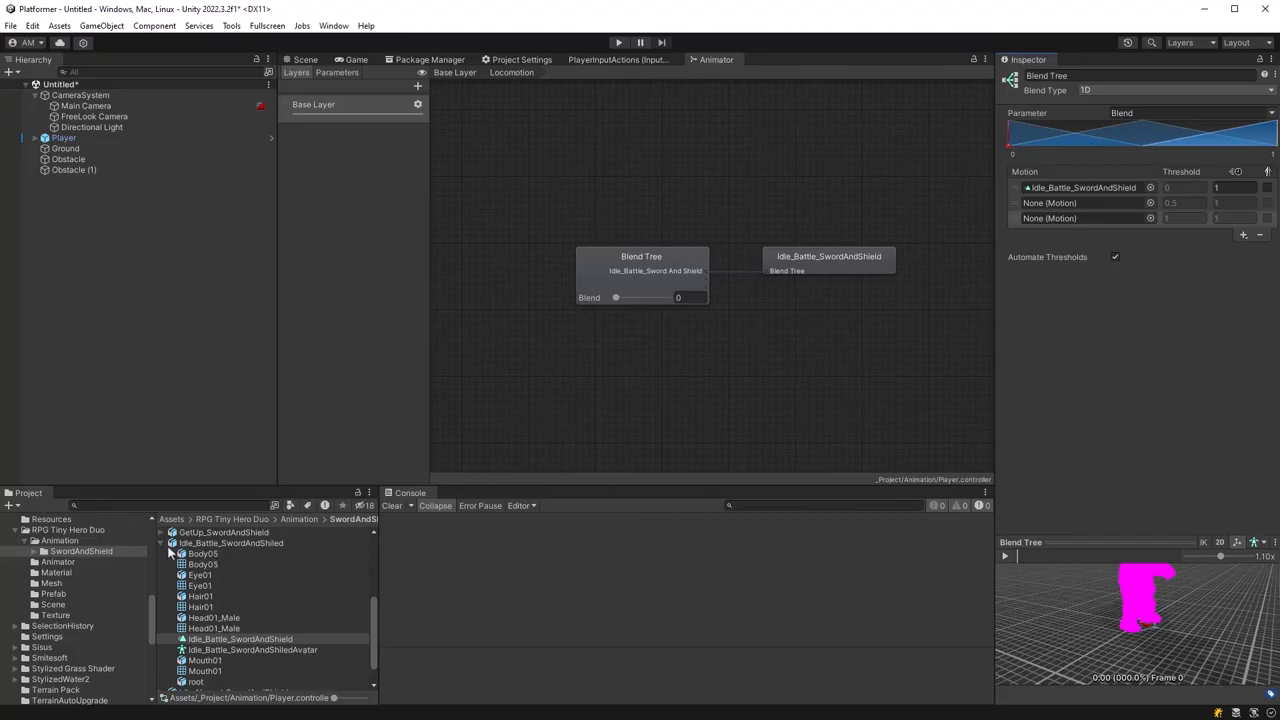
click(72, 560)
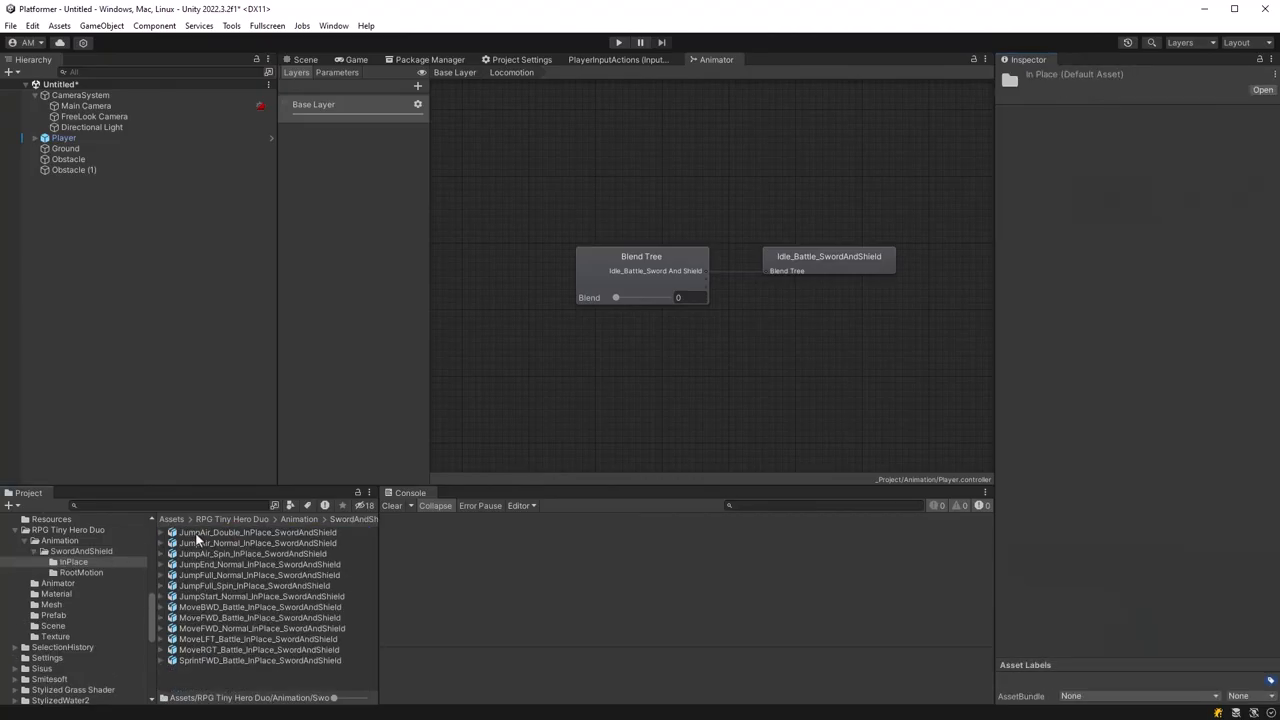
mouse_move(164, 628)
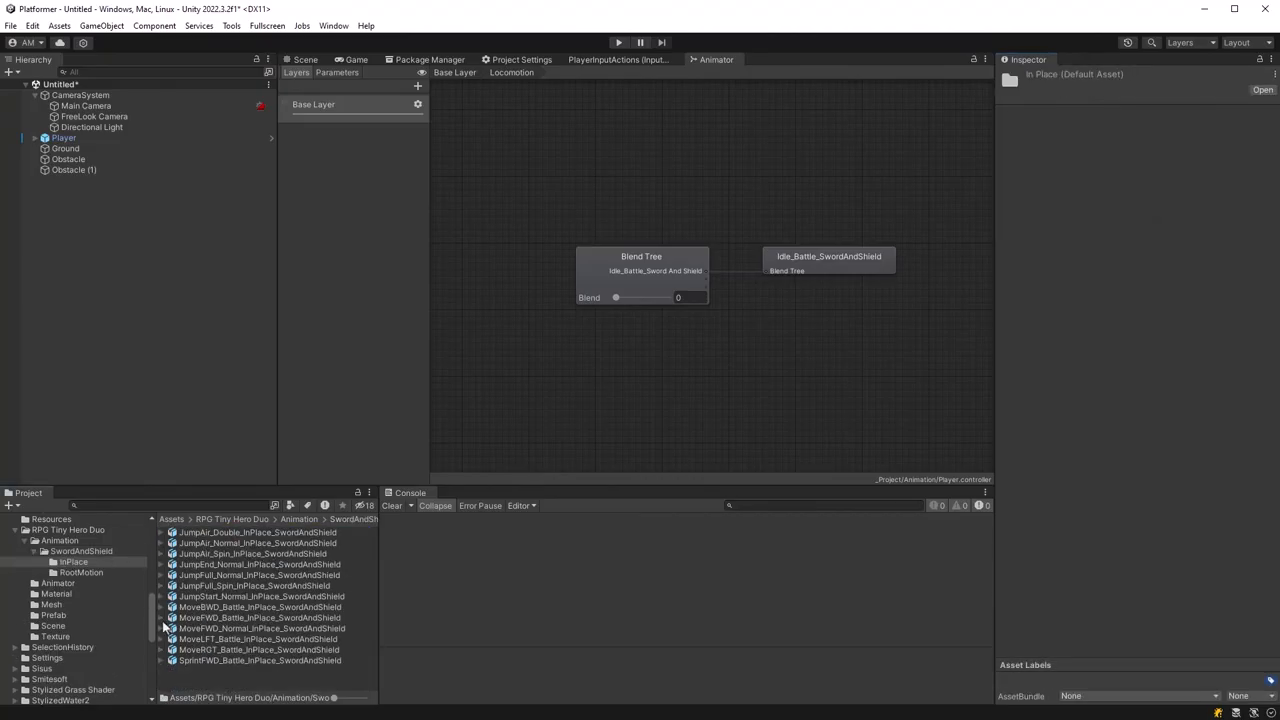
click(258, 616)
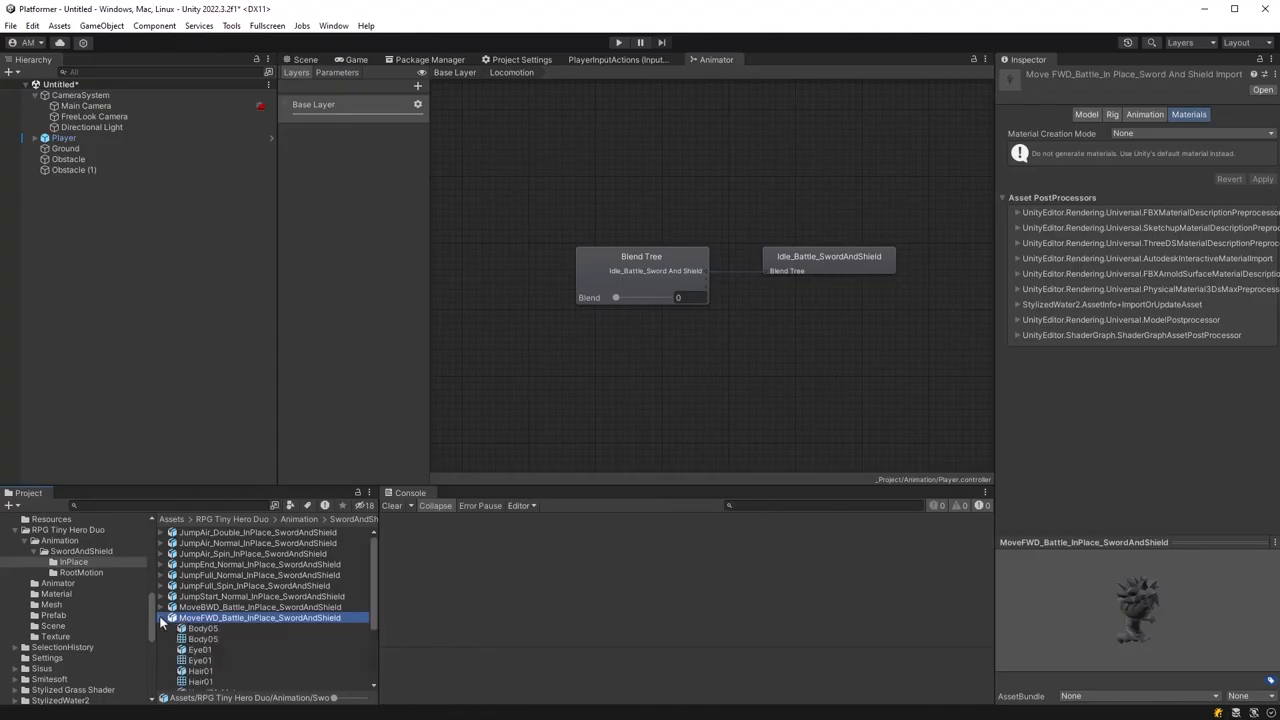
click(640, 256)
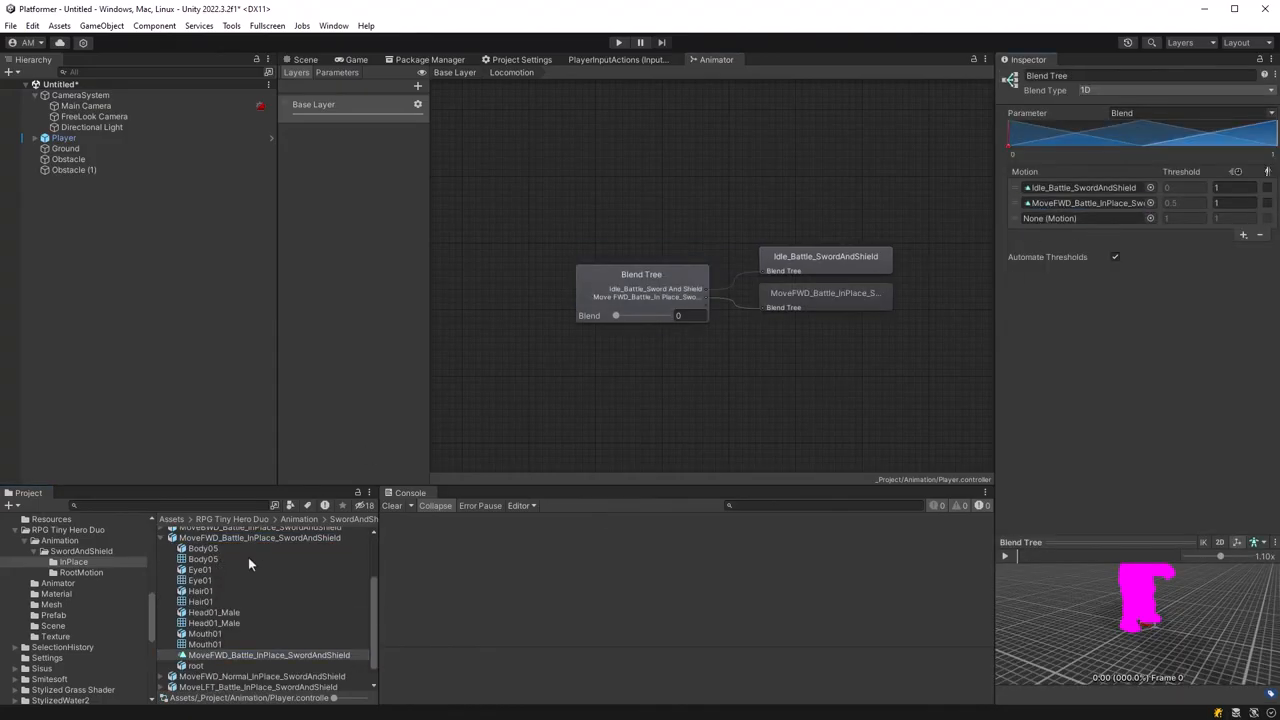
click(260, 684)
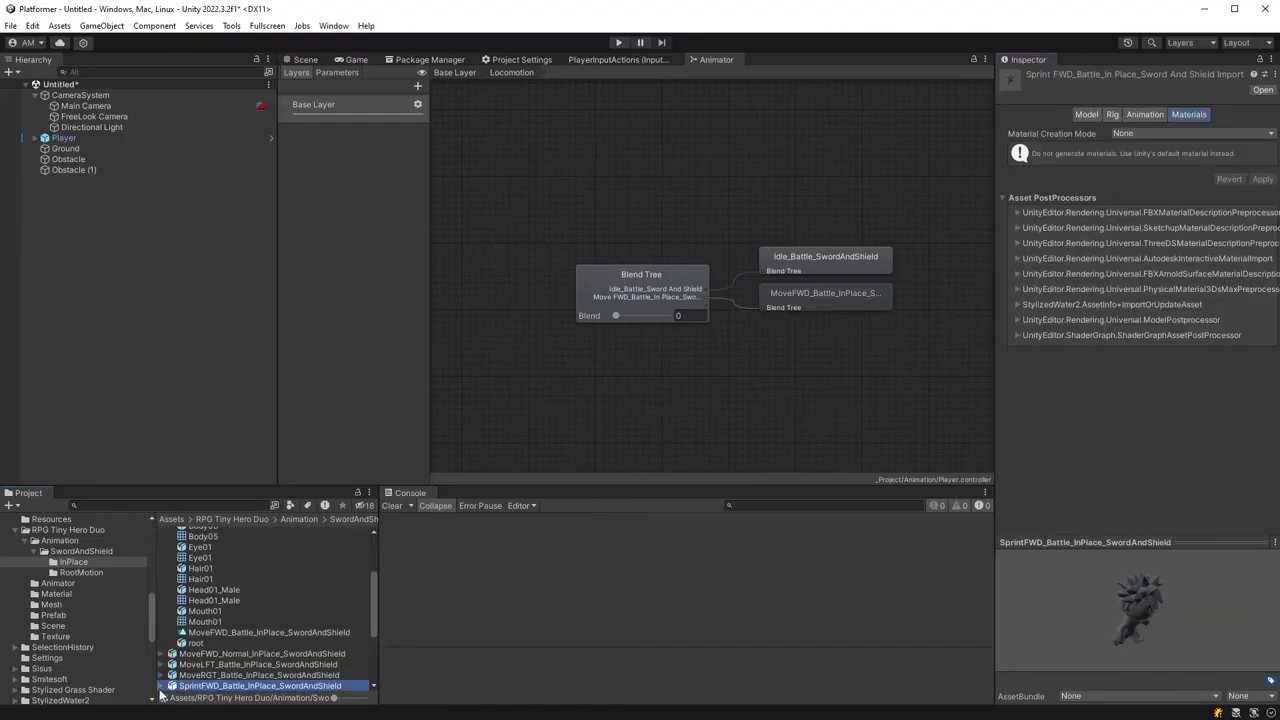
click(640, 292)
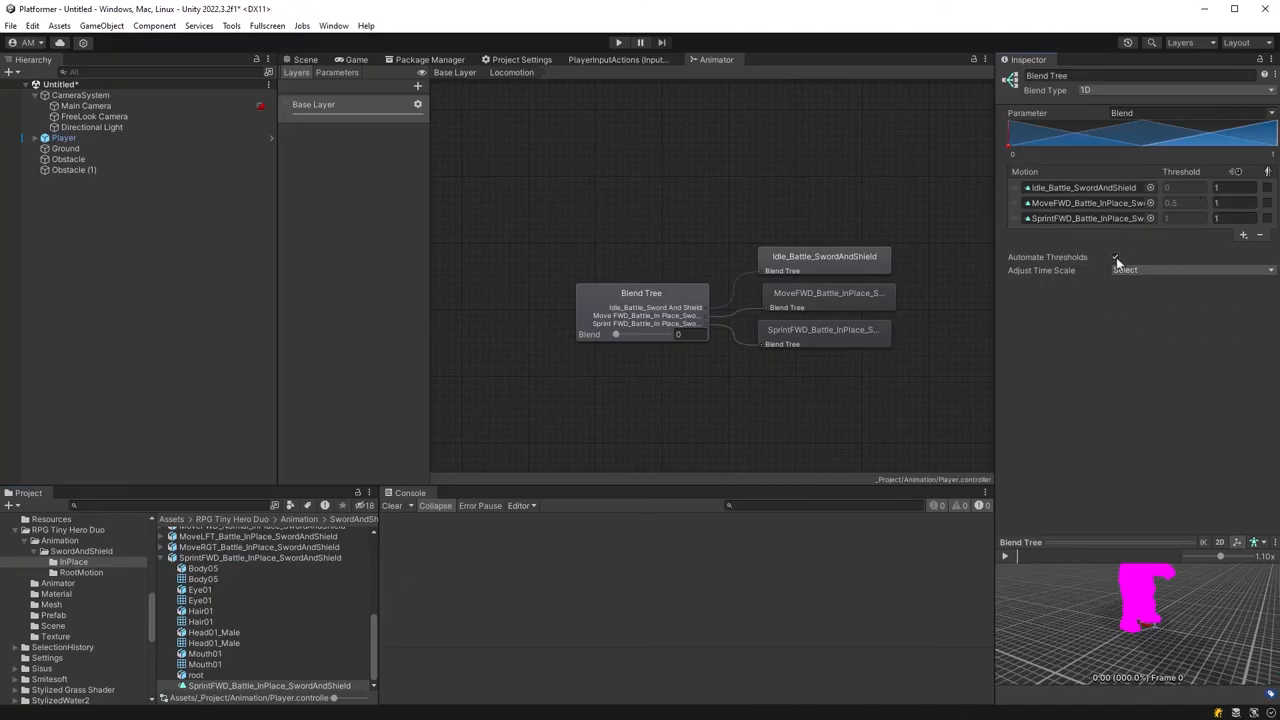
Drag the blend value back and forth to preview mixing between the three motions.
drag(616, 334, 664, 334)
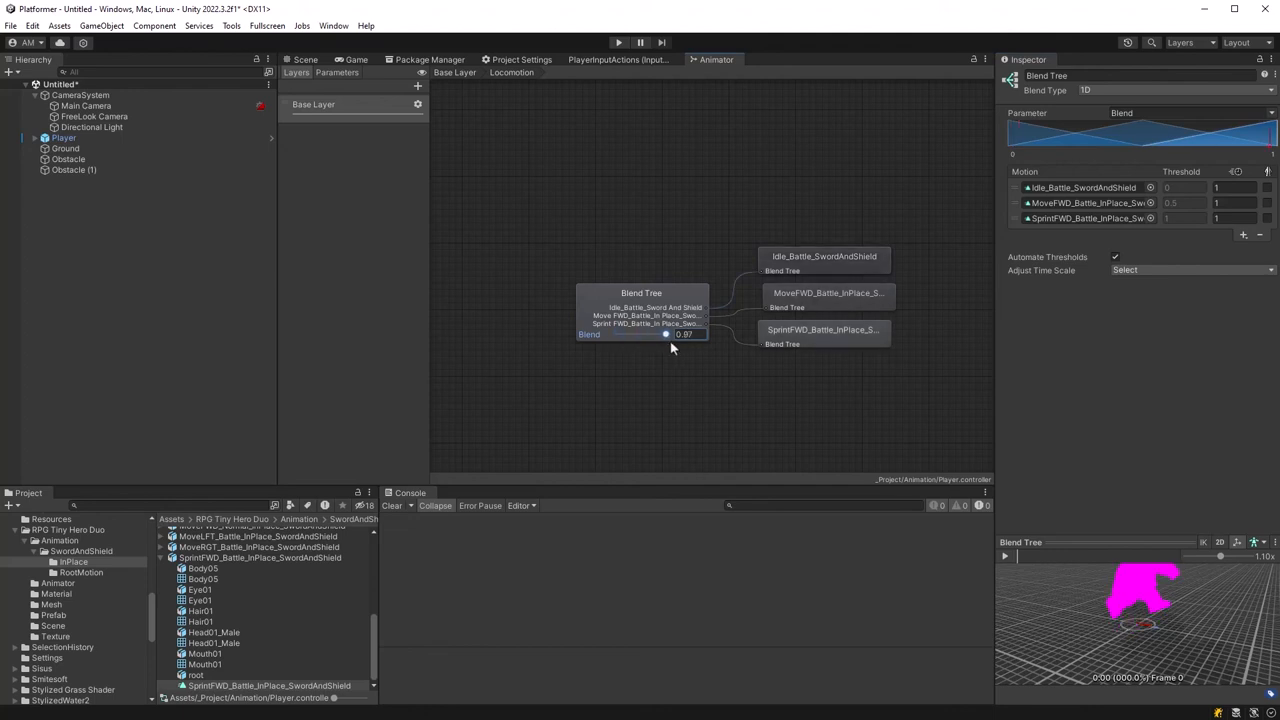
drag(664, 334, 620, 334)
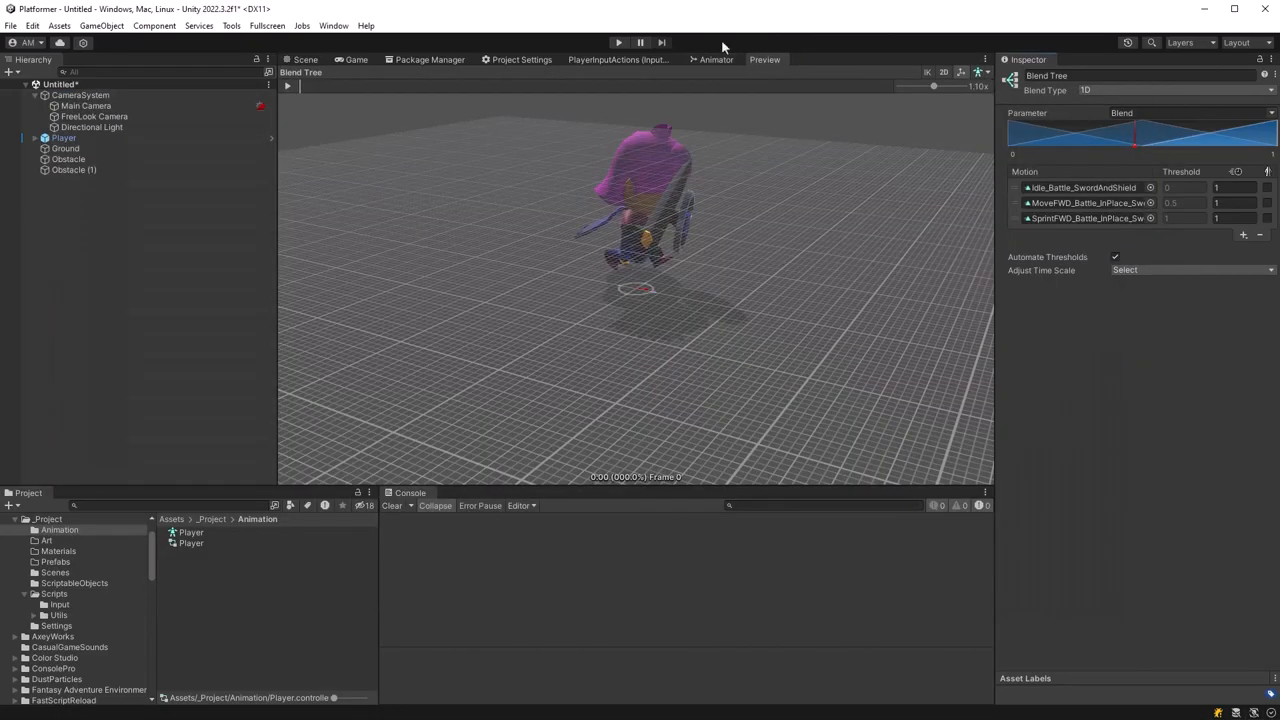
Undock the preview pane and drag the node's Blend slider from idle toward walk and sprint.
click(288, 84)
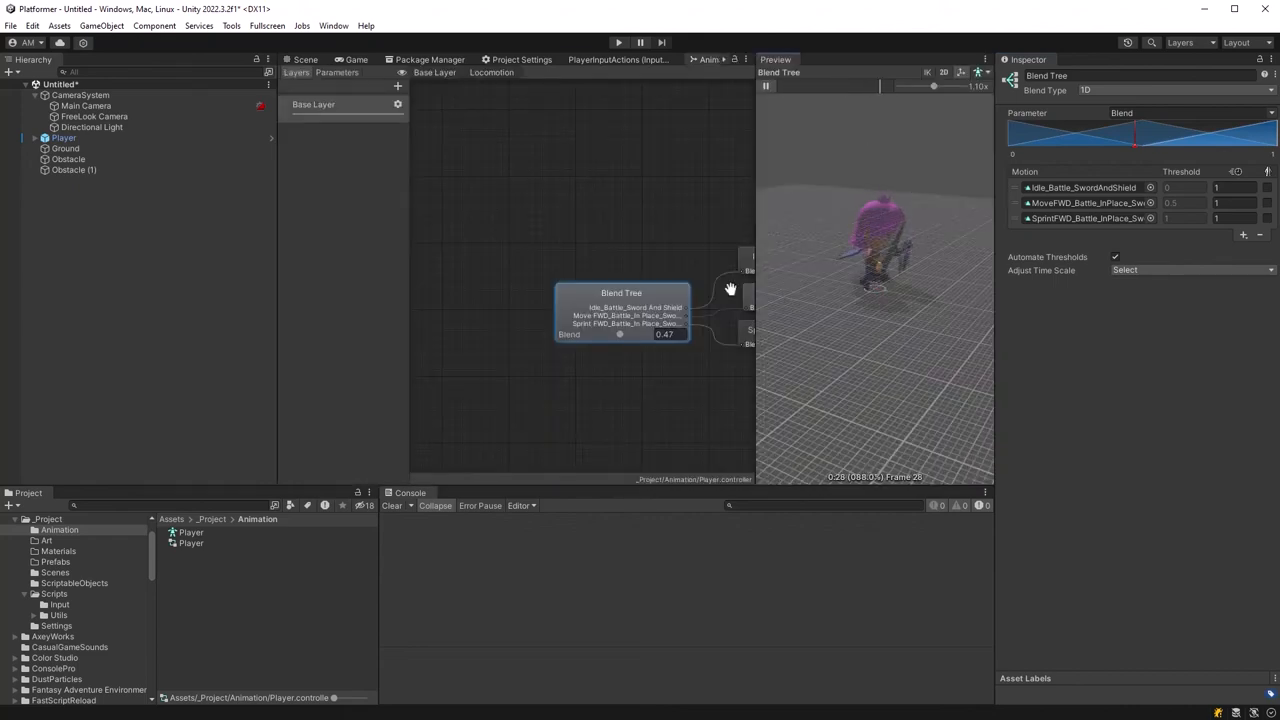
drag(620, 334, 596, 336)
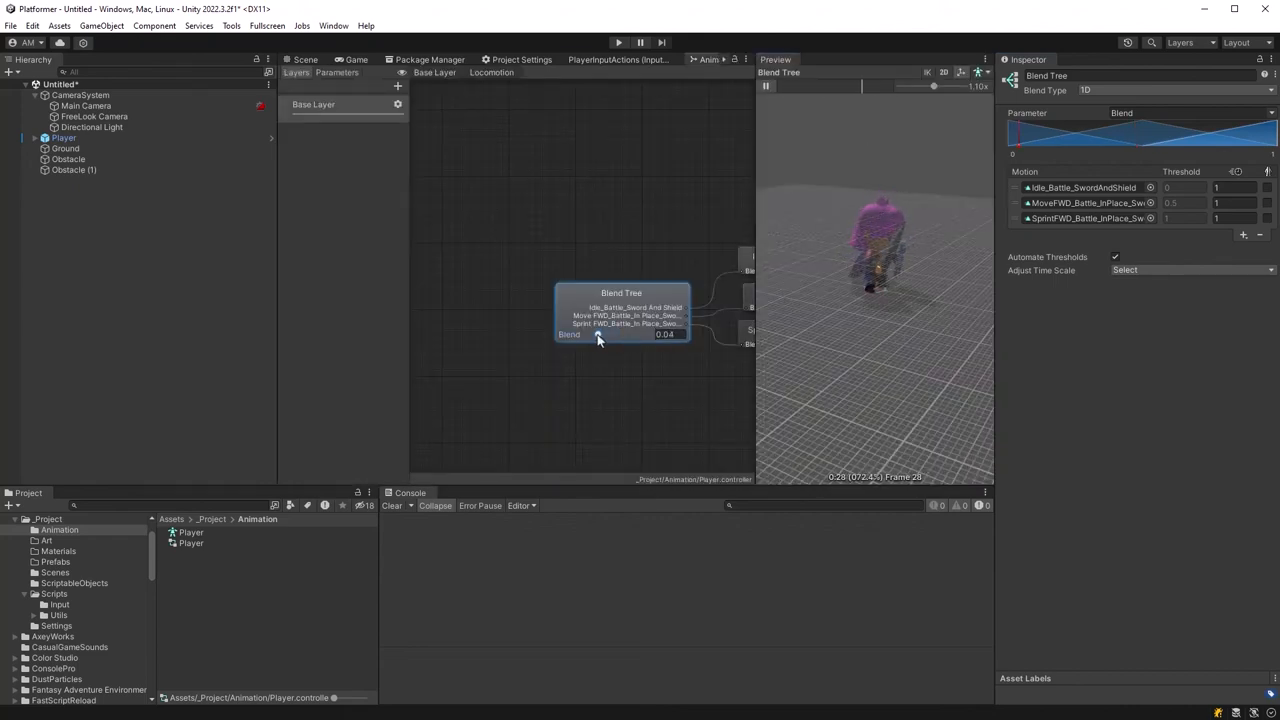
drag(598, 334, 638, 334)
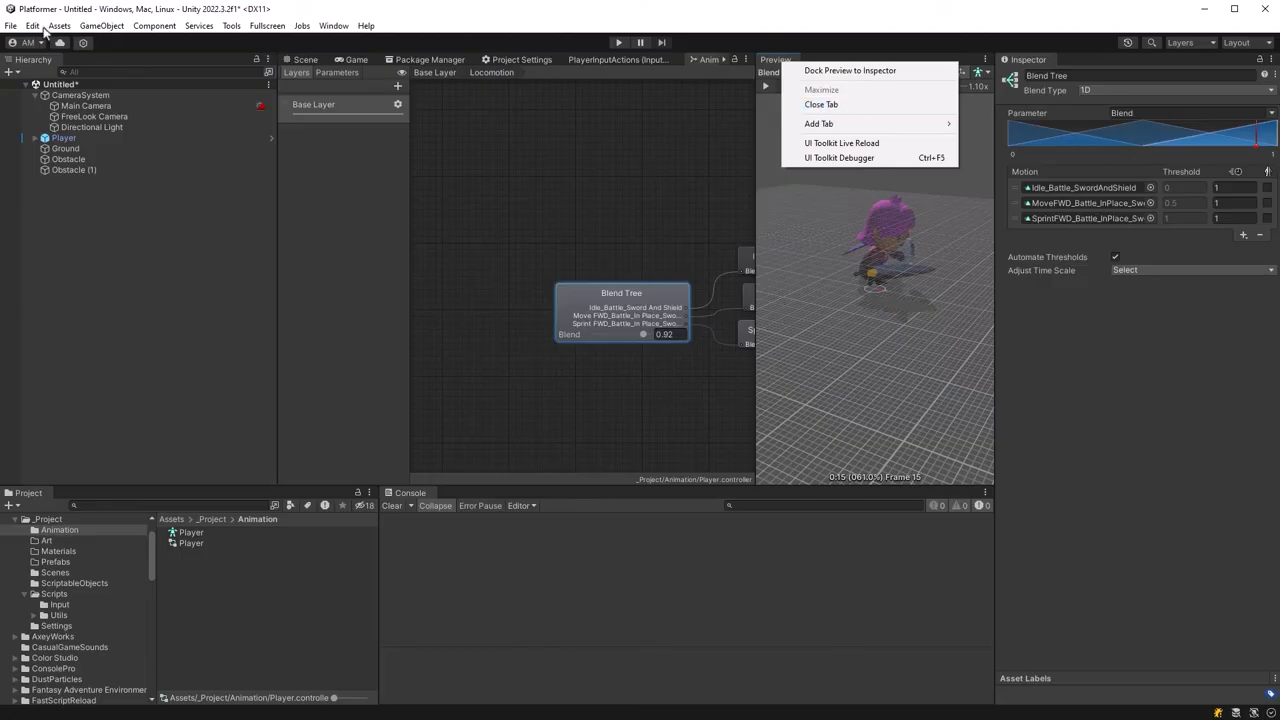
click(12, 24)
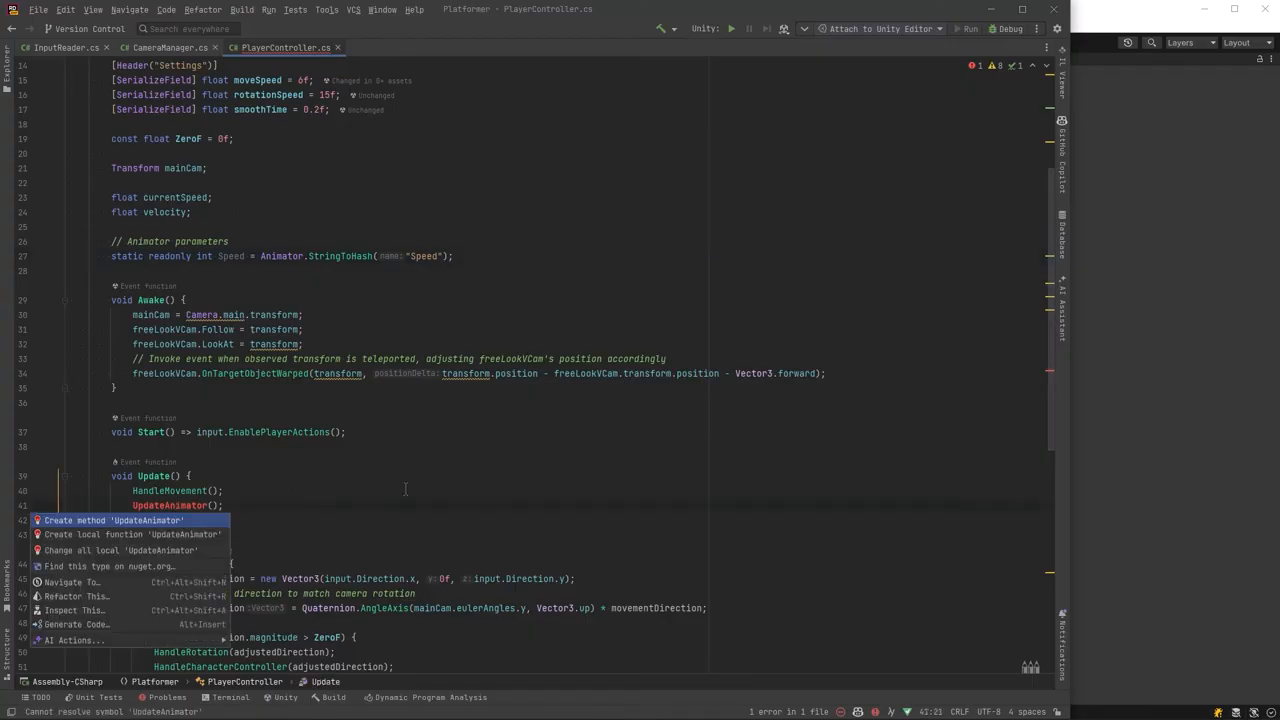
Generate the missing UpdateAnimator method in PlayerController.cs via the quick-fix.
click(112, 520)
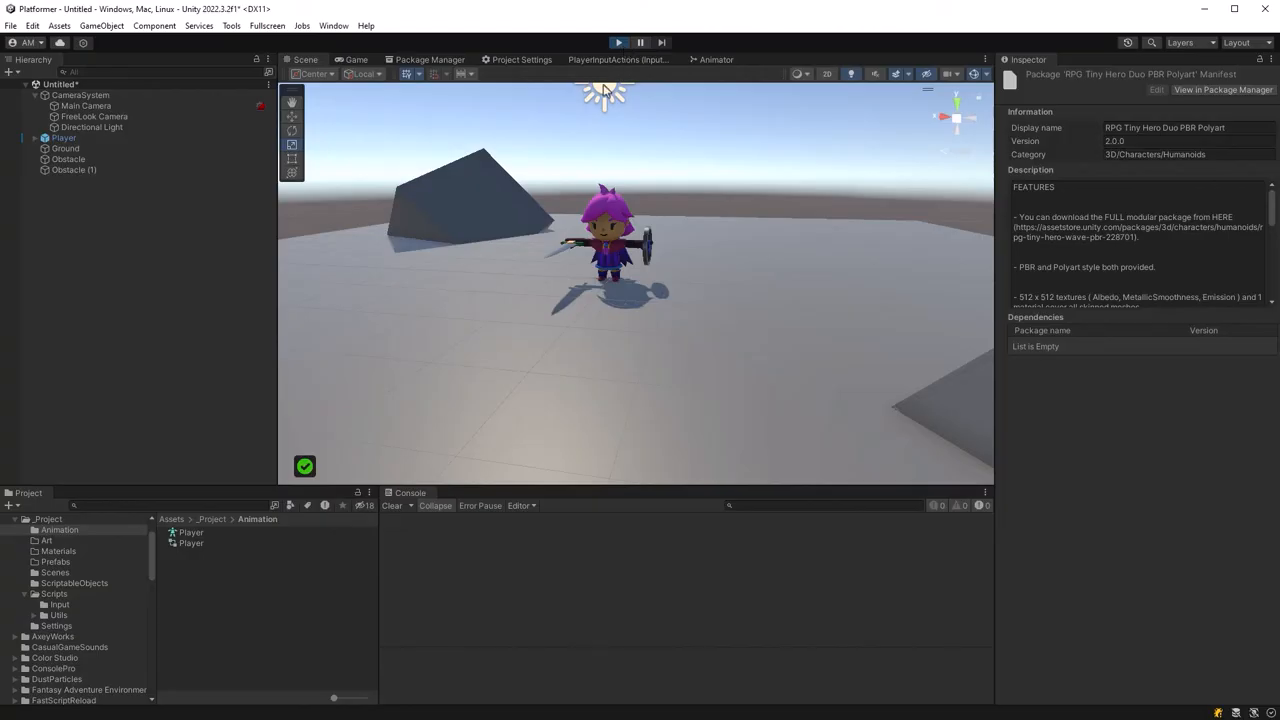
click(616, 42)
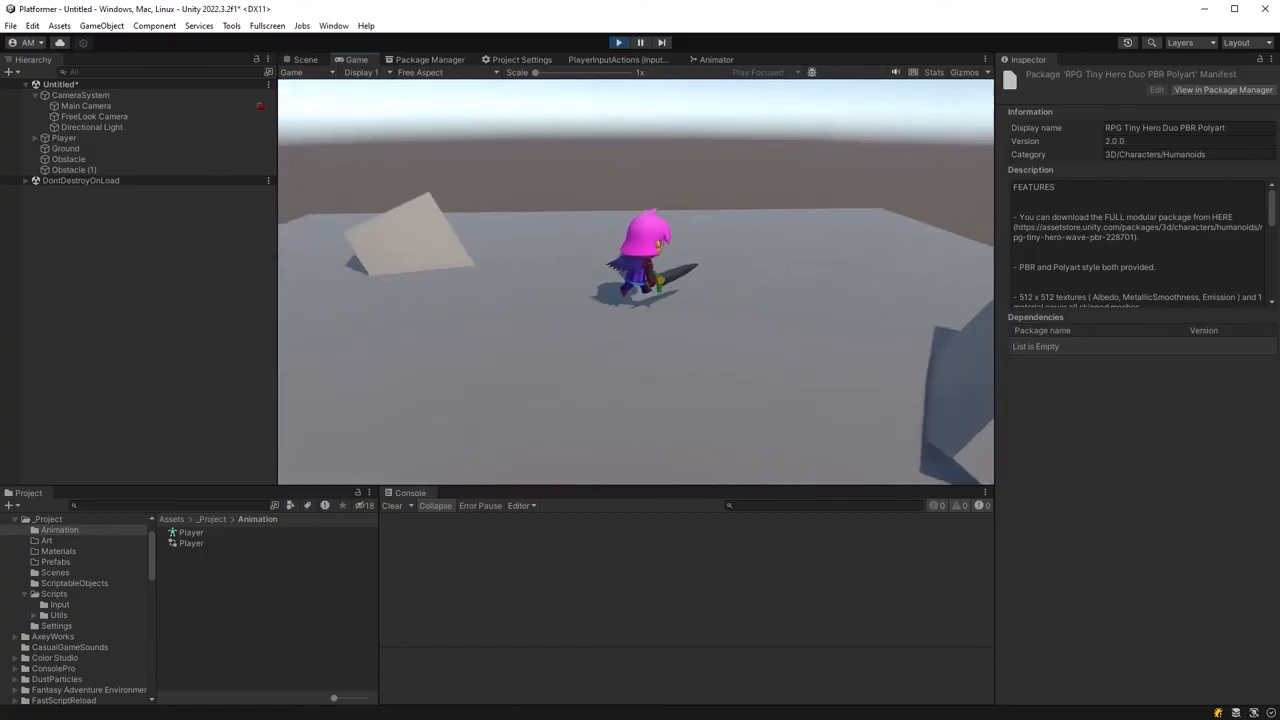
click(304, 60)
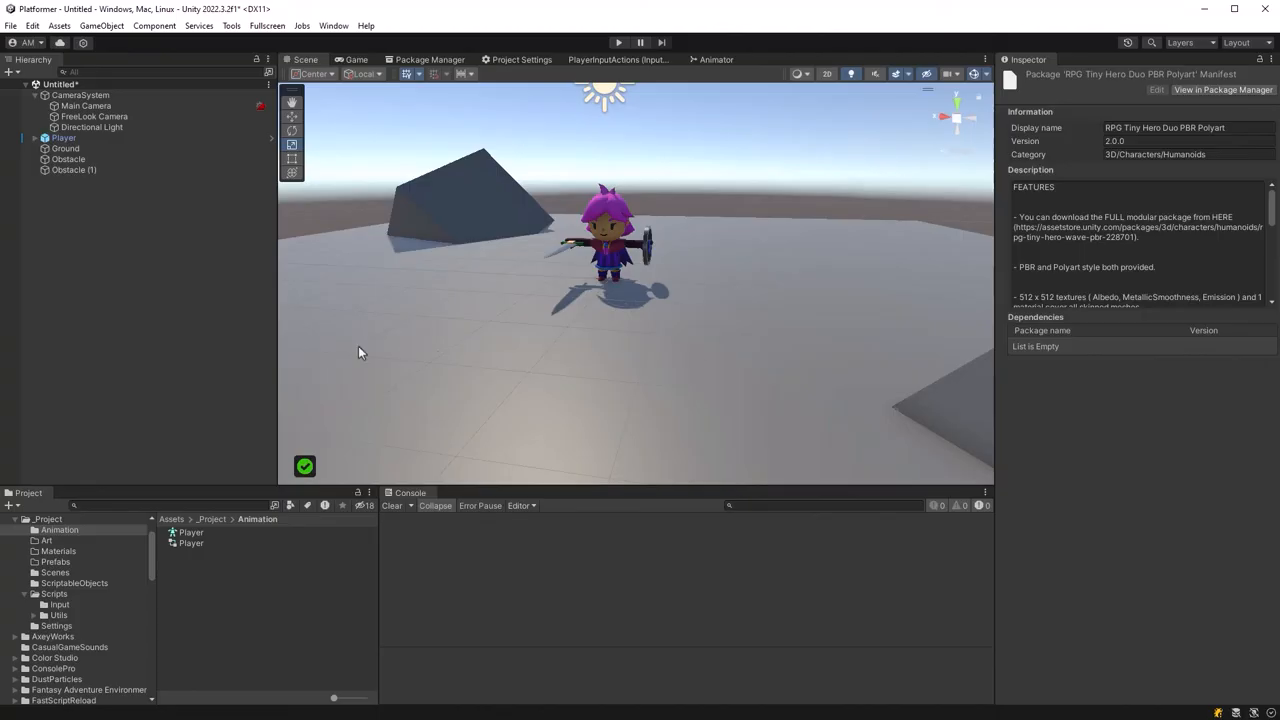
mouse_move(18, 36)
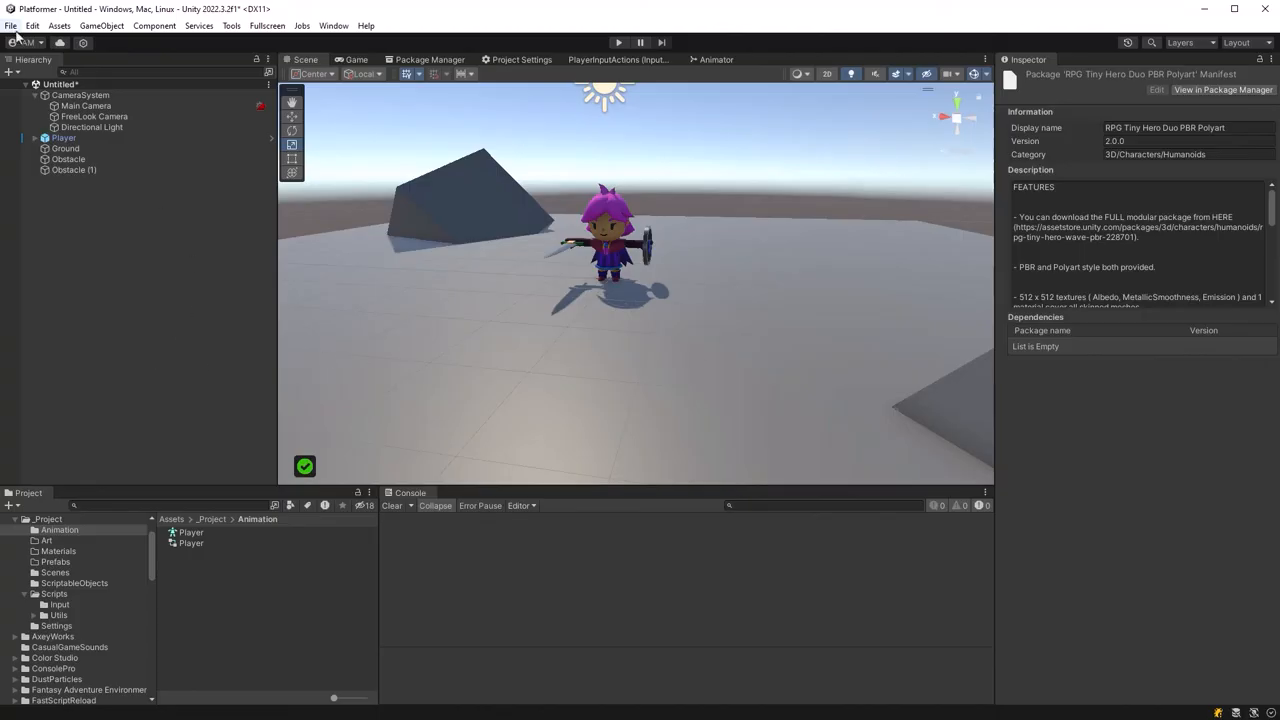
Save the scene and project via File > Save, then enter Play mode to check the animation.
click(12, 24)
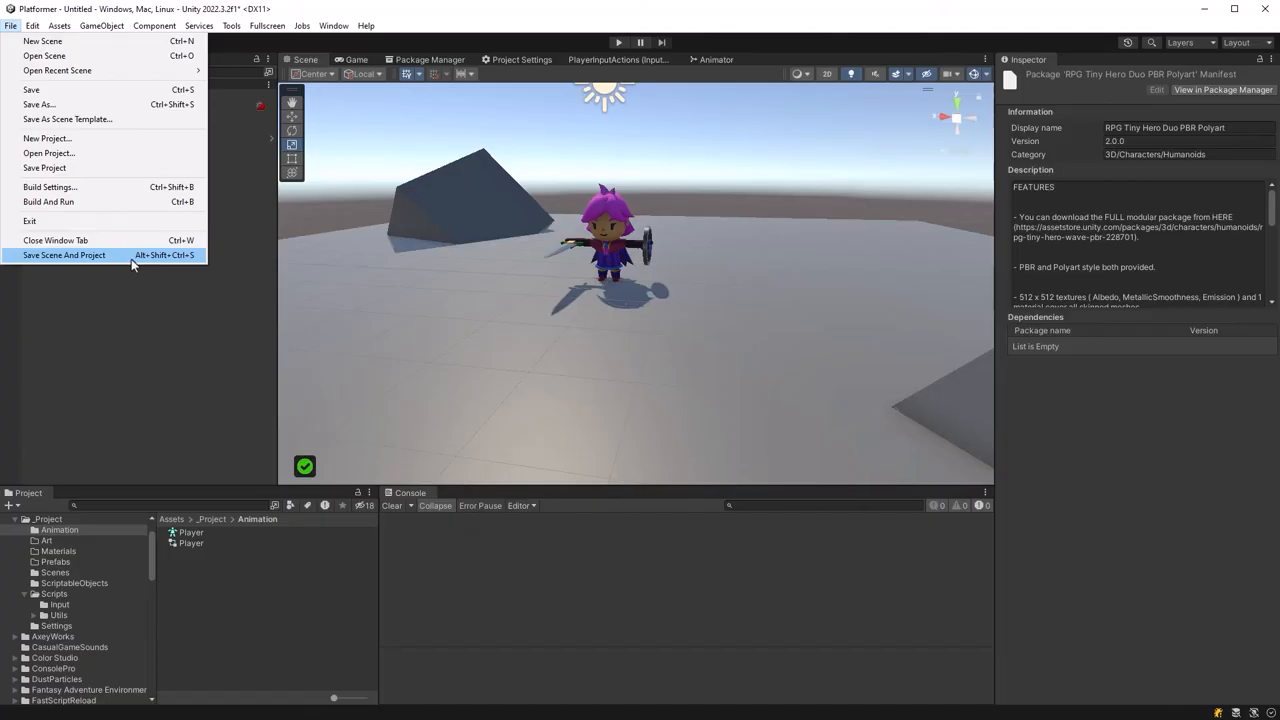
click(64, 256)
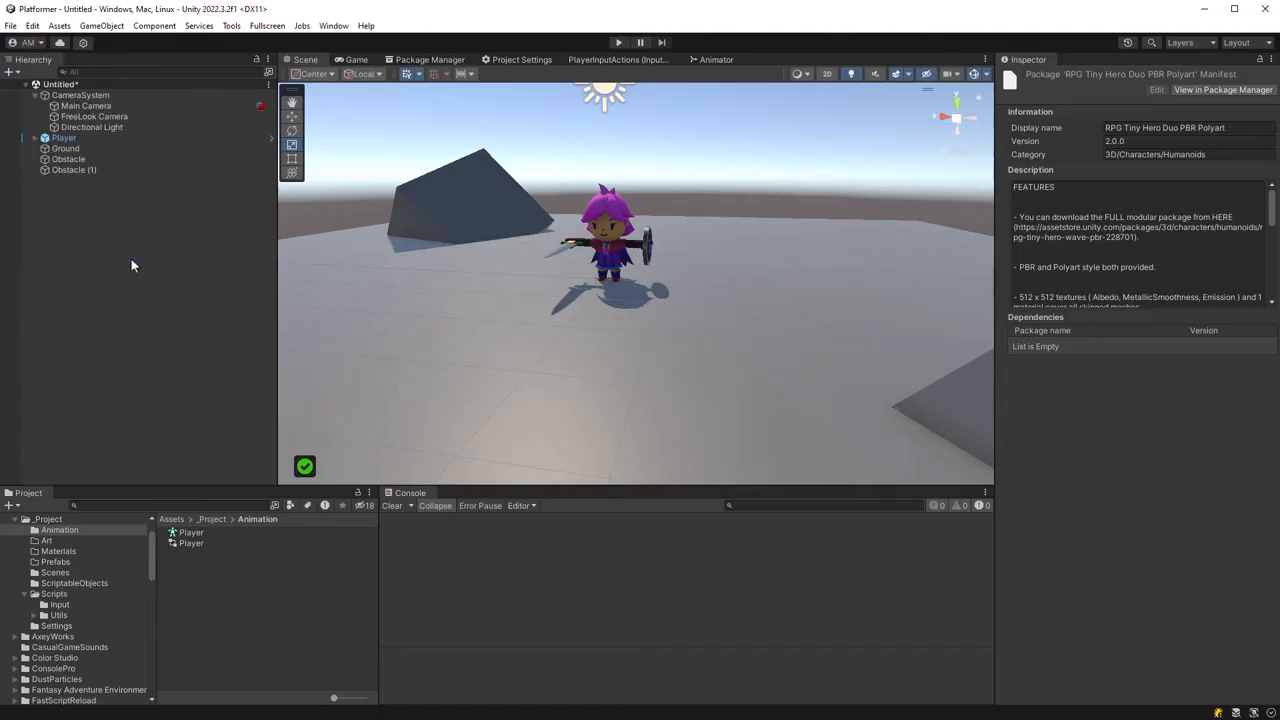
key(ctrl+s)
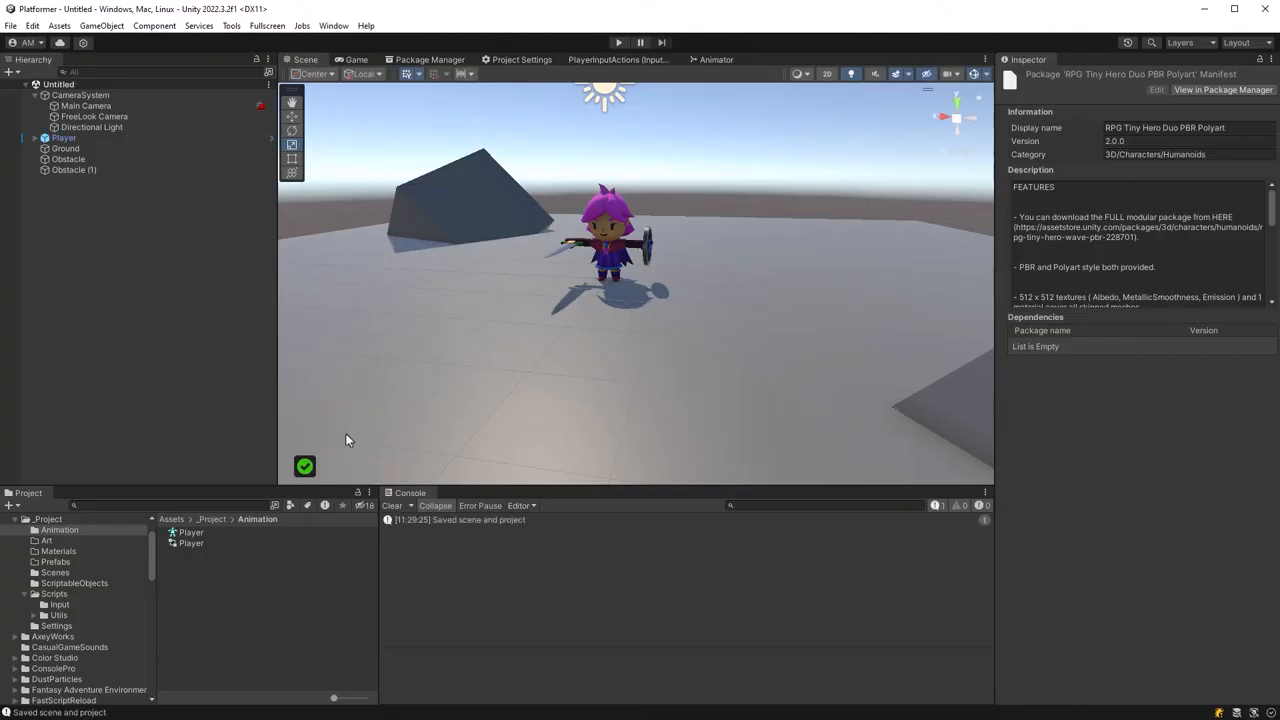
mouse_move(184, 336)
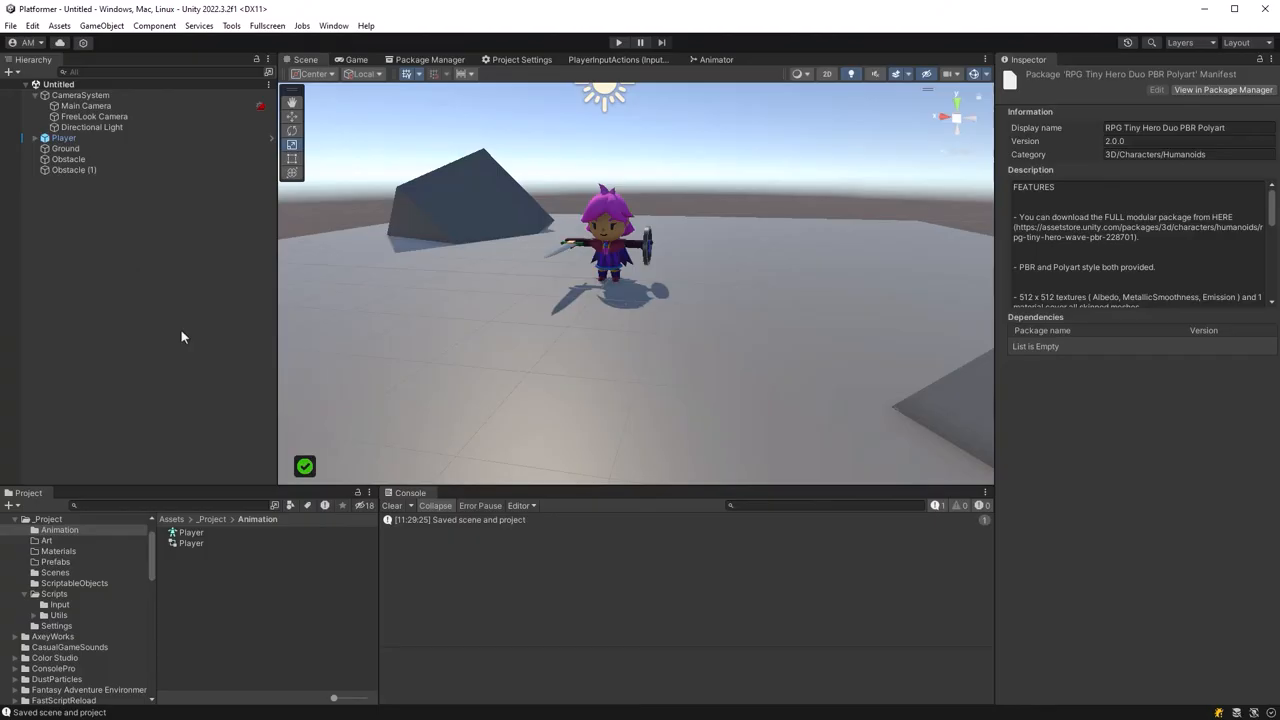
mouse_move(1076, 692)
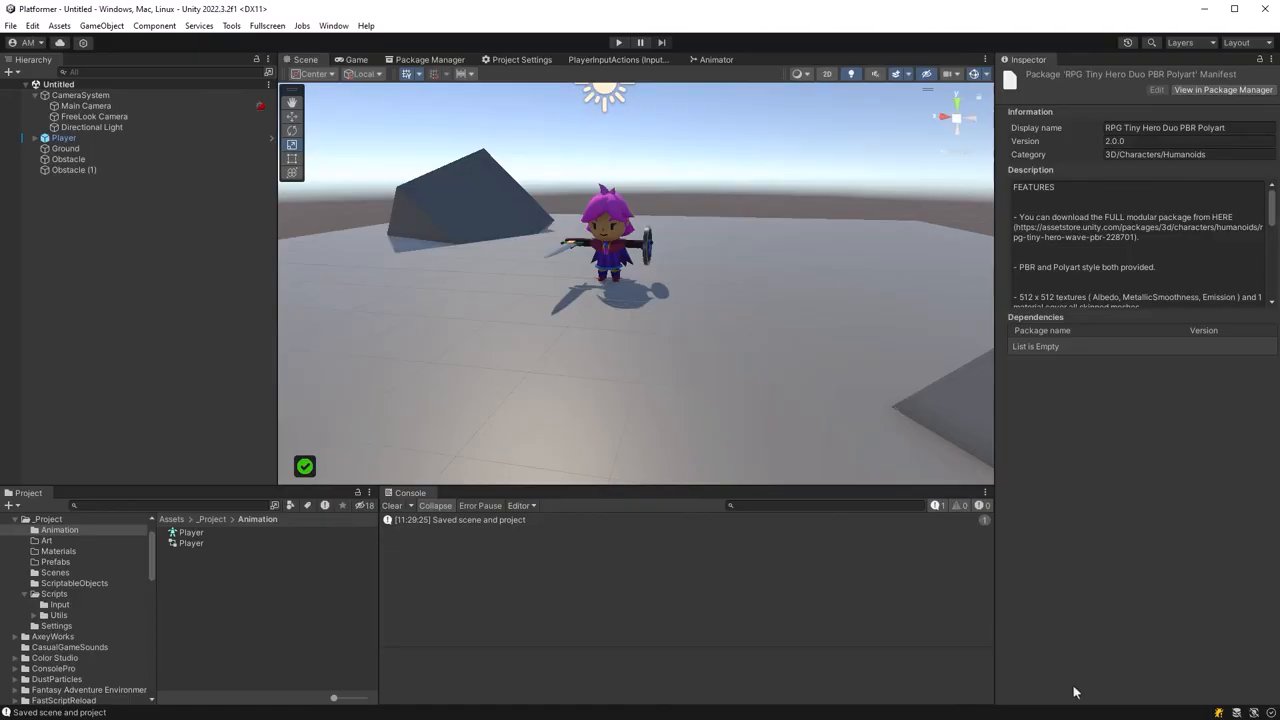
mouse_move(1136, 698)
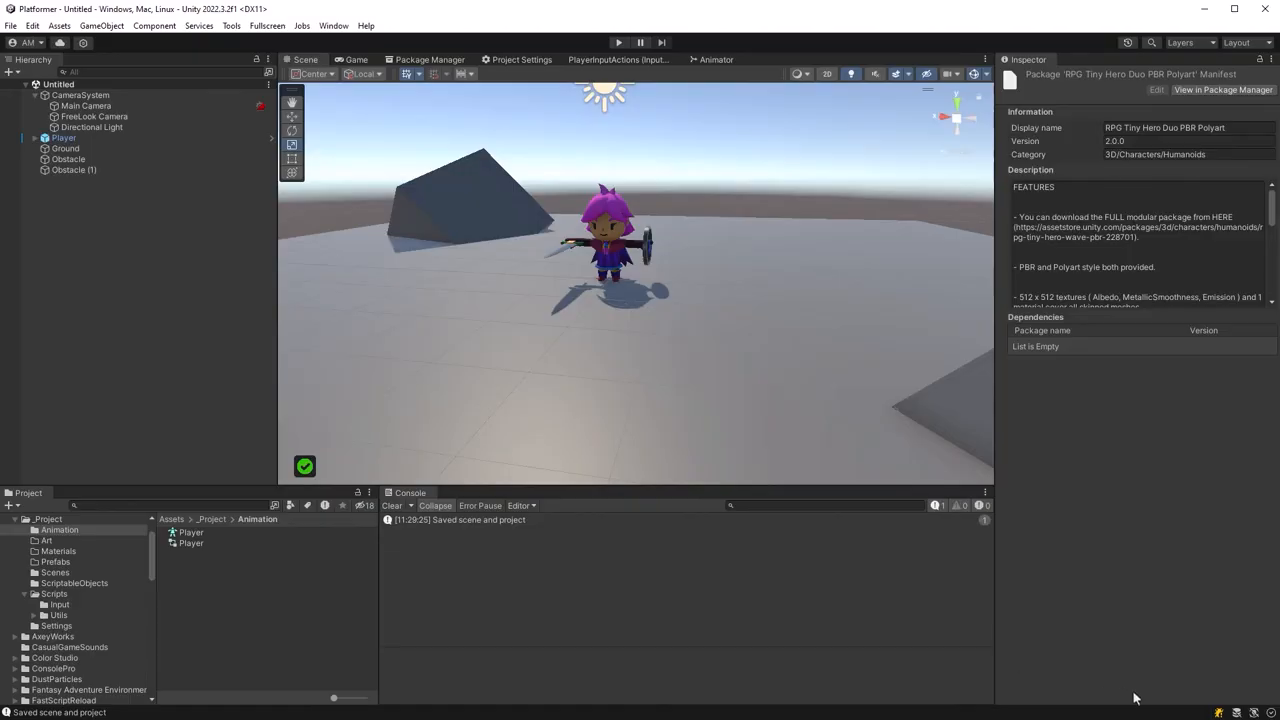
click(618, 42)
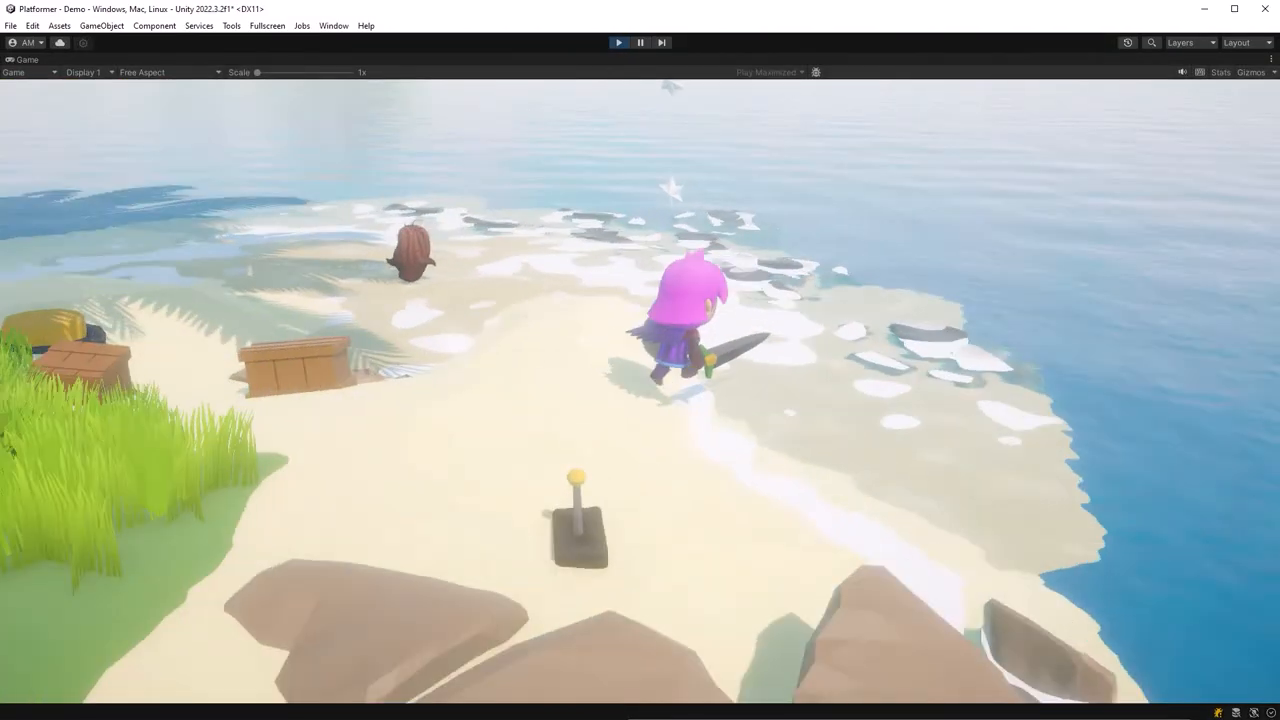